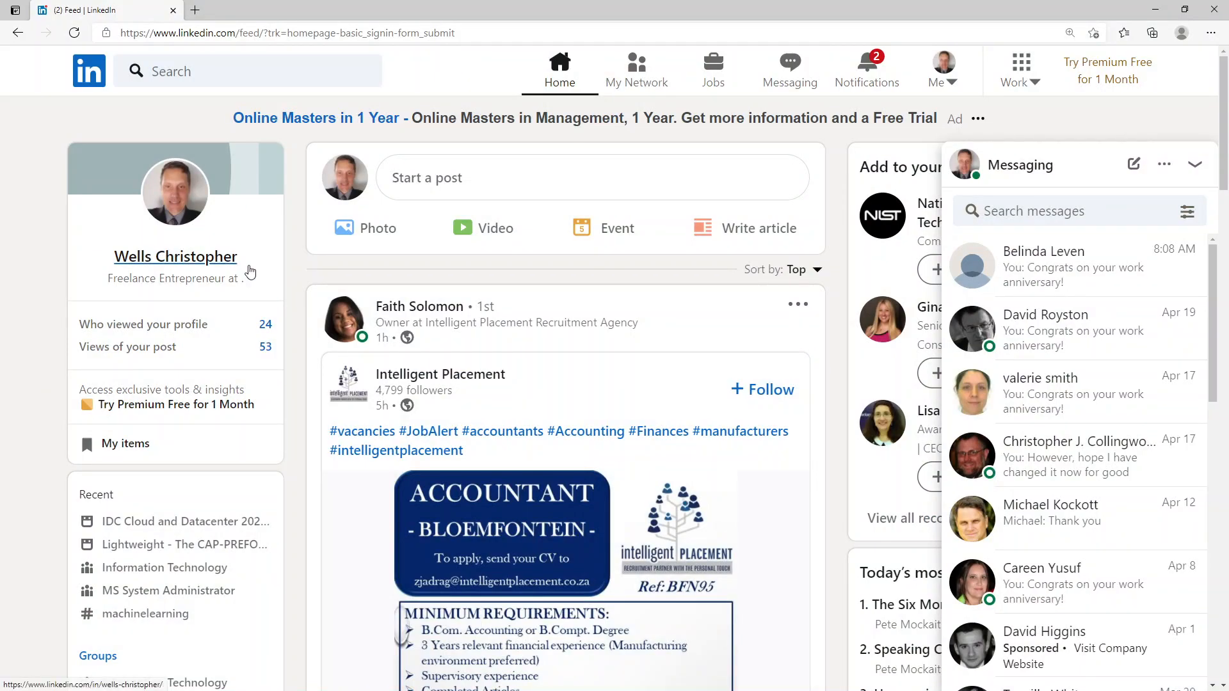
pyautogui.moveTo(249, 272)
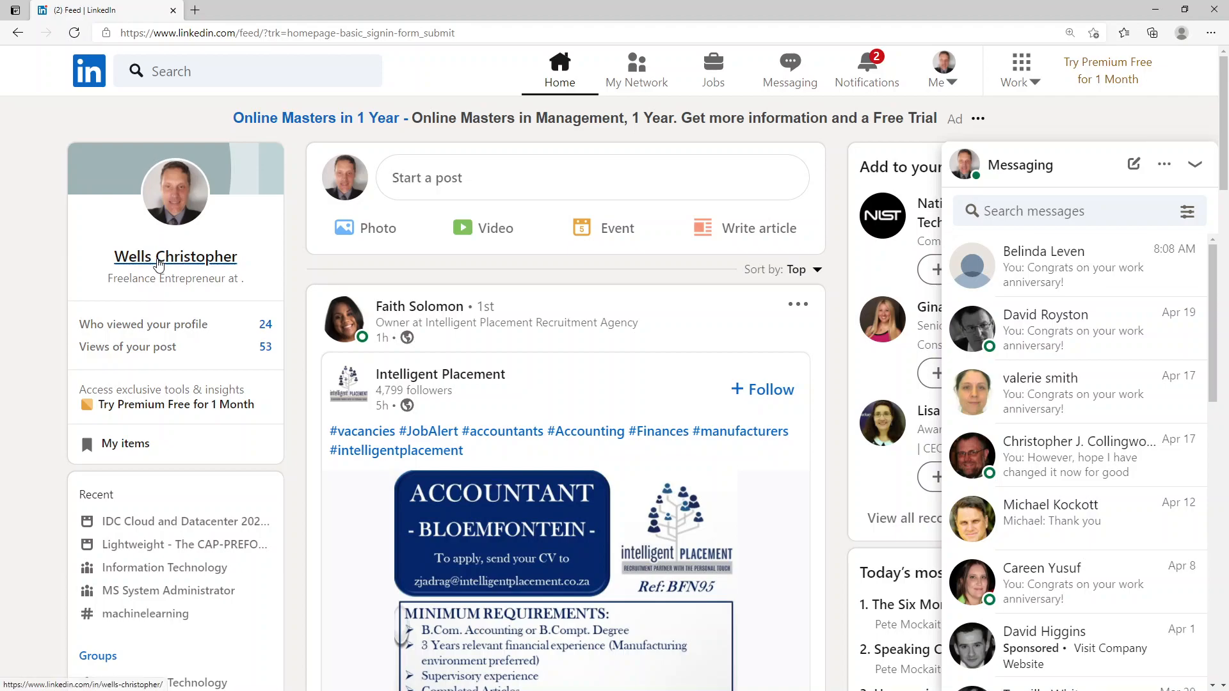
# Step: Open your own profile from your name in the feed's left sidebar
pyautogui.click(175, 256)
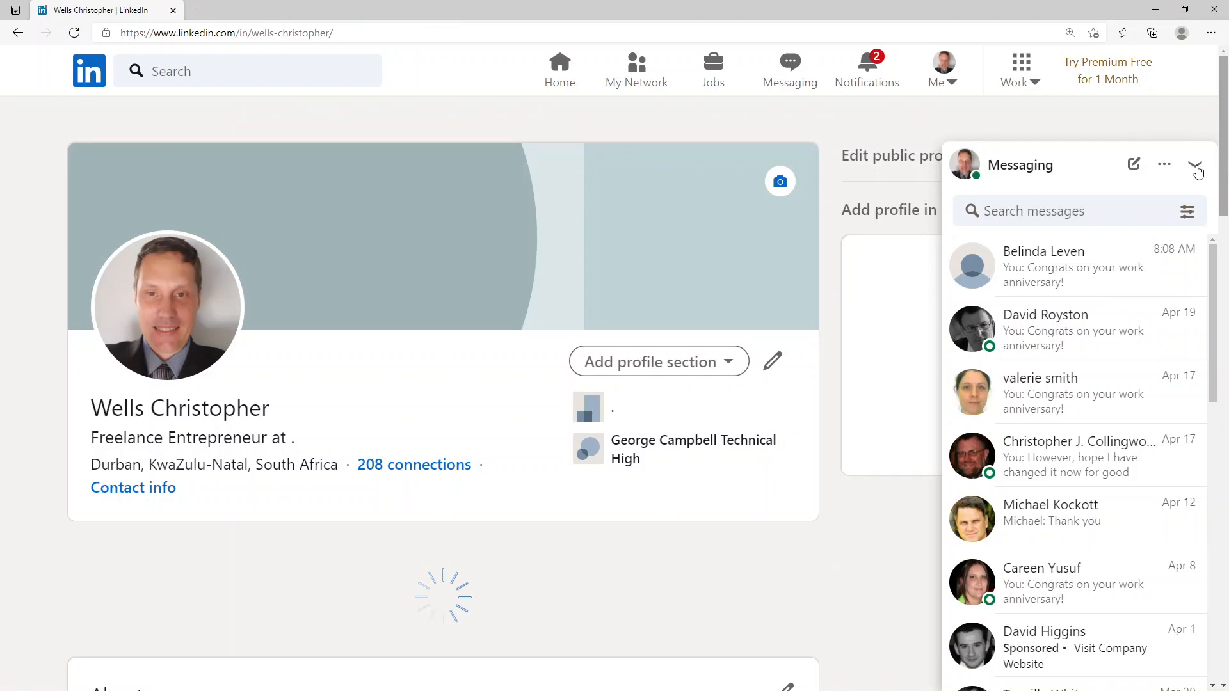
# Step: Collapse the Messaging panel and scroll down to Skills & endorsements
pyautogui.click(1197, 165)
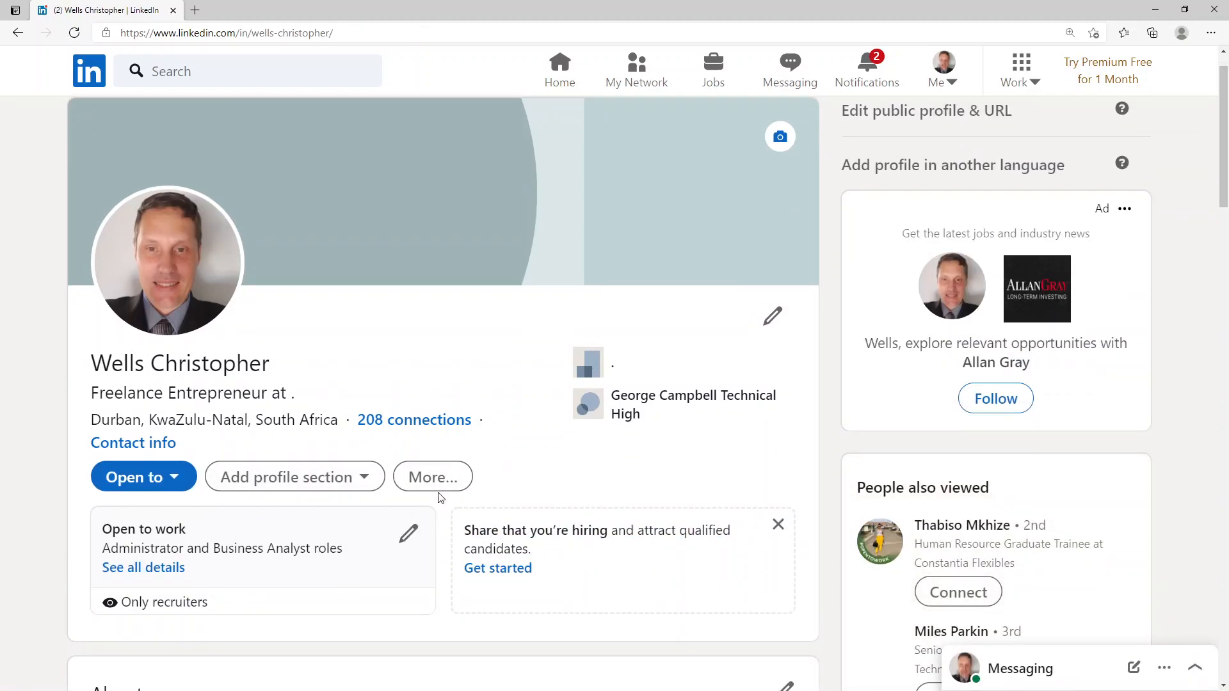
pyautogui.moveTo(637, 478)
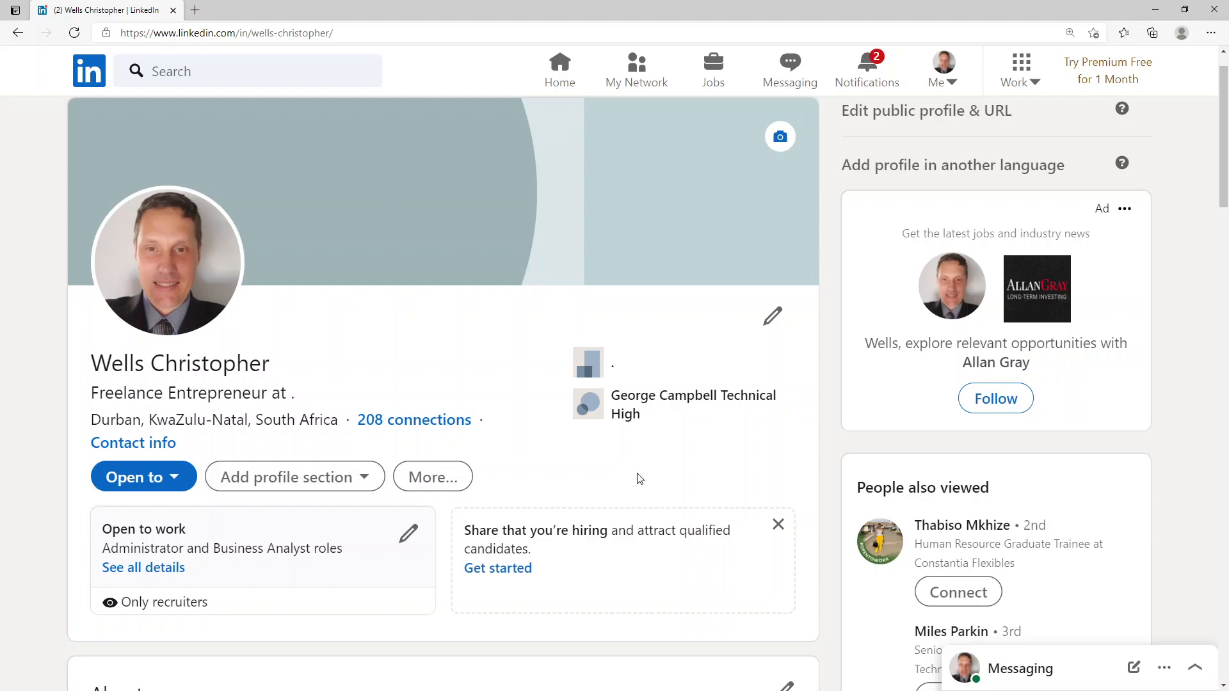
pyautogui.scroll(-3)
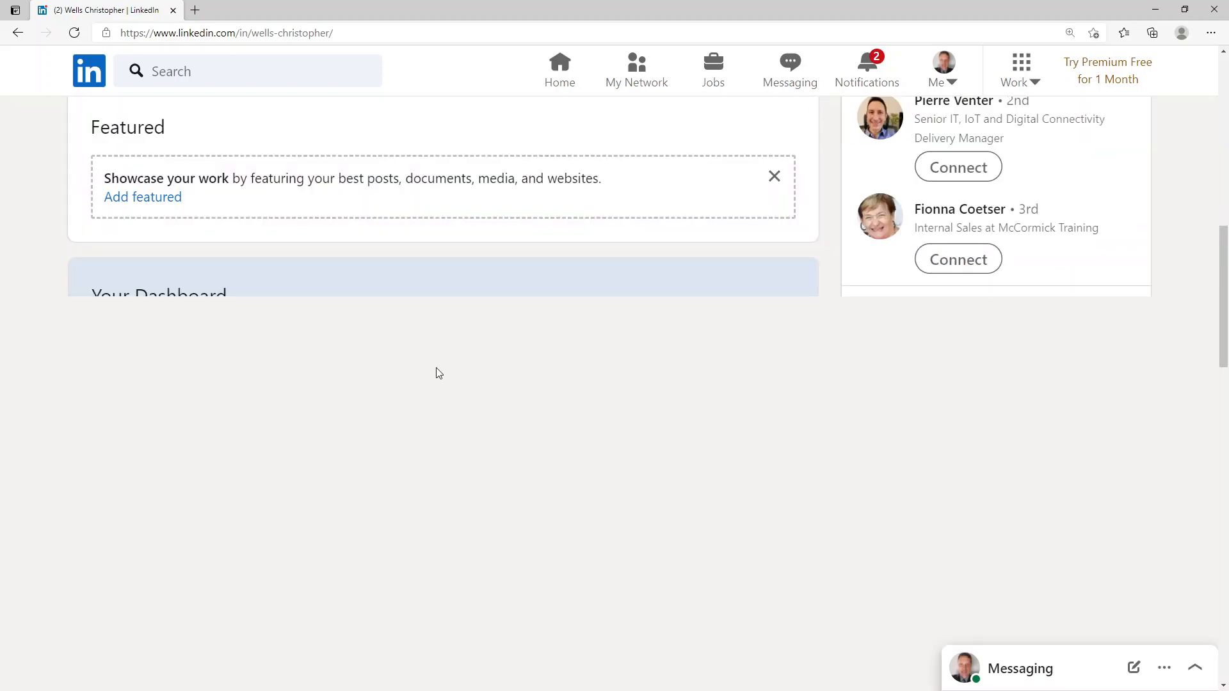
pyautogui.scroll(-3)
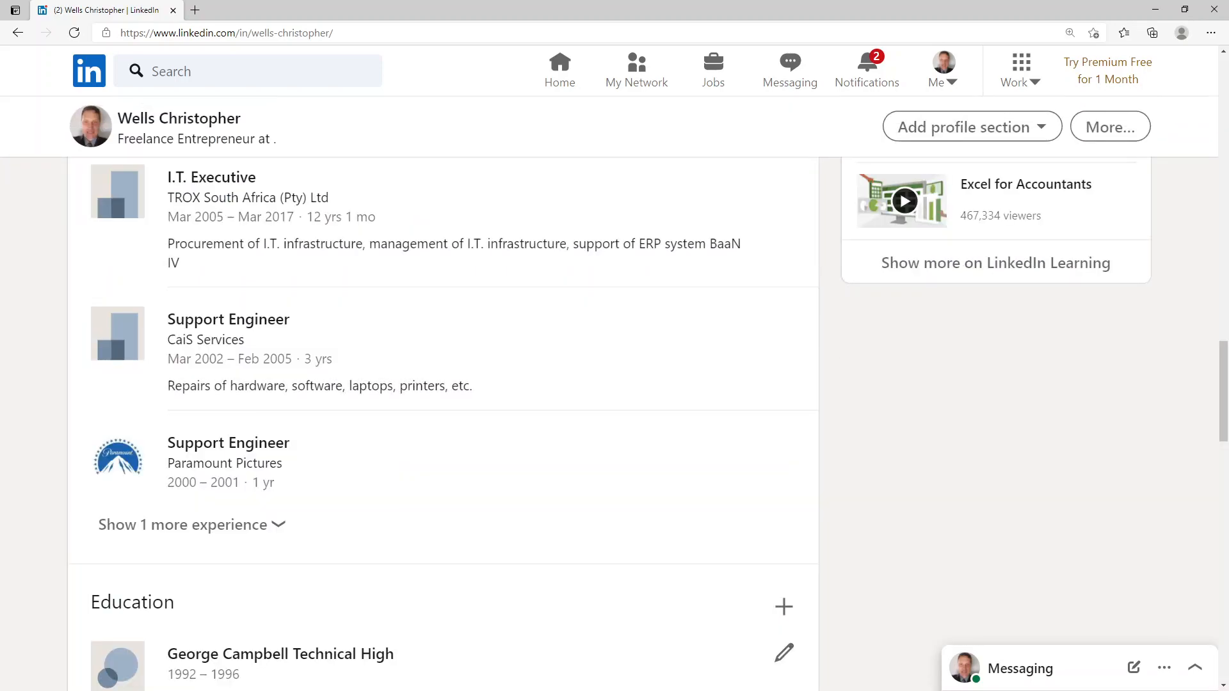
pyautogui.scroll(-3)
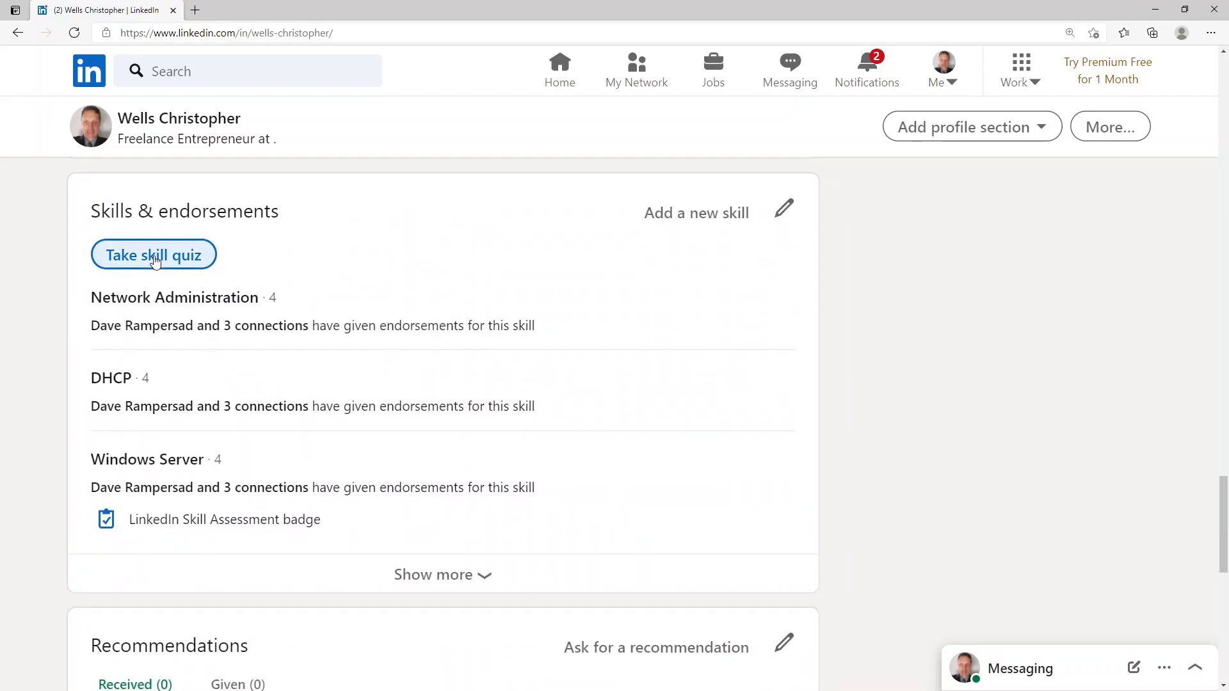
# Step: Open 'Take skill quiz', filter to All, and scroll toward Front-end Development
pyautogui.click(153, 255)
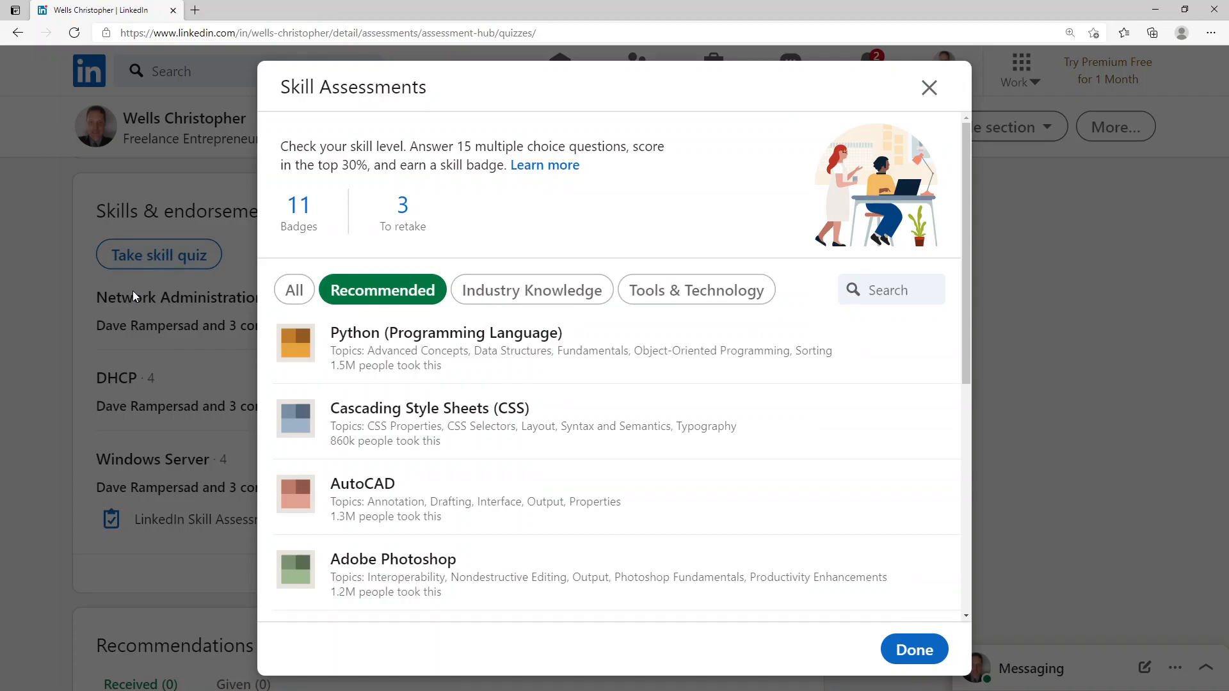
pyautogui.moveTo(660, 404)
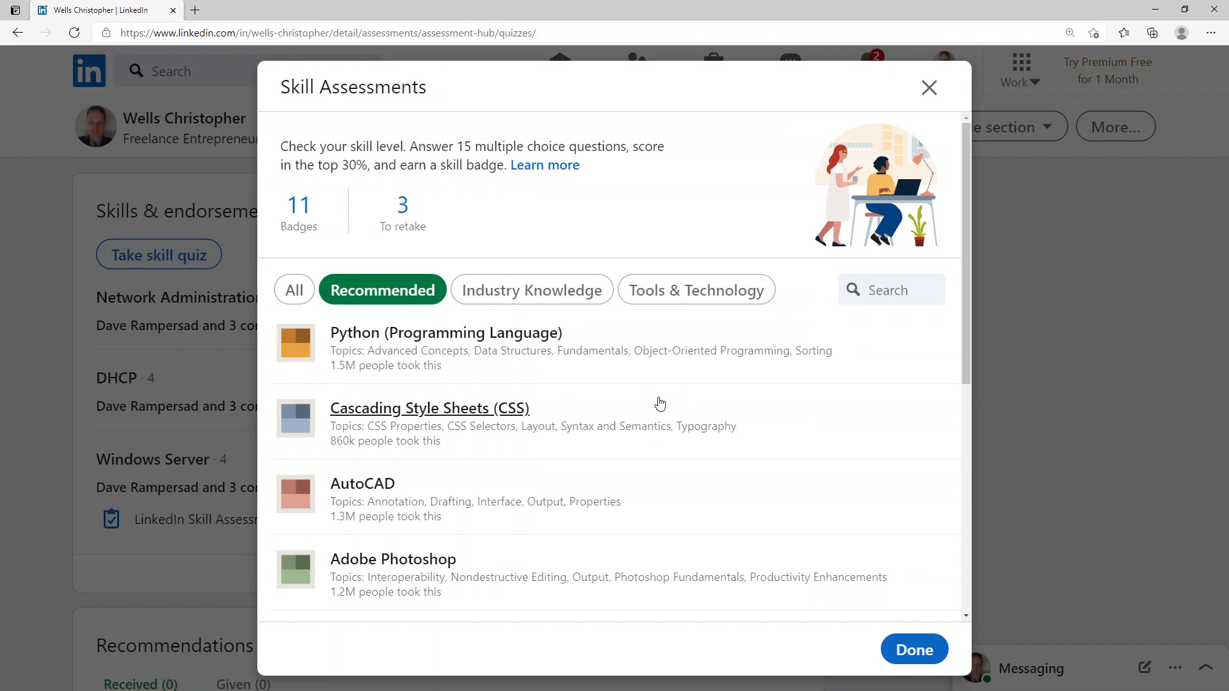
pyautogui.scroll(-3)
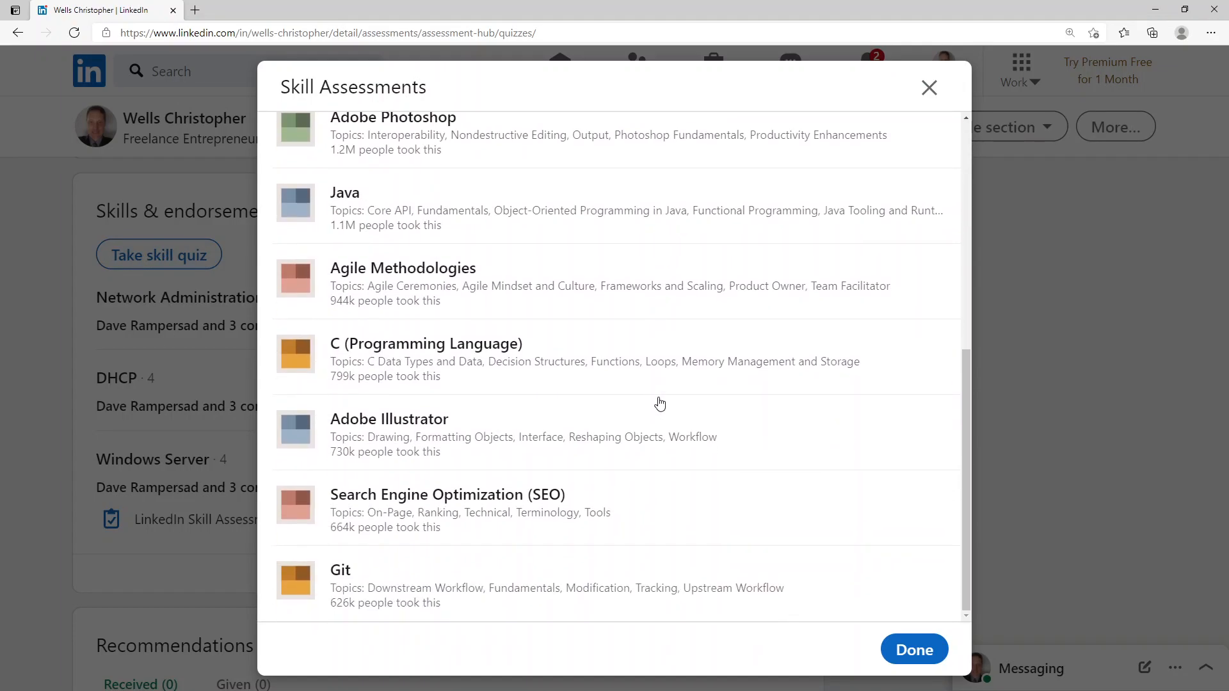
pyautogui.scroll(3)
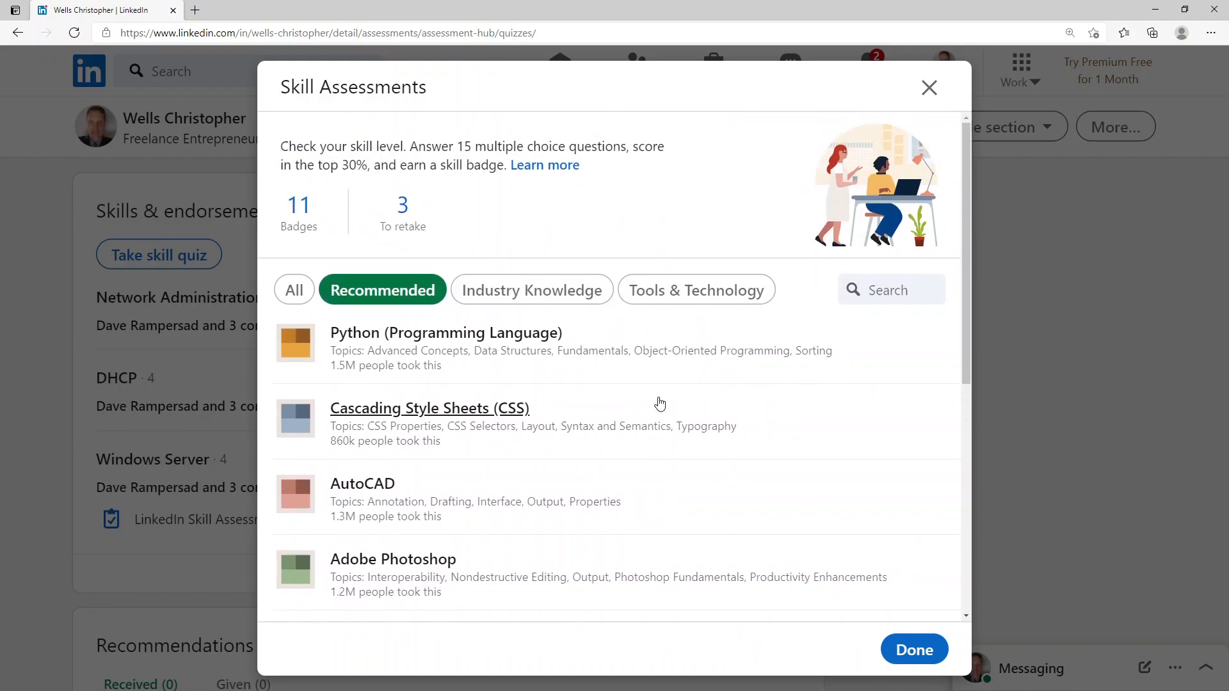
pyautogui.click(293, 289)
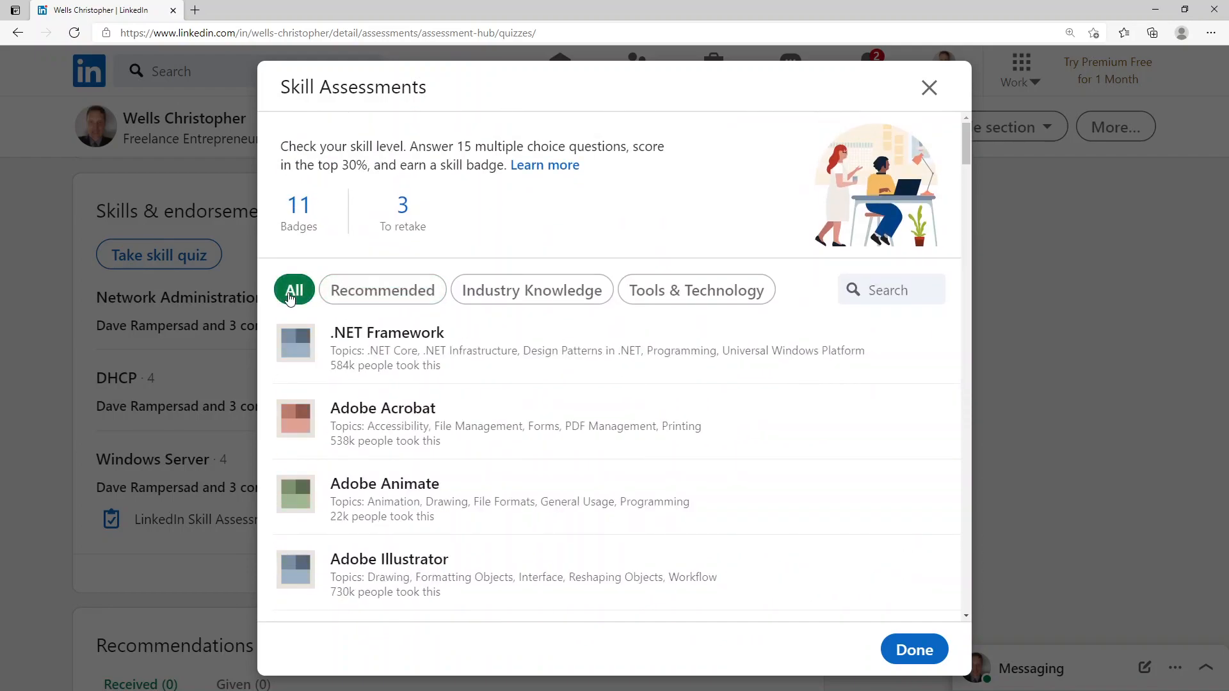
pyautogui.scroll(-3)
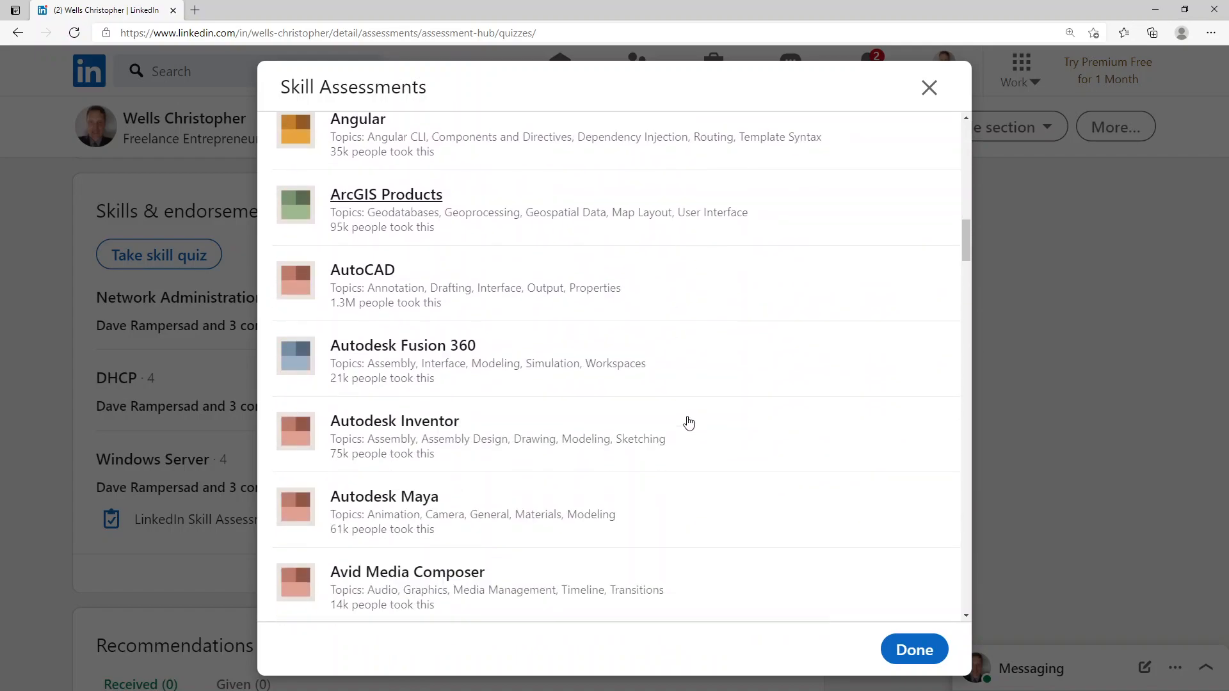
pyautogui.scroll(-3)
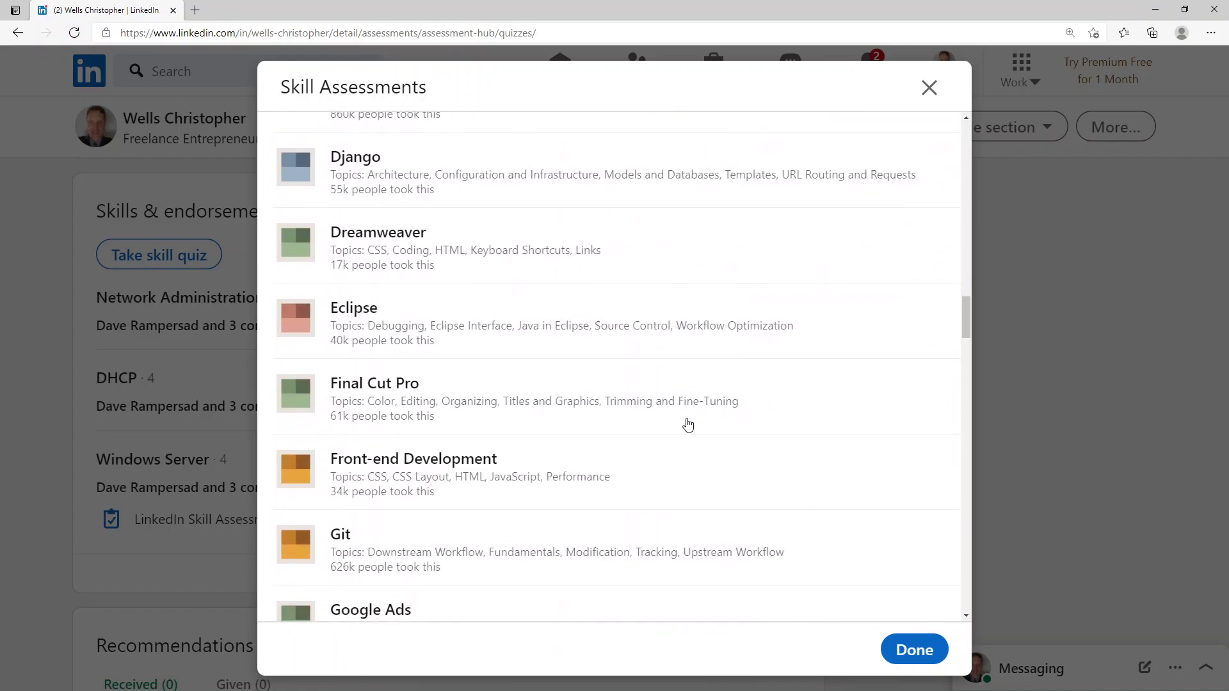
pyautogui.moveTo(413, 458)
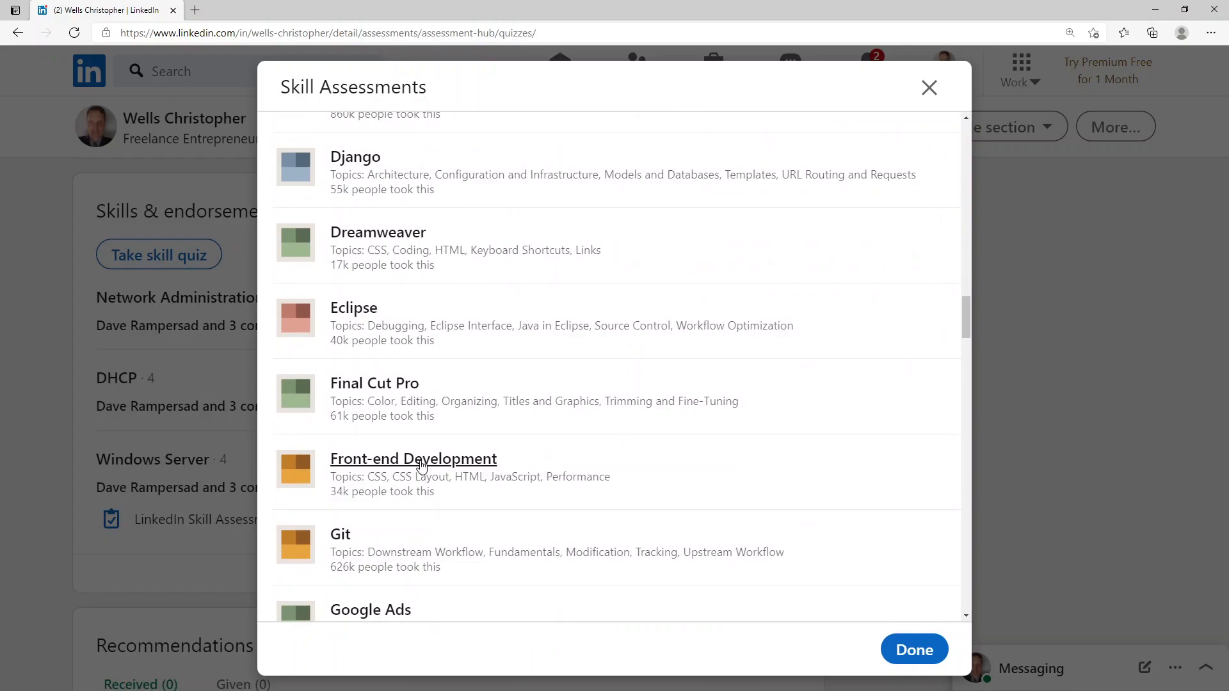
# Step: Open the Front-end Development assessment intro (15 questions, timing, badge rules)
pyautogui.click(413, 458)
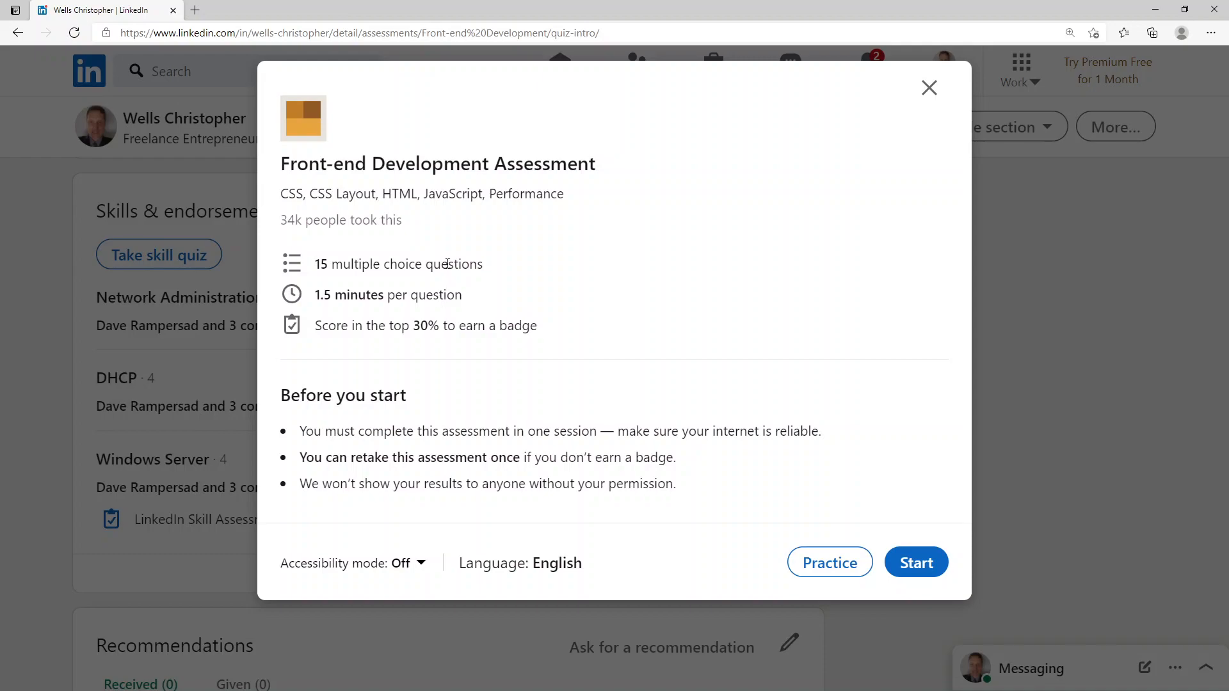
pyautogui.moveTo(496, 189)
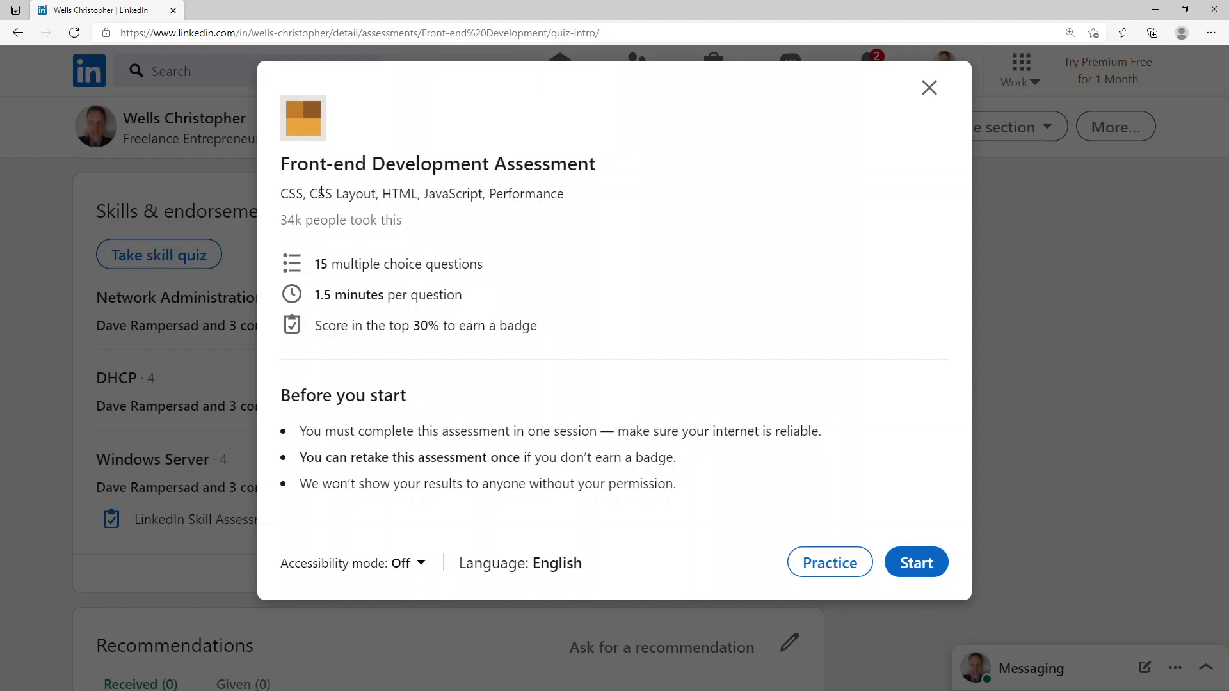
pyautogui.moveTo(385, 194)
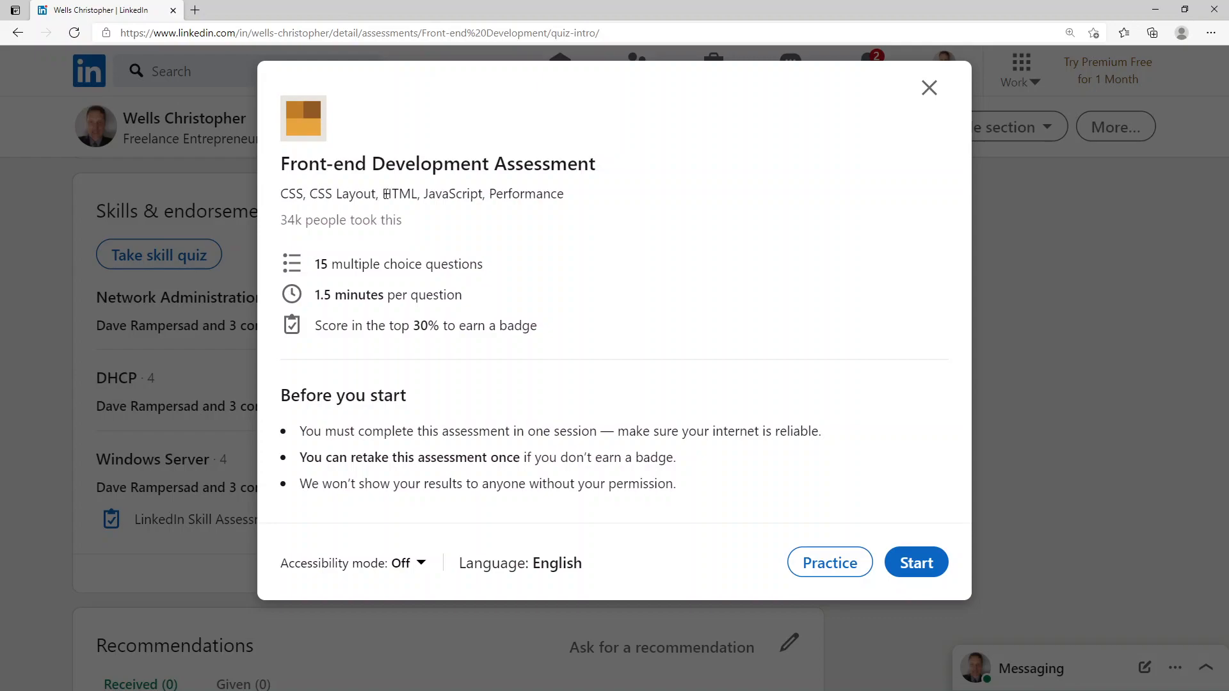
pyautogui.moveTo(544, 242)
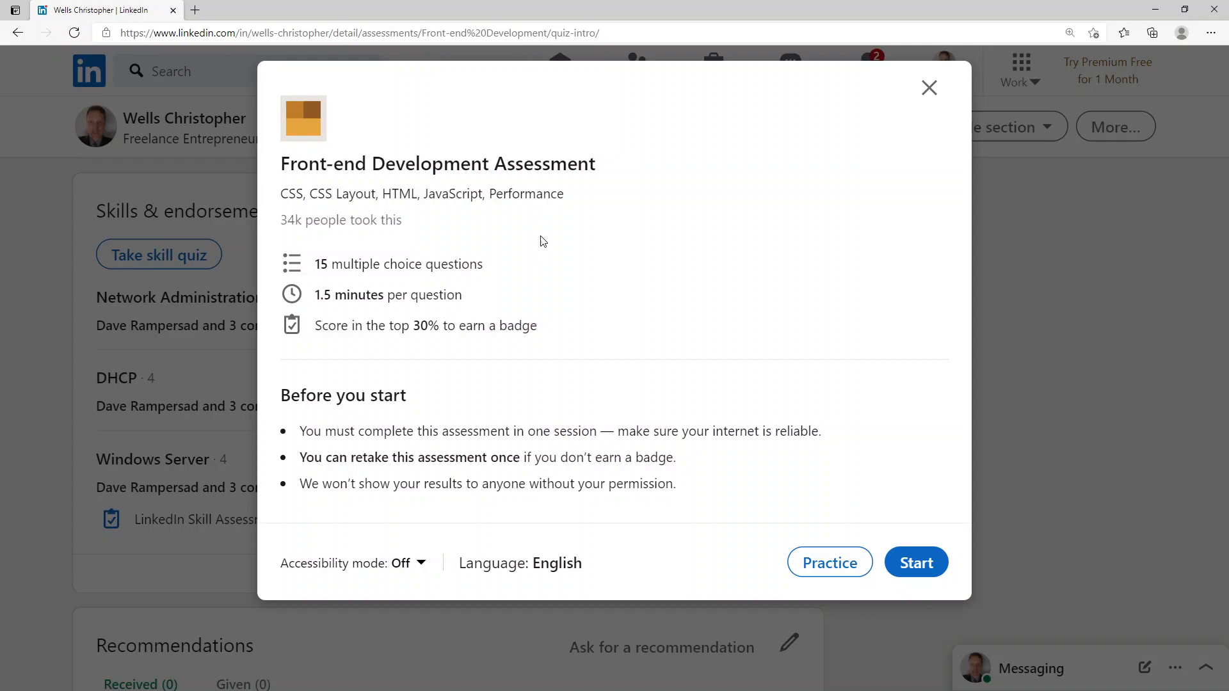
pyautogui.moveTo(345, 266)
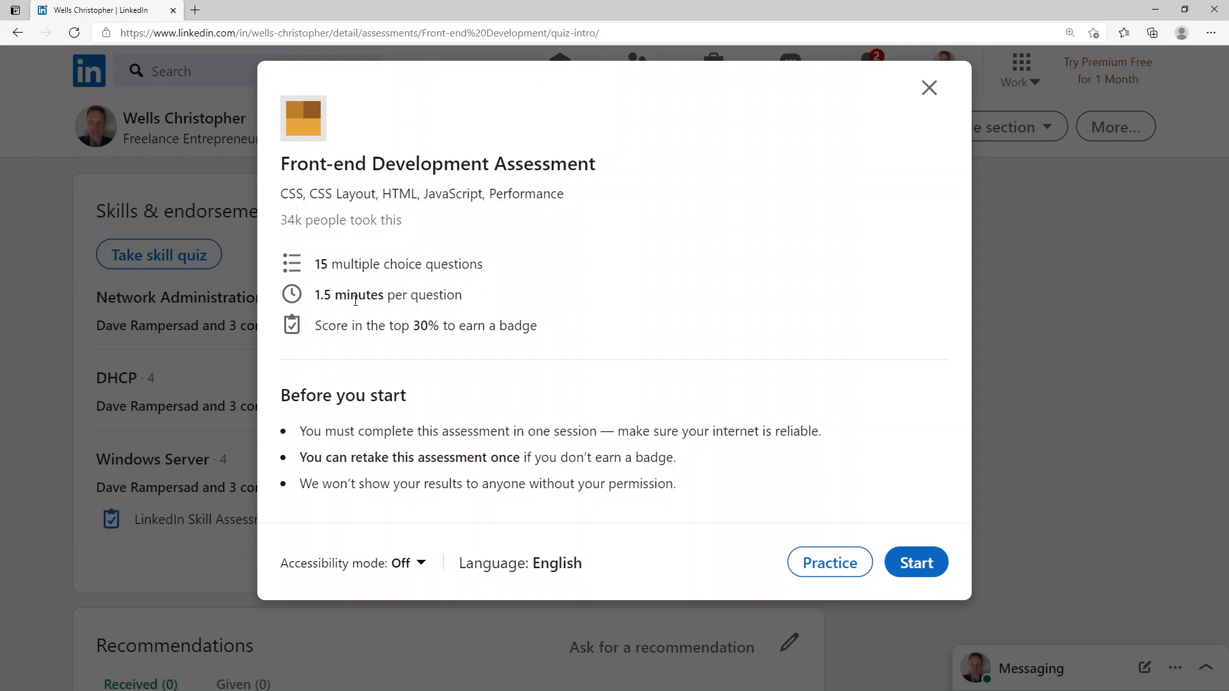
pyautogui.moveTo(567, 334)
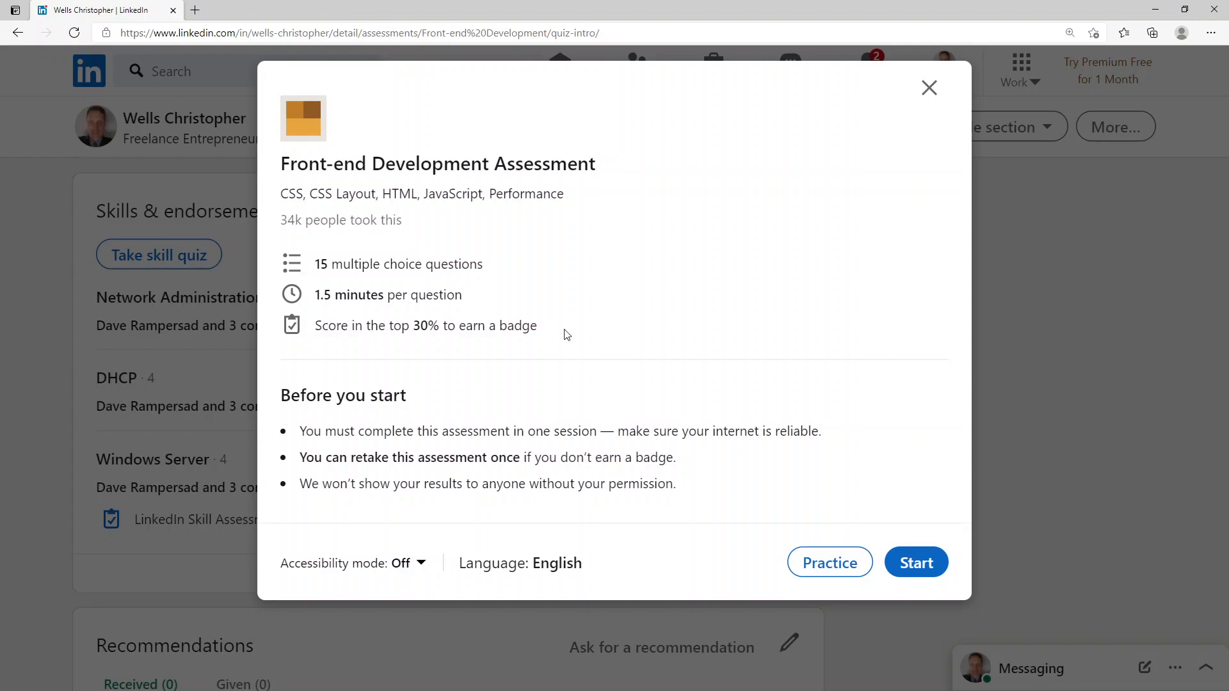
pyautogui.moveTo(546, 363)
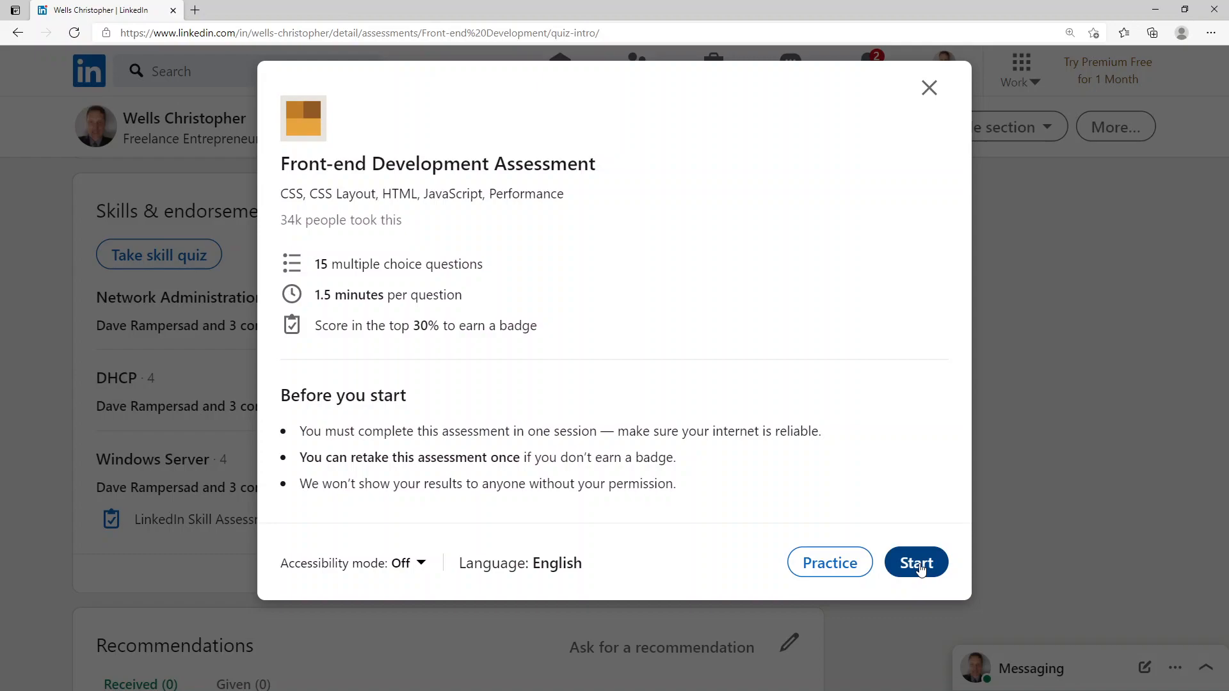
pyautogui.moveTo(852, 361)
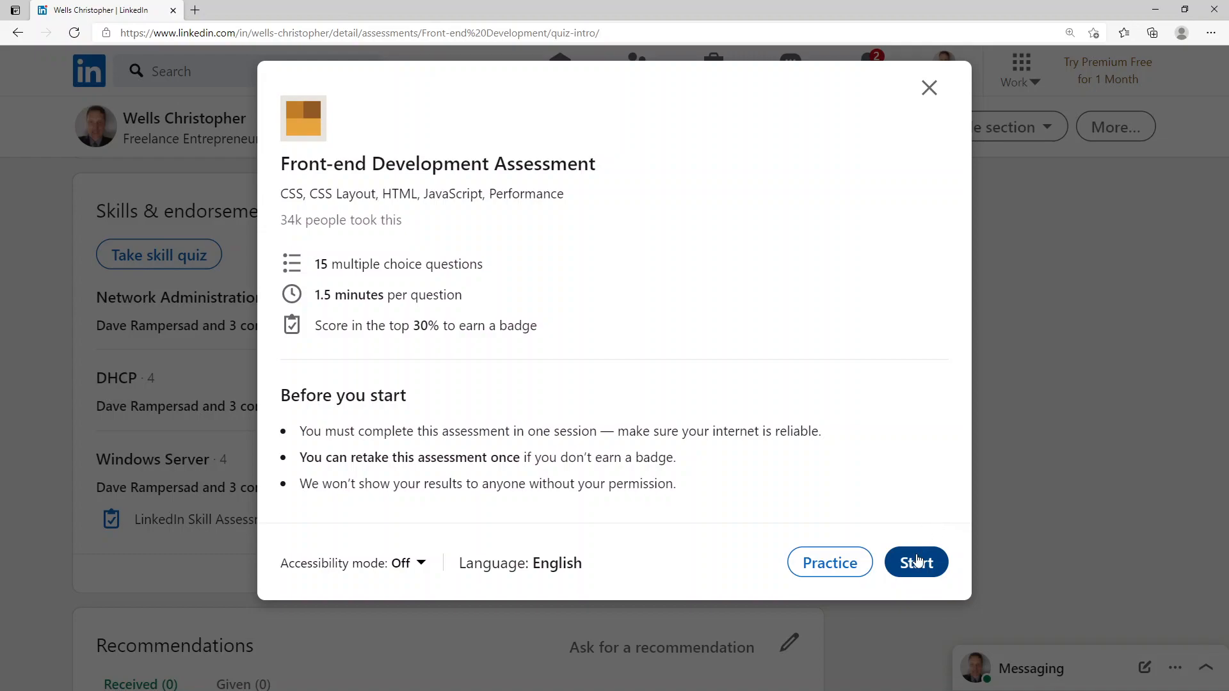
# Step: Start the assessment and answer question 1 on let scope with block scope
pyautogui.click(915, 562)
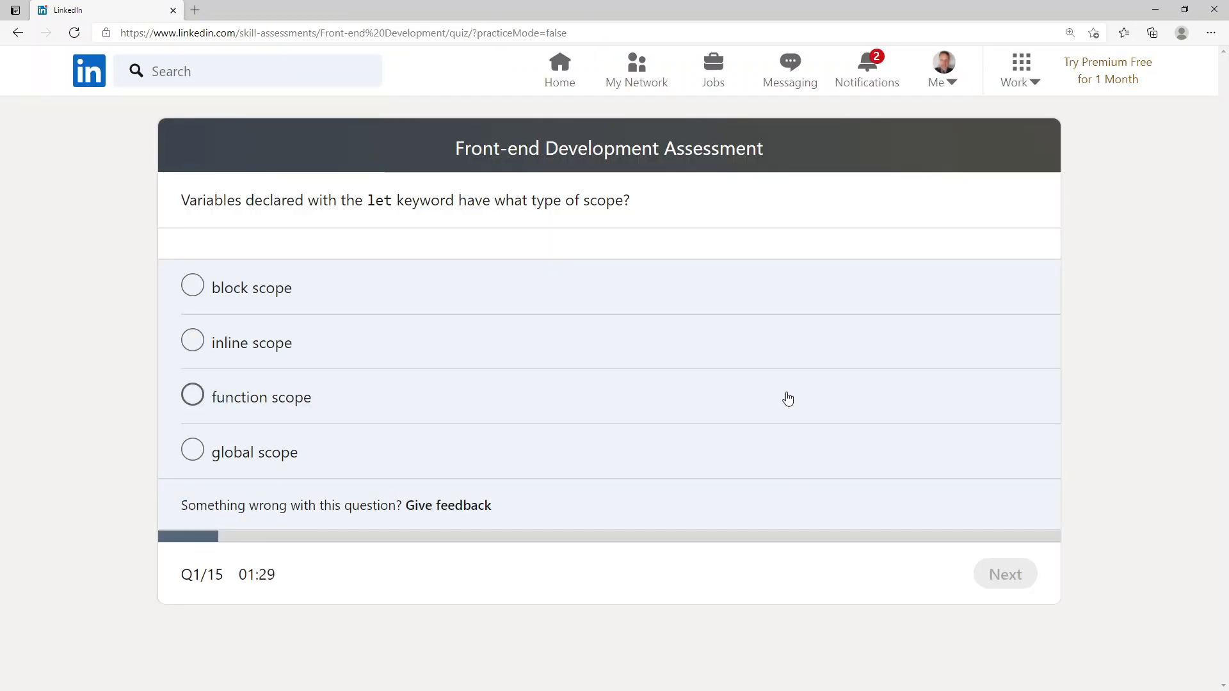
pyautogui.moveTo(255, 217)
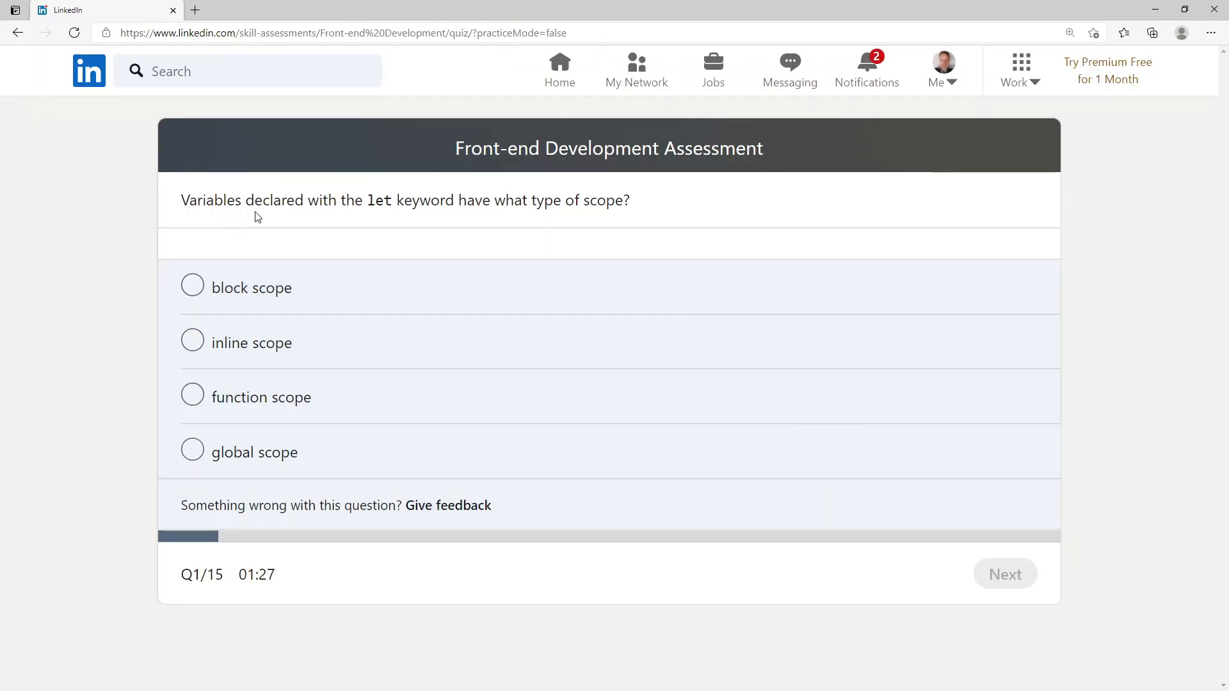
pyautogui.moveTo(360, 224)
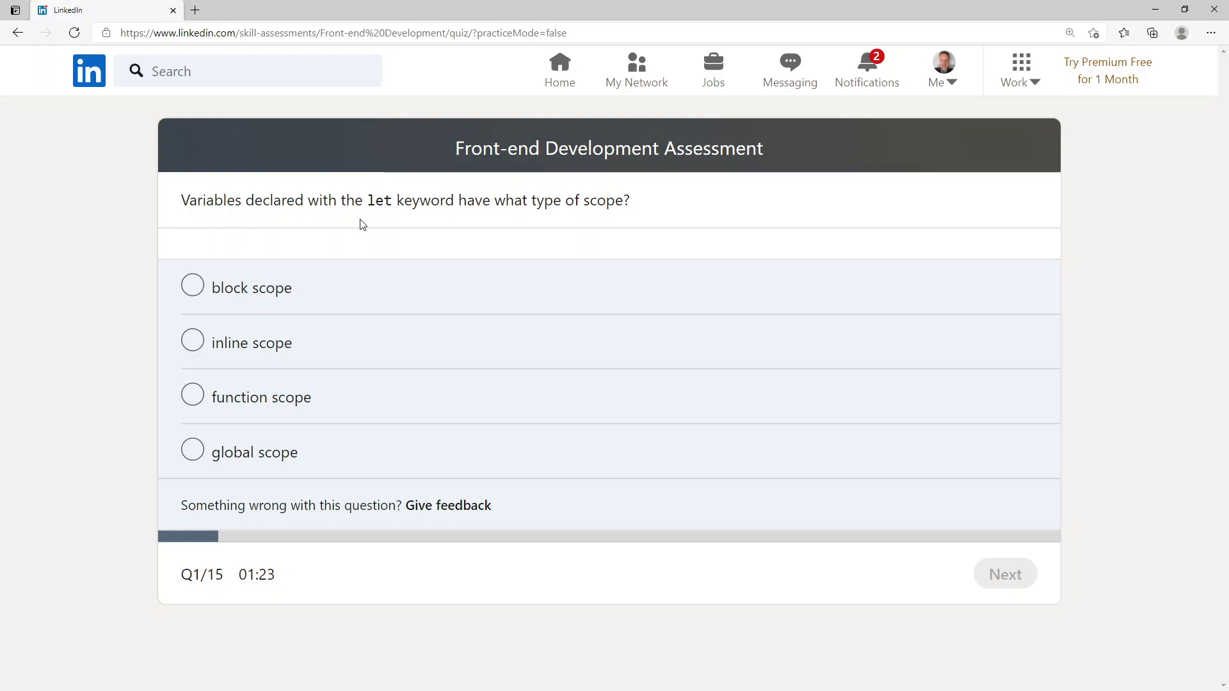
pyautogui.moveTo(265, 353)
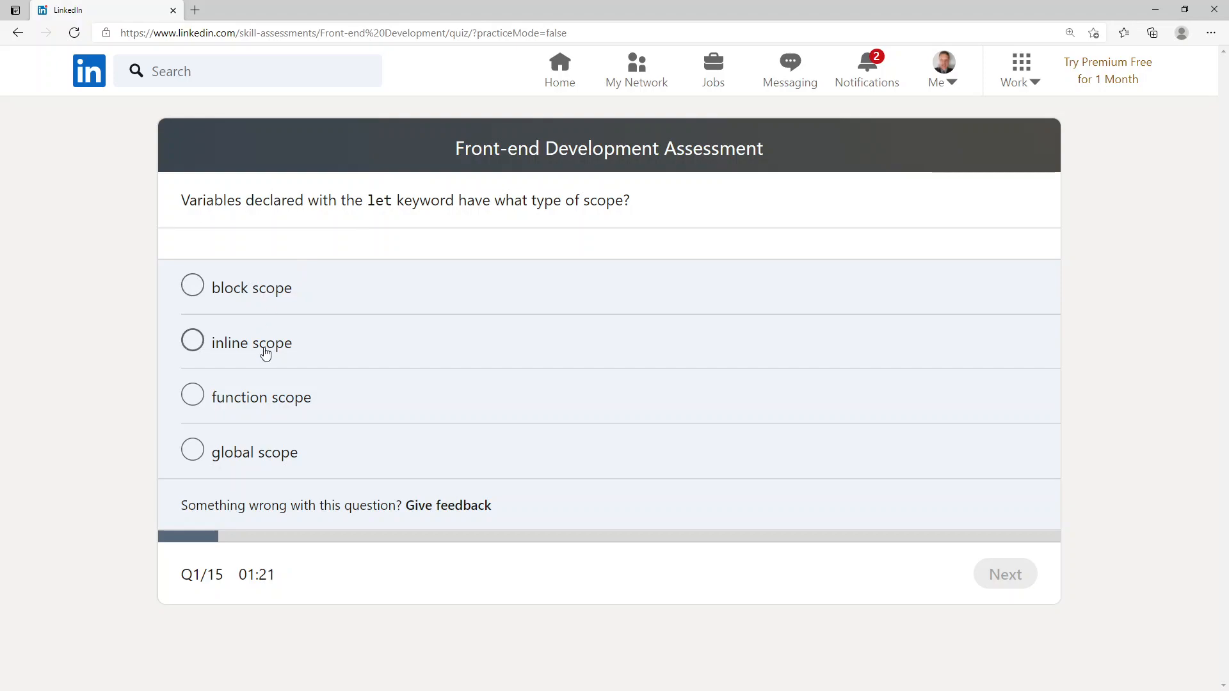
pyautogui.moveTo(269, 408)
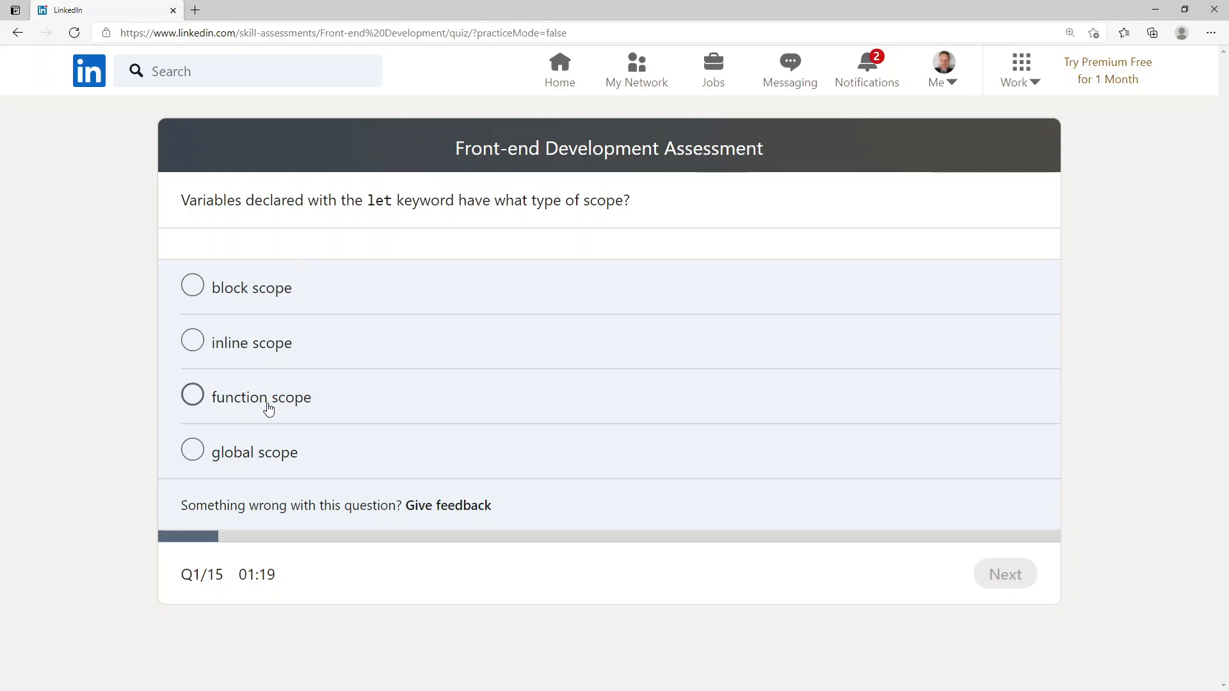
pyautogui.moveTo(308, 468)
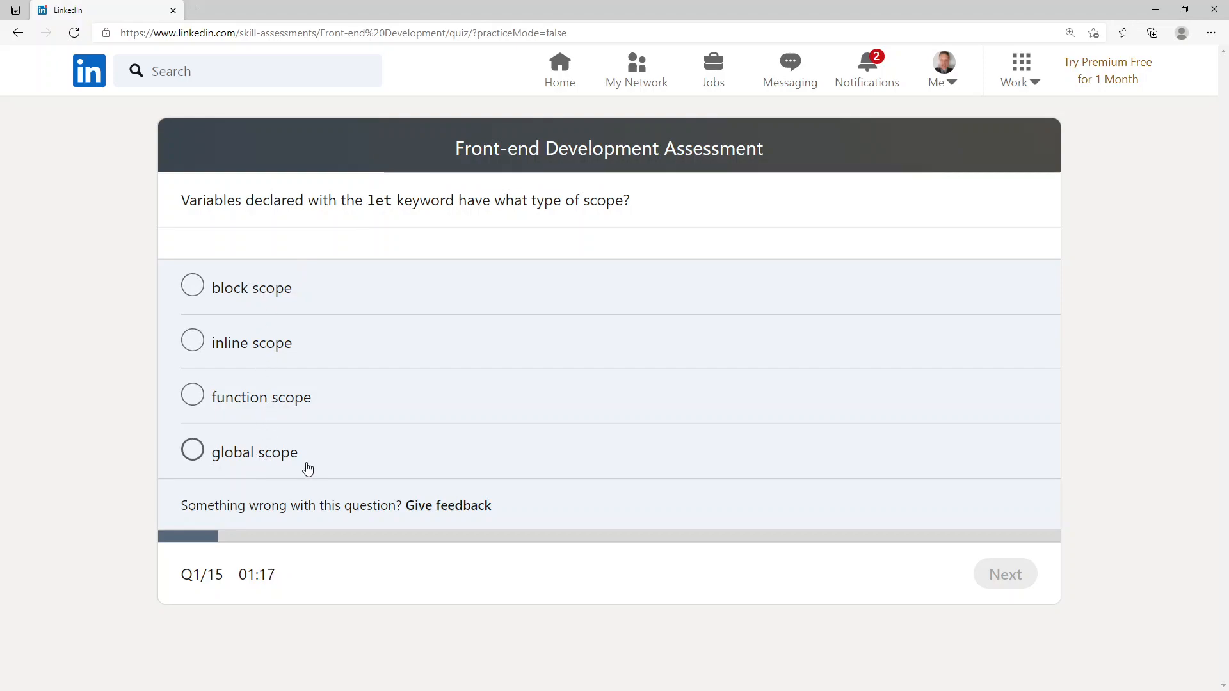
pyautogui.click(192, 287)
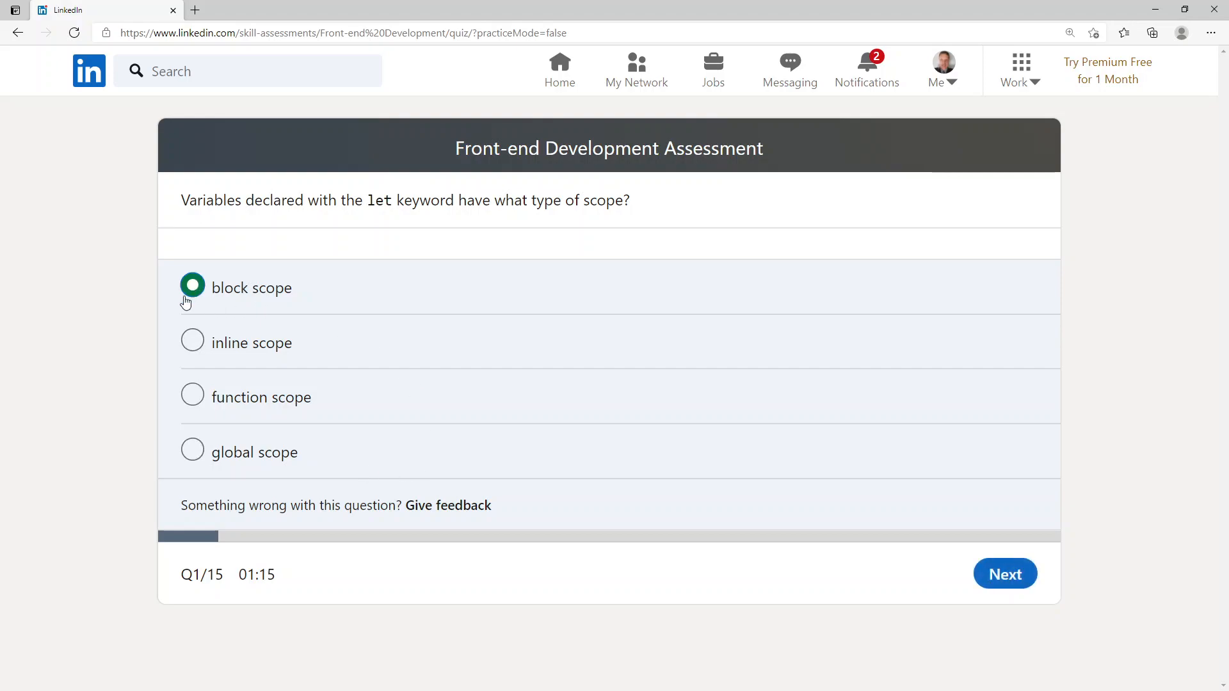
pyautogui.click(1006, 573)
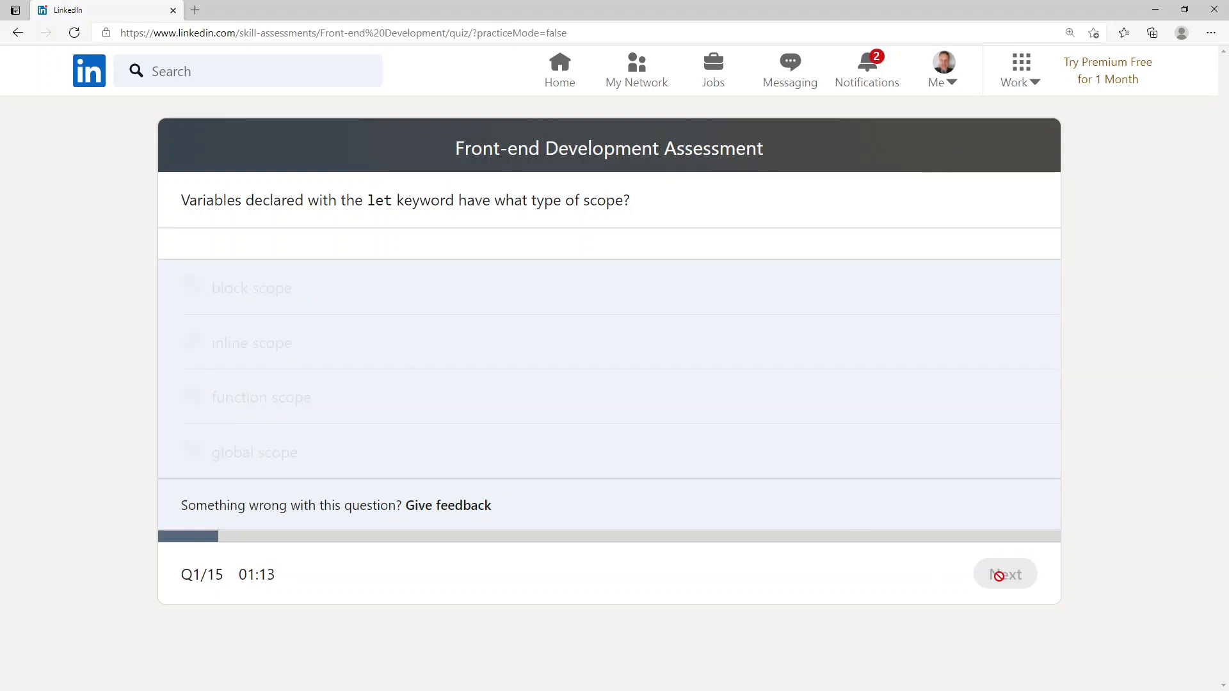
# Step: Review image options A–D for the flex layout question, choose one, and submit
pyautogui.click(1005, 574)
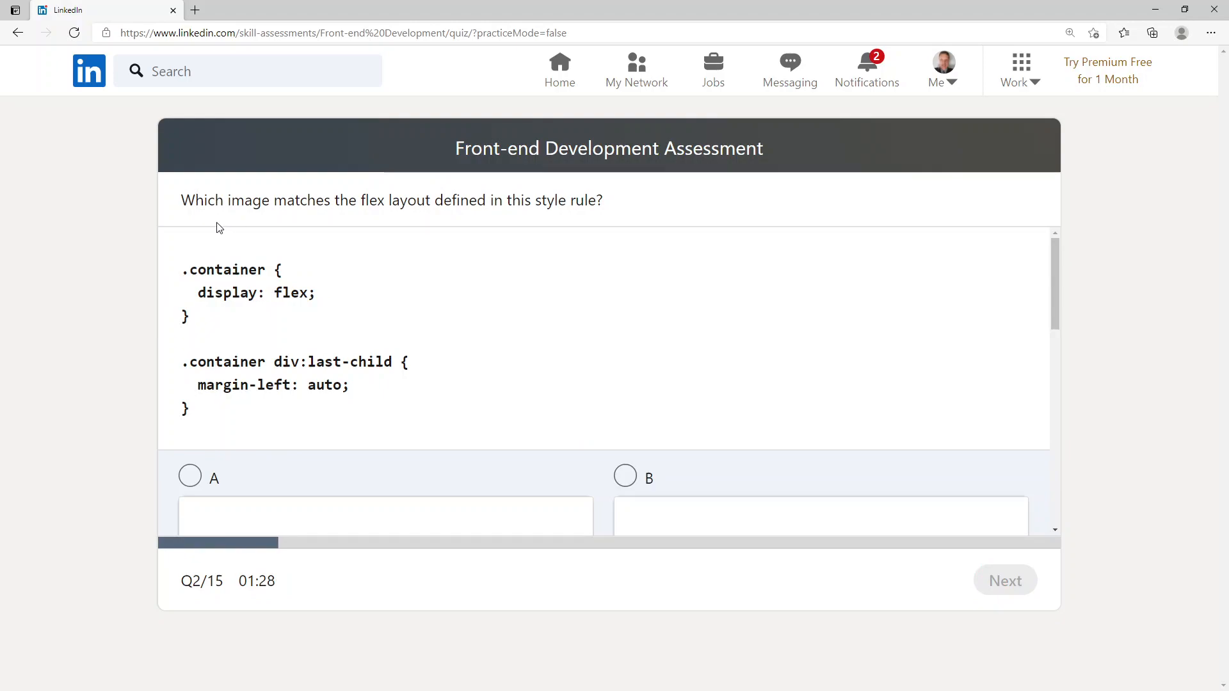
pyautogui.moveTo(306, 228)
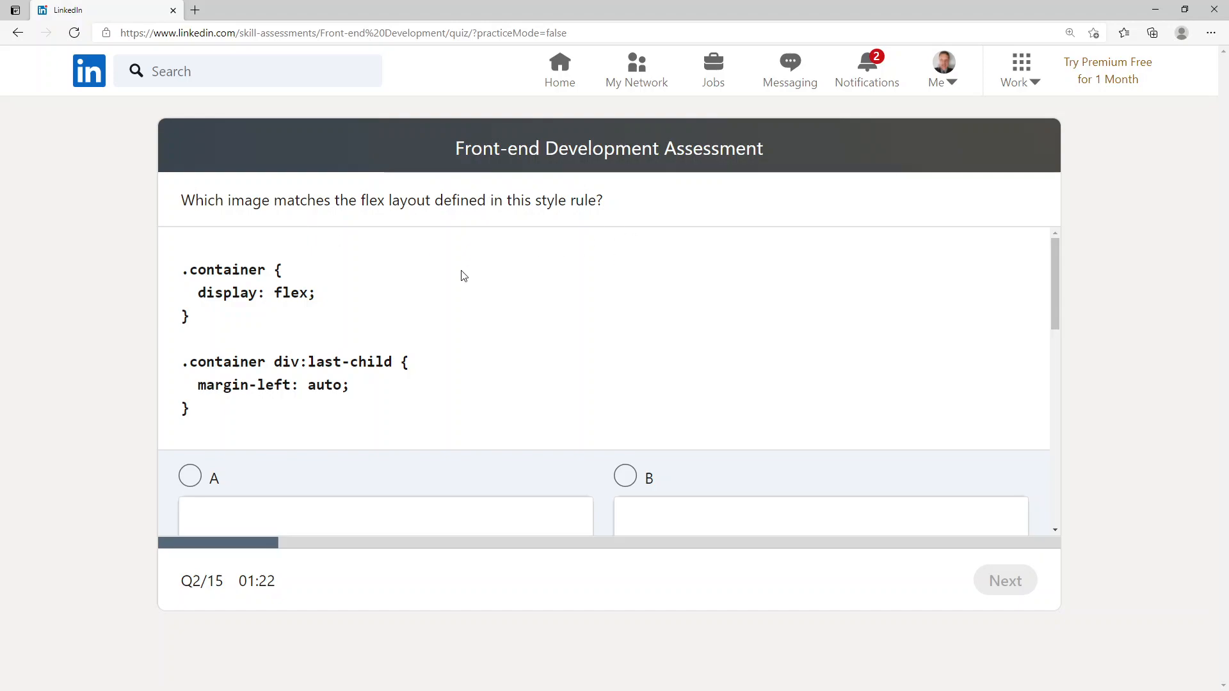
pyautogui.moveTo(226, 305)
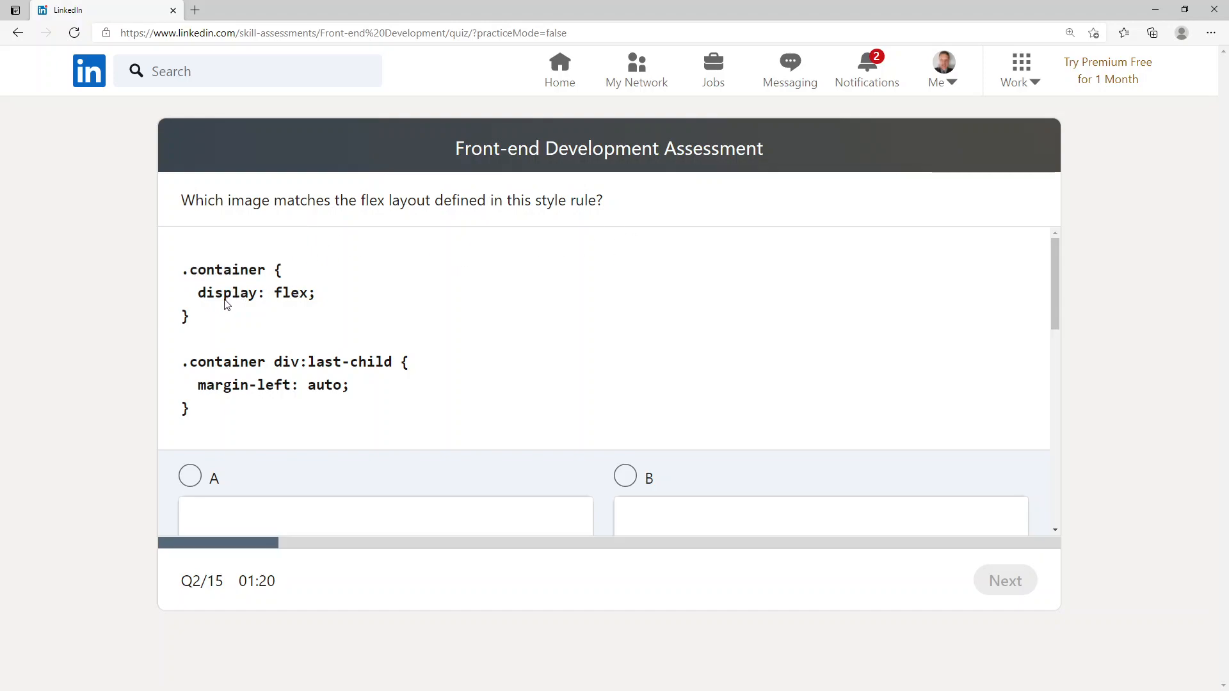
pyautogui.moveTo(304, 297)
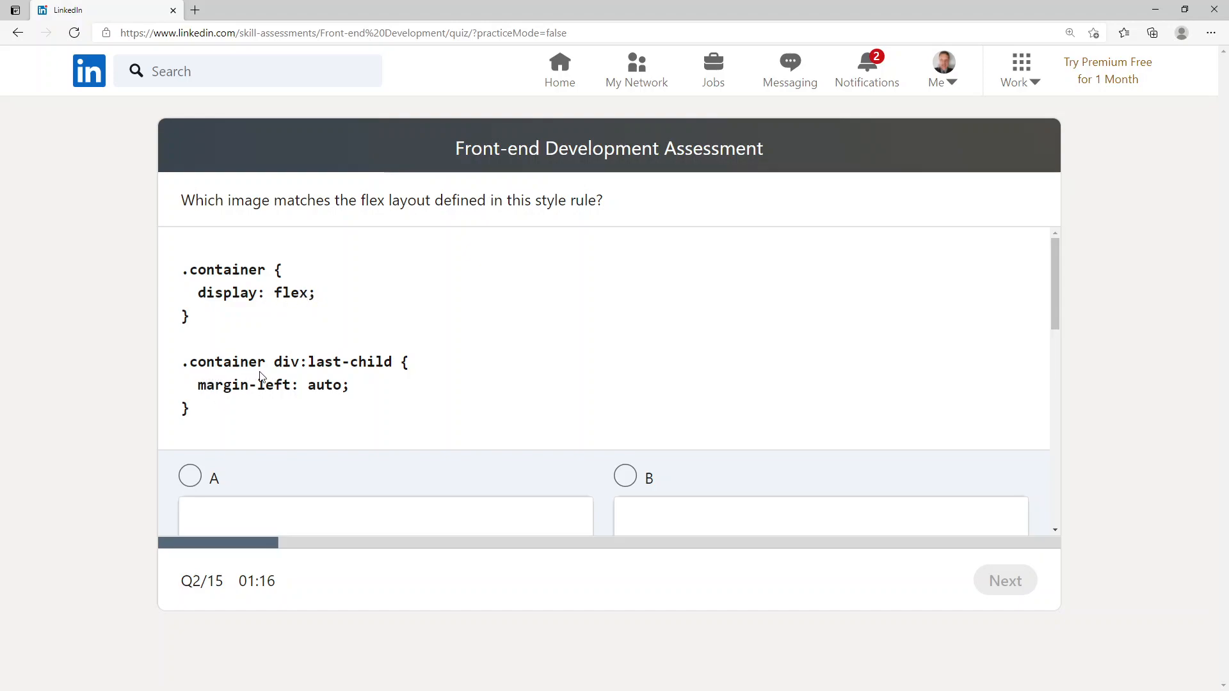
pyautogui.moveTo(399, 381)
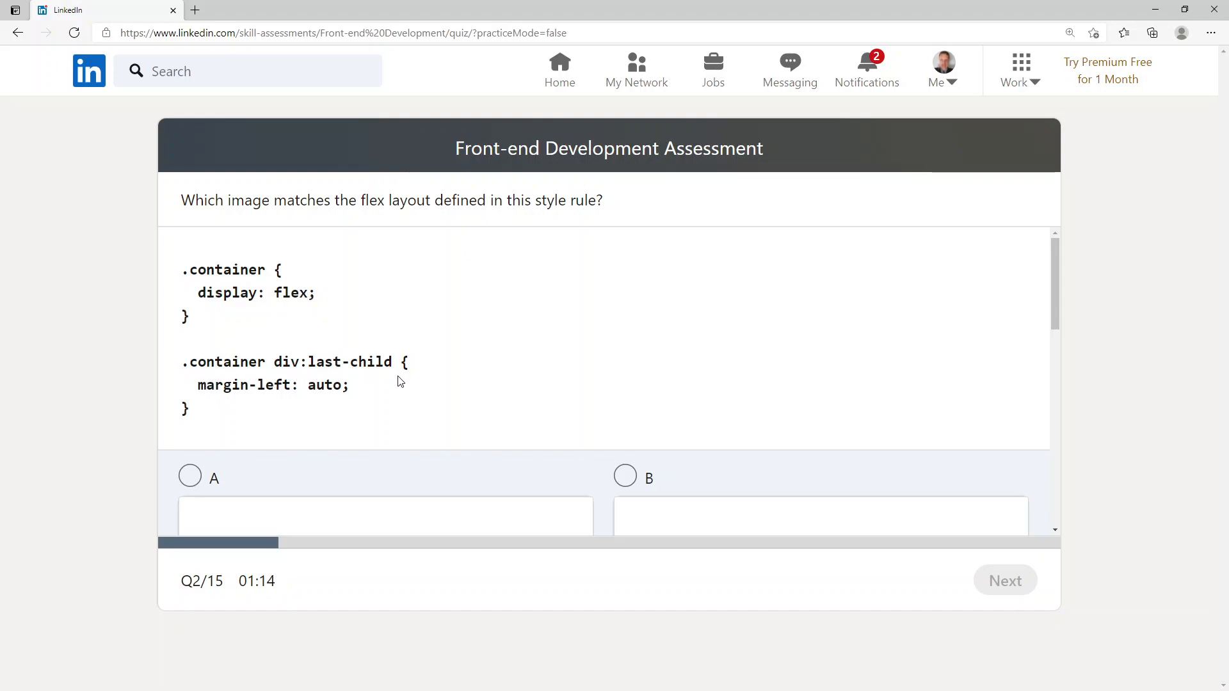
pyautogui.moveTo(615, 440)
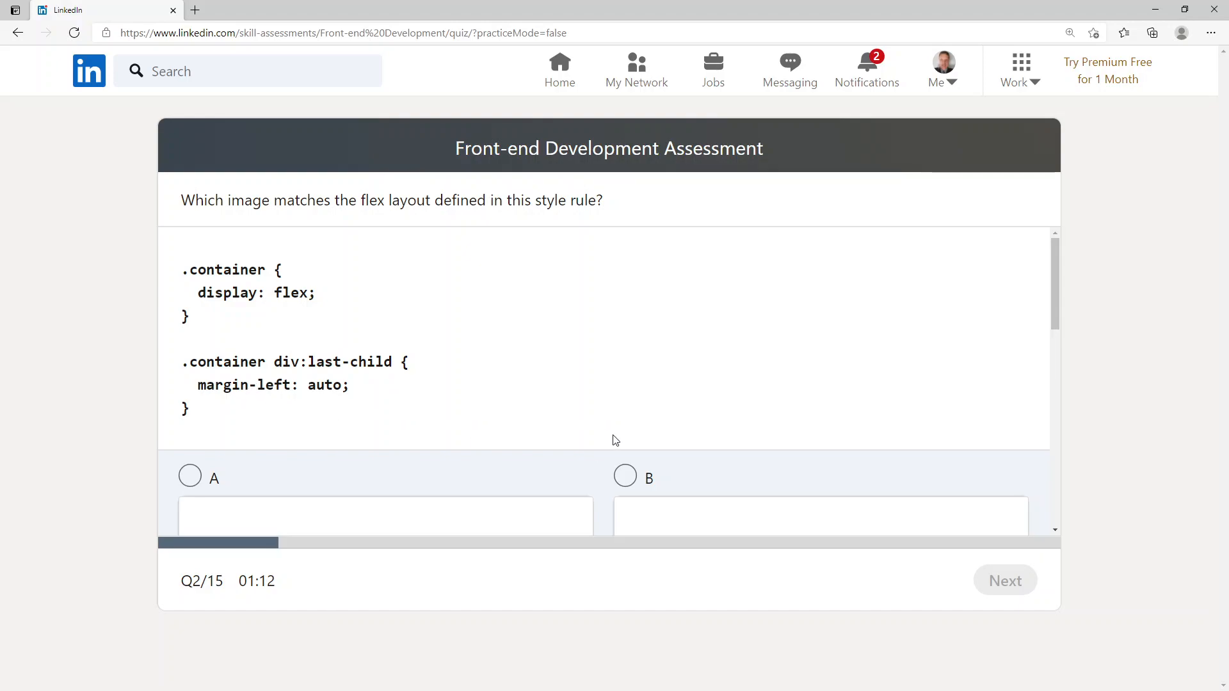
pyautogui.scroll(-3)
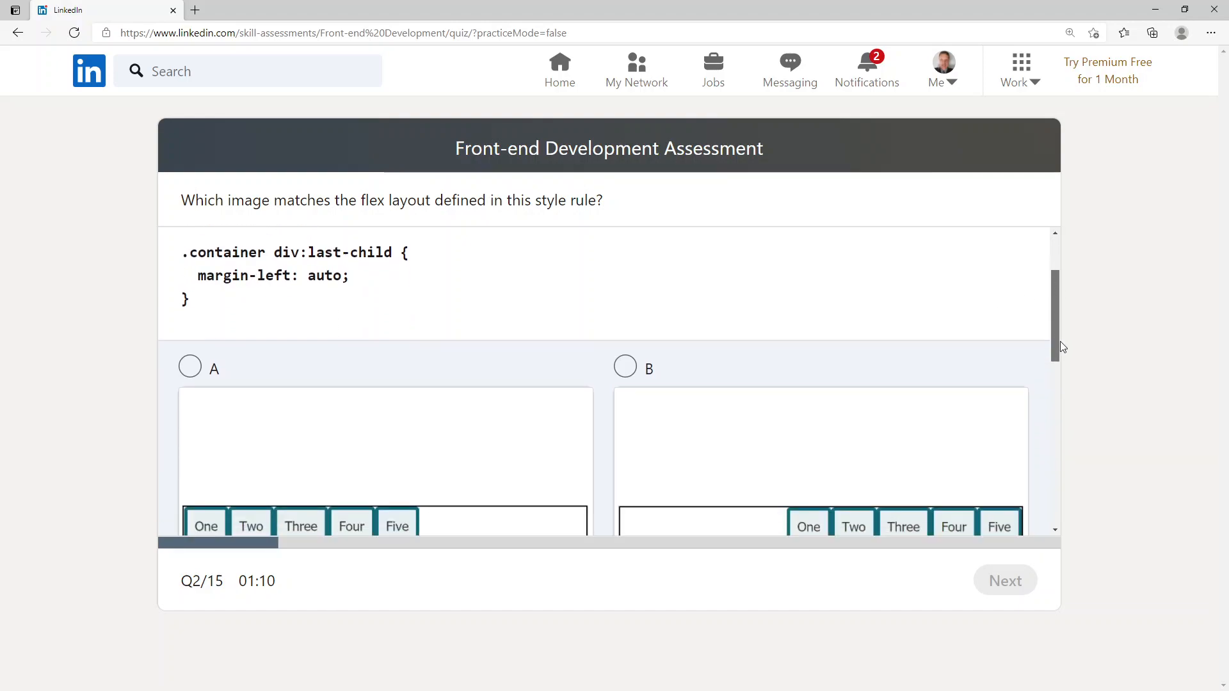
pyautogui.scroll(-3)
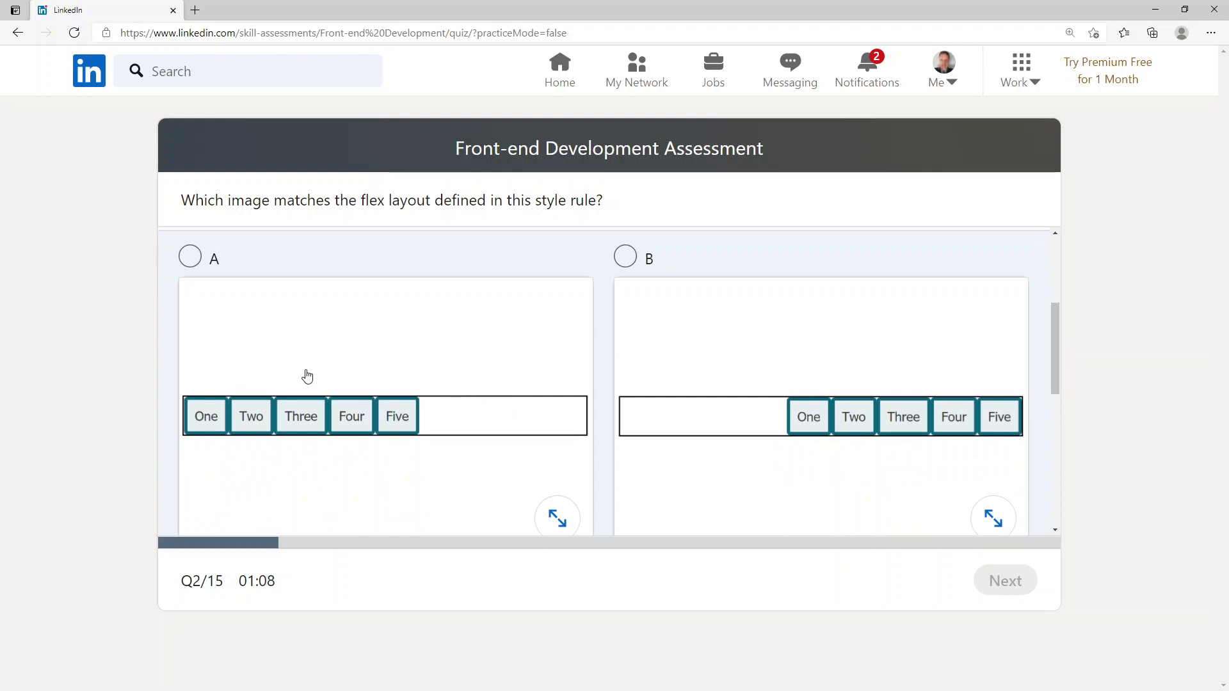
pyautogui.moveTo(470, 407)
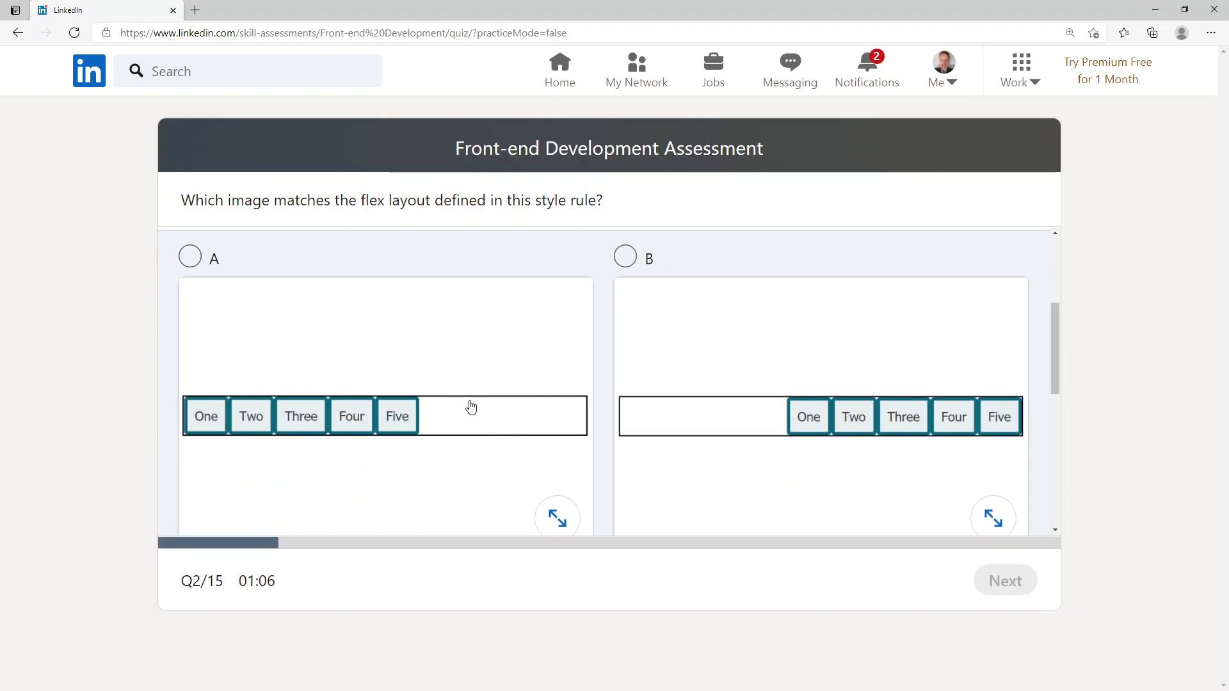
pyautogui.moveTo(280, 419)
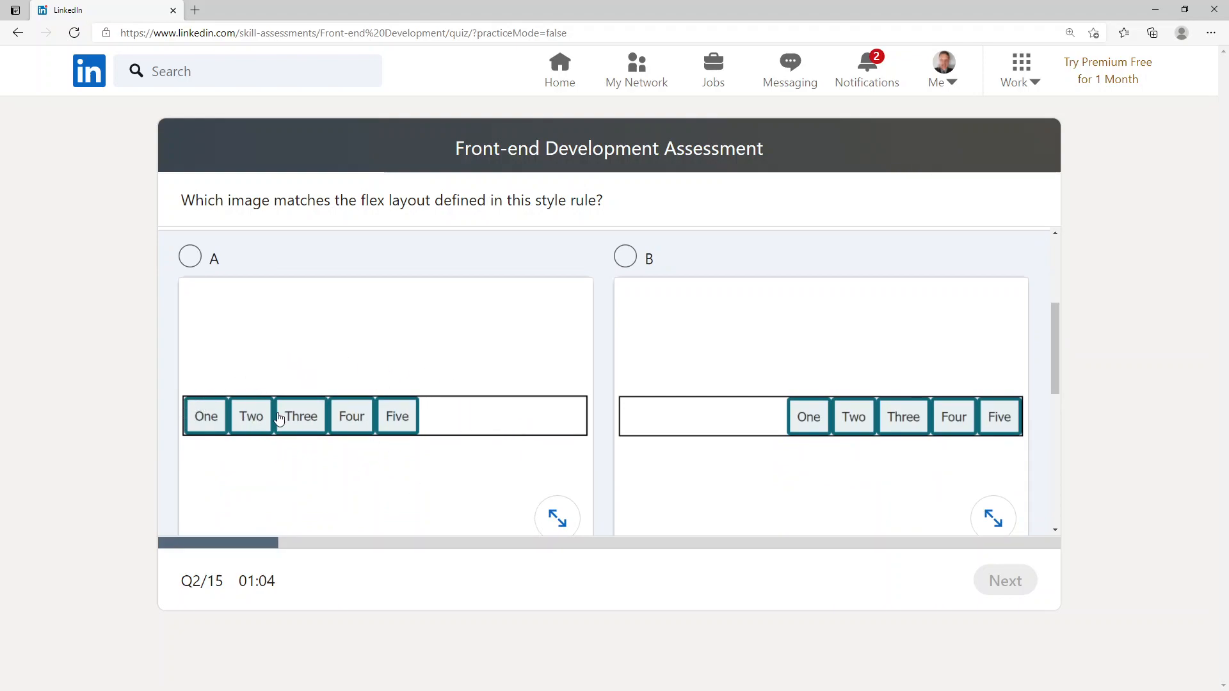
pyautogui.moveTo(407, 423)
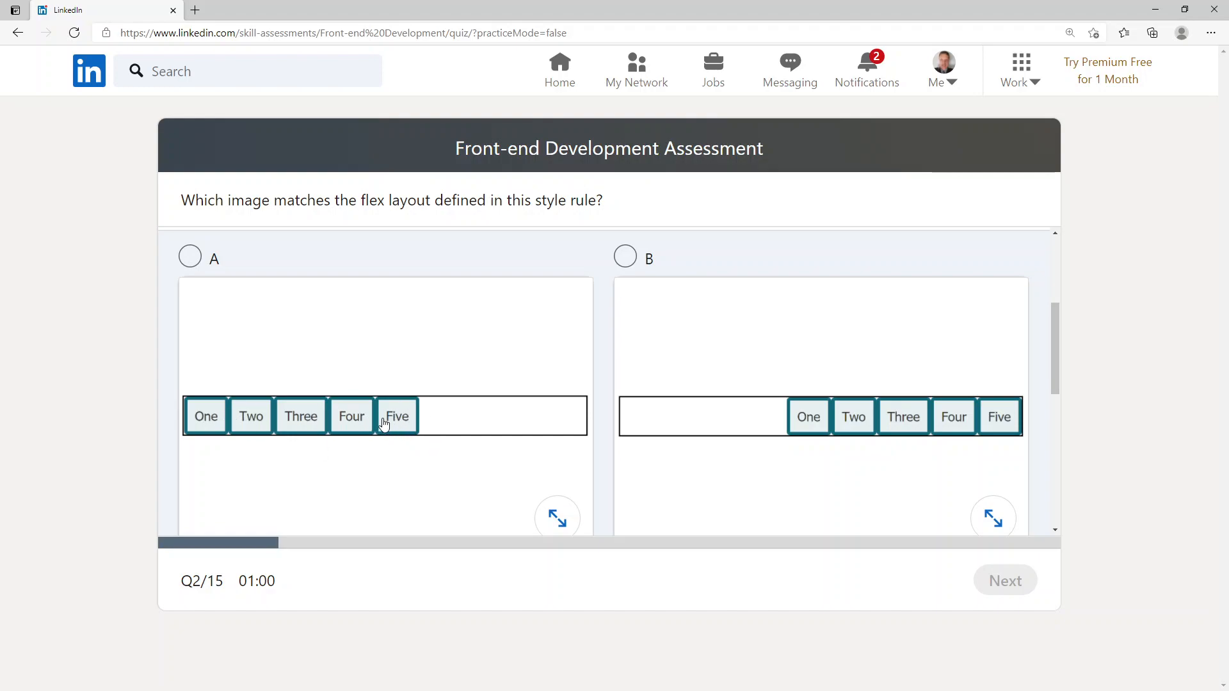
pyautogui.moveTo(767, 437)
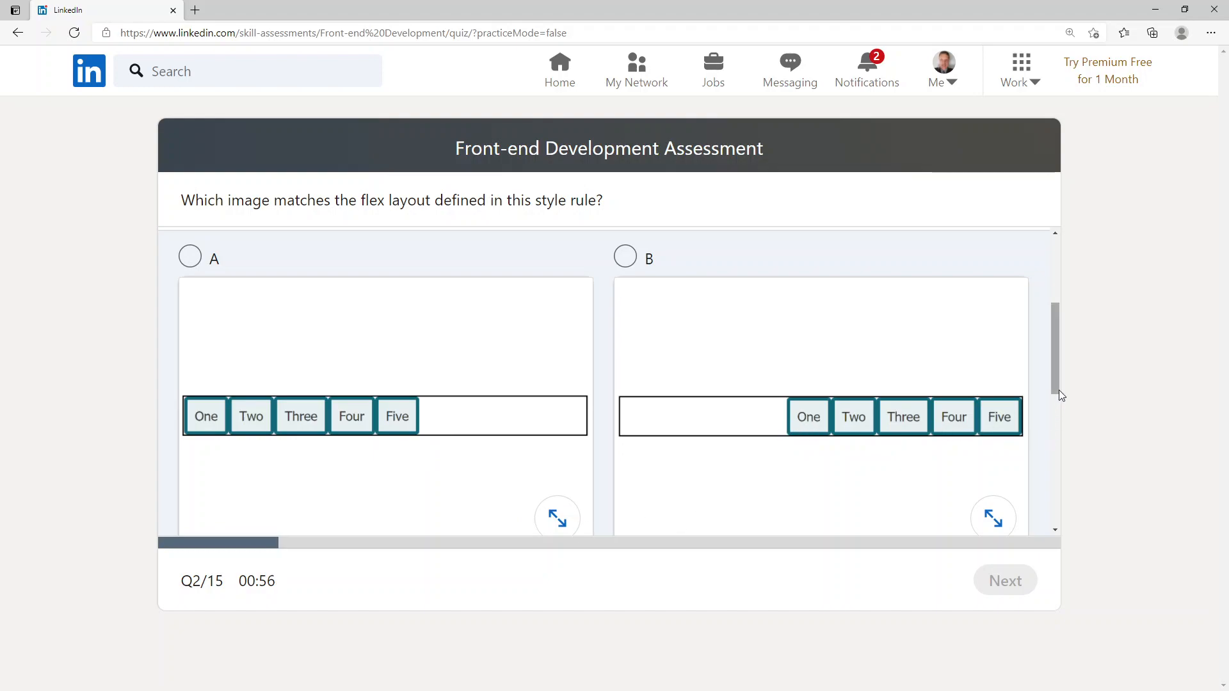
pyautogui.scroll(-3)
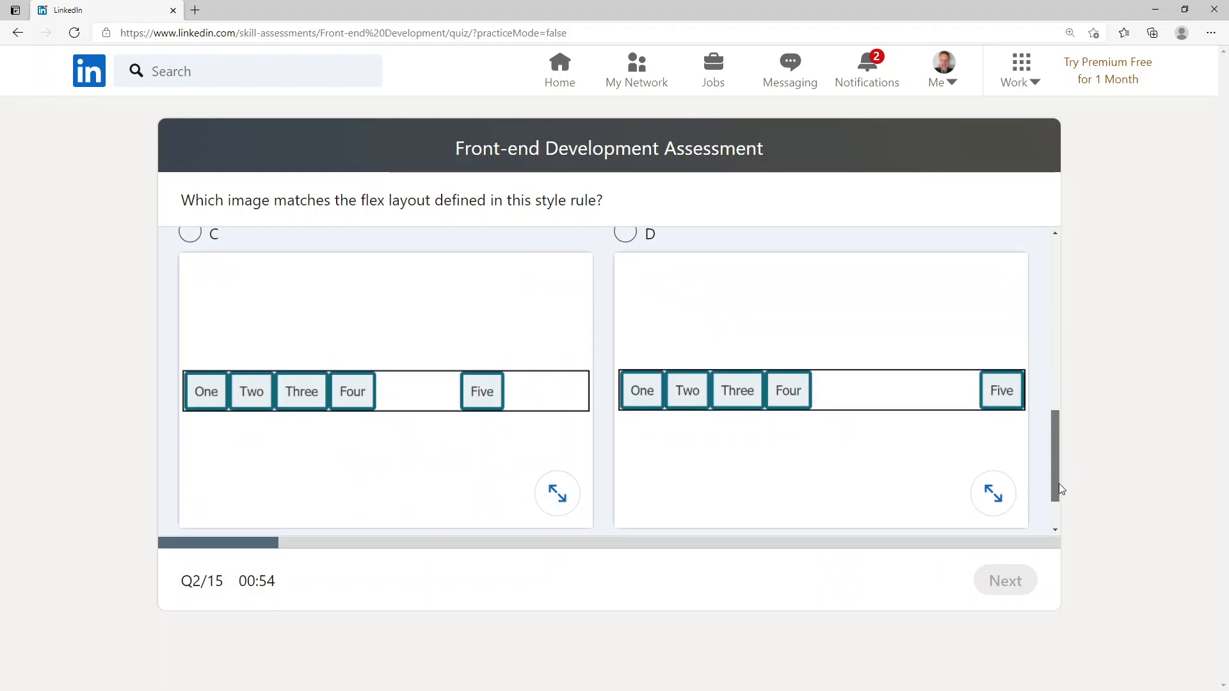
pyautogui.moveTo(306, 401)
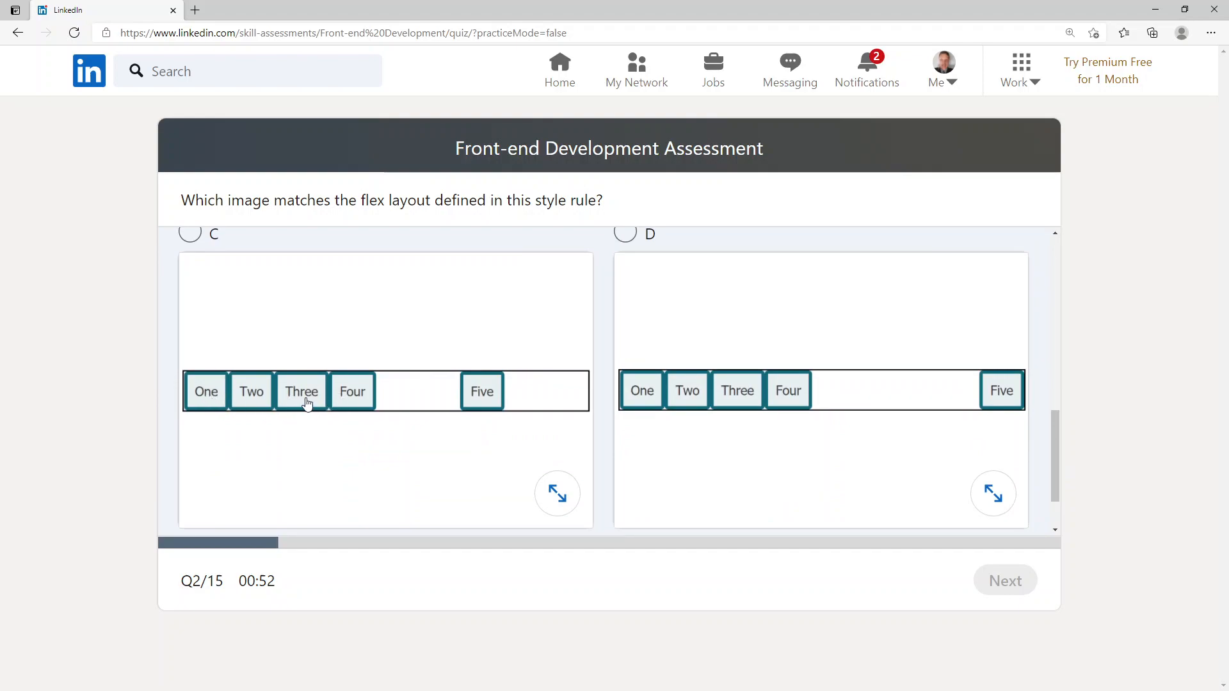
pyautogui.moveTo(490, 394)
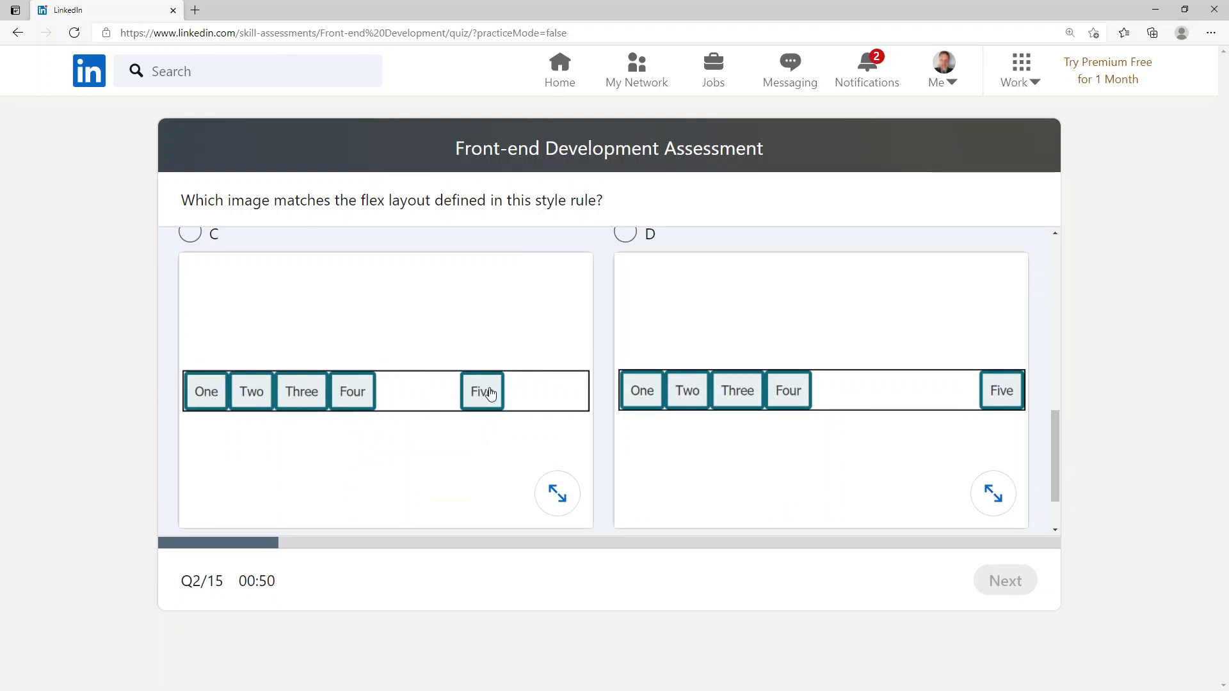
pyautogui.moveTo(706, 464)
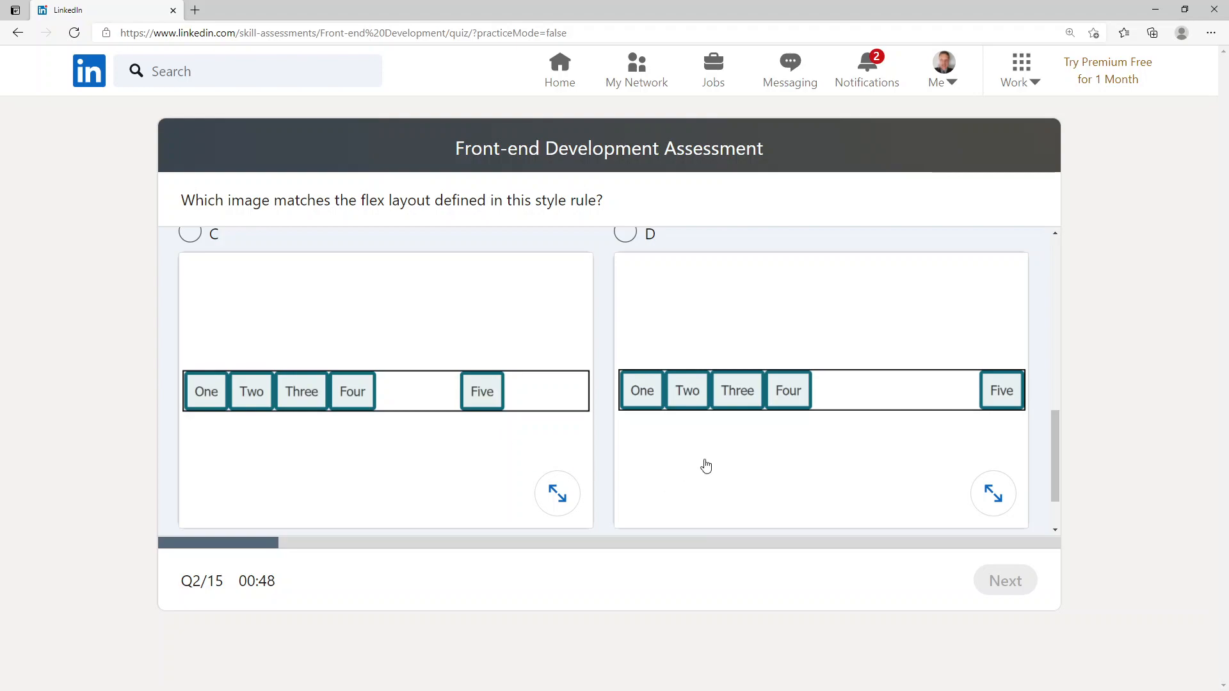
pyautogui.moveTo(863, 410)
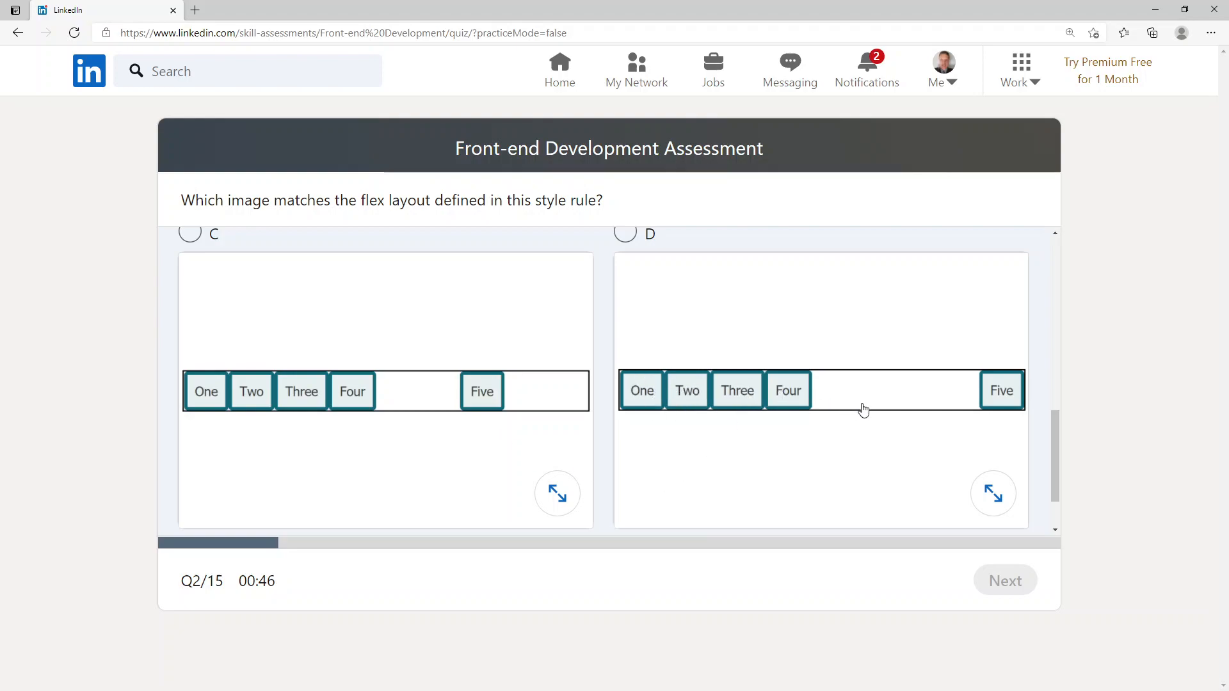
pyautogui.moveTo(840, 359)
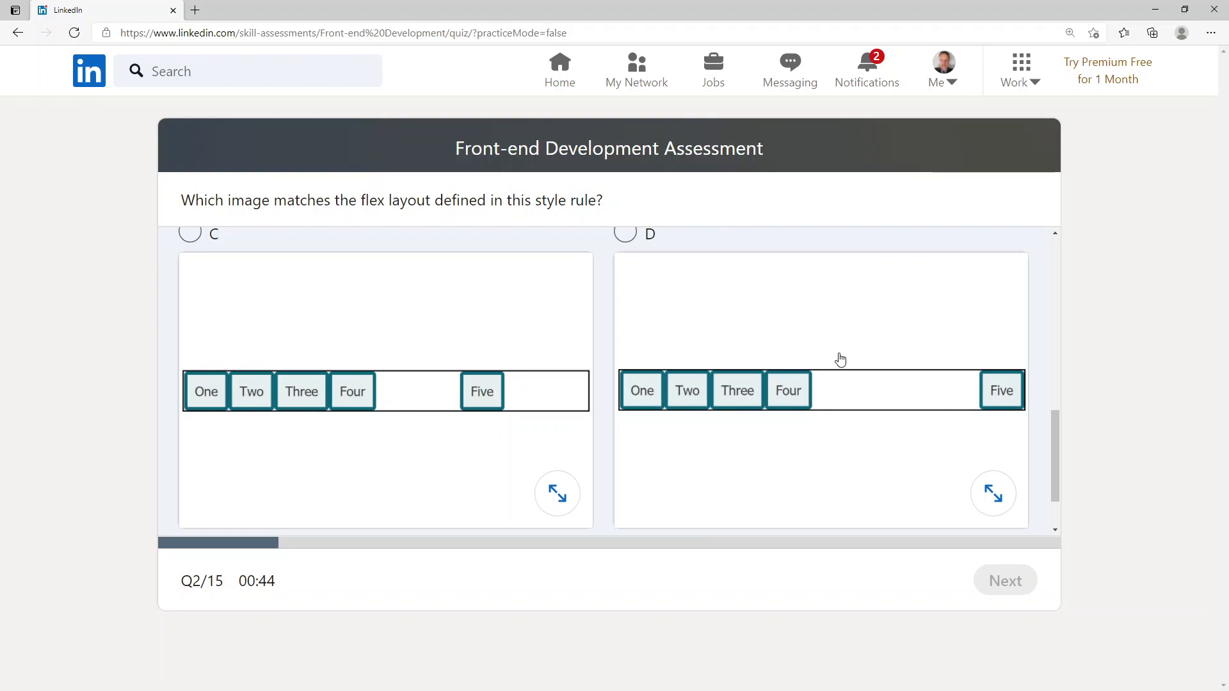
pyautogui.click(626, 234)
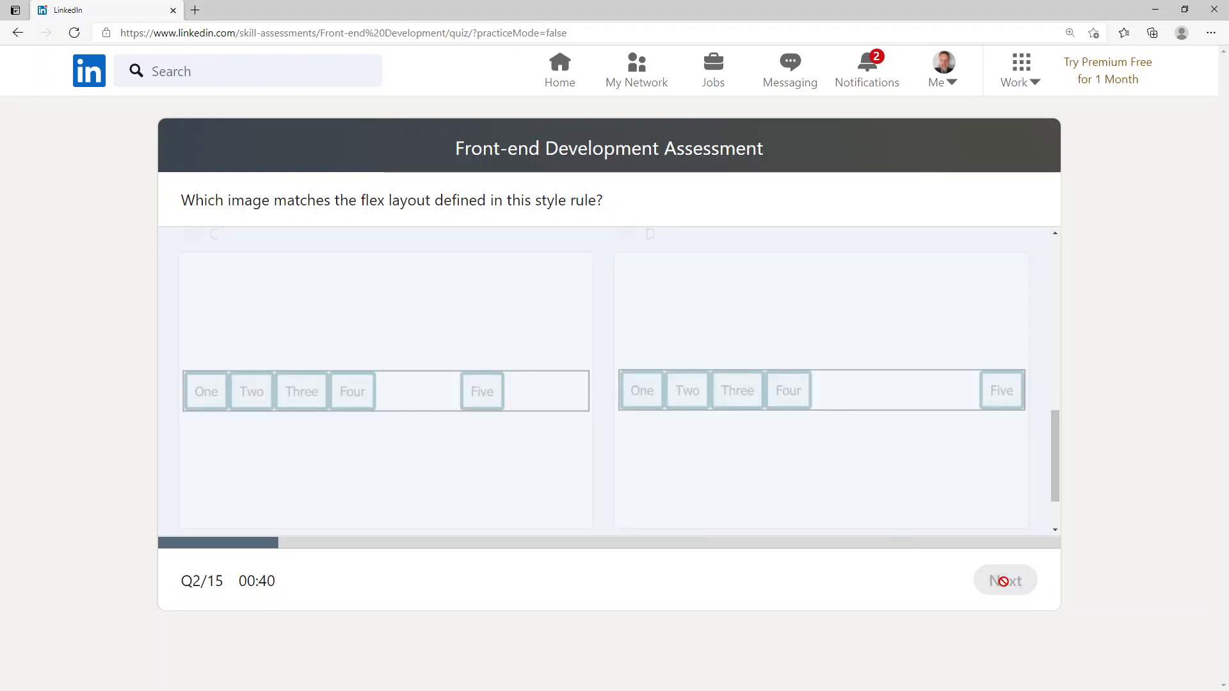
pyautogui.click(1005, 580)
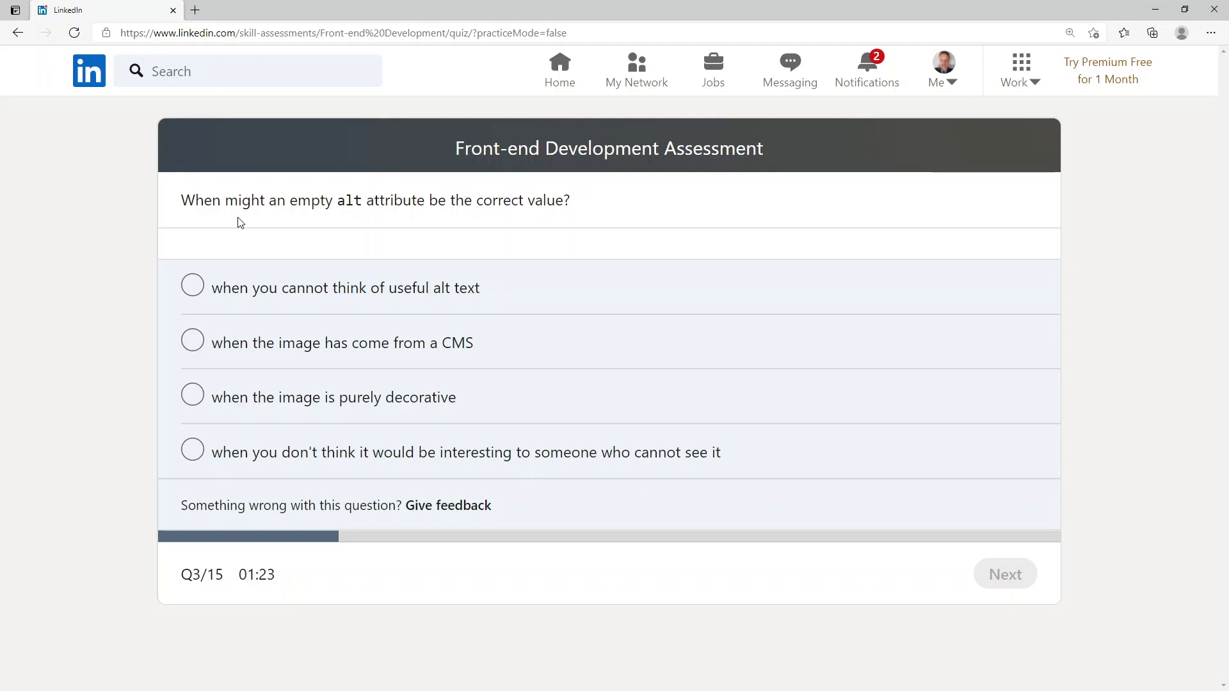
pyautogui.moveTo(258, 293)
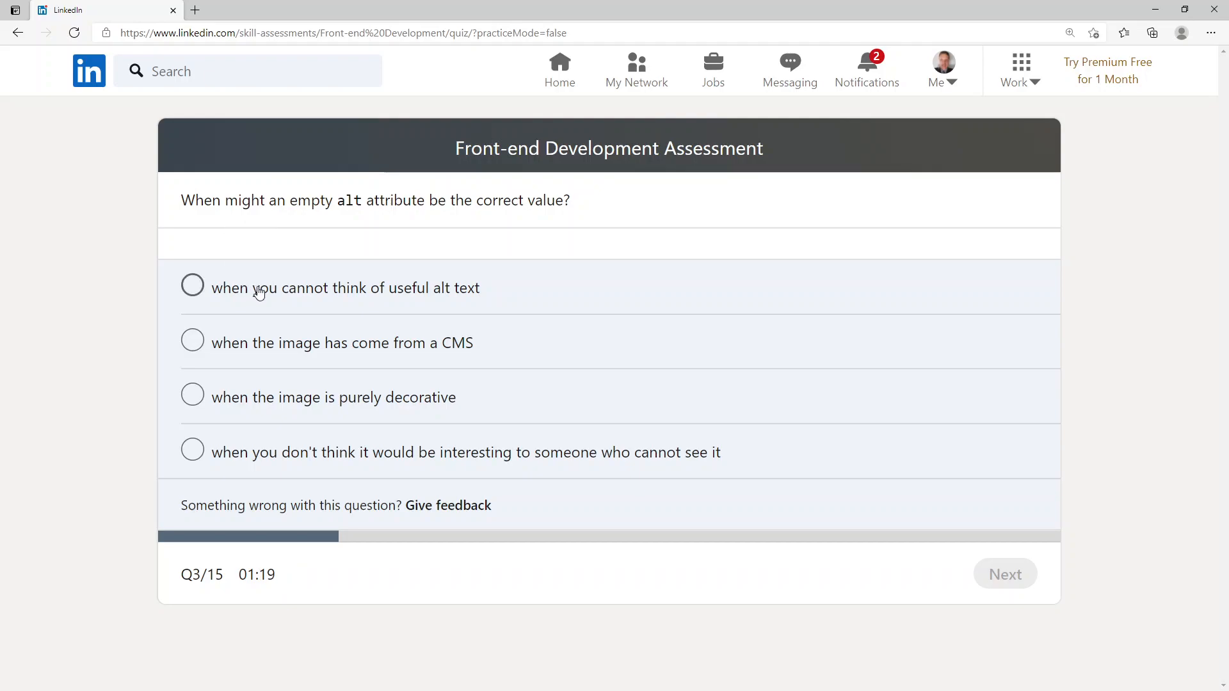
pyautogui.moveTo(313, 348)
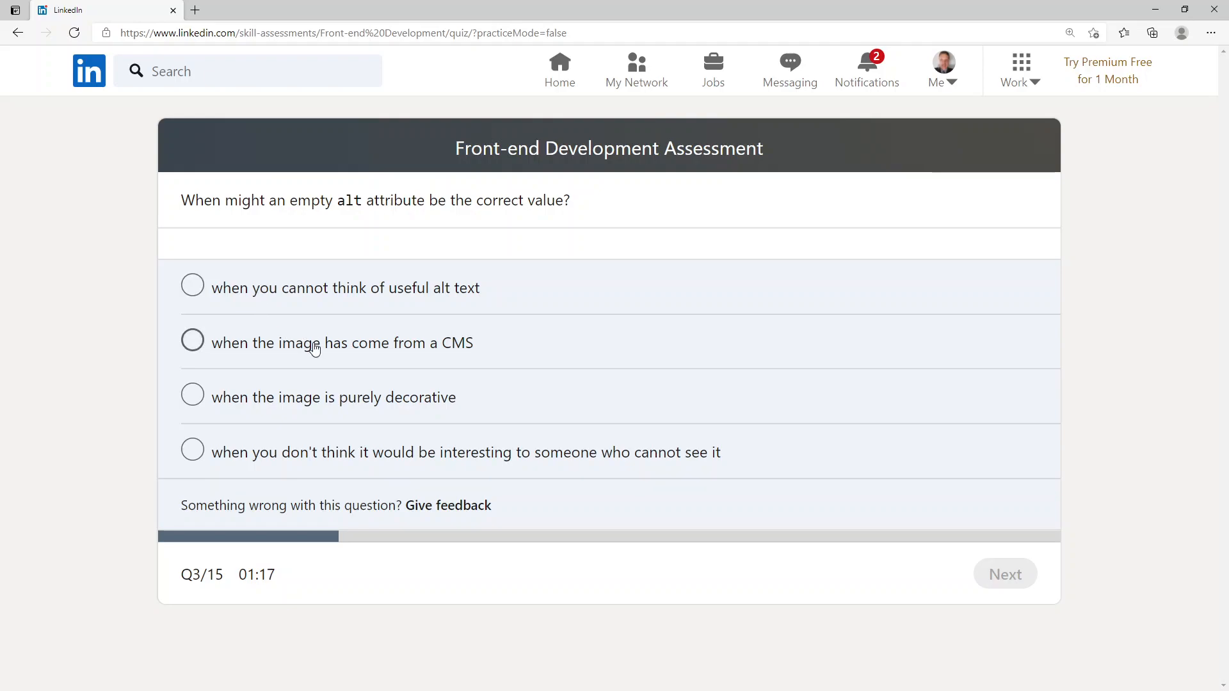
pyautogui.moveTo(274, 415)
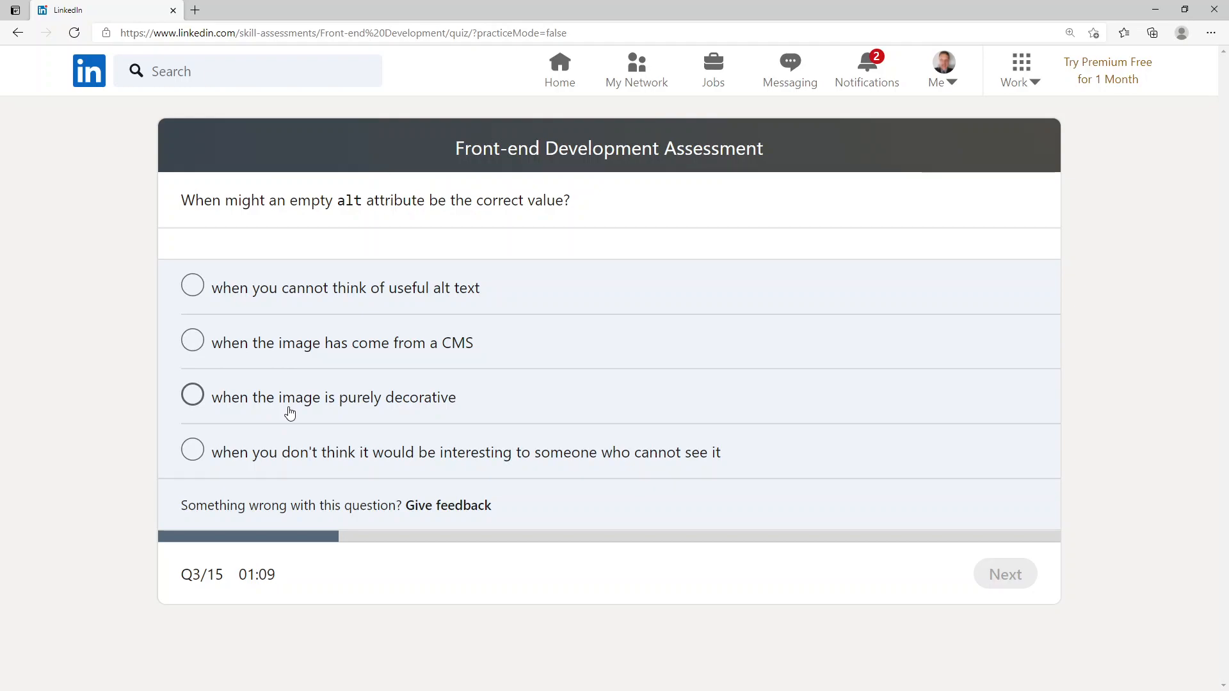
pyautogui.moveTo(216, 398)
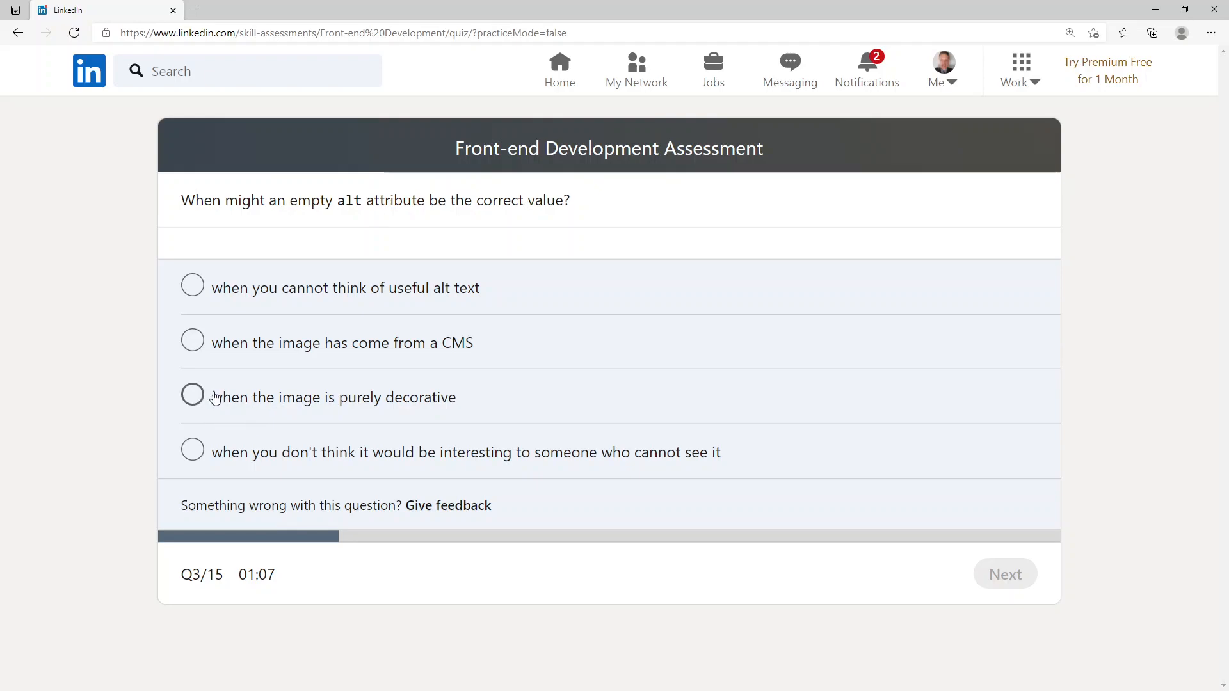
# Step: Answer the empty alt question with 'purely decorative' and submit
pyautogui.click(192, 395)
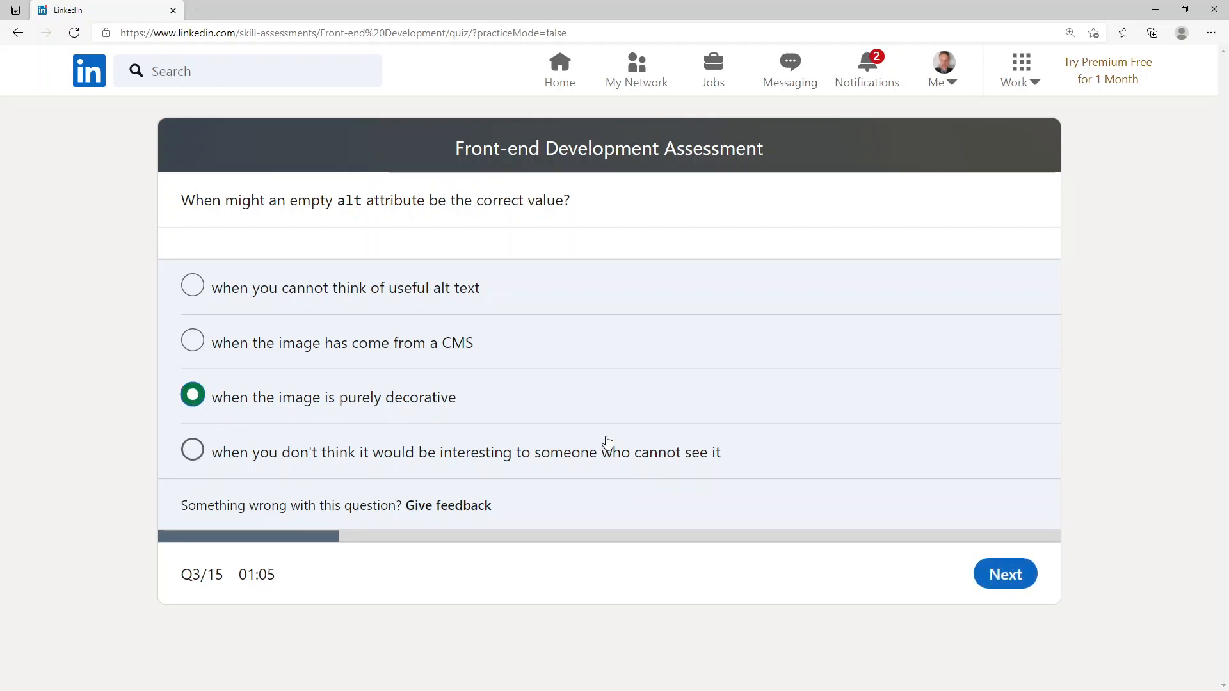
pyautogui.click(1005, 574)
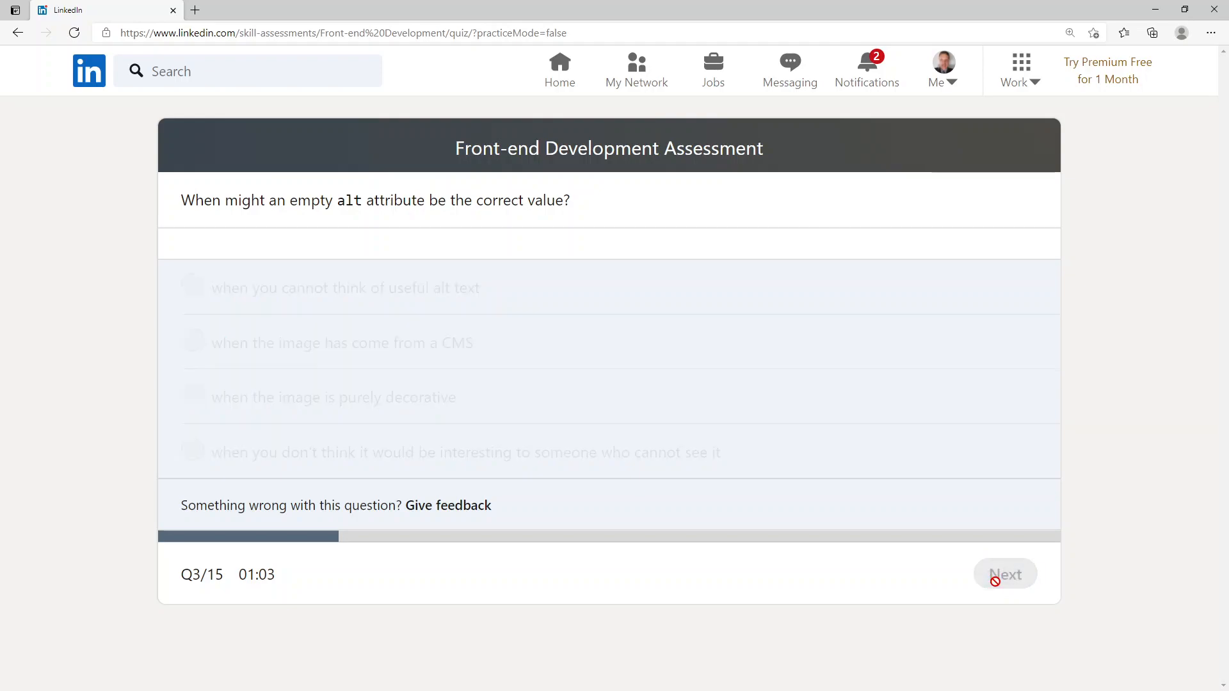
pyautogui.click(1005, 573)
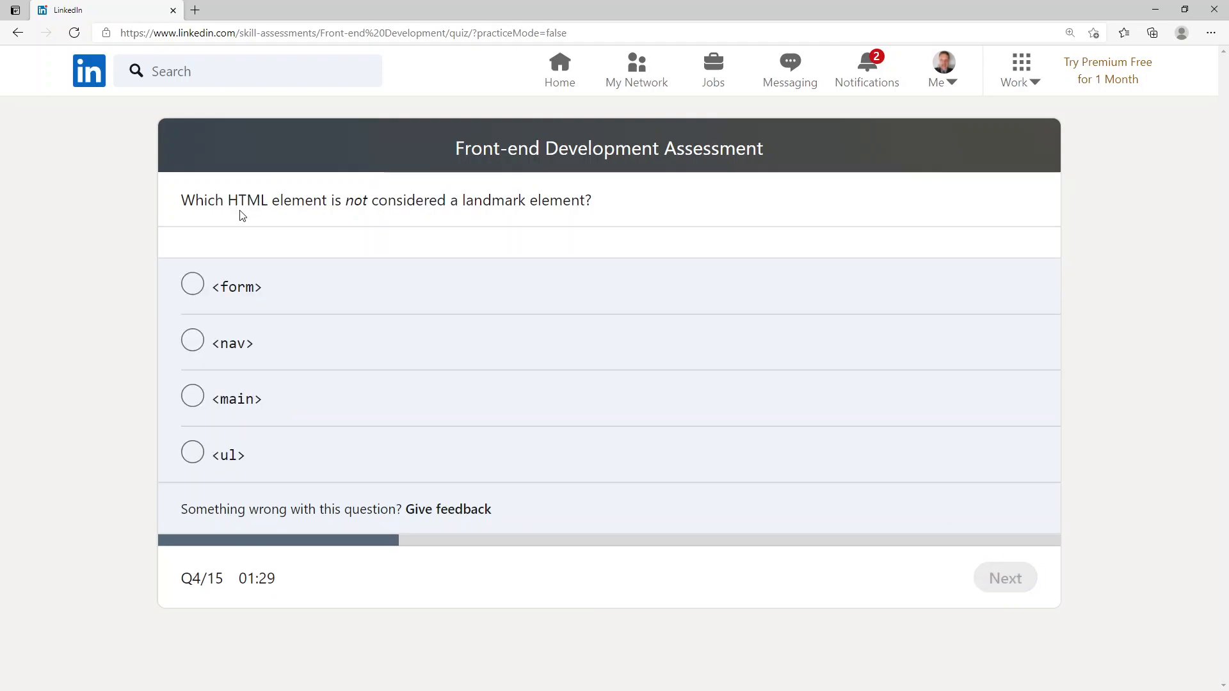
pyautogui.moveTo(353, 222)
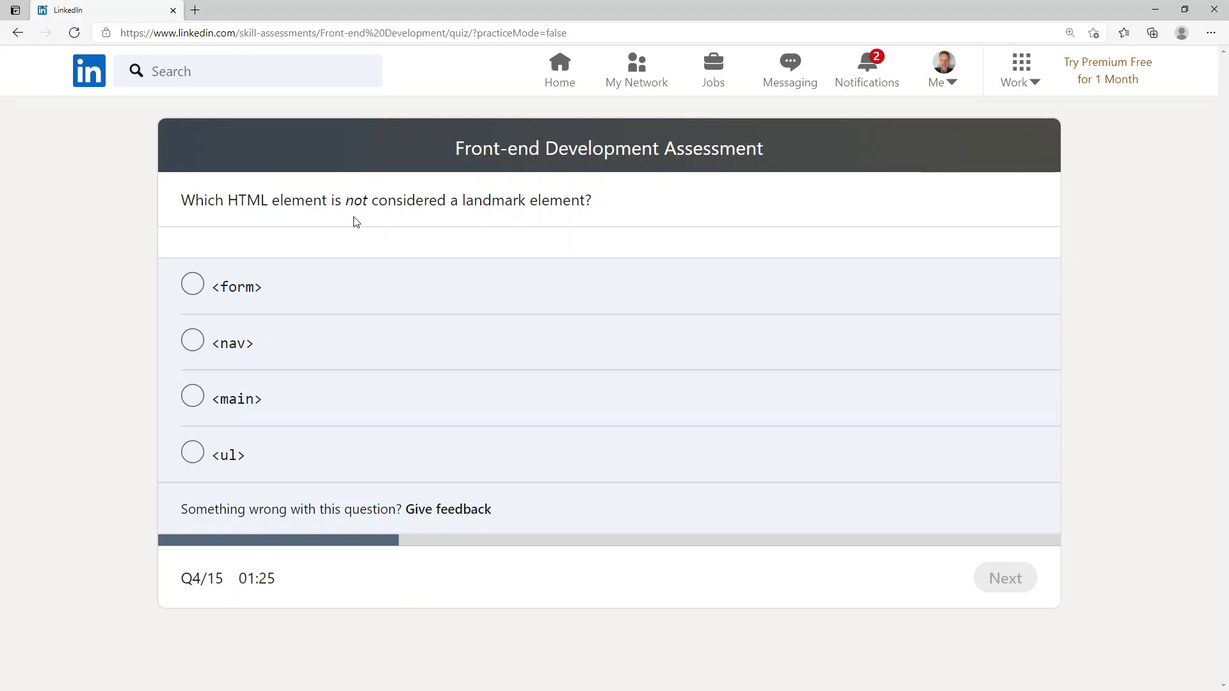
pyautogui.moveTo(363, 250)
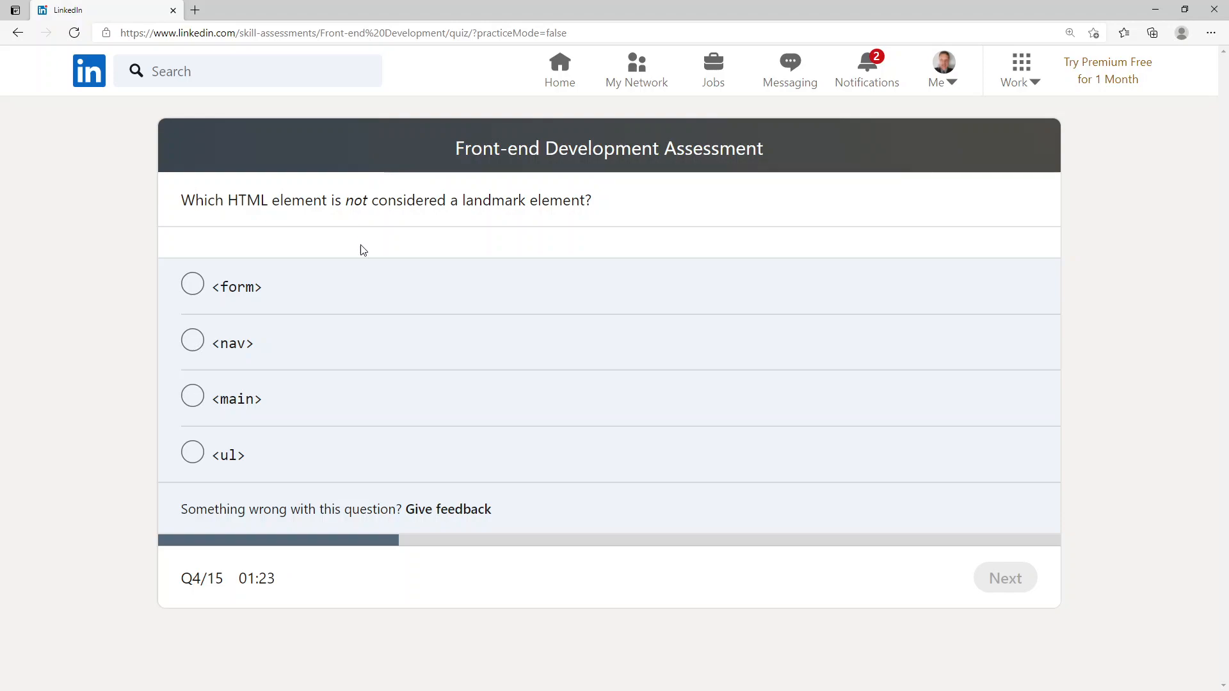
pyautogui.moveTo(255, 346)
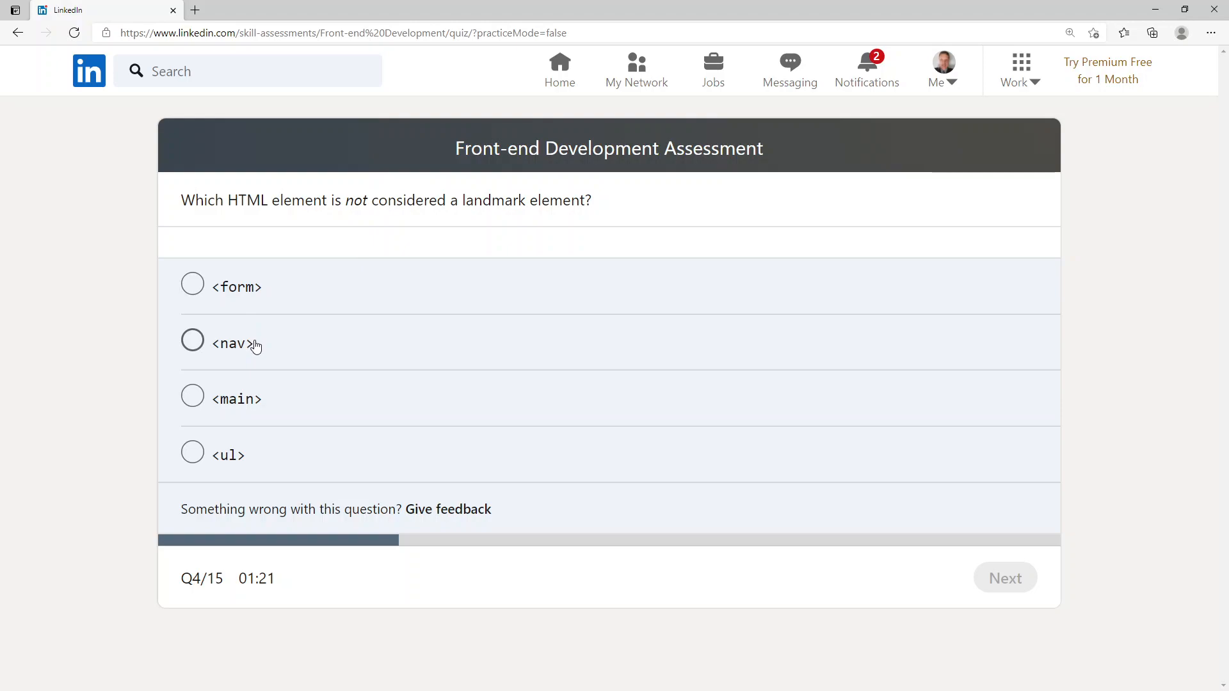
pyautogui.moveTo(224, 470)
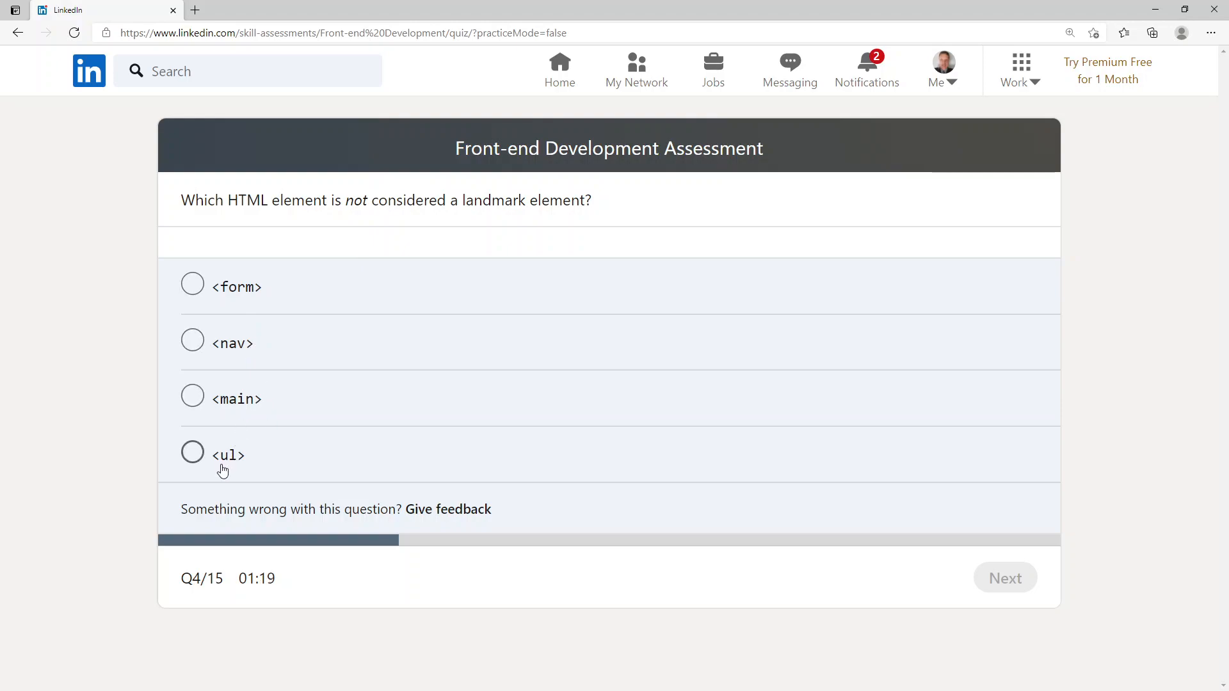
pyautogui.moveTo(195, 462)
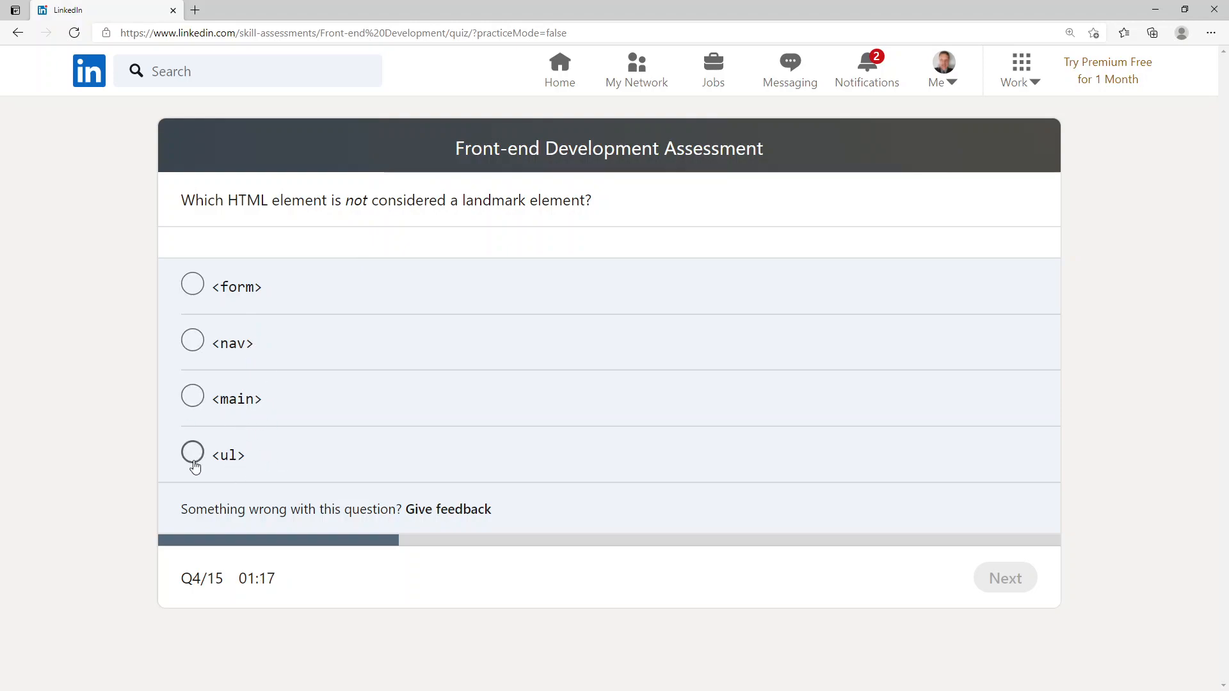
# Step: Choose <ul> as the non-landmark element and submit
pyautogui.click(192, 454)
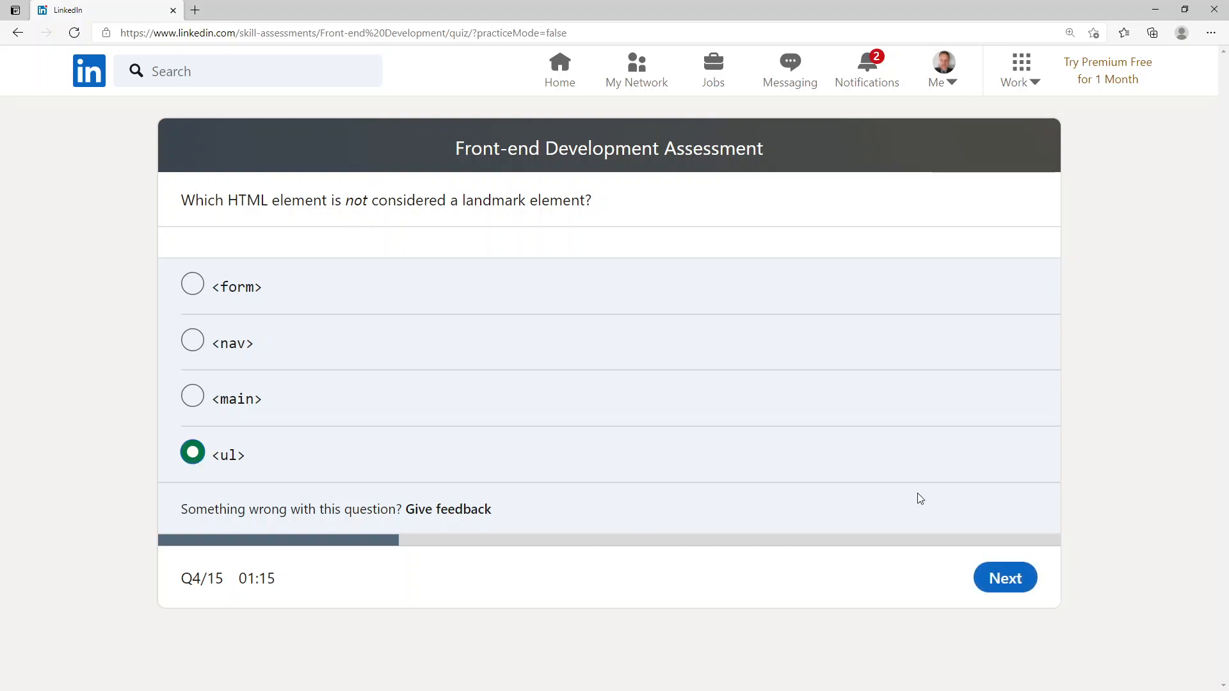
pyautogui.click(1005, 578)
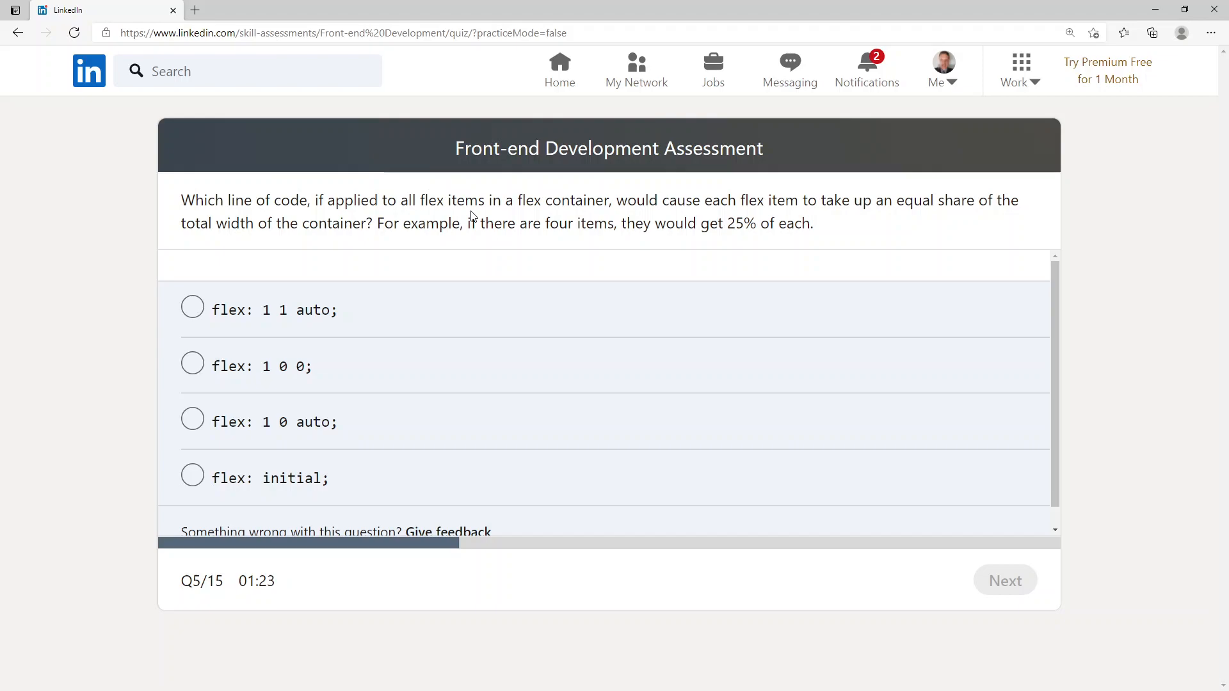
pyautogui.moveTo(850, 222)
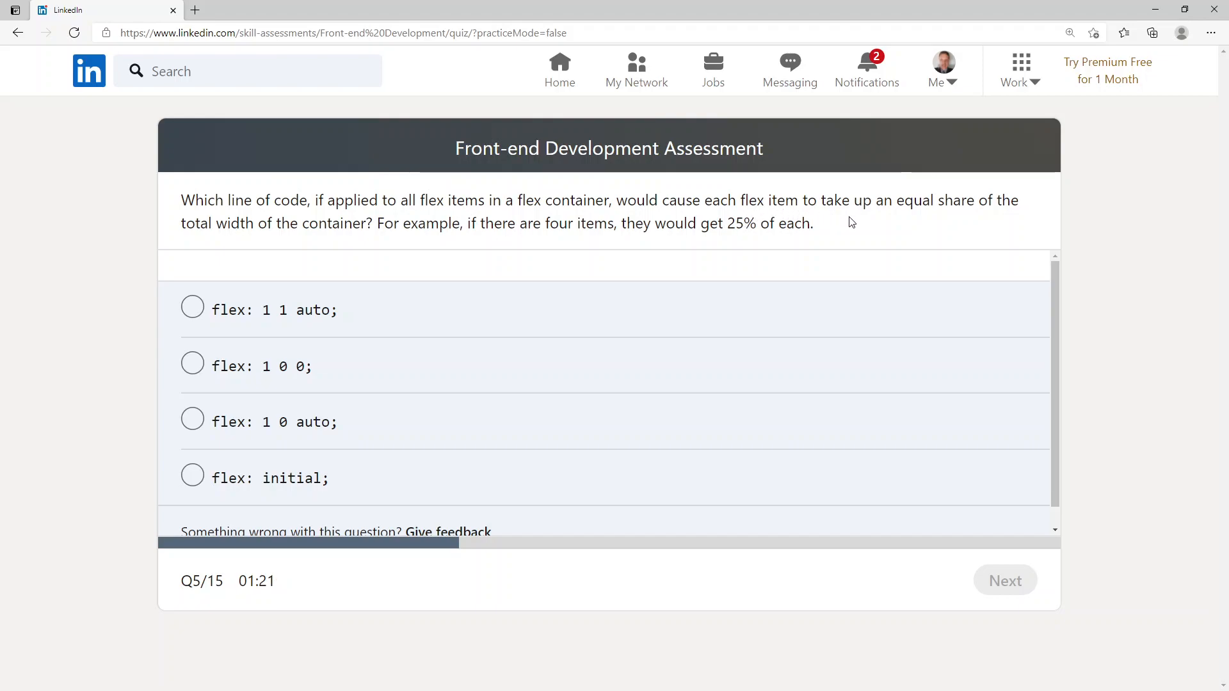
pyautogui.moveTo(953, 217)
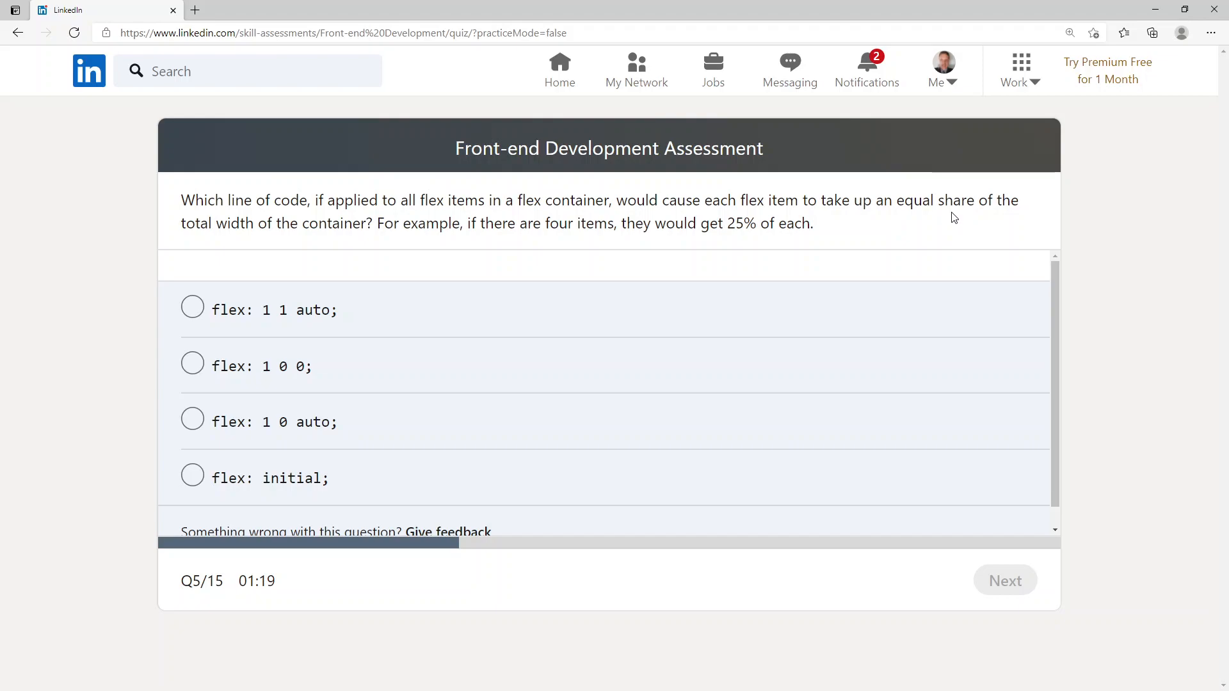
pyautogui.moveTo(223, 244)
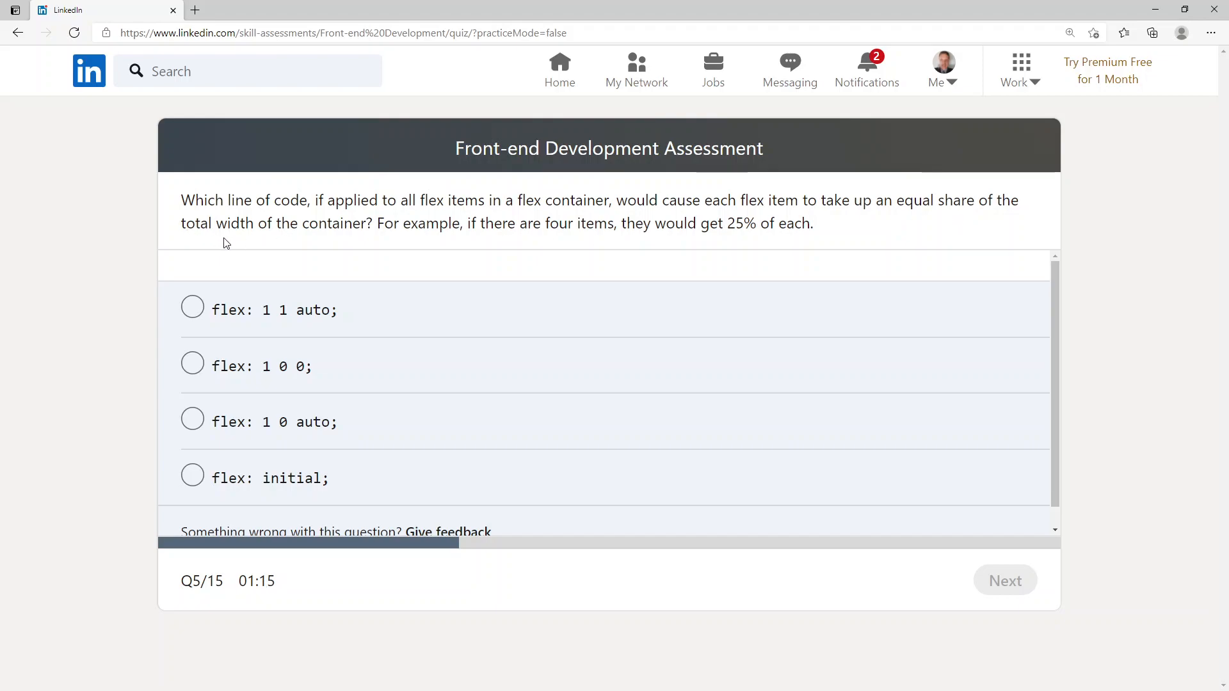
pyautogui.moveTo(635, 241)
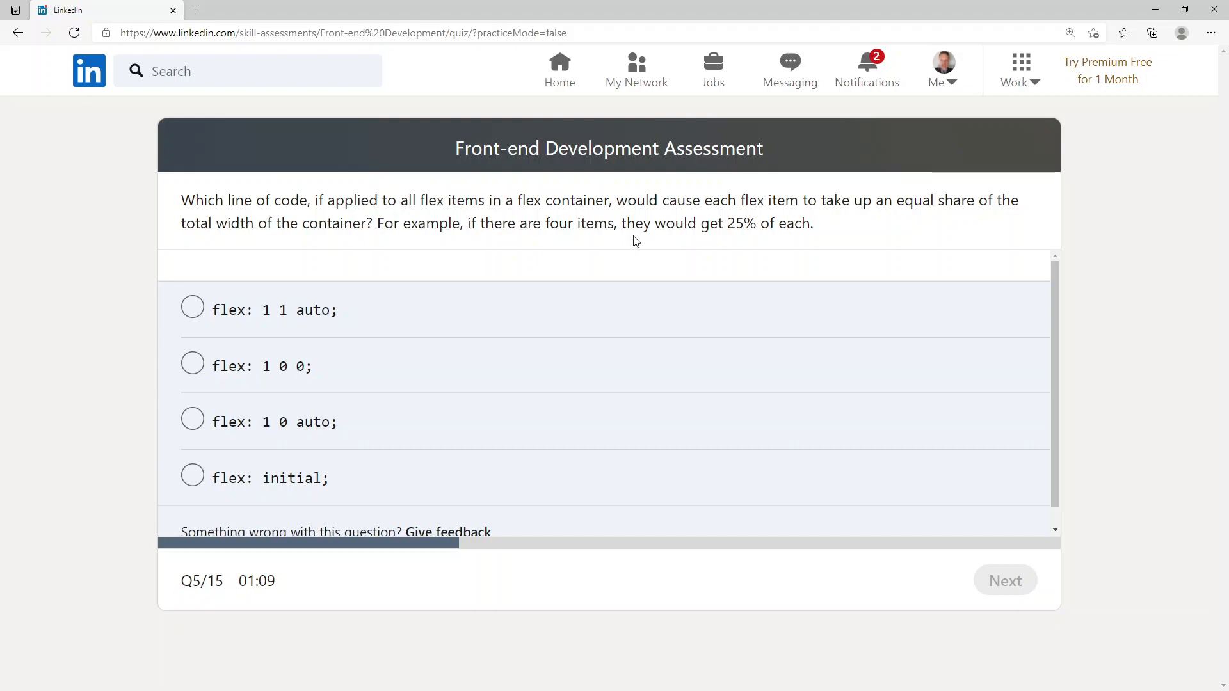
pyautogui.moveTo(268, 325)
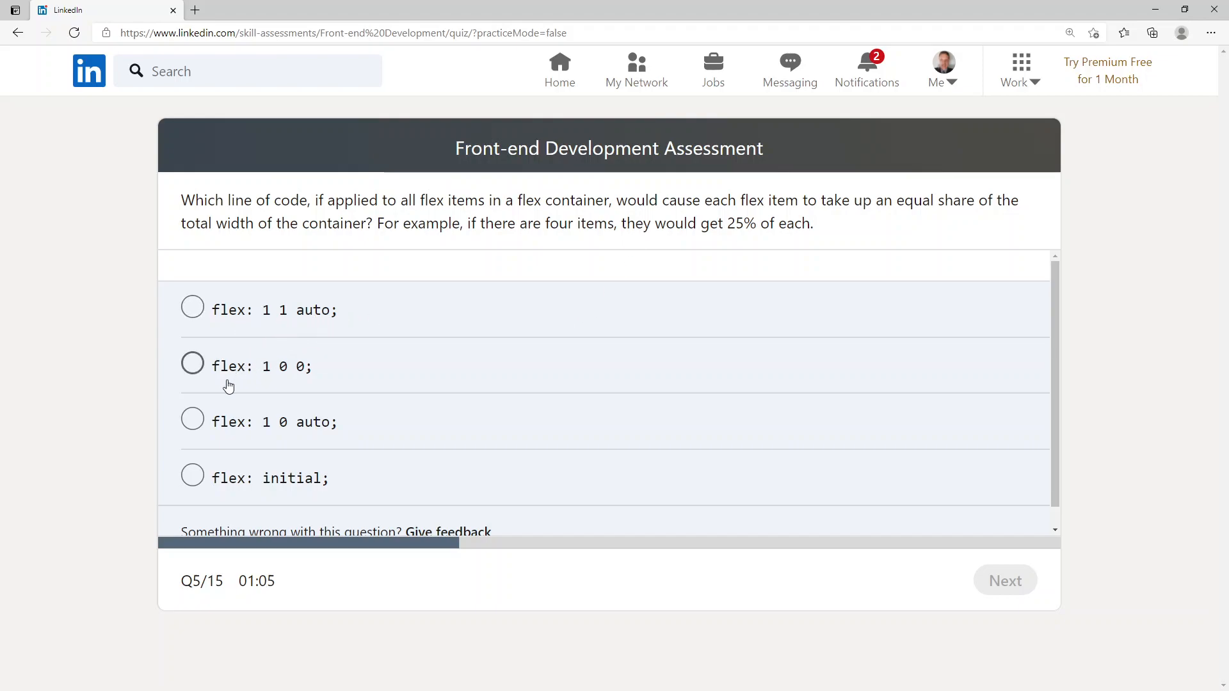
pyautogui.moveTo(351, 396)
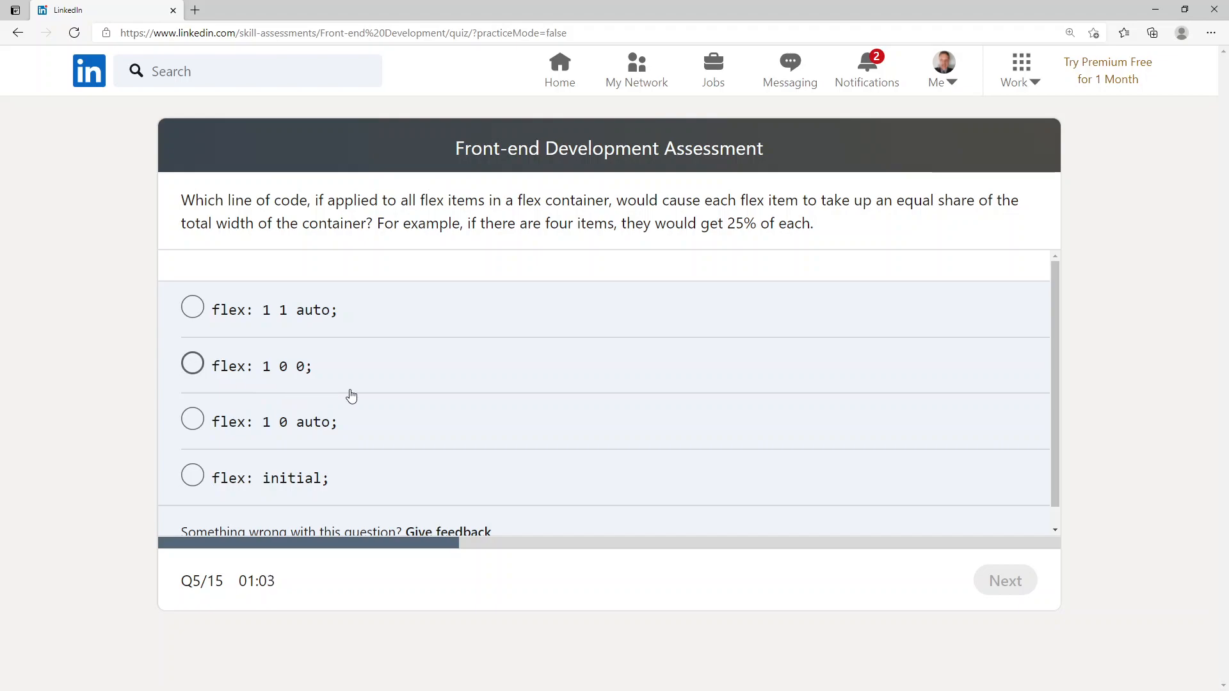
pyautogui.moveTo(353, 447)
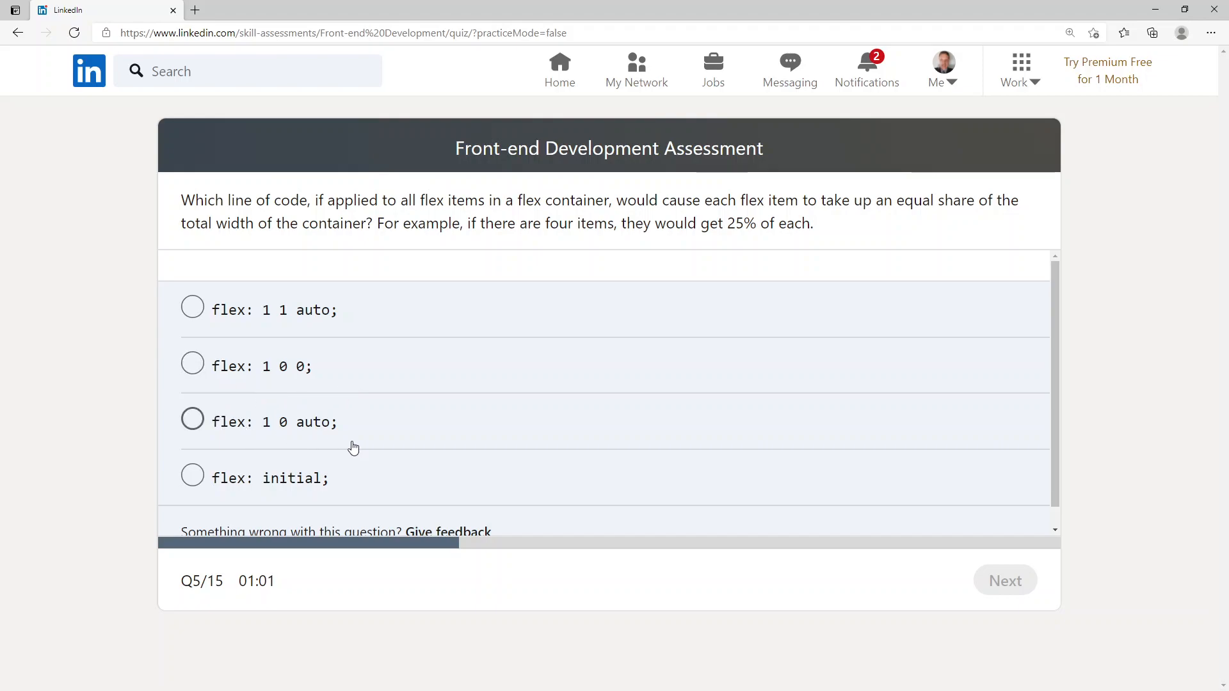
pyautogui.moveTo(354, 510)
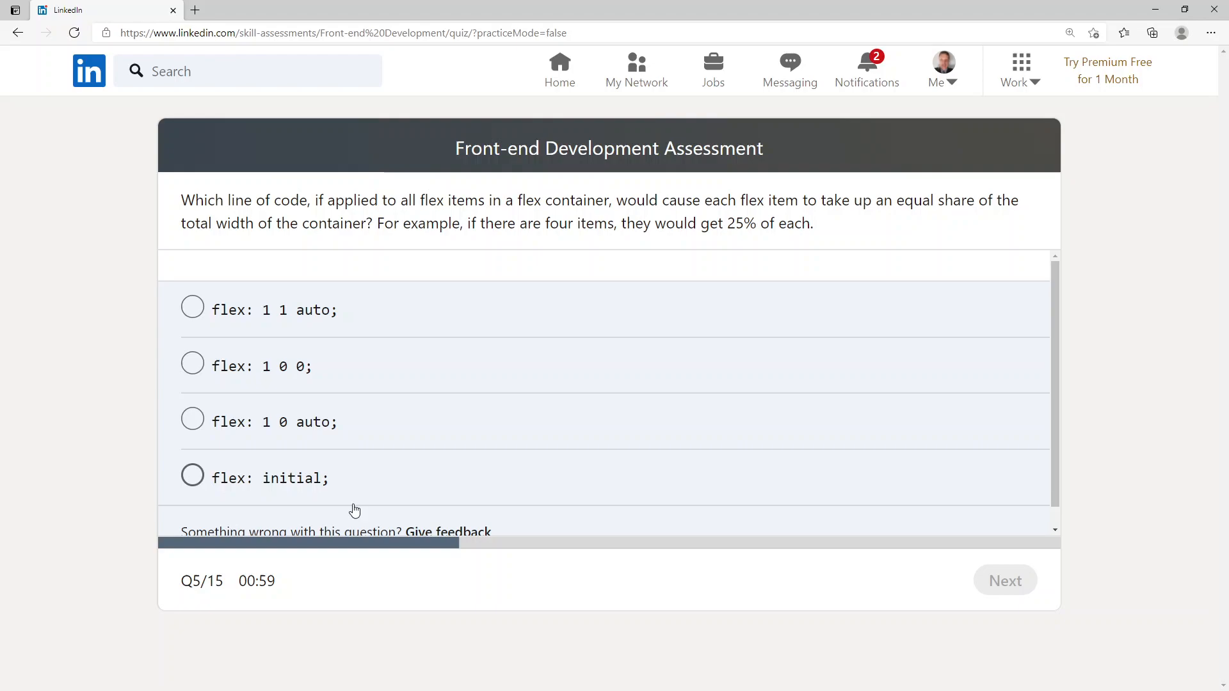
# Step: Choose 'flex: 1 1 auto;' for the equal-share question and submit
pyautogui.click(191, 308)
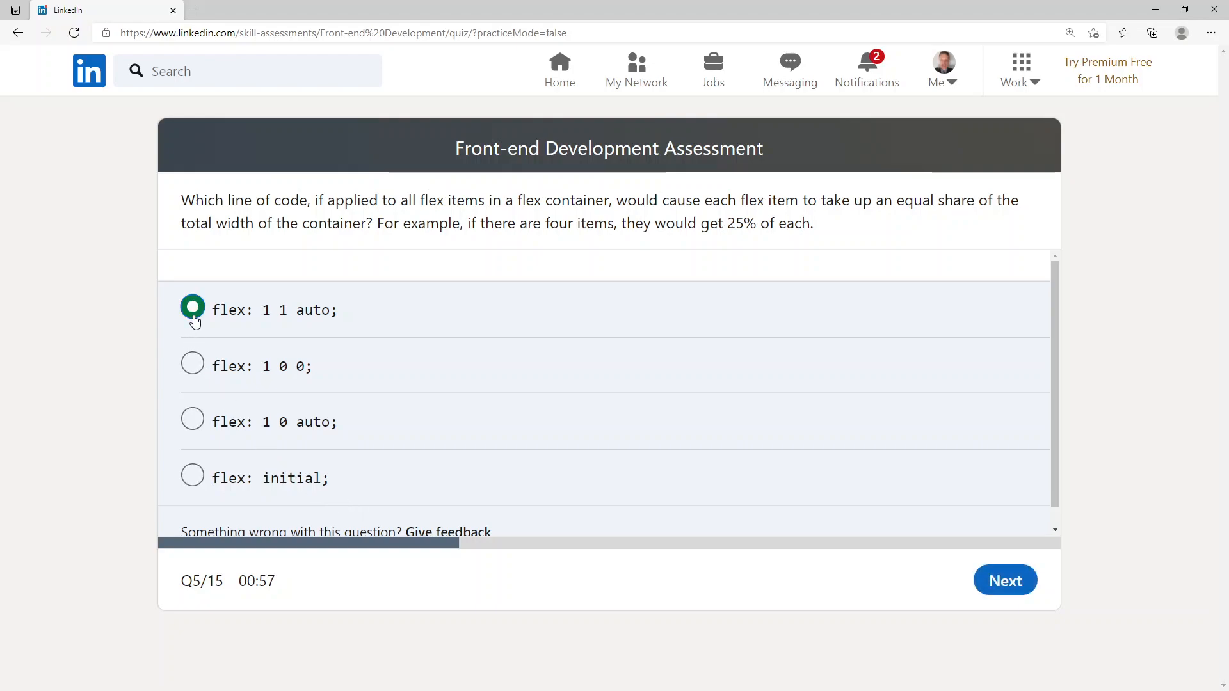
pyautogui.moveTo(1004, 579)
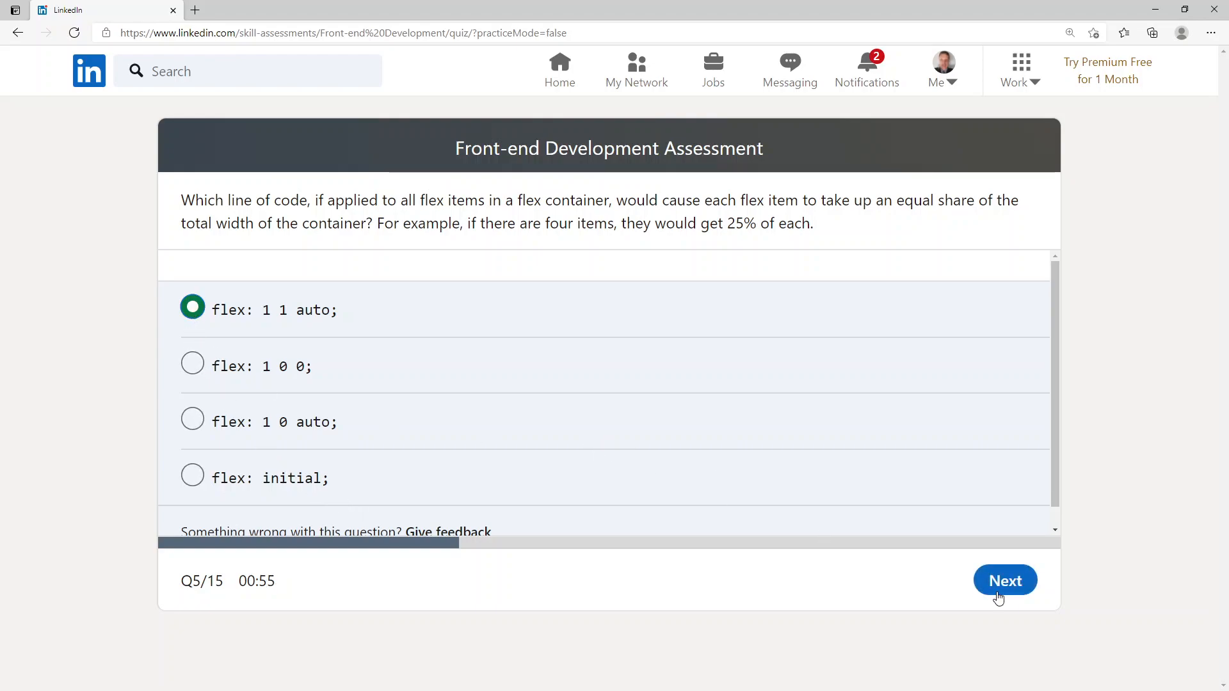
pyautogui.click(1005, 580)
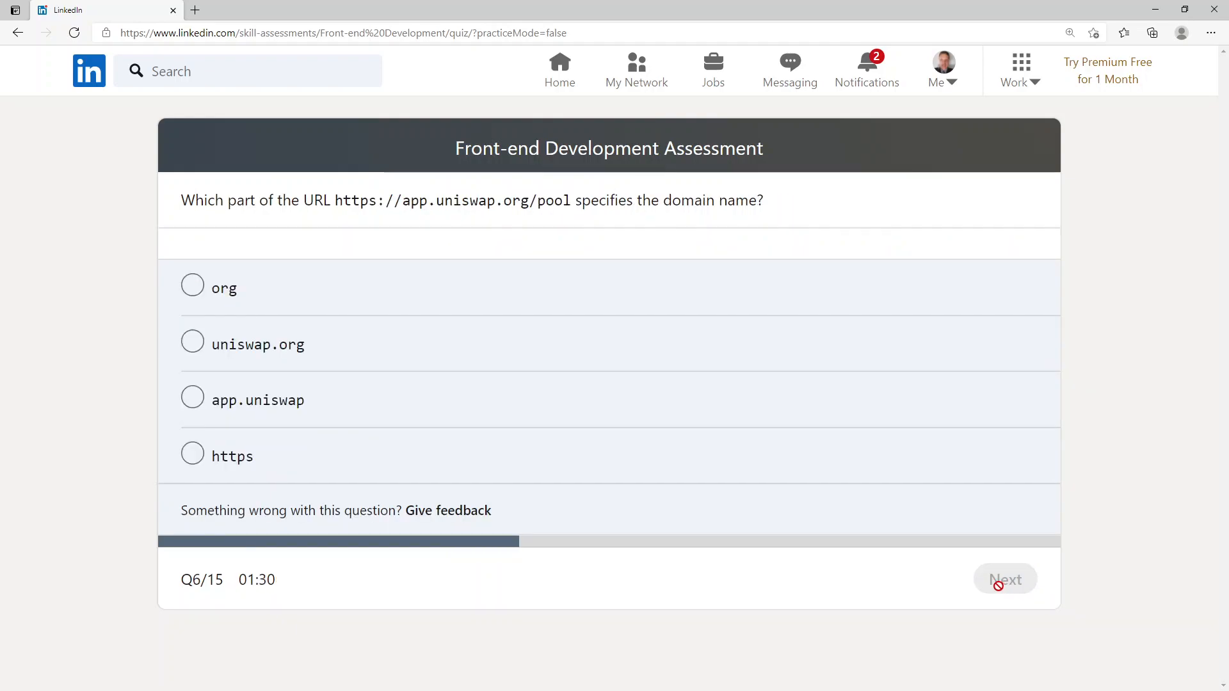
pyautogui.moveTo(270, 240)
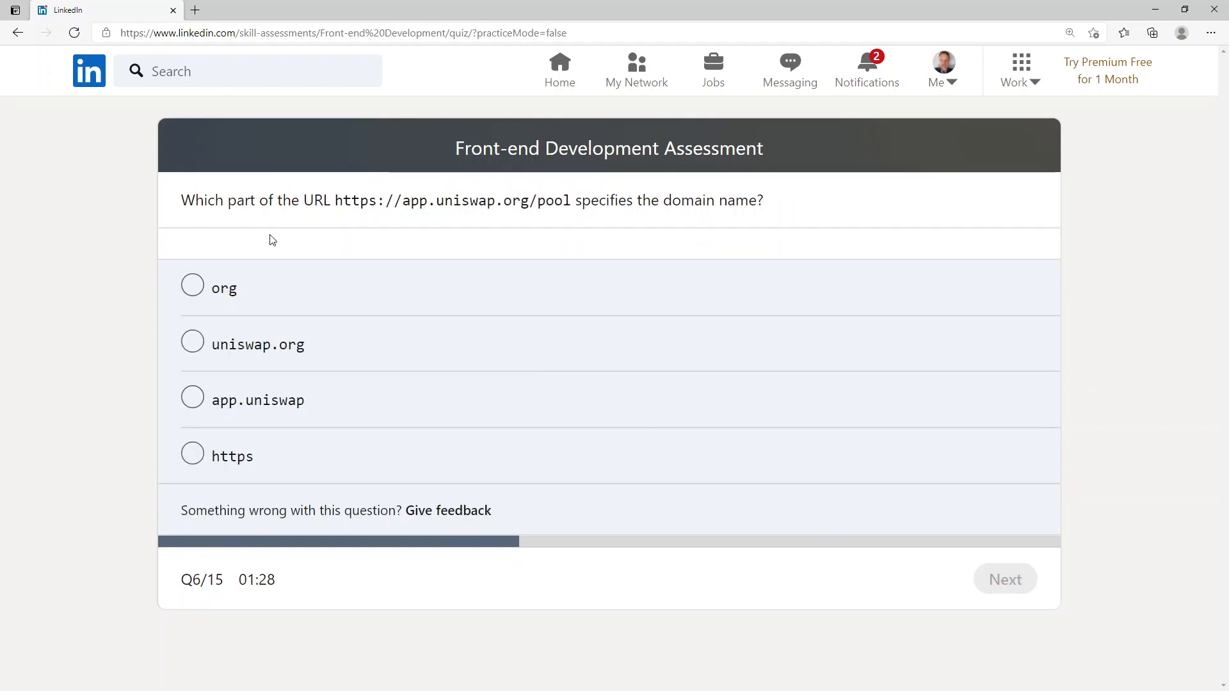
pyautogui.moveTo(352, 234)
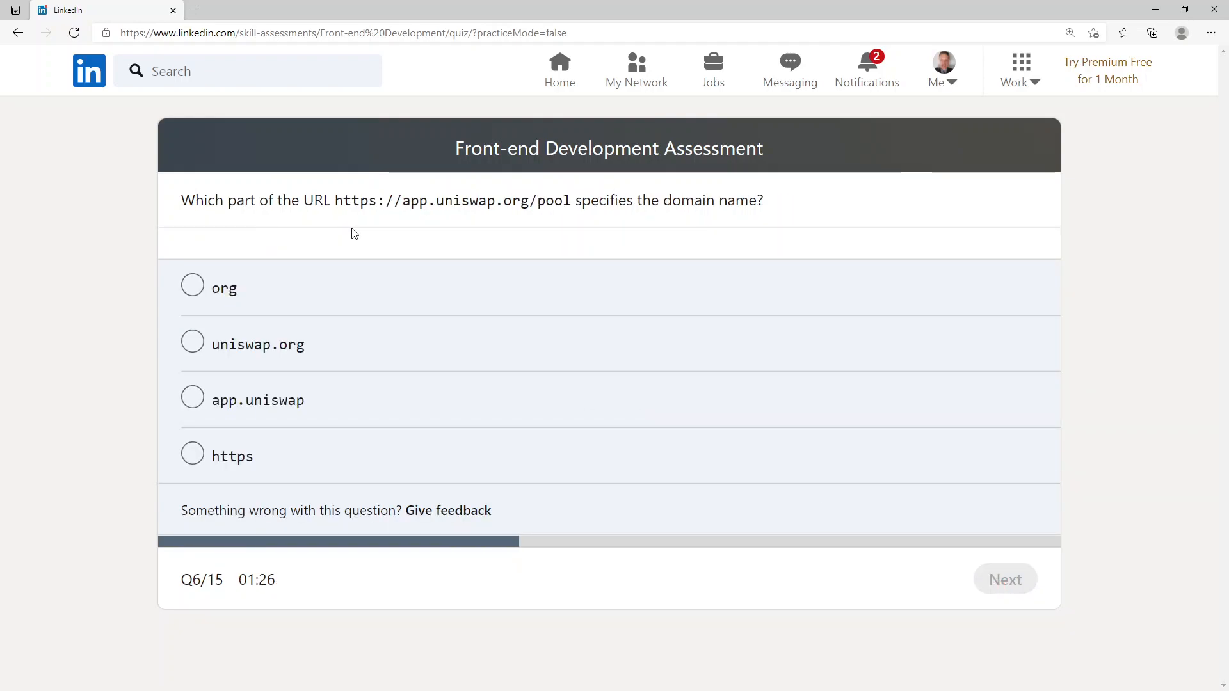
pyautogui.moveTo(394, 215)
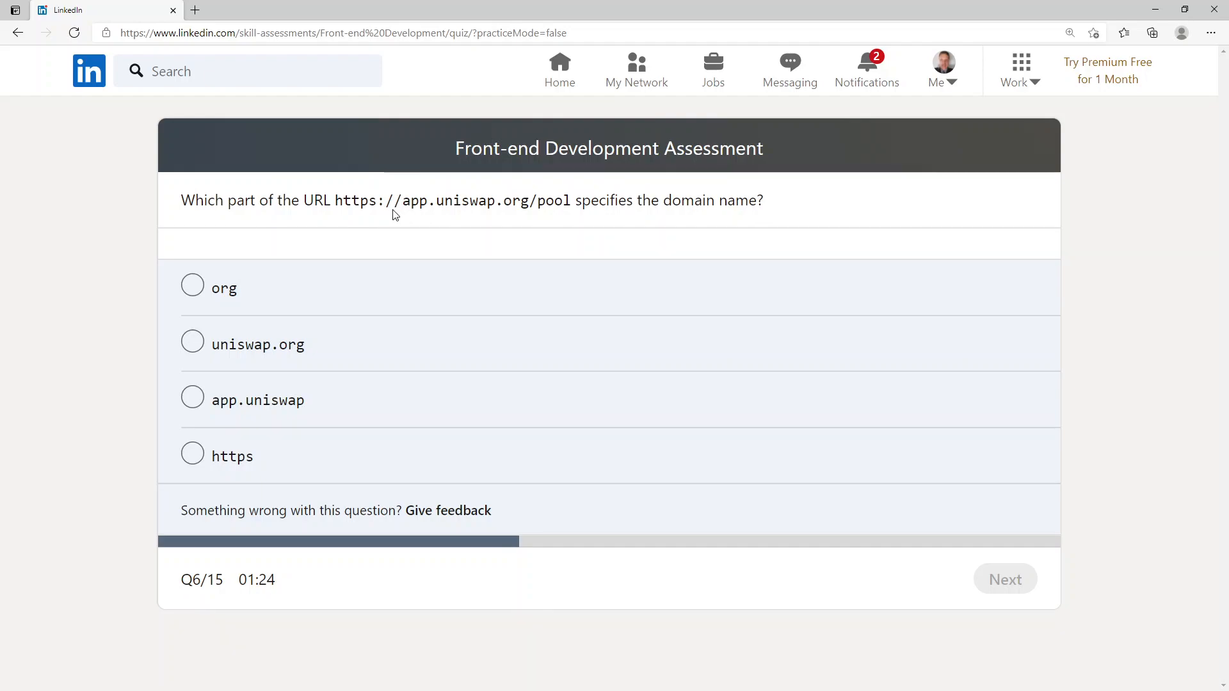
pyautogui.moveTo(408, 220)
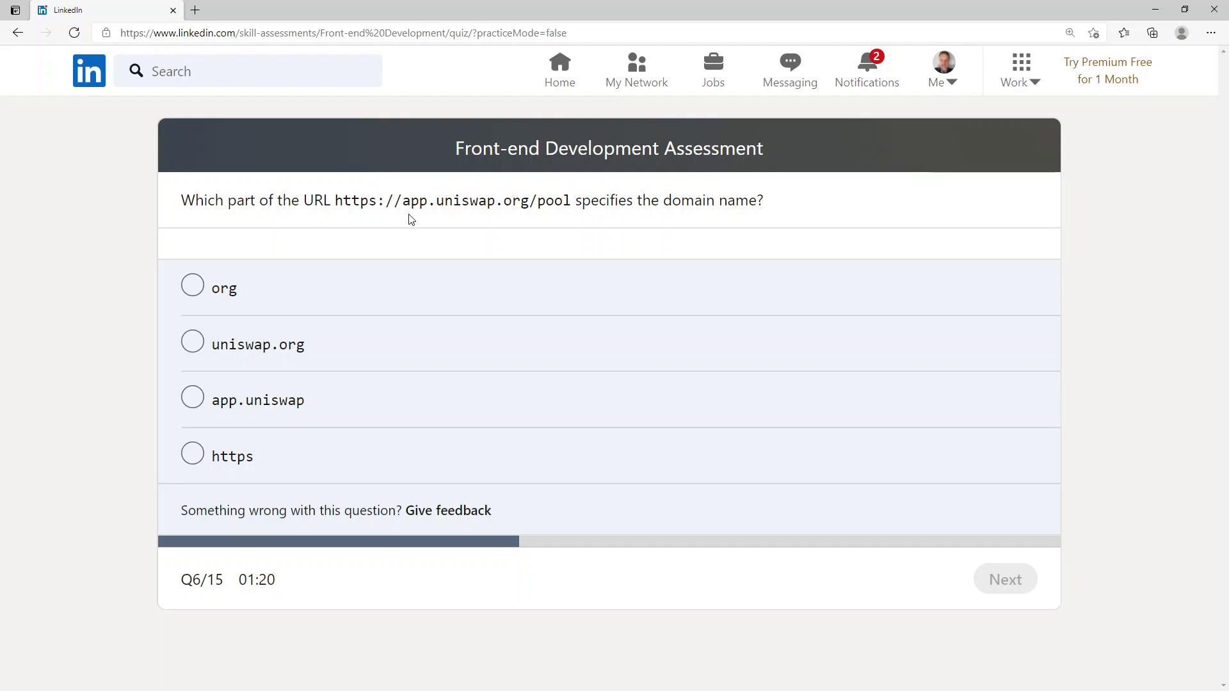
pyautogui.moveTo(723, 222)
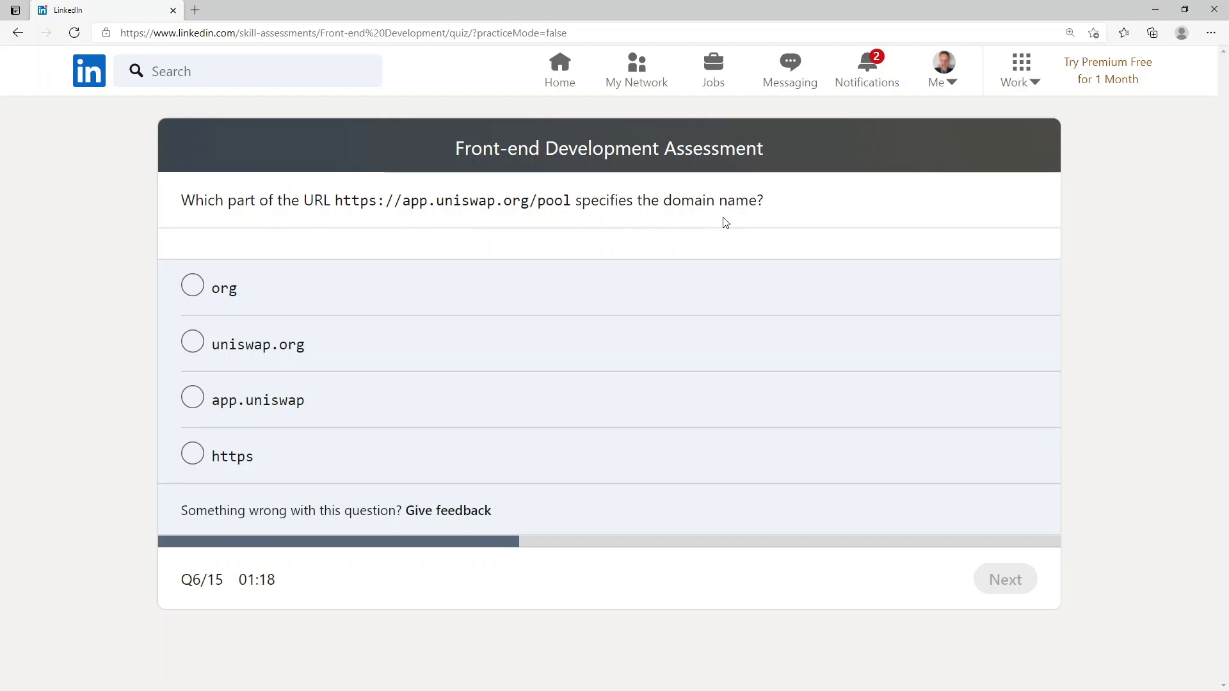
pyautogui.moveTo(257, 293)
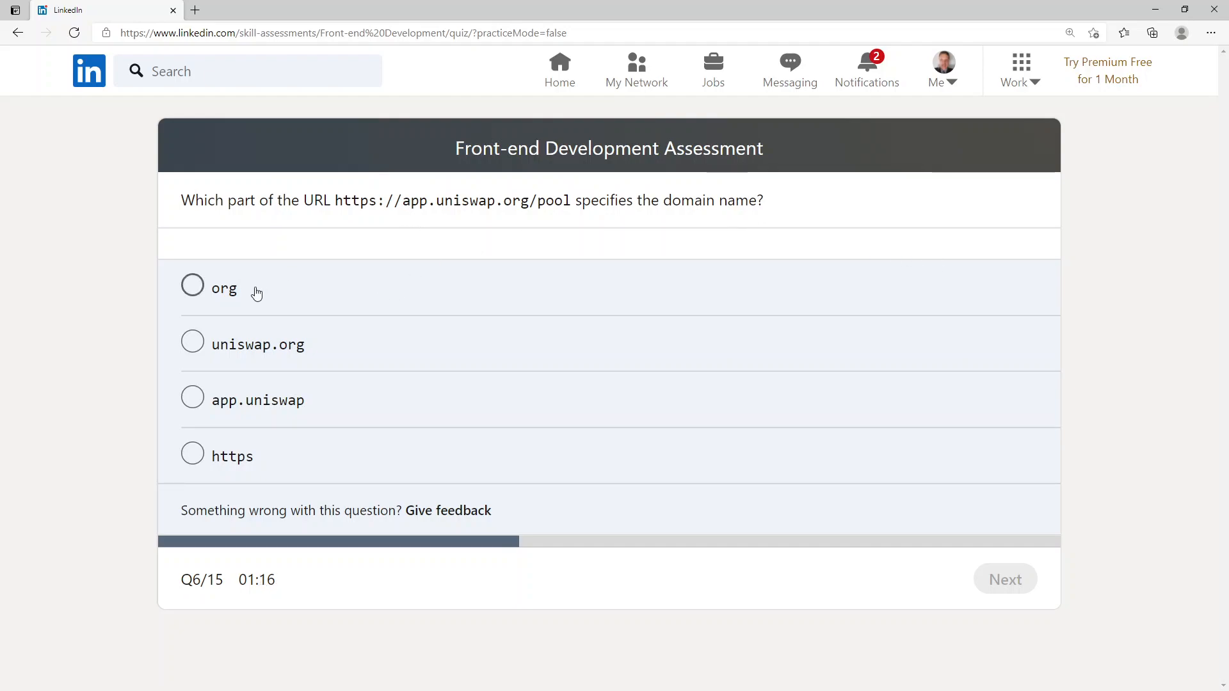
pyautogui.moveTo(212, 343)
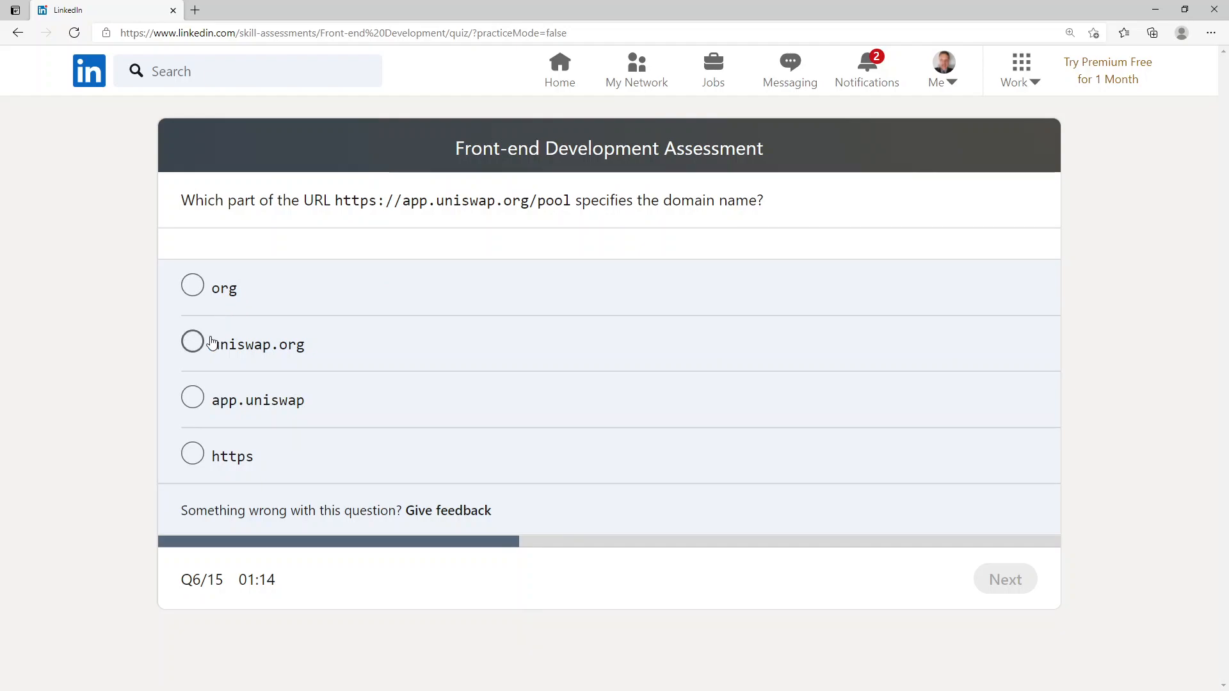
pyautogui.moveTo(225, 407)
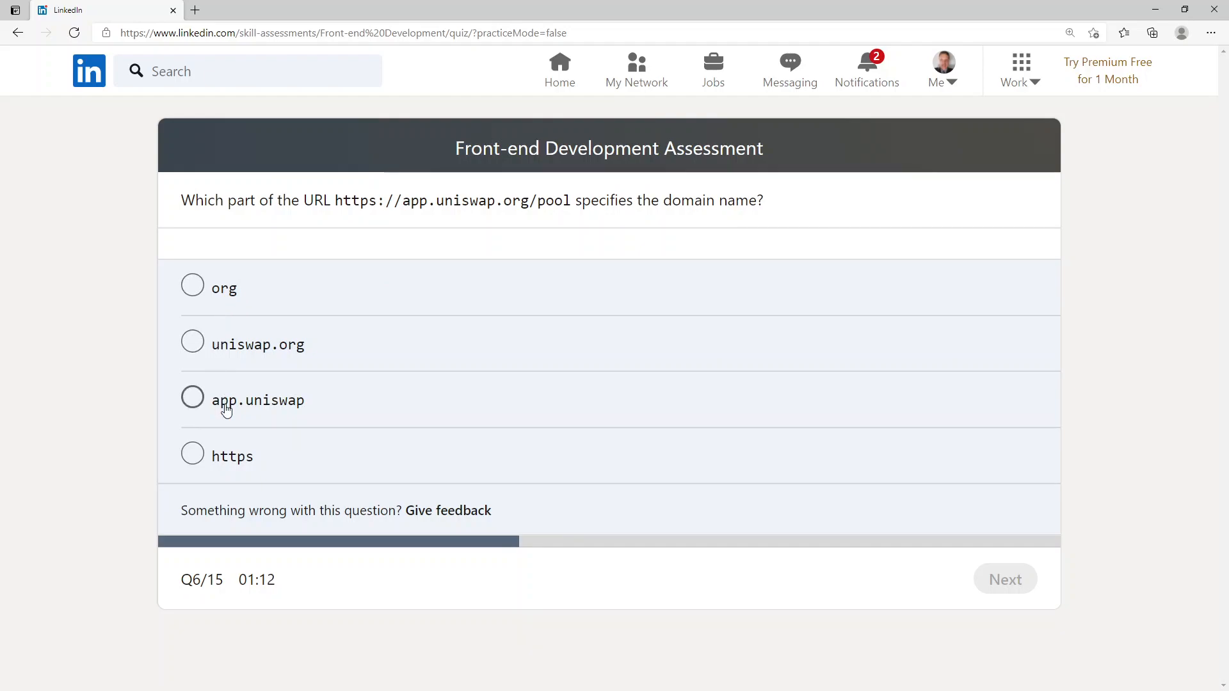
pyautogui.moveTo(227, 461)
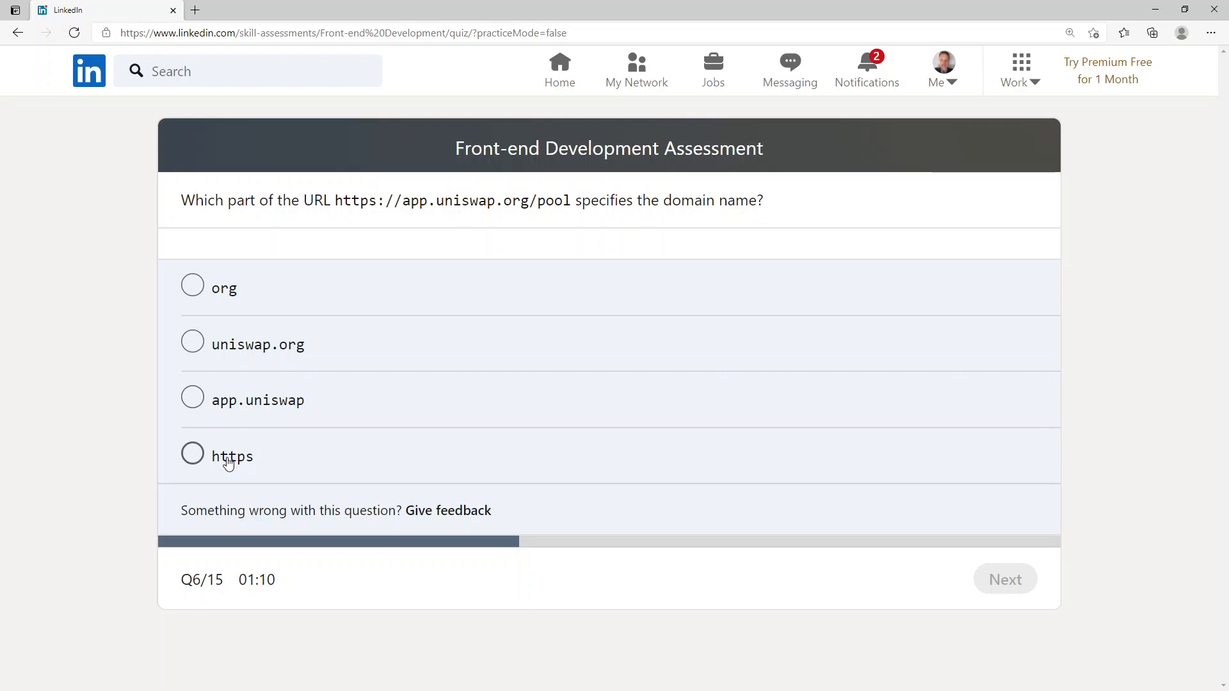
# Step: Choose uniswap.org as the domain name and submit
pyautogui.click(192, 344)
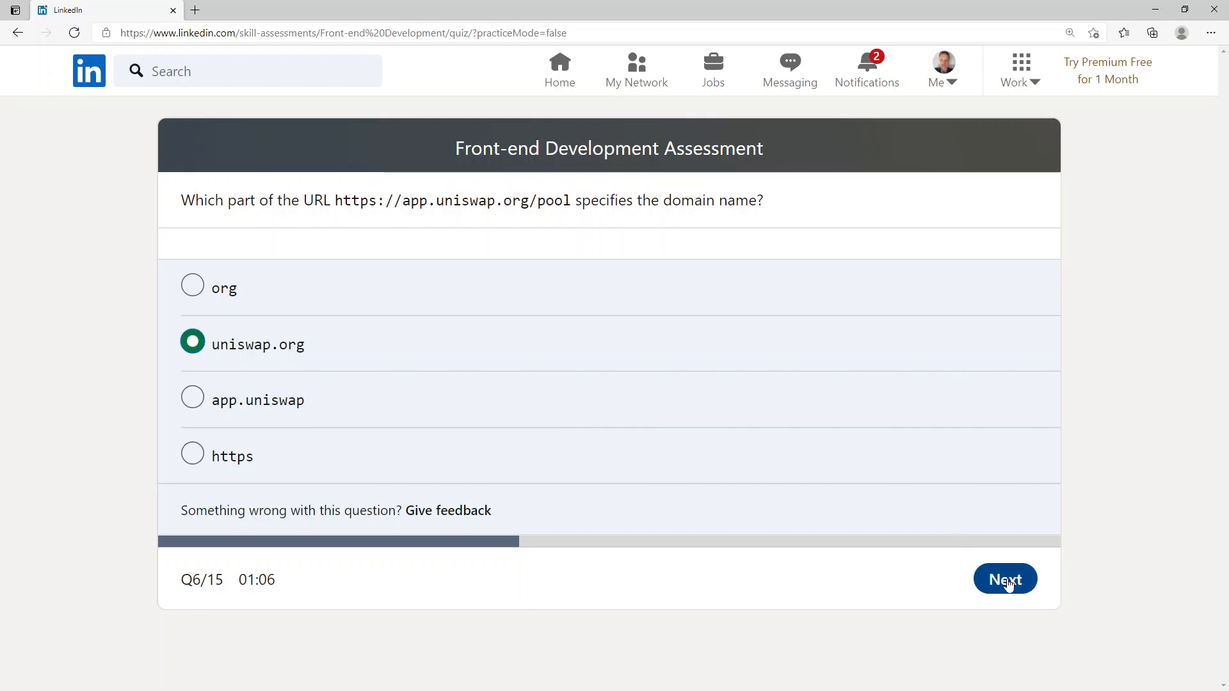
pyautogui.click(1004, 579)
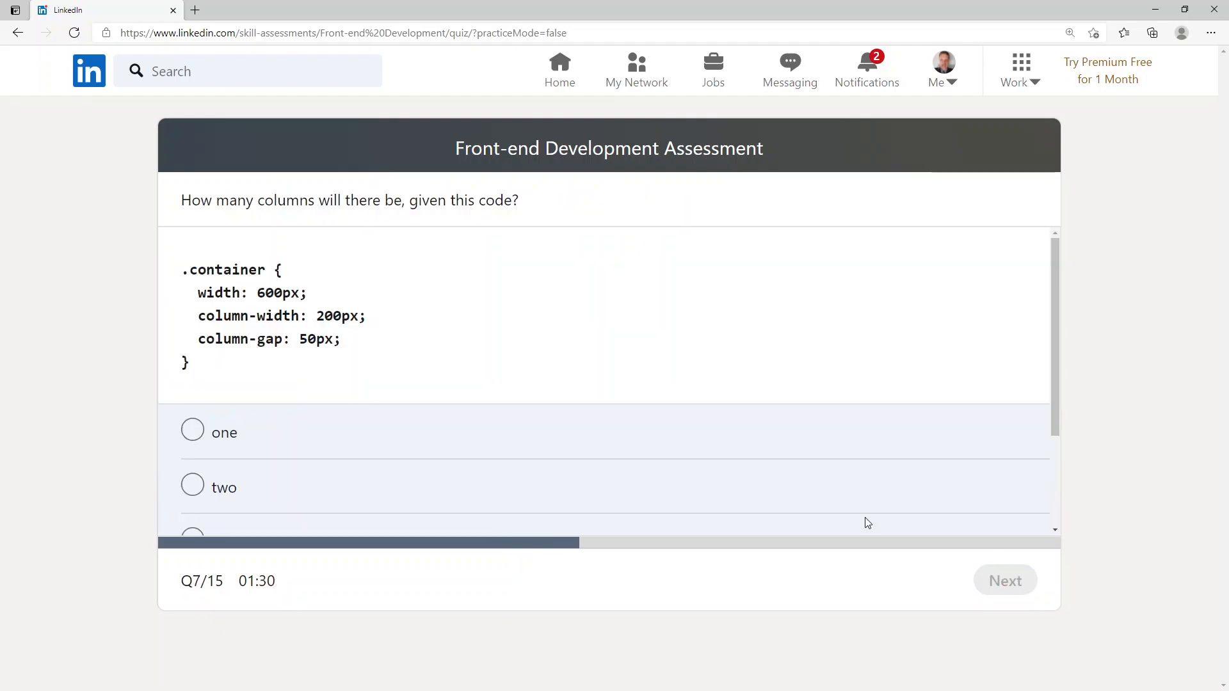
pyautogui.moveTo(298, 234)
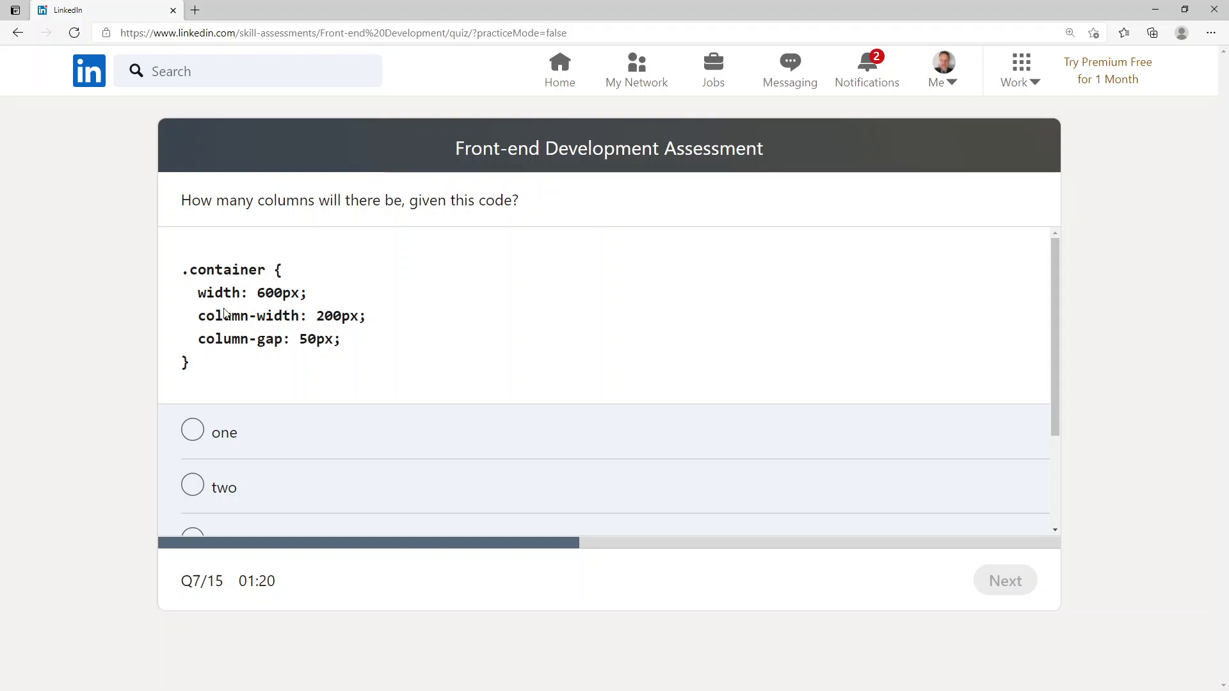
pyautogui.moveTo(333, 325)
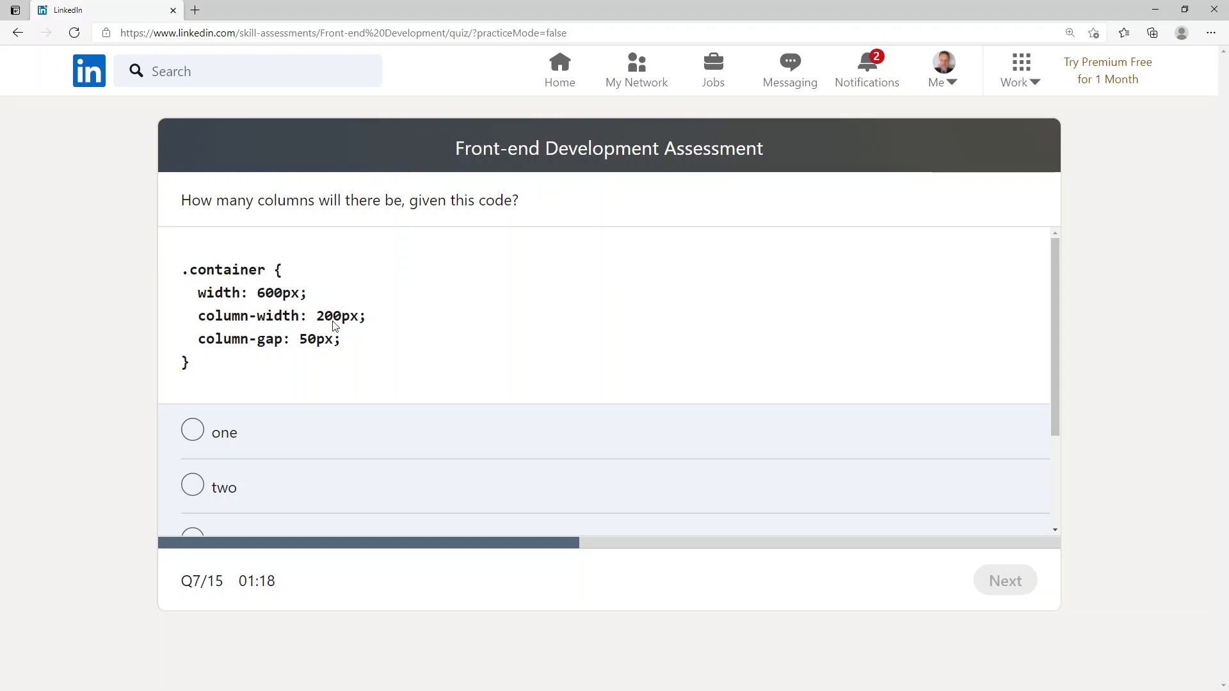
pyautogui.moveTo(329, 356)
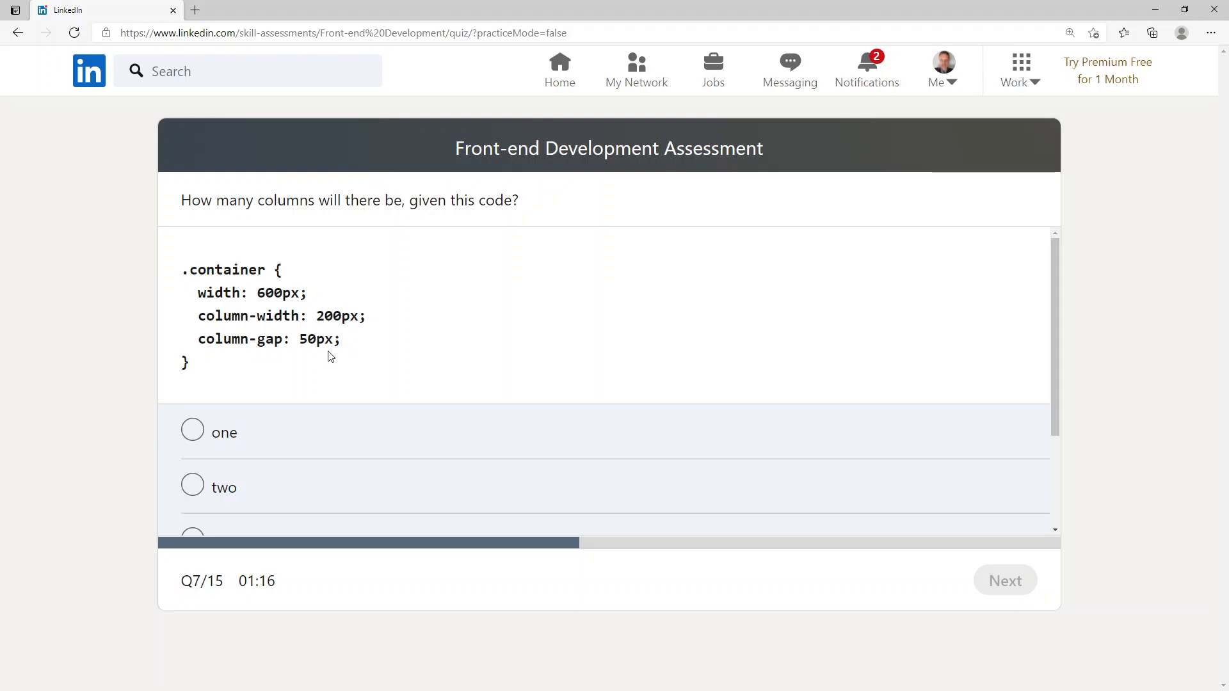
pyautogui.moveTo(494, 379)
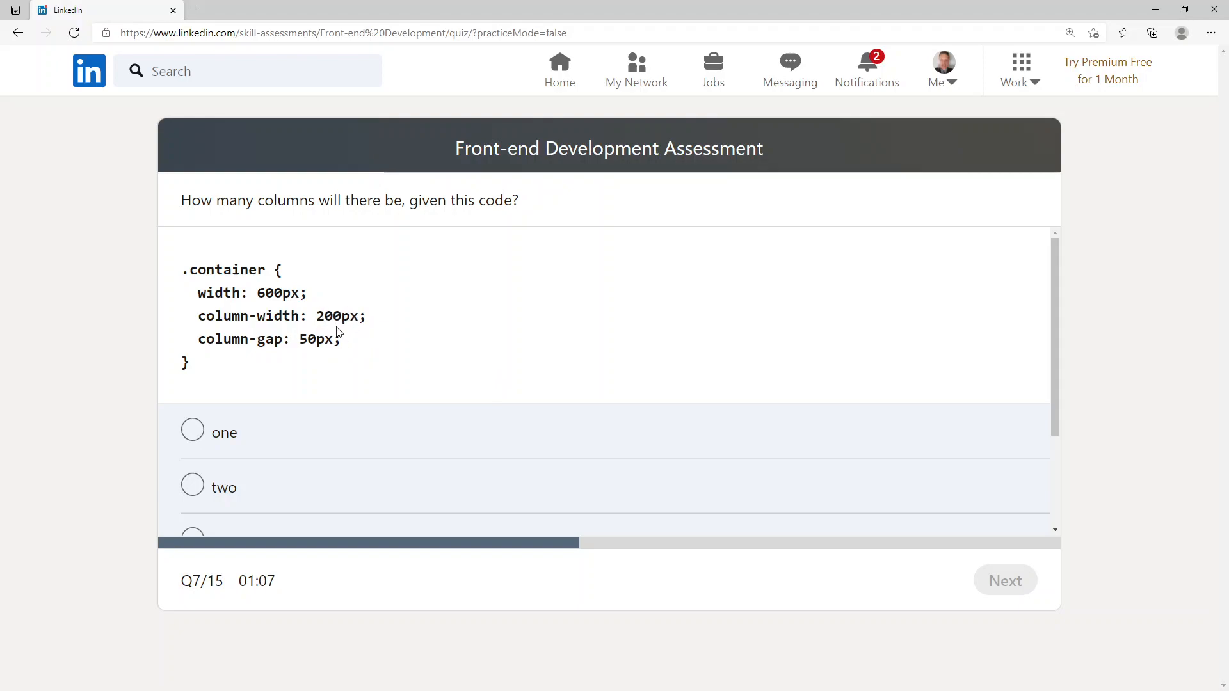
pyautogui.moveTo(361, 315)
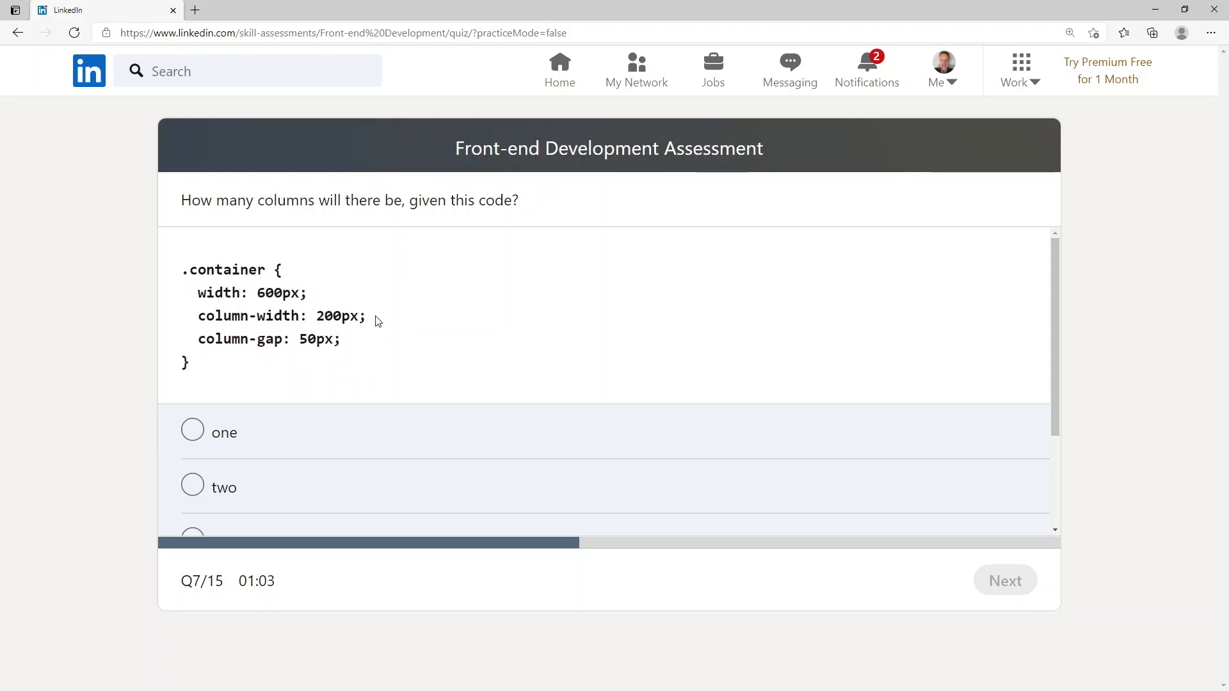
pyautogui.moveTo(407, 328)
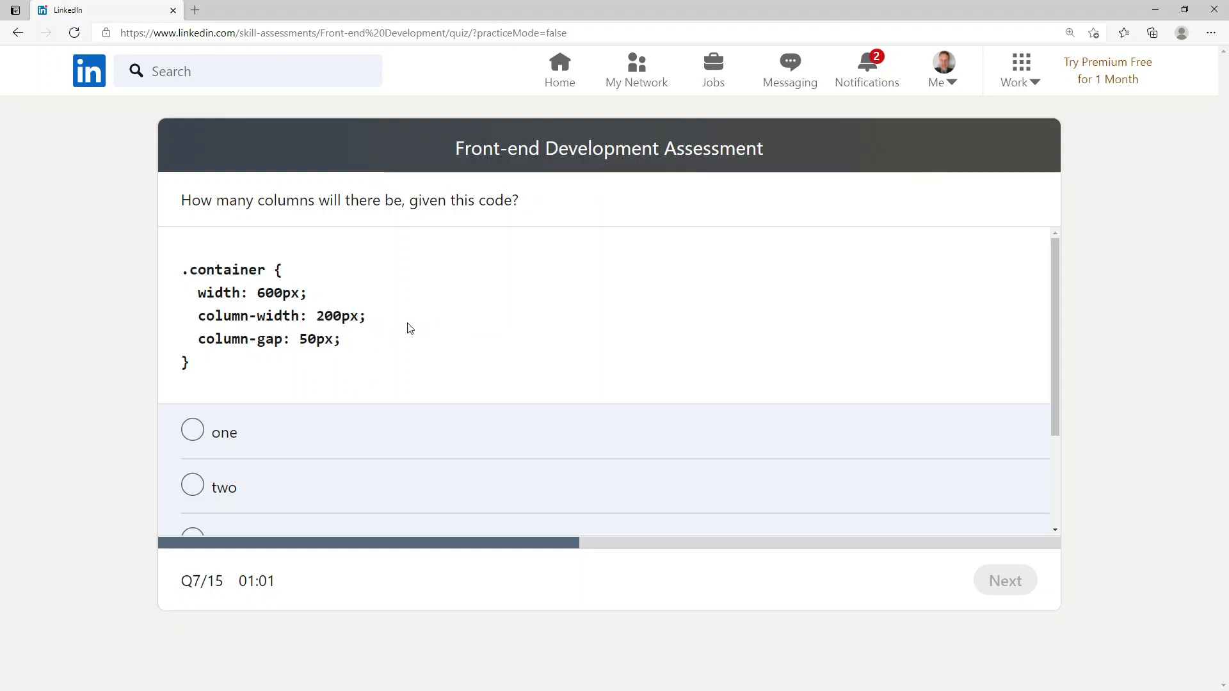
# Step: Answer question 7 with 'two' columns and submit, bringing up question 8
pyautogui.scroll(-3)
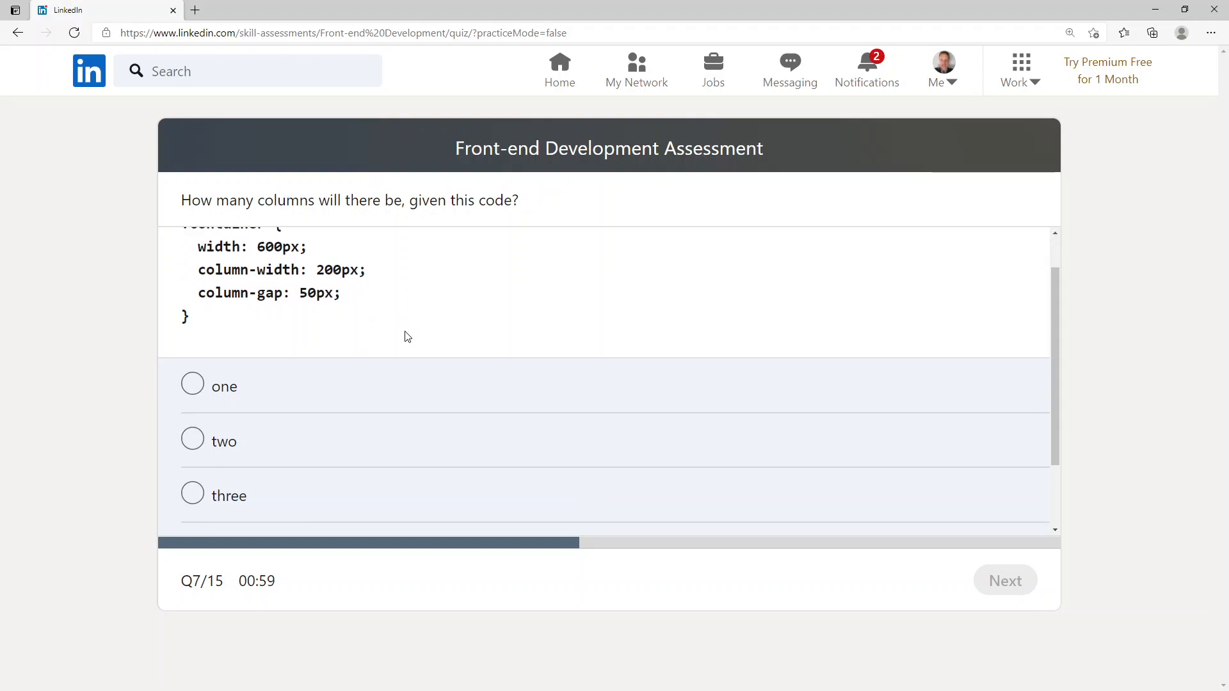
pyautogui.scroll(-3)
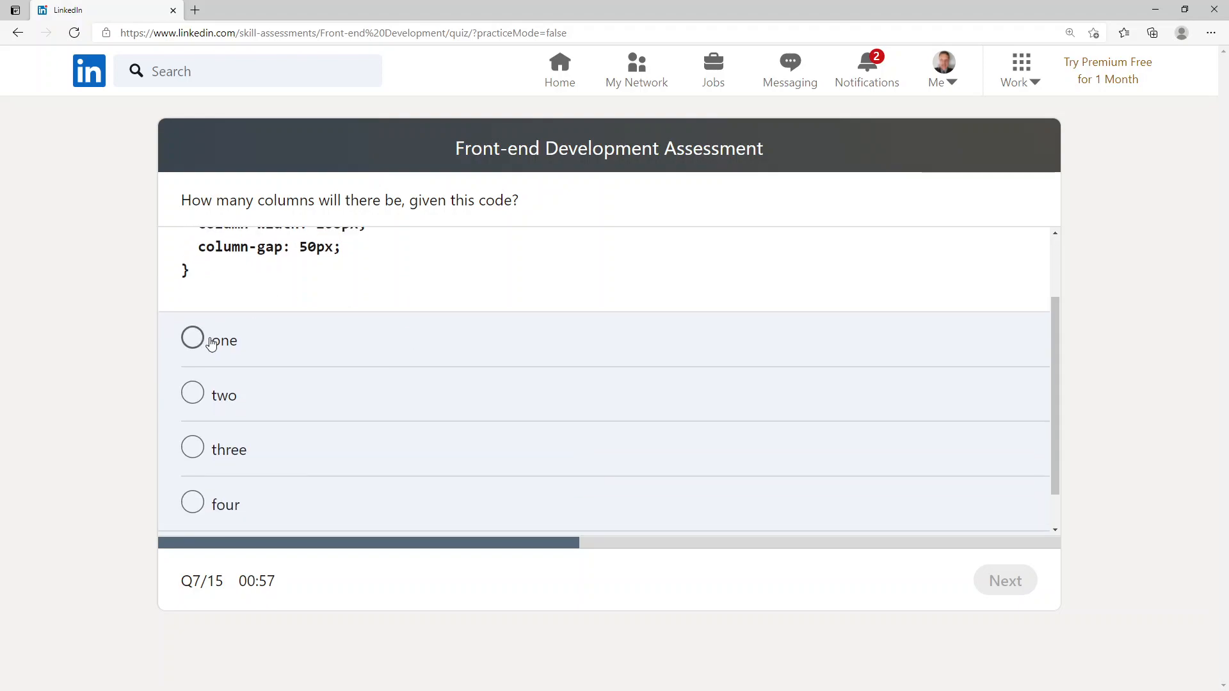
pyautogui.moveTo(198, 464)
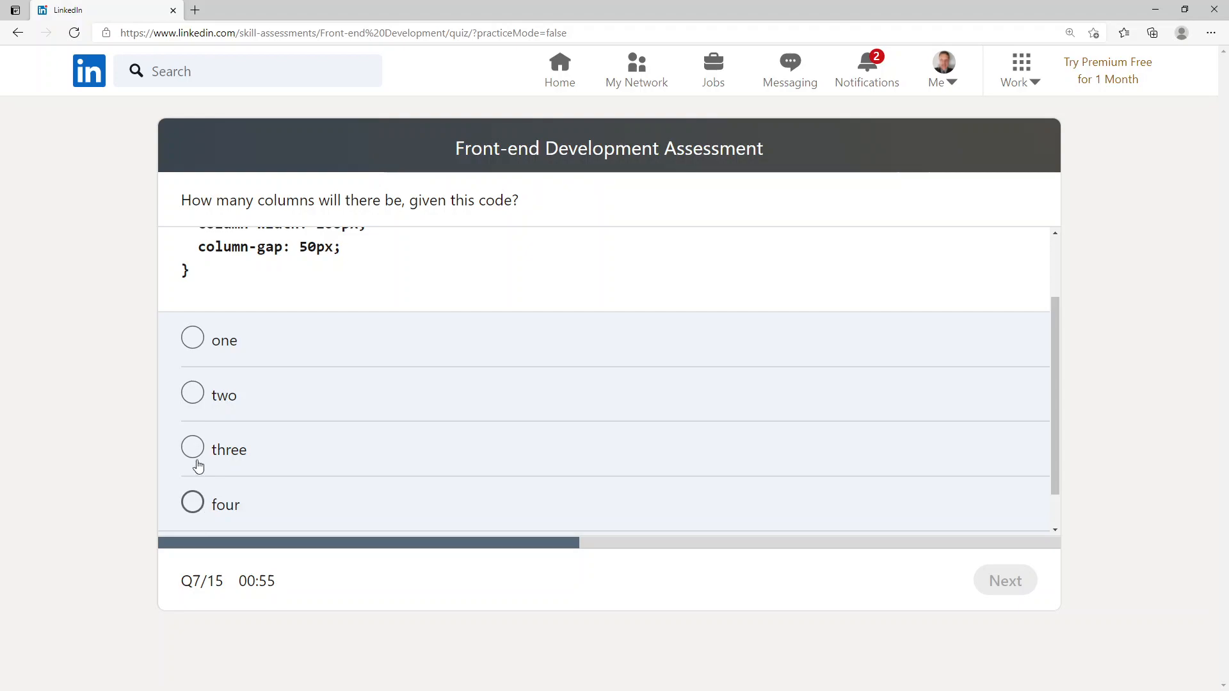
pyautogui.click(192, 393)
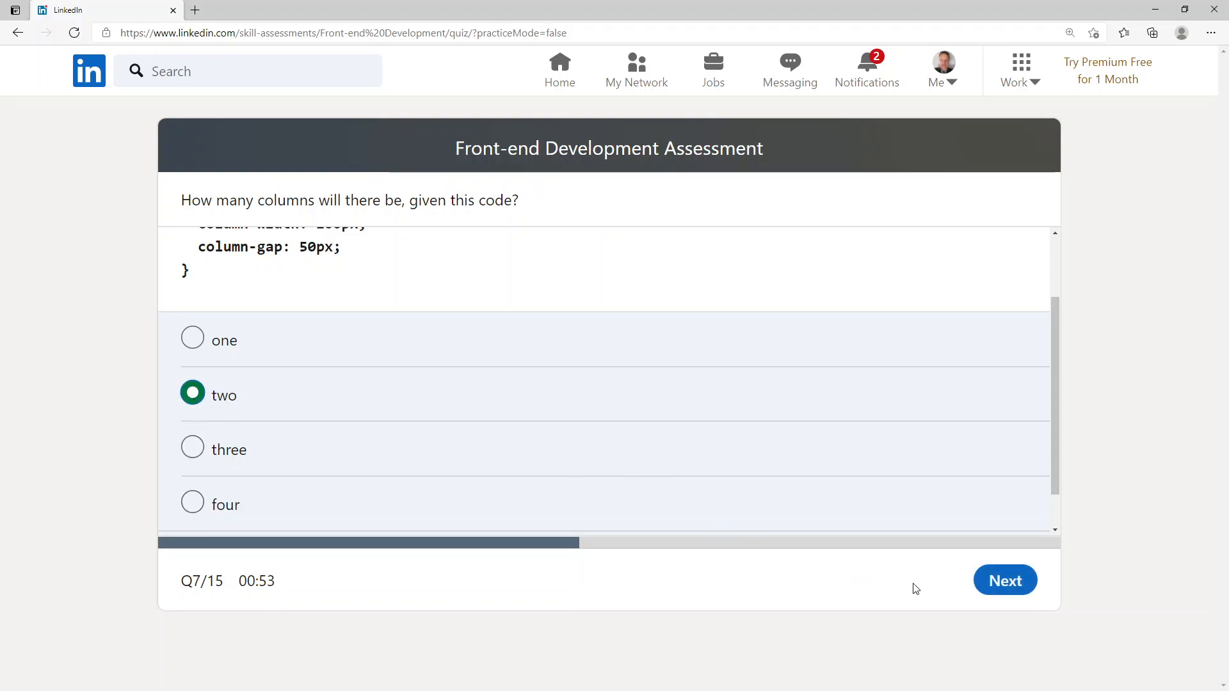
pyautogui.click(1005, 579)
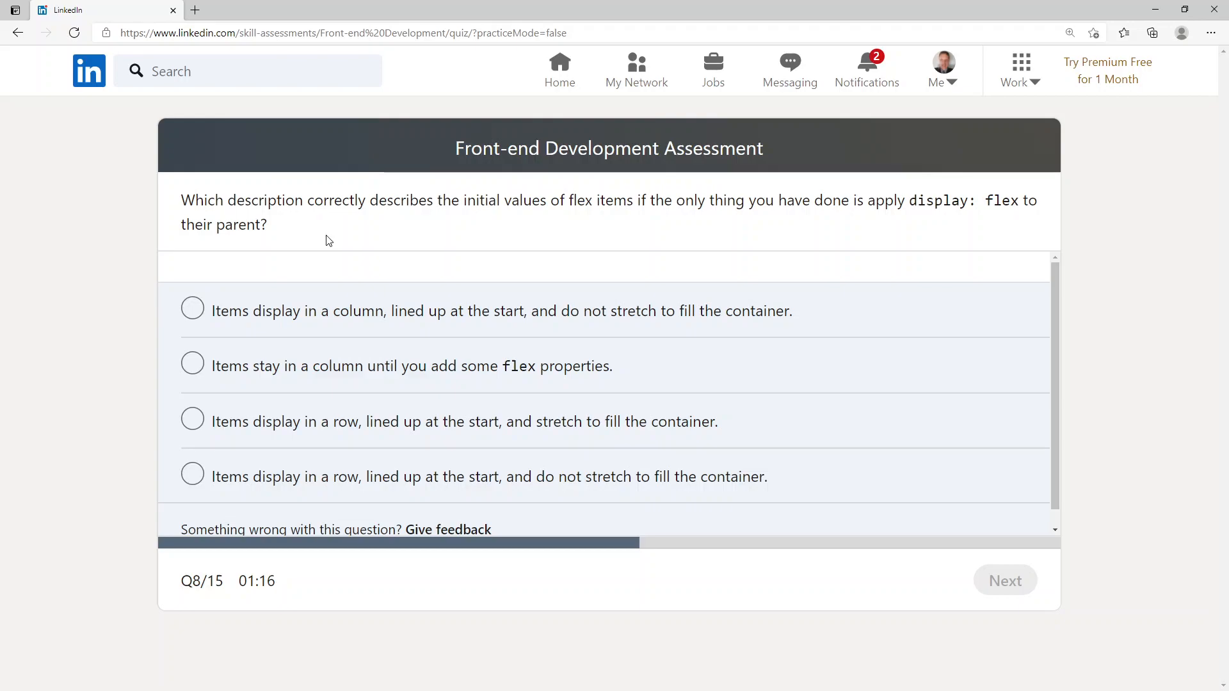
pyautogui.moveTo(274, 318)
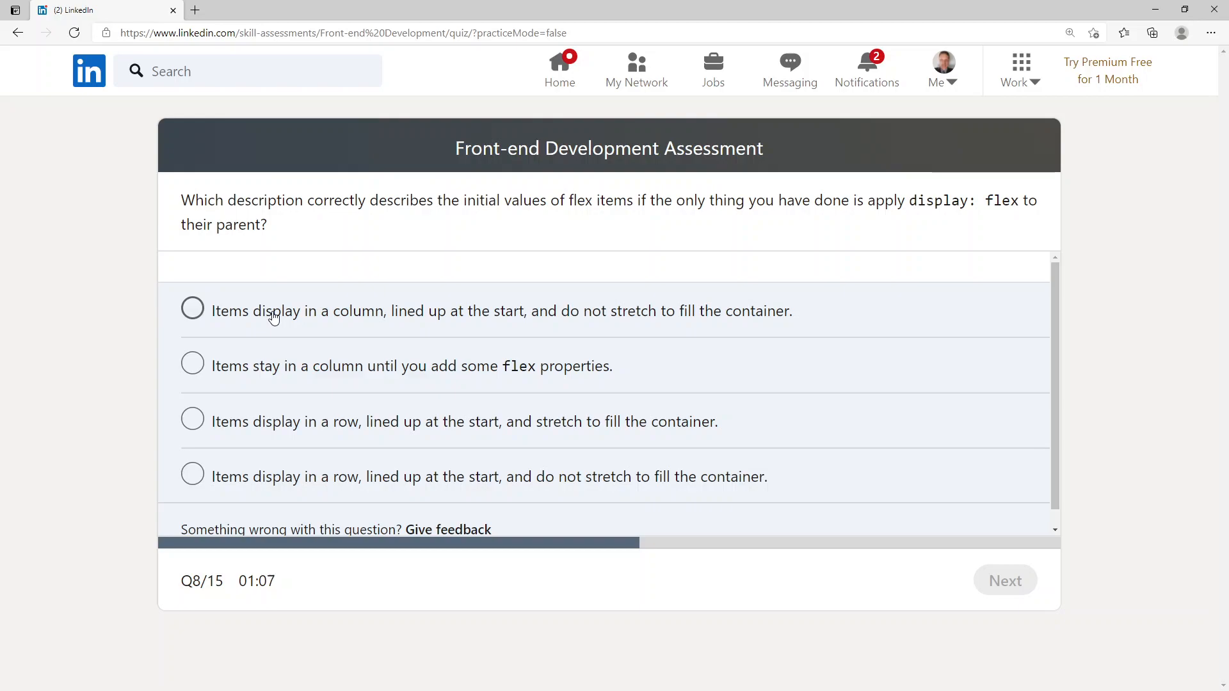
pyautogui.moveTo(265, 368)
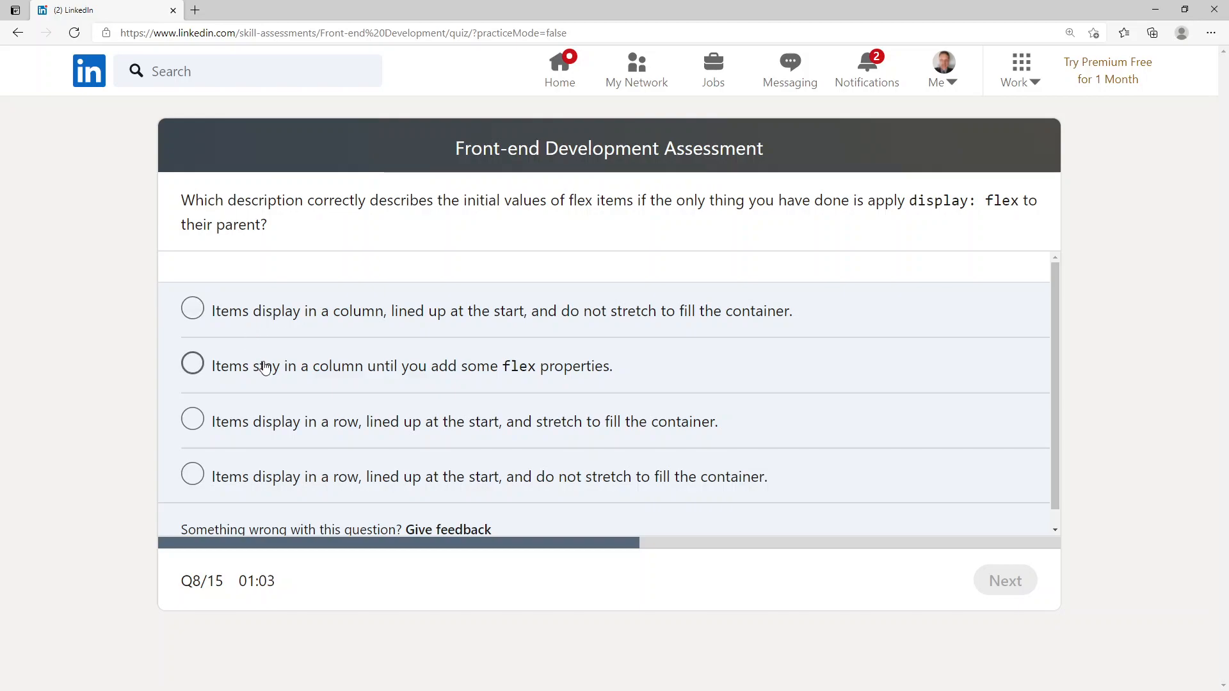
pyautogui.moveTo(297, 430)
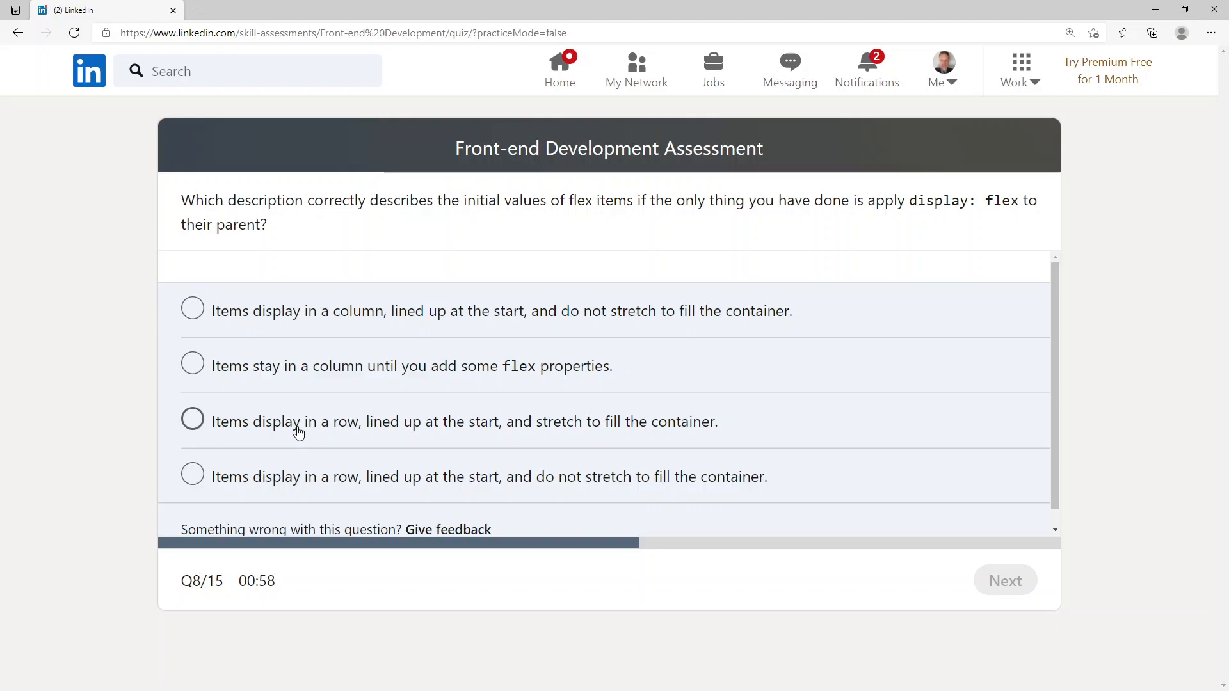
pyautogui.moveTo(265, 475)
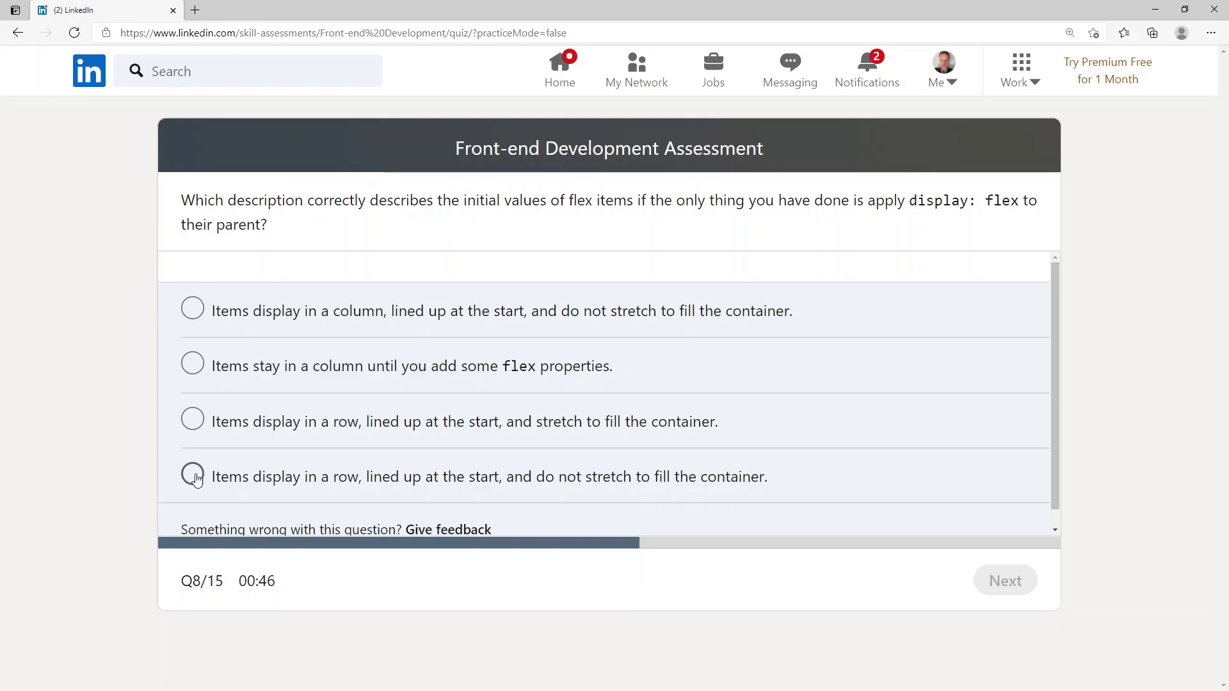
# Step: Choose the row, start-aligned, stretch option for the flex defaults question and submit
pyautogui.click(192, 421)
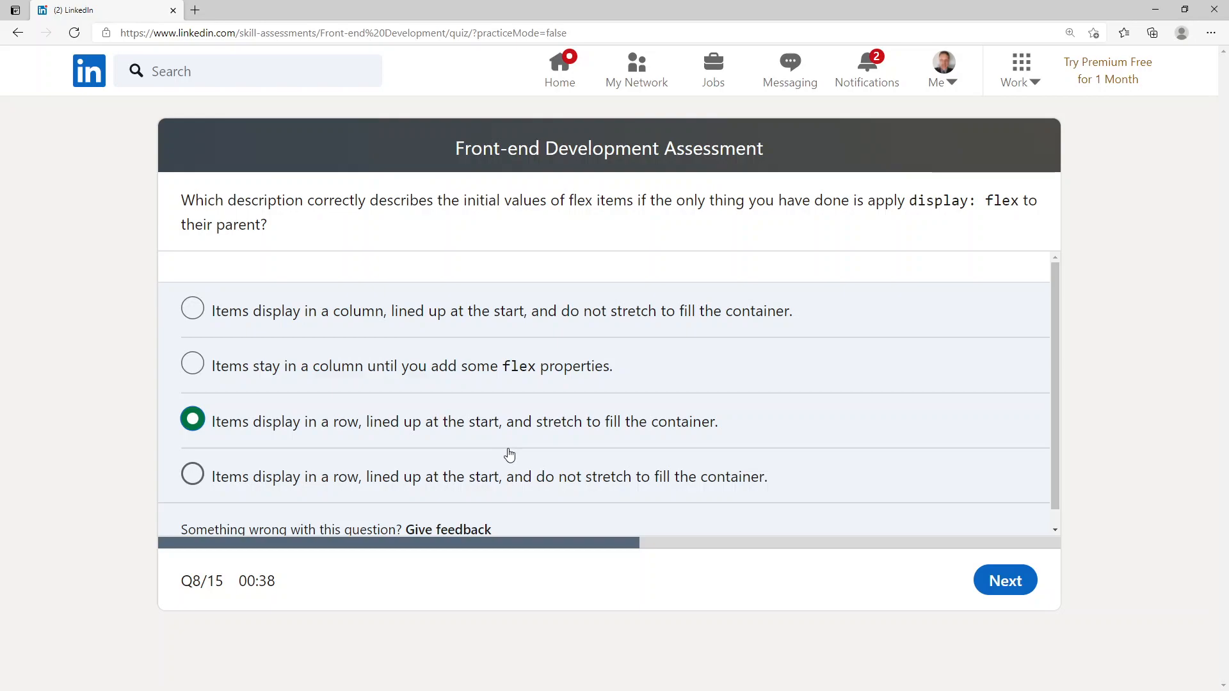
pyautogui.click(1004, 581)
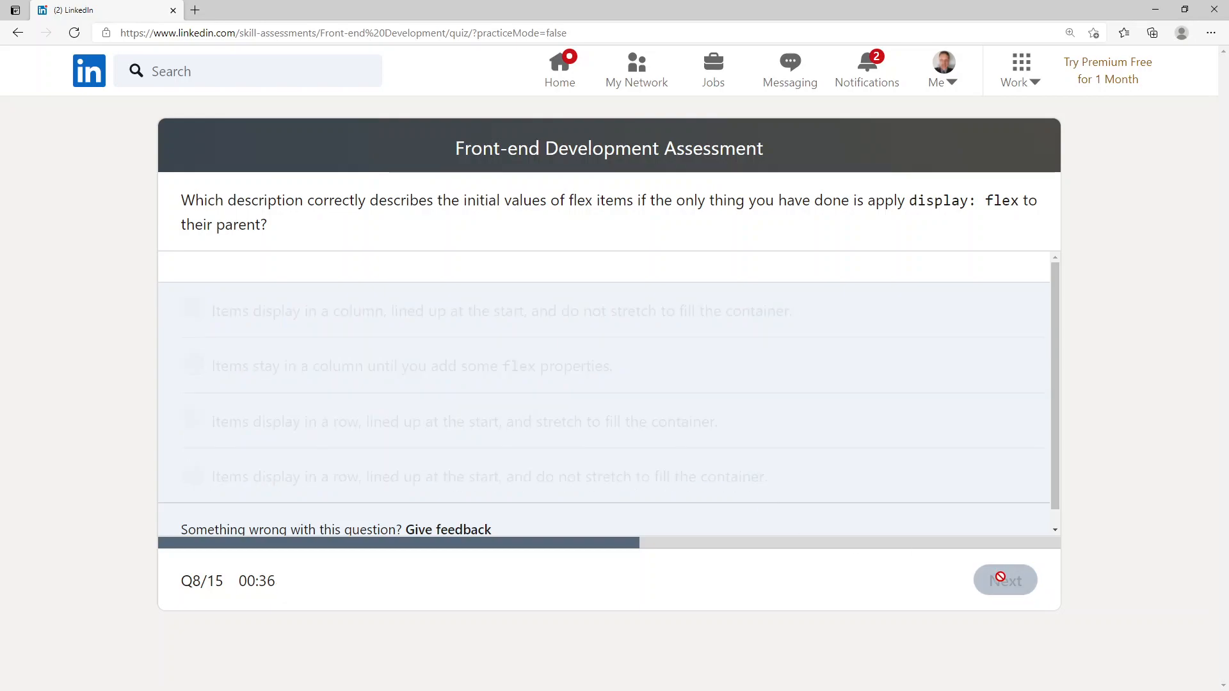
pyautogui.click(1005, 580)
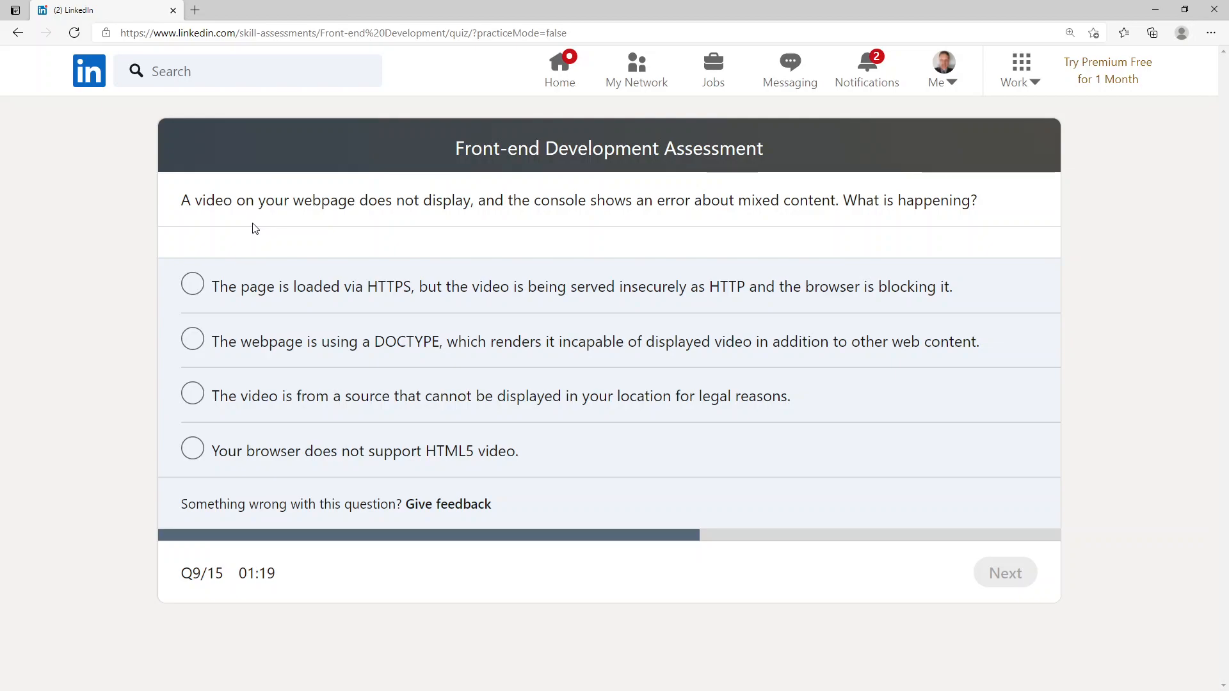
pyautogui.moveTo(311, 307)
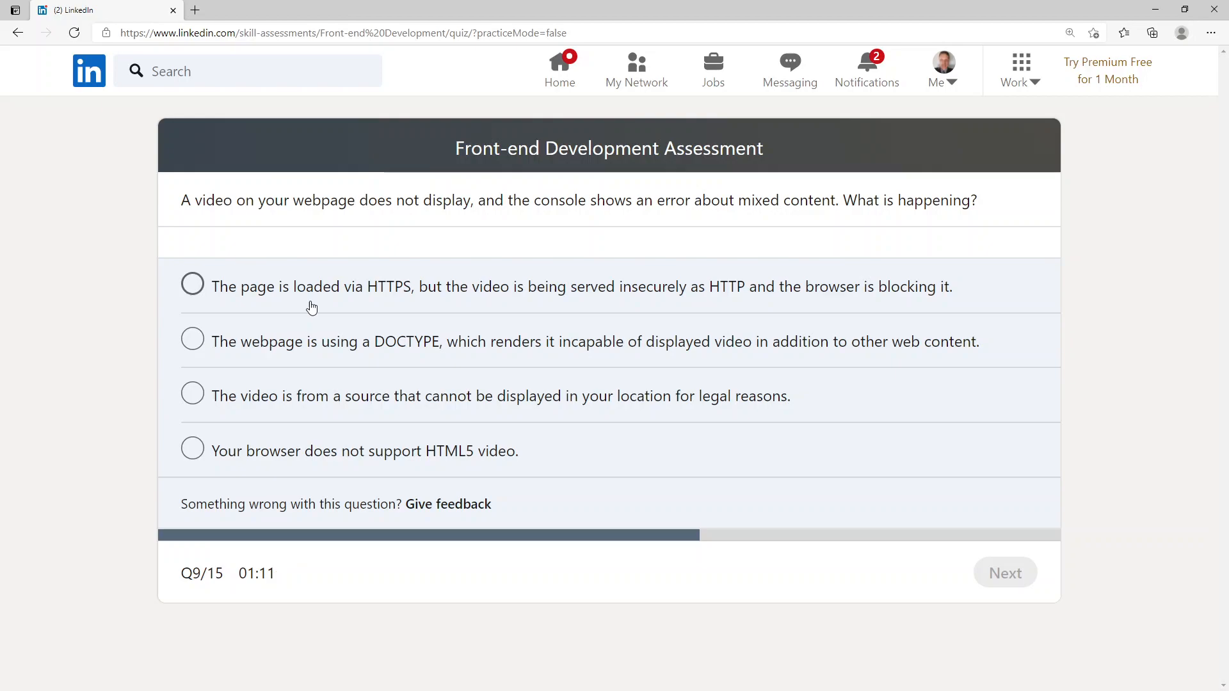
pyautogui.moveTo(330, 362)
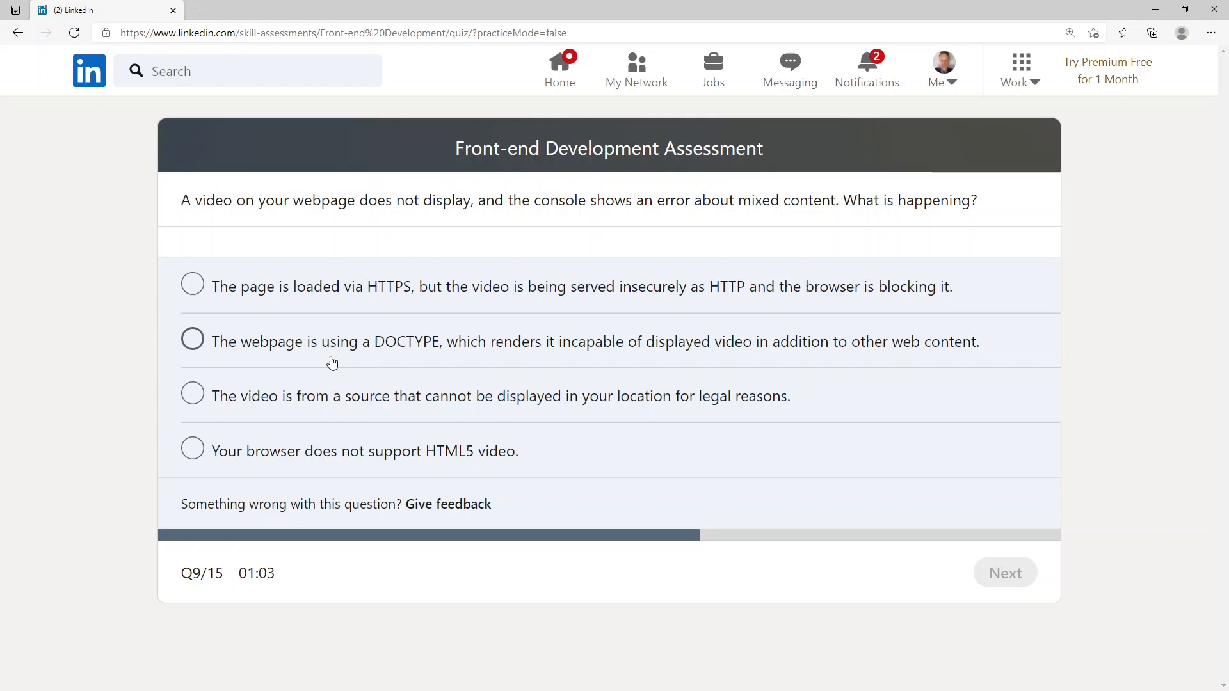
pyautogui.moveTo(283, 402)
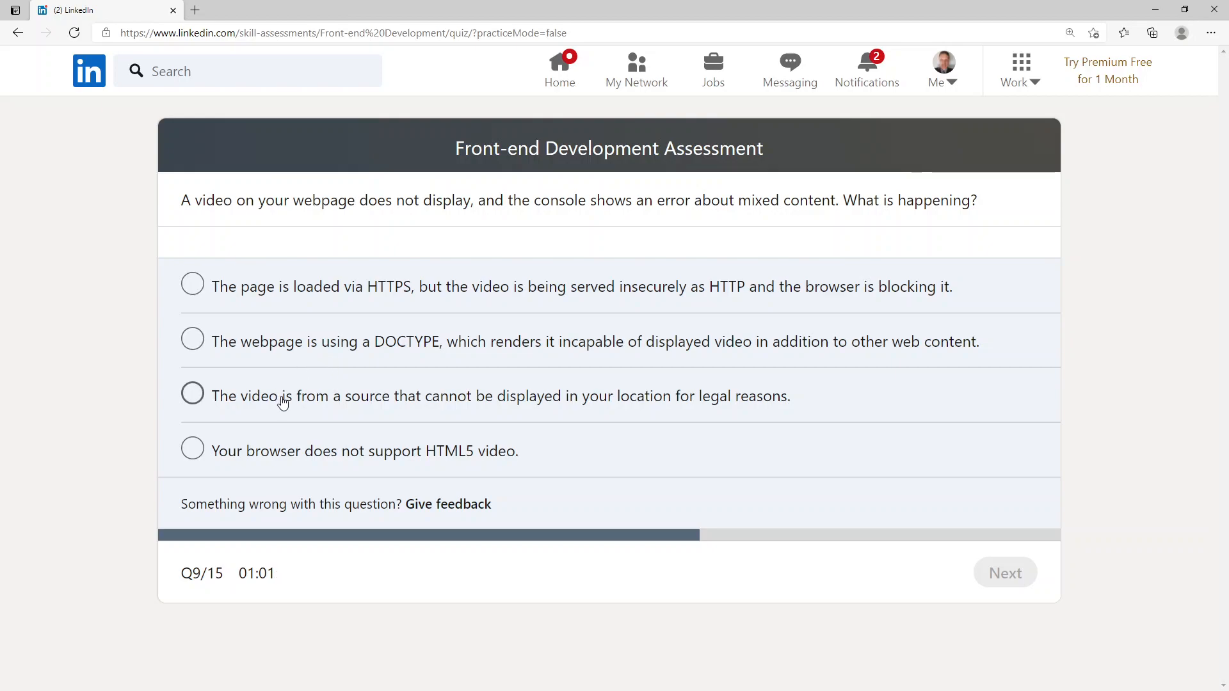
pyautogui.moveTo(380, 402)
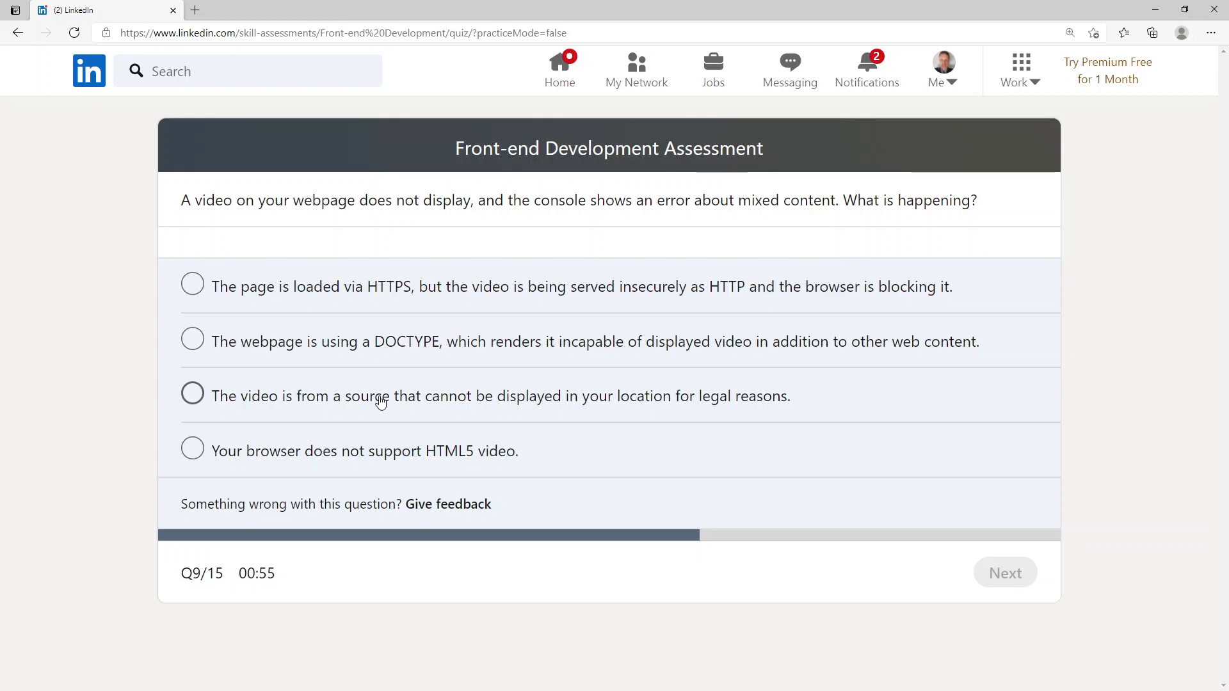
pyautogui.moveTo(440, 459)
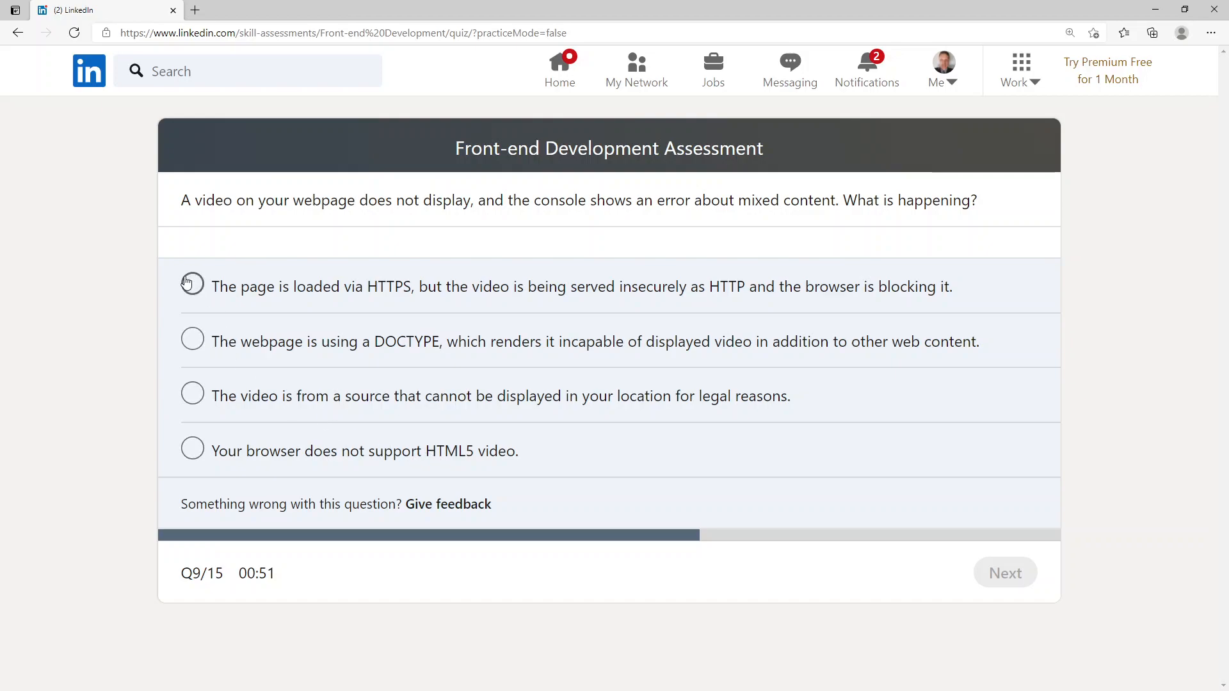
# Step: Pick 'HTTPS page blocks insecure HTTP video' for question 9 and submit
pyautogui.click(192, 286)
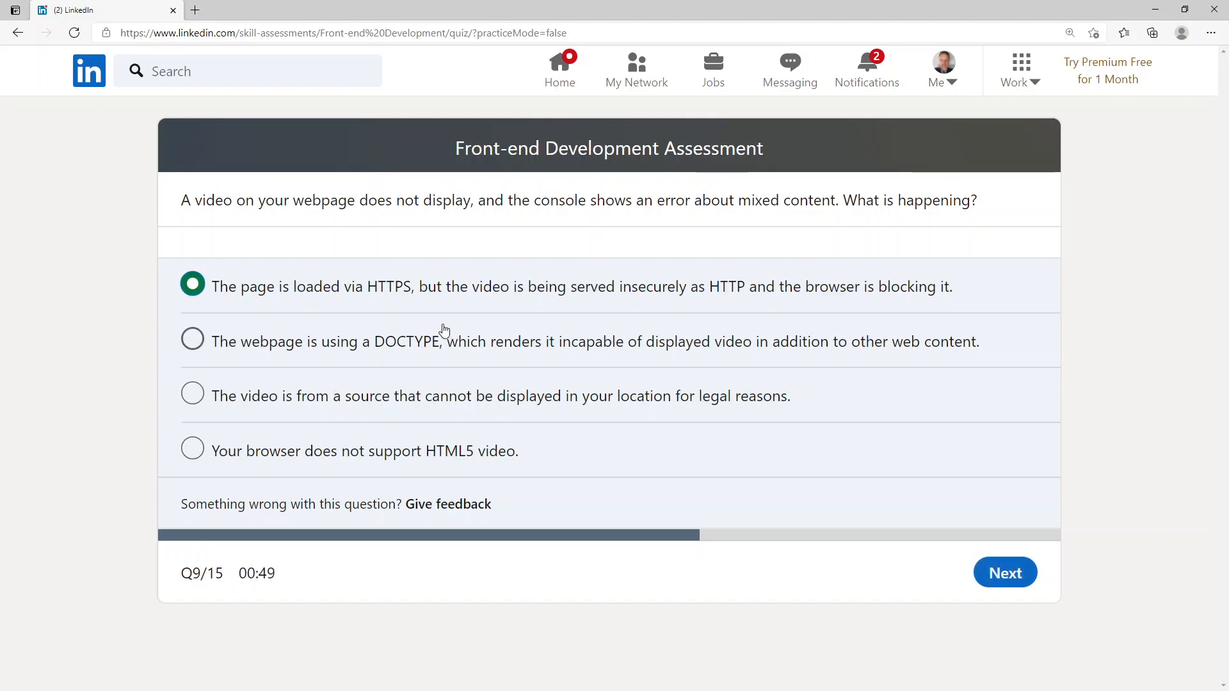
pyautogui.moveTo(912, 588)
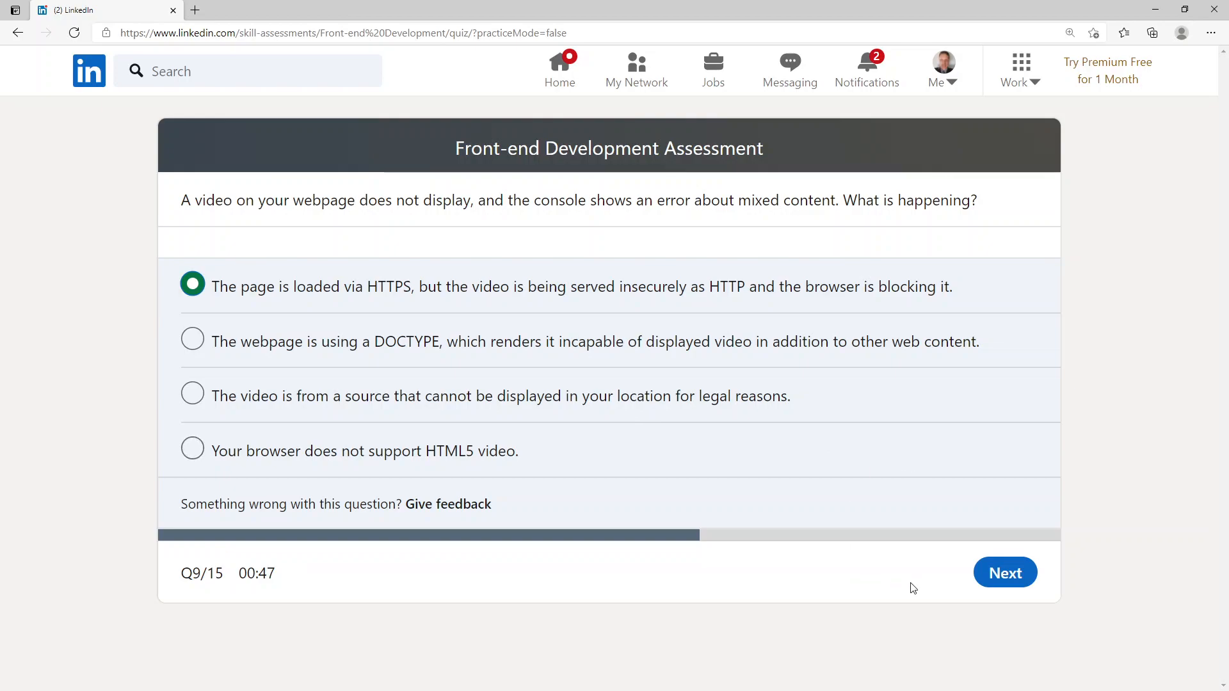
pyautogui.moveTo(987, 555)
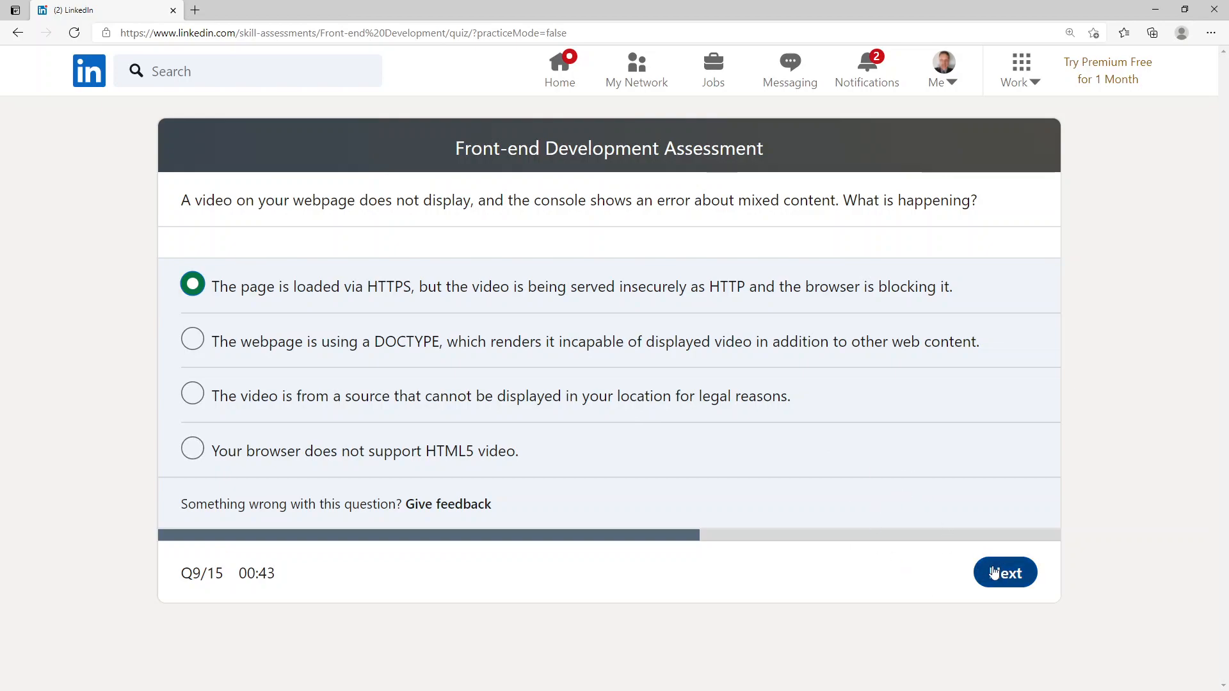
pyautogui.click(1004, 572)
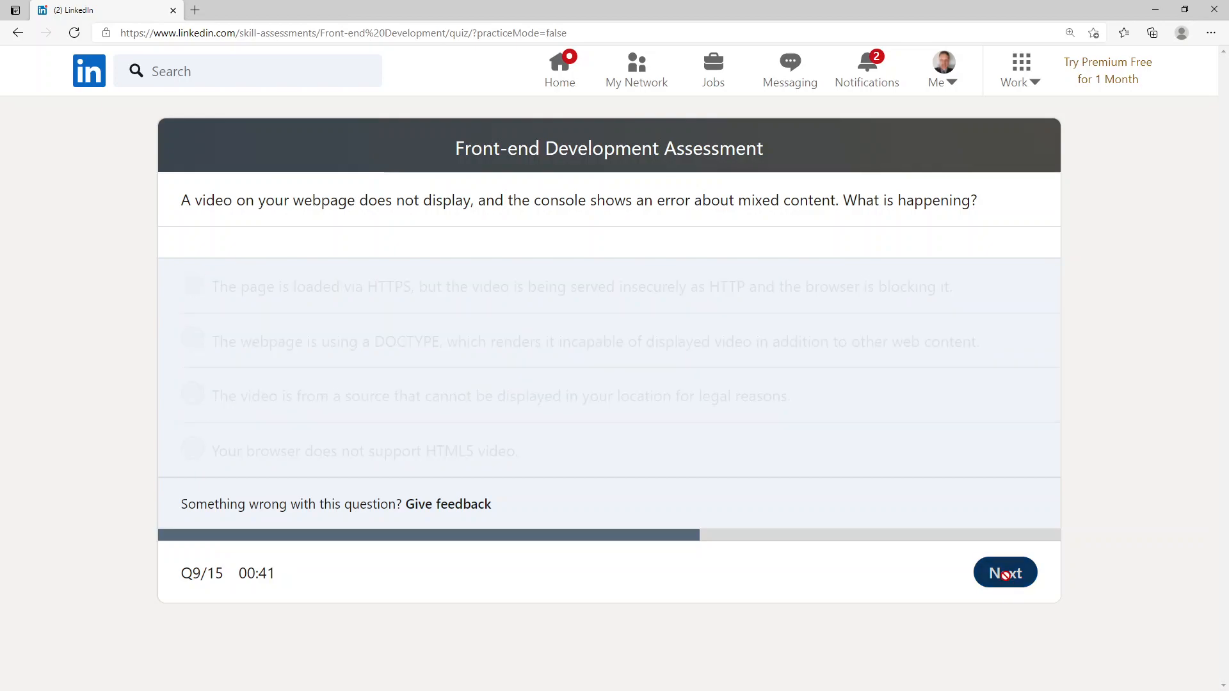
pyautogui.click(1005, 572)
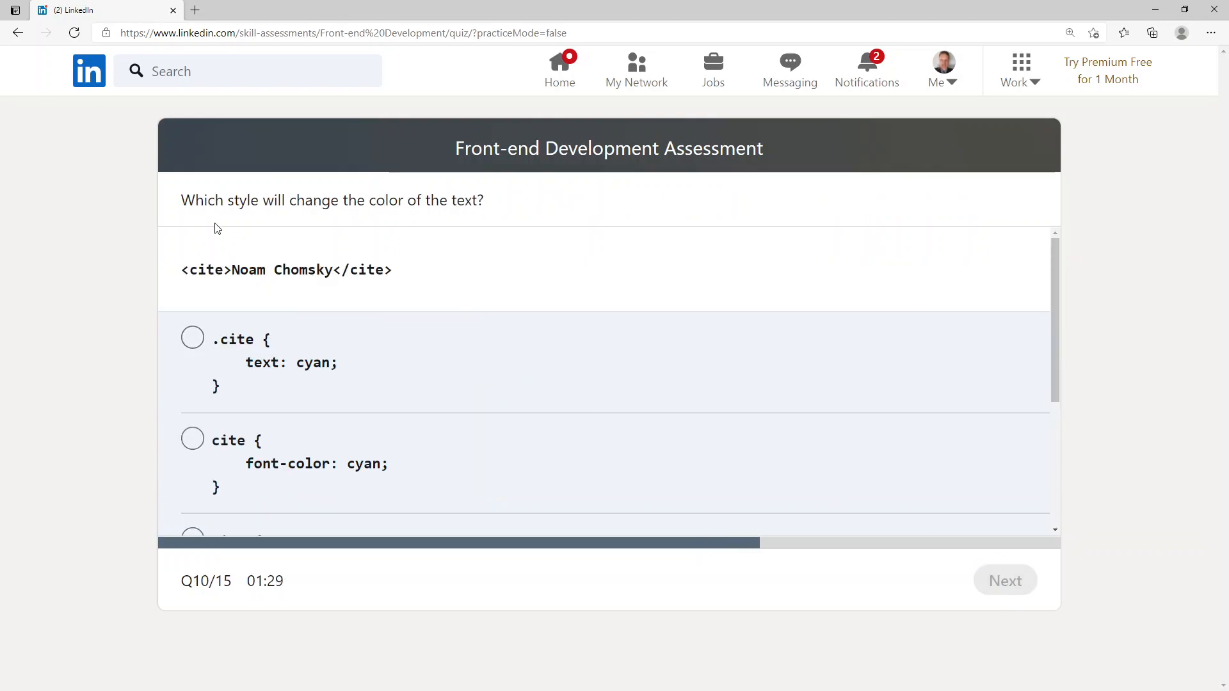
pyautogui.moveTo(415, 236)
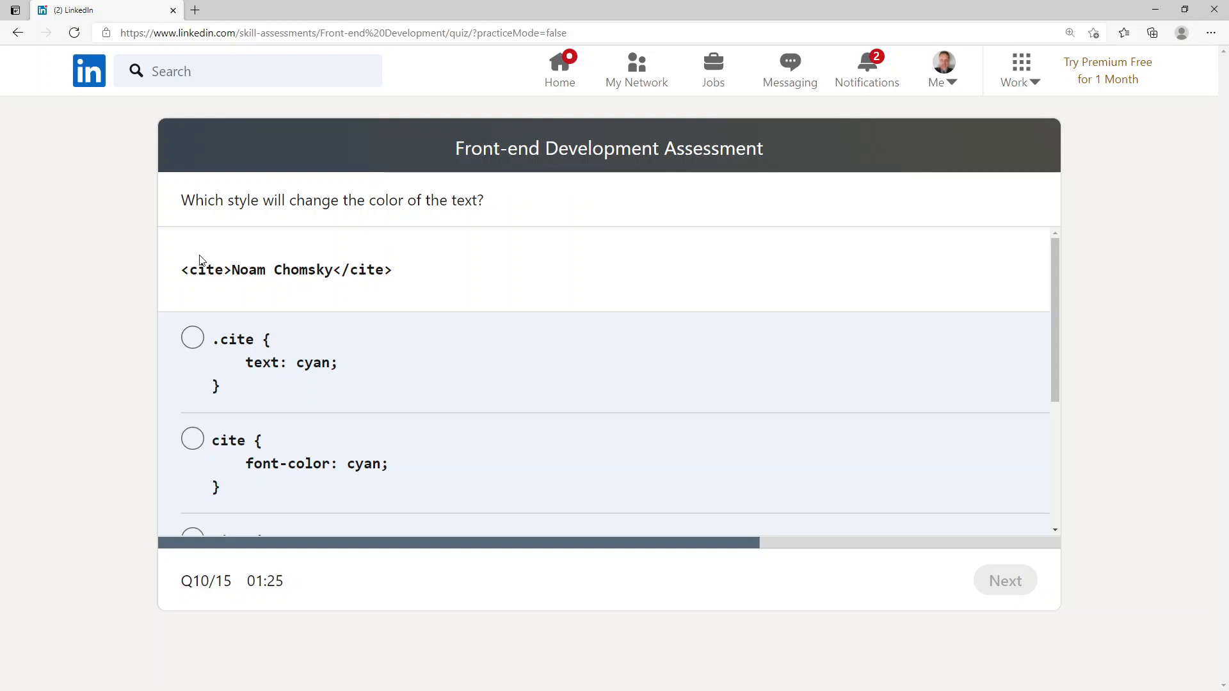
pyautogui.moveTo(227, 275)
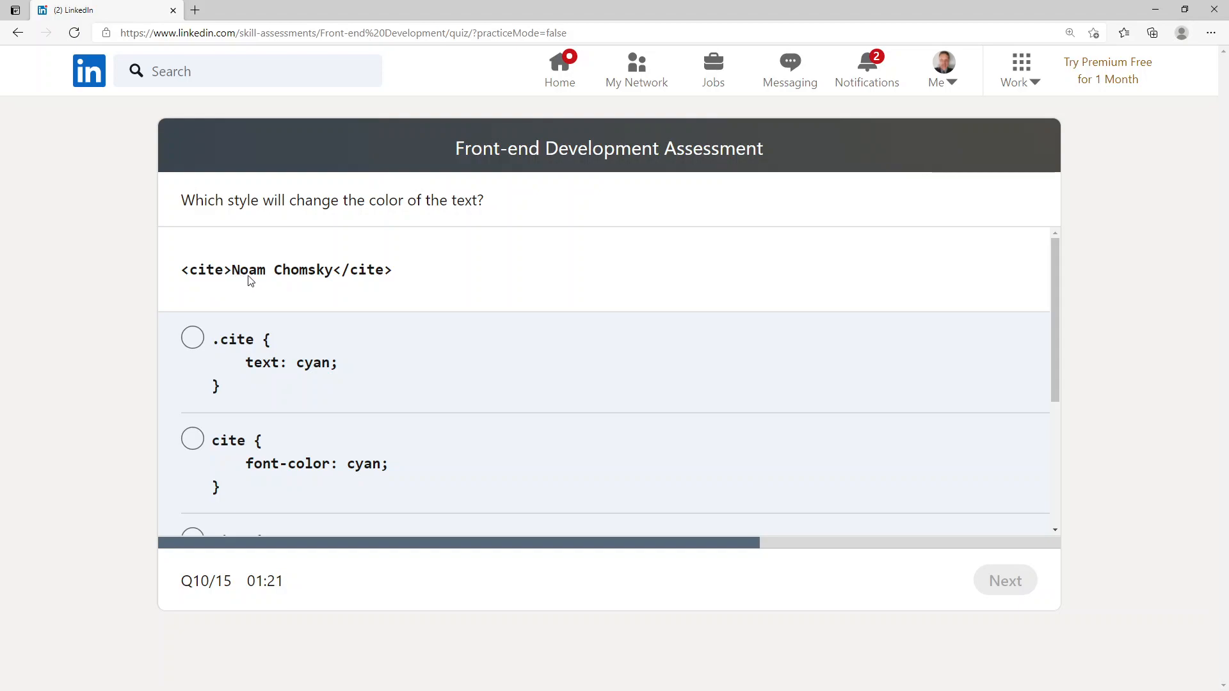
pyautogui.moveTo(353, 293)
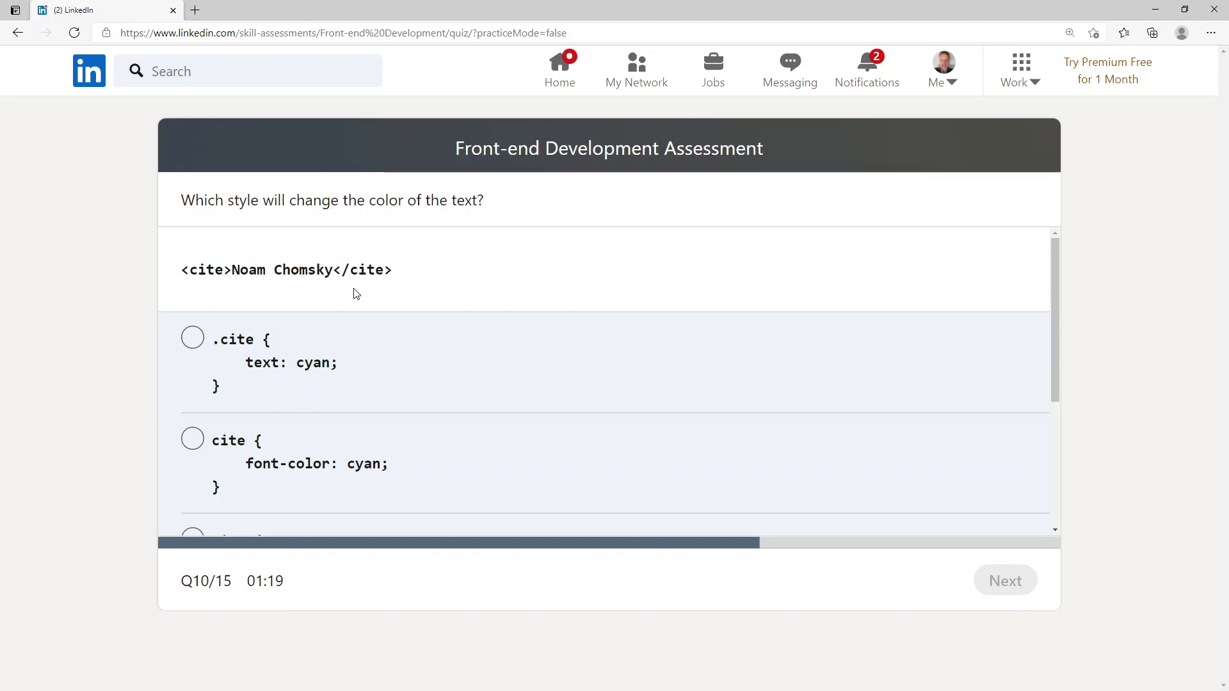
pyautogui.moveTo(218, 352)
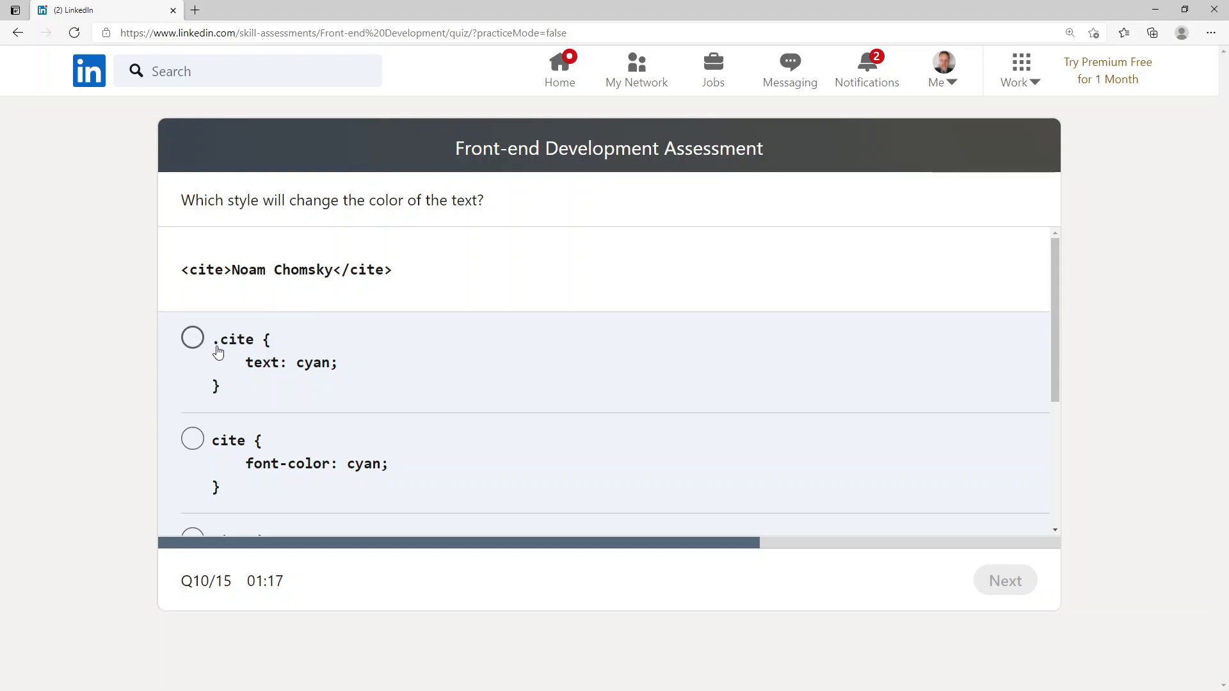
pyautogui.moveTo(262, 366)
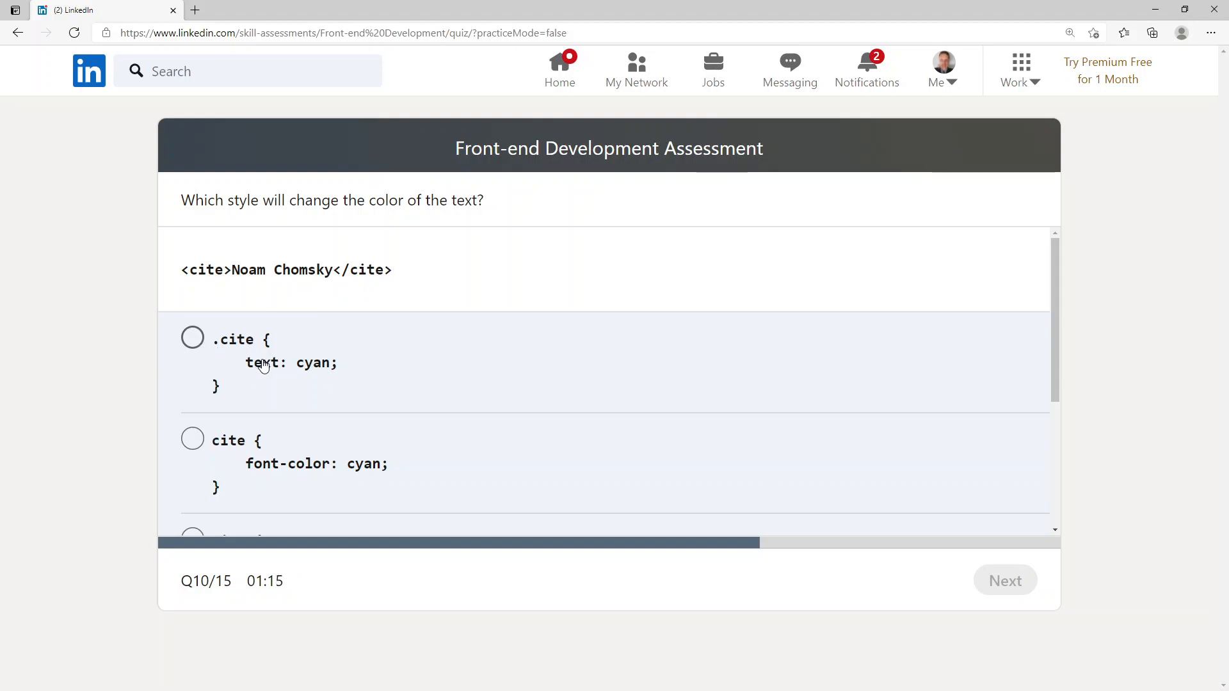
pyautogui.moveTo(308, 380)
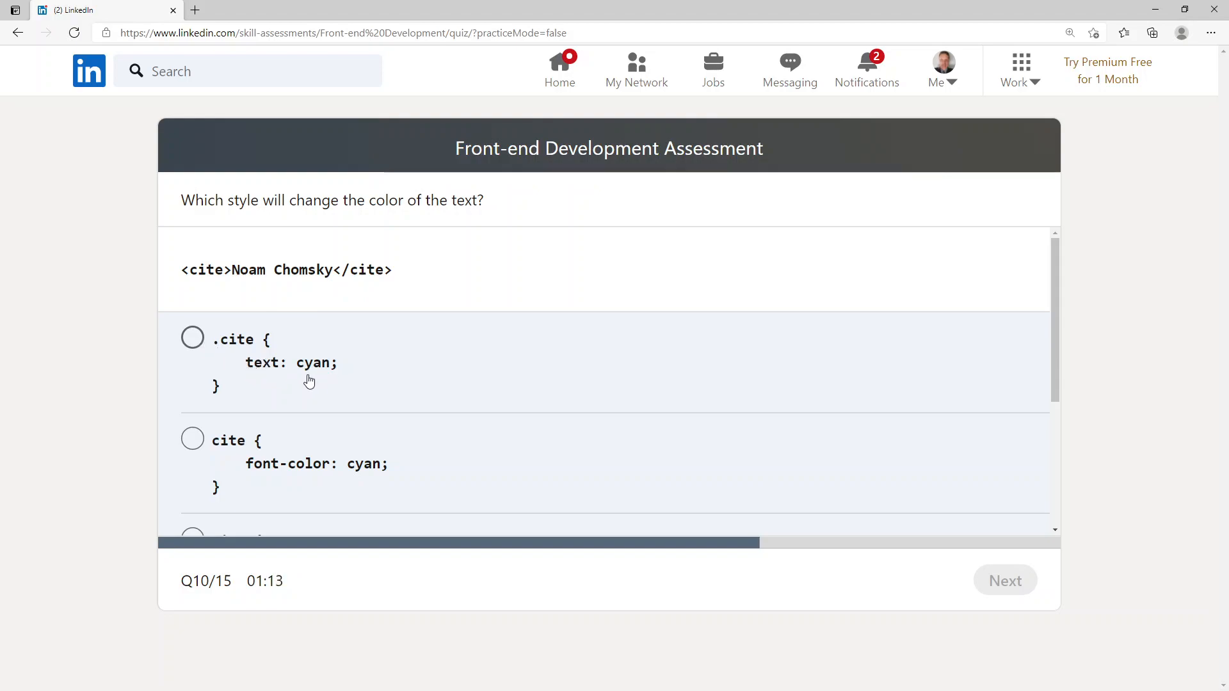
# Step: Answer question 10 with 'cite { color: cyan; }' and submit, bringing up question 11
pyautogui.scroll(-3)
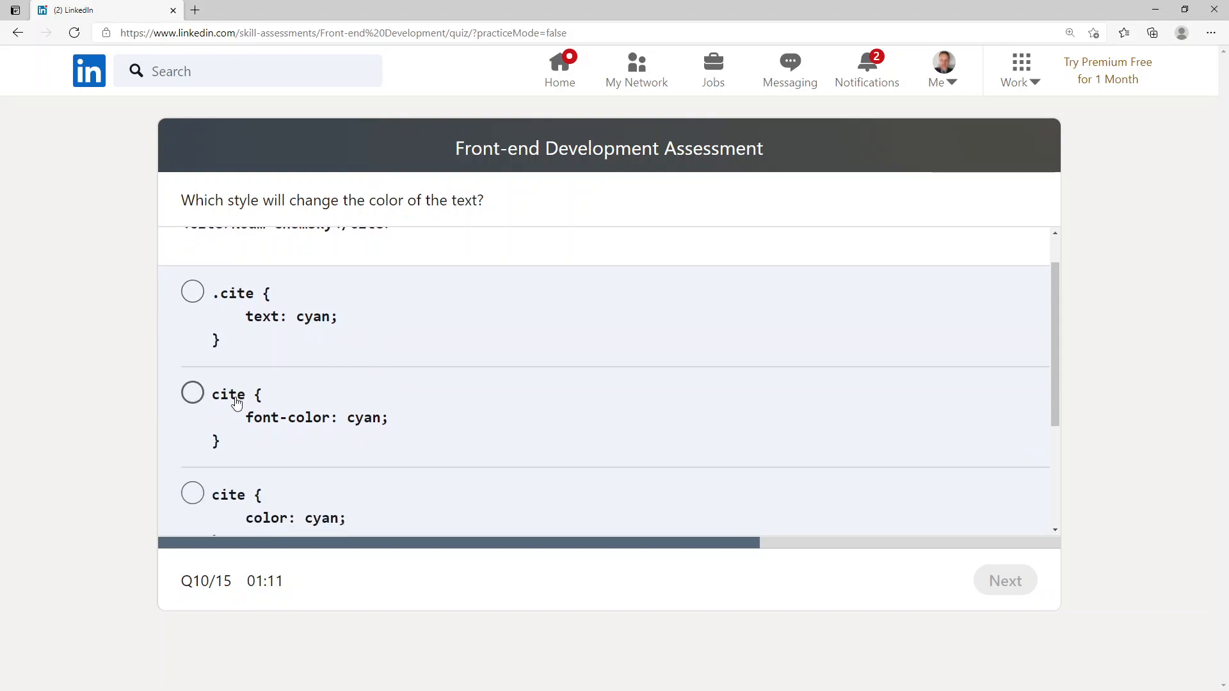
pyautogui.moveTo(399, 439)
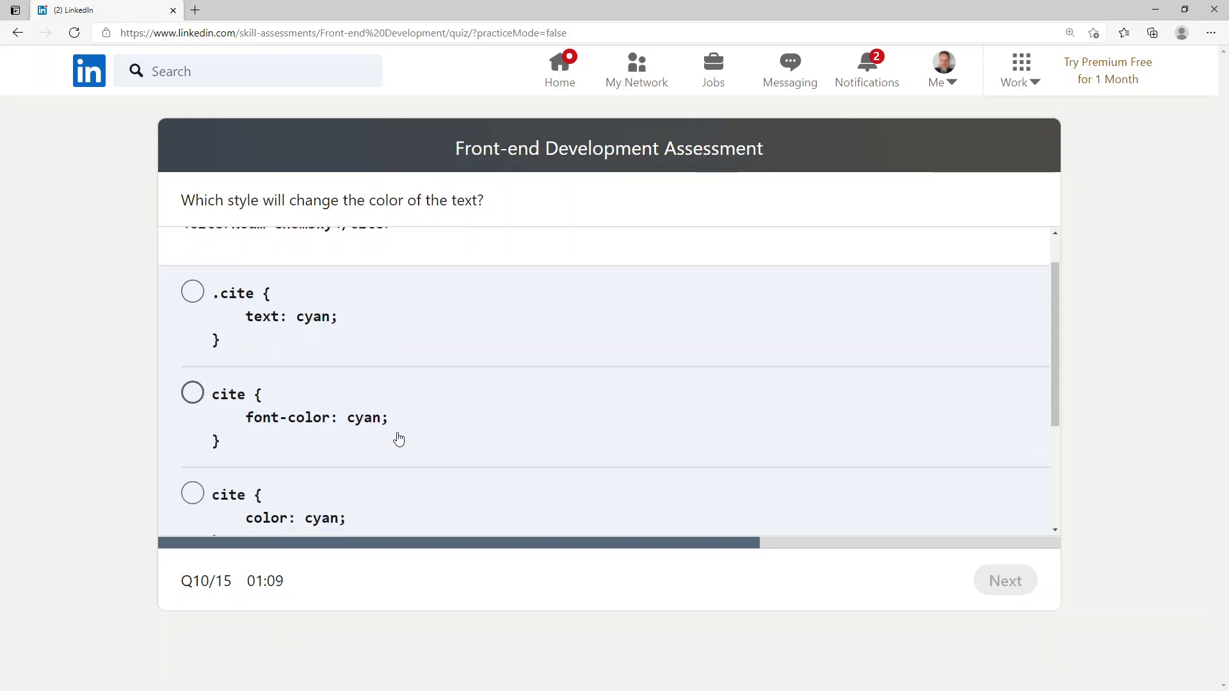
pyautogui.scroll(-3)
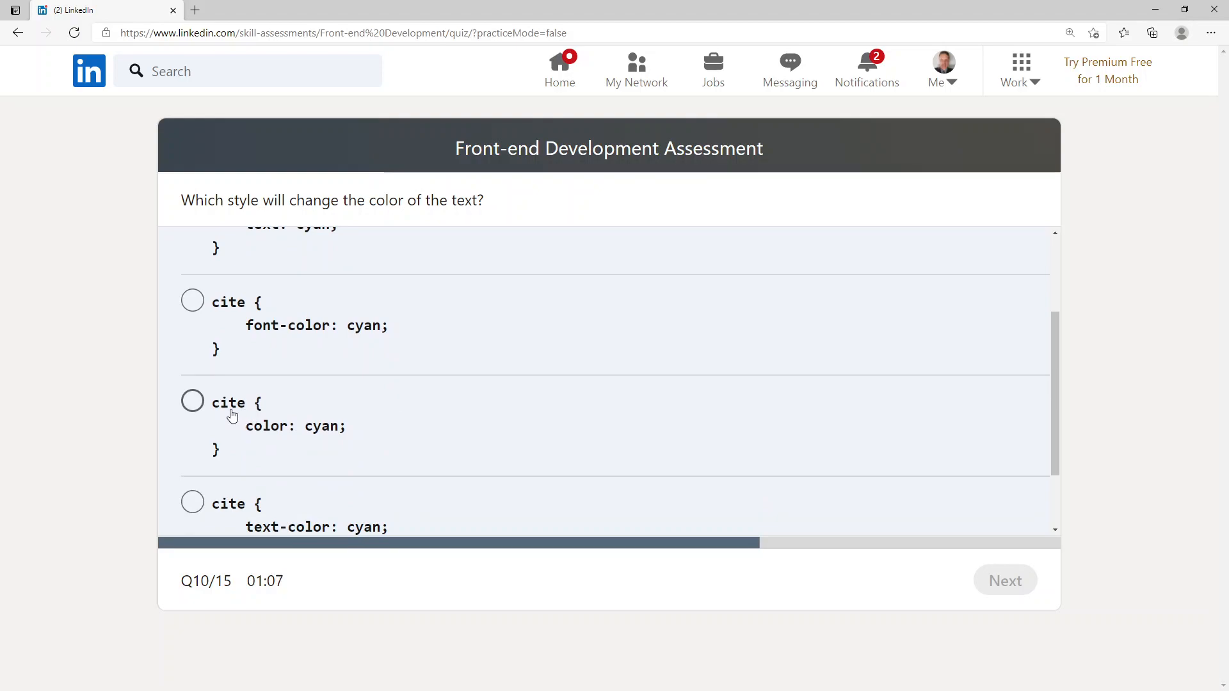
pyautogui.moveTo(421, 450)
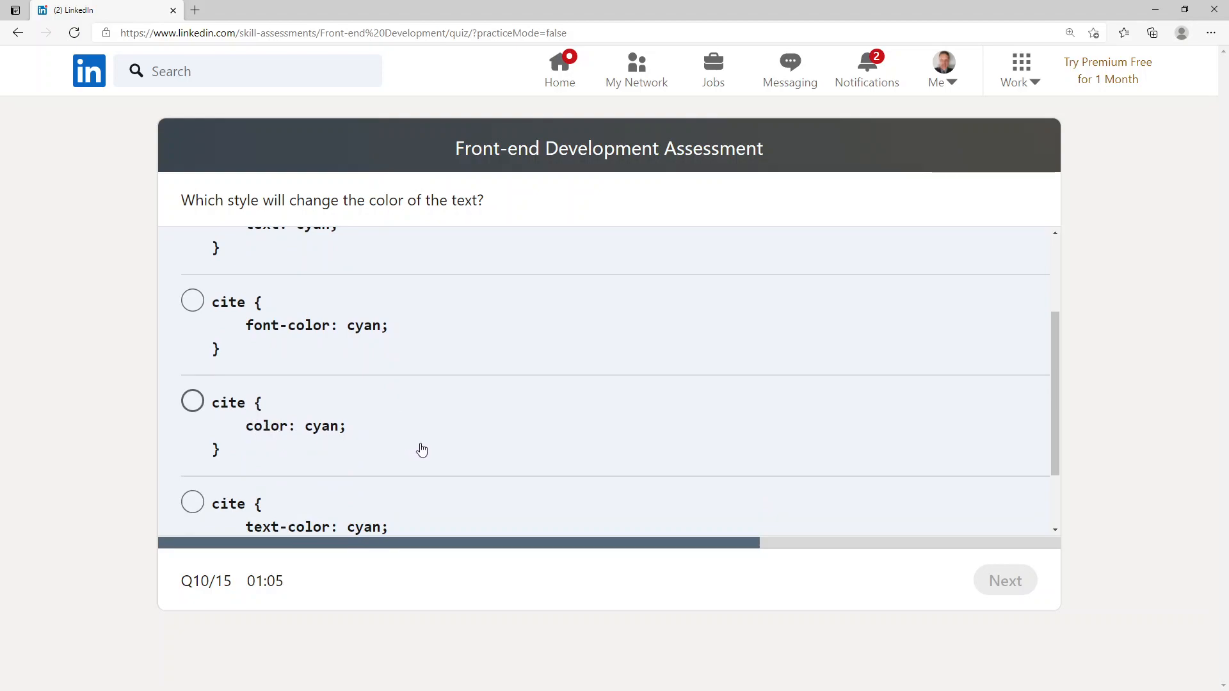
pyautogui.scroll(-3)
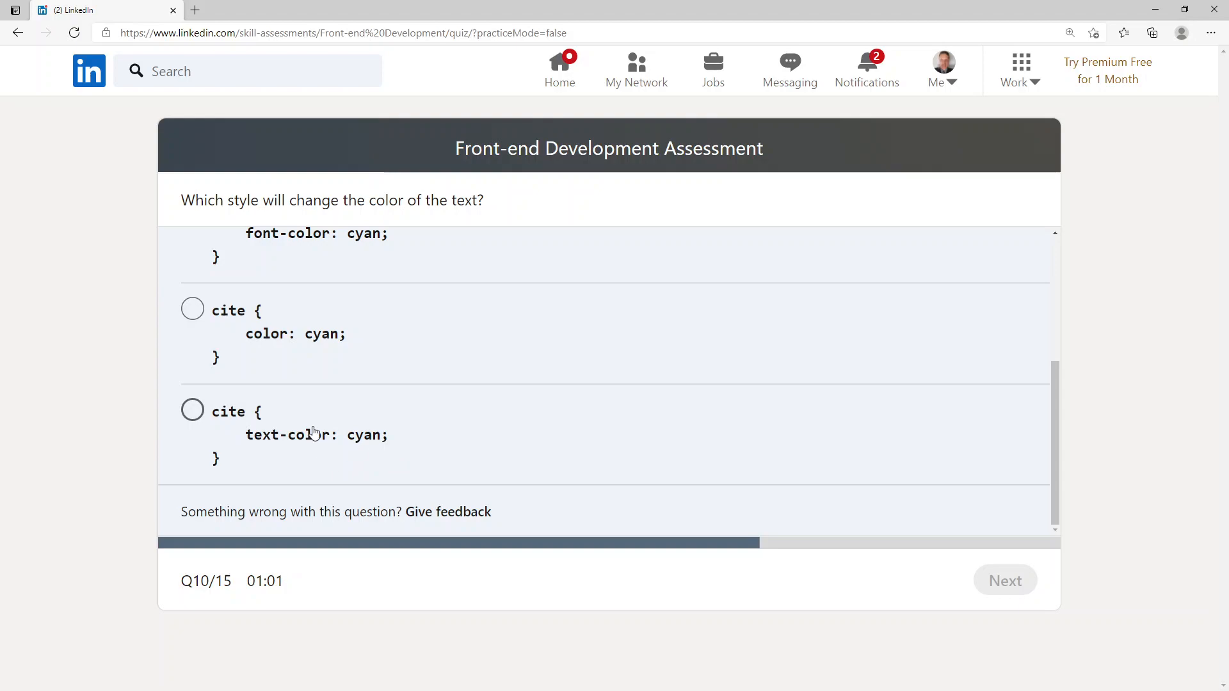
pyautogui.click(192, 308)
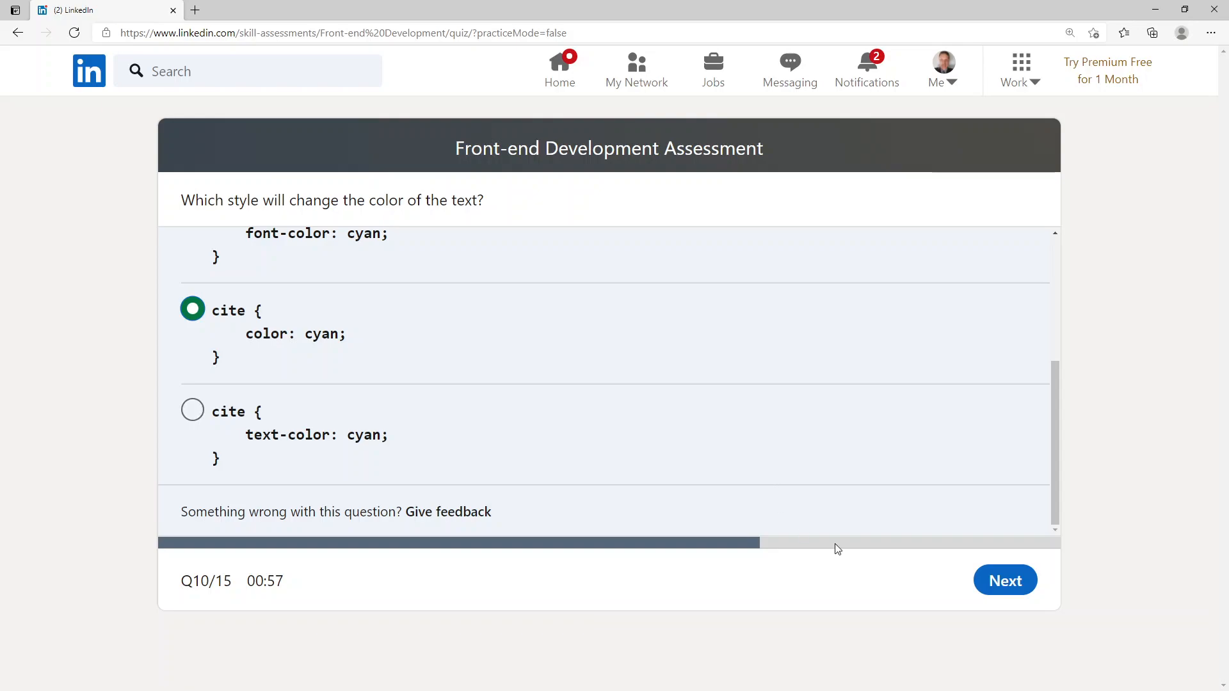
pyautogui.click(1005, 579)
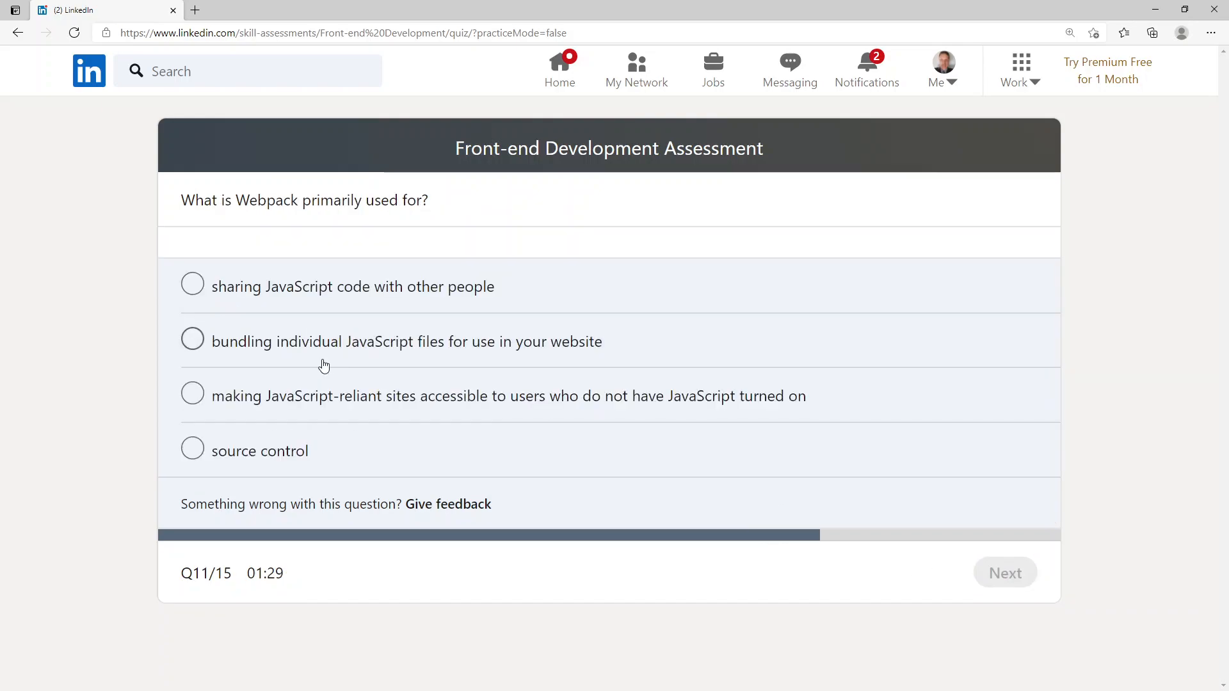
pyautogui.moveTo(224, 217)
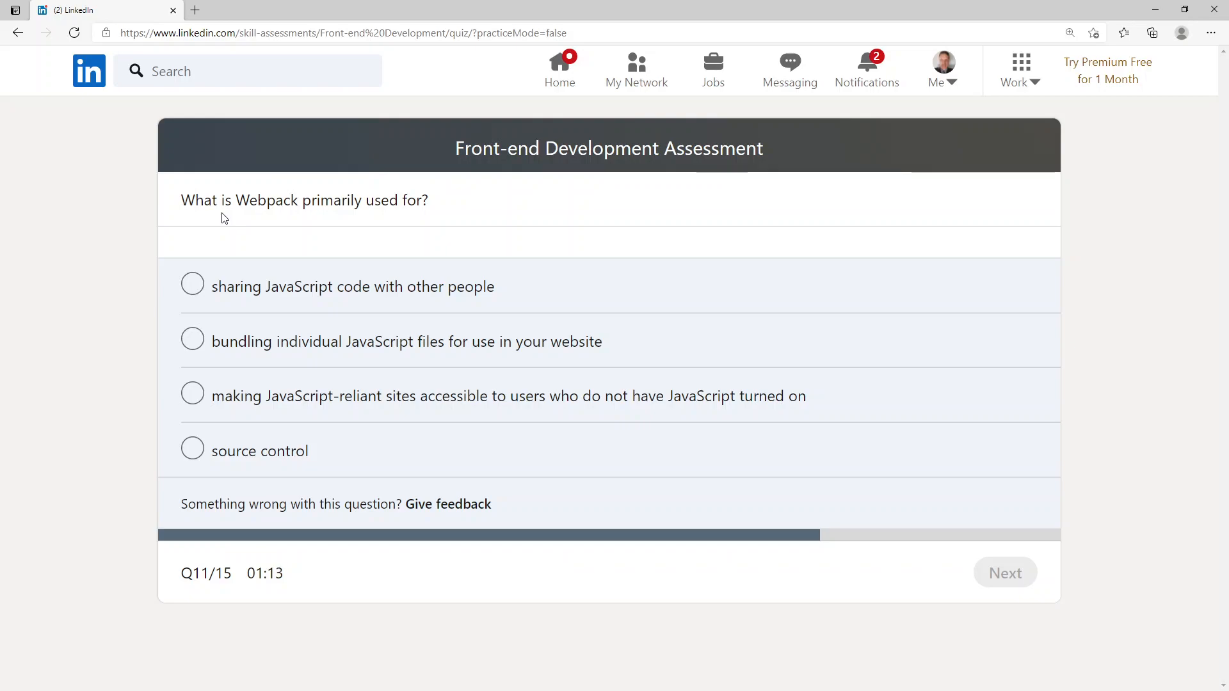
pyautogui.moveTo(538, 435)
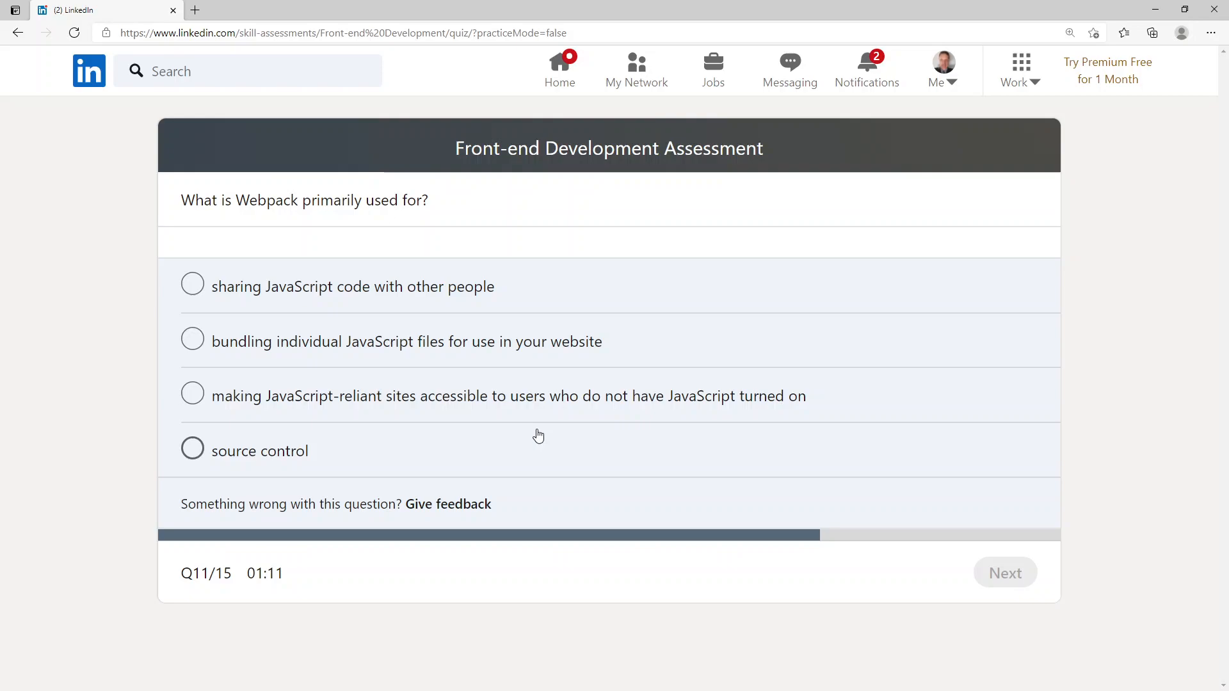
pyautogui.moveTo(666, 428)
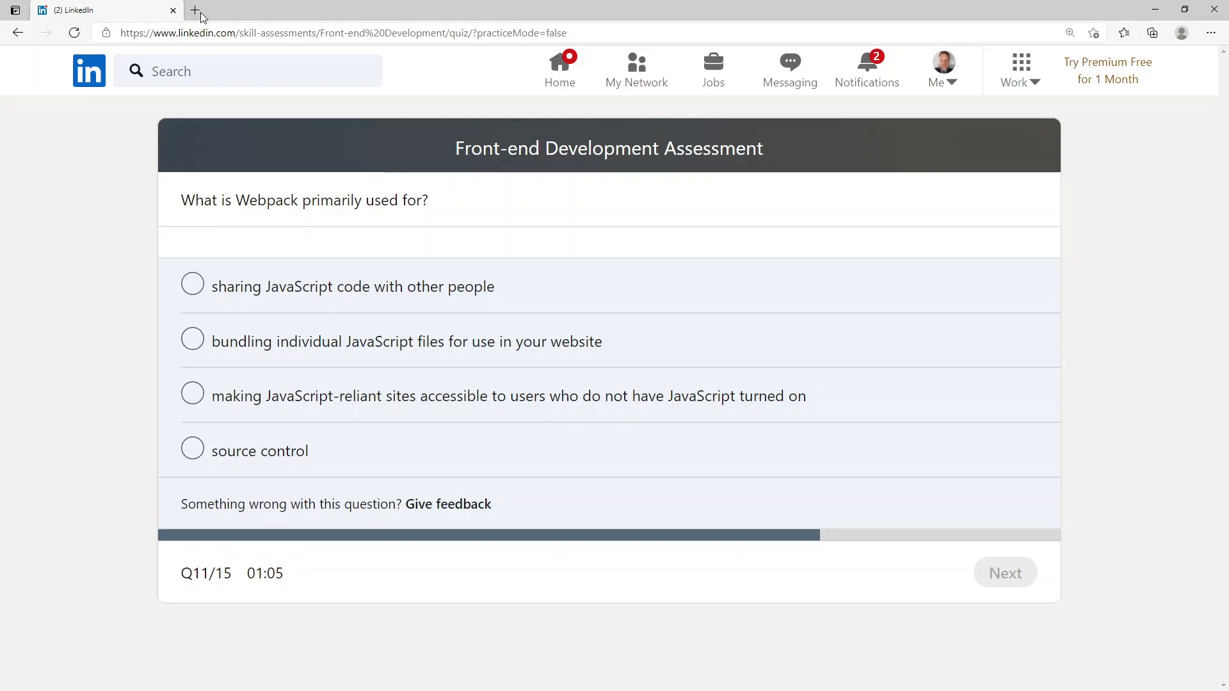
# Step: Open a new browser tab beside the quiz on the Webpack question
pyautogui.click(193, 10)
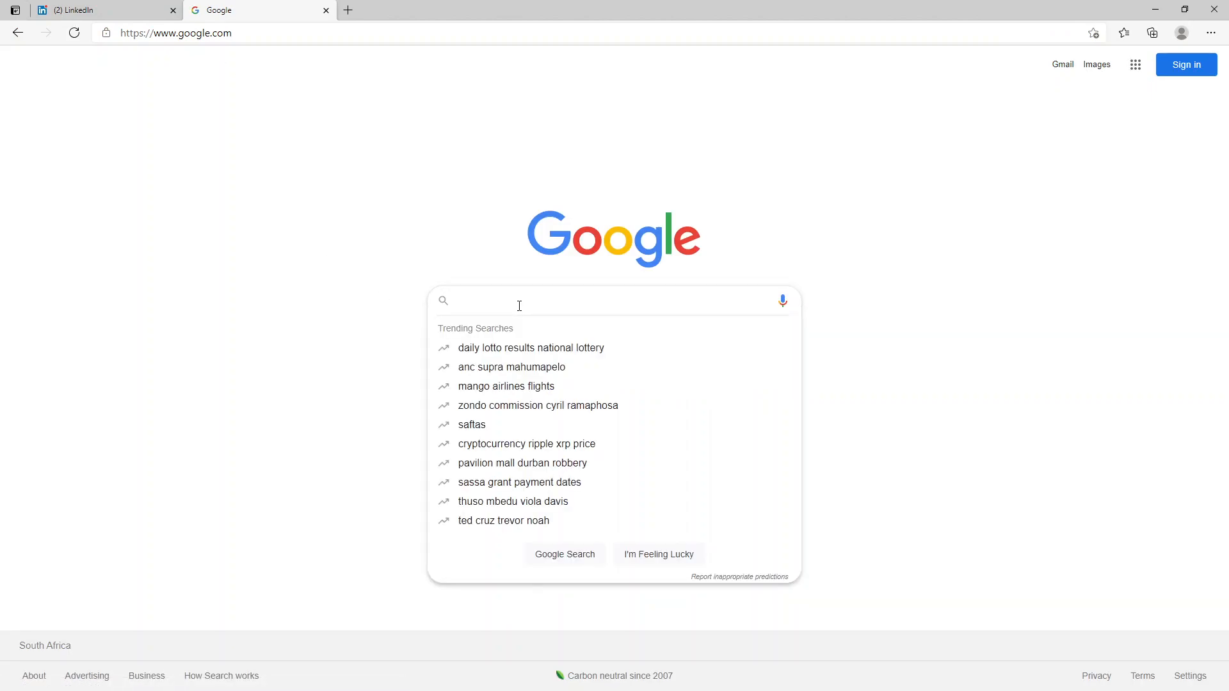
# Step: Search Google for 'webpack', then switch back to the LinkedIn tab
pyautogui.write('webpack')
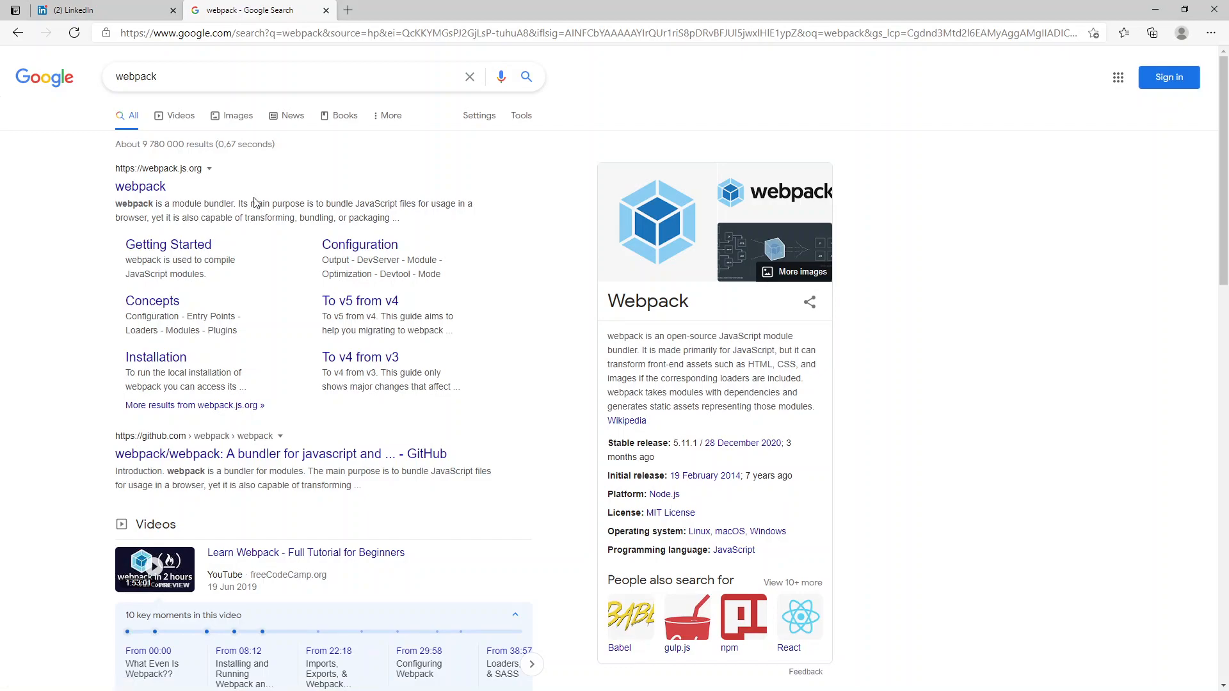
pyautogui.moveTo(102, 9)
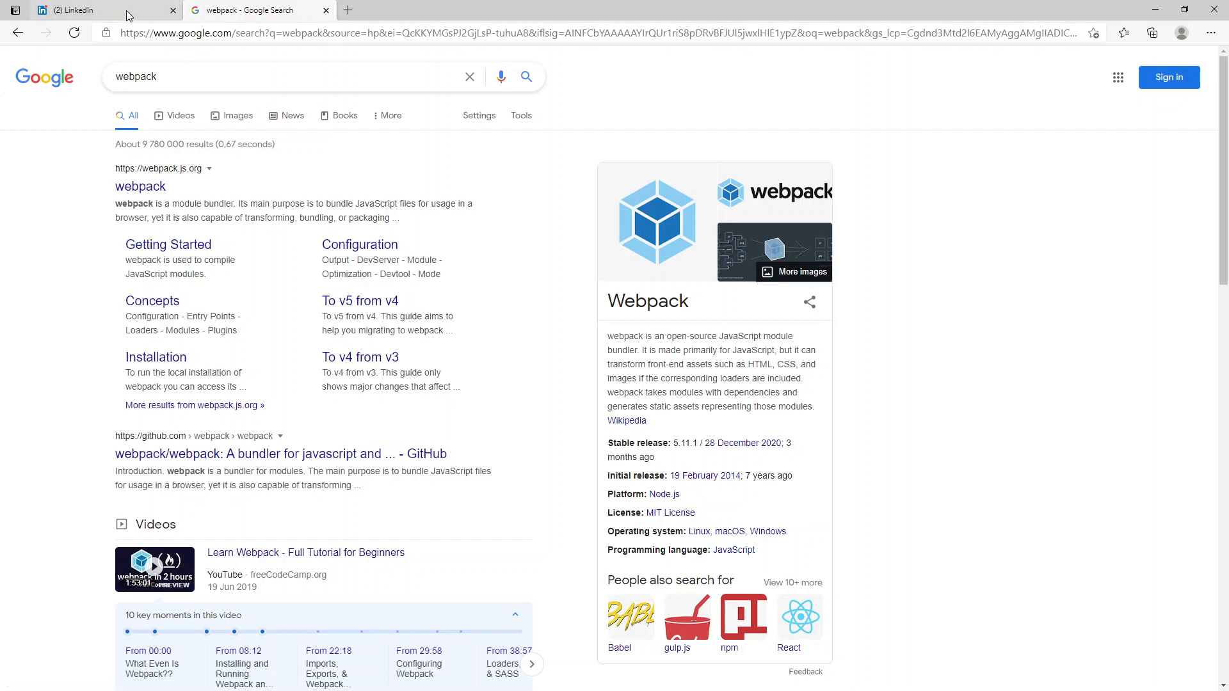
pyautogui.click(78, 10)
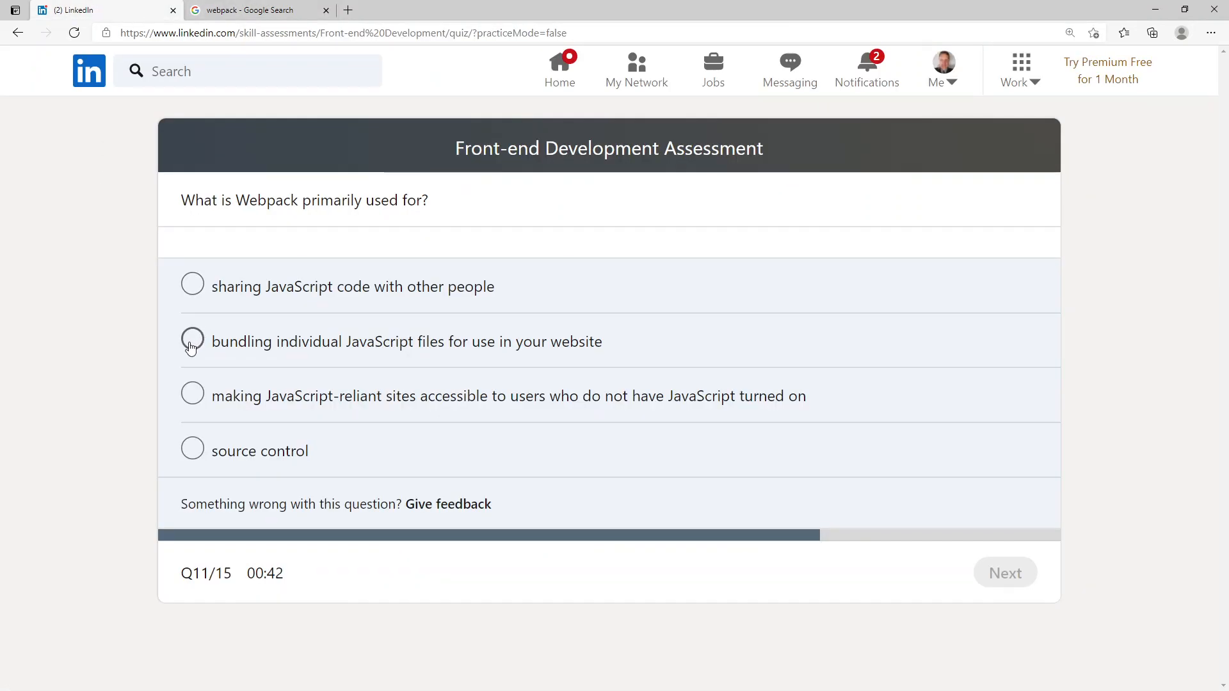
# Step: Answer question 11 with 'bundling individual JavaScript files' and submit
pyautogui.click(192, 341)
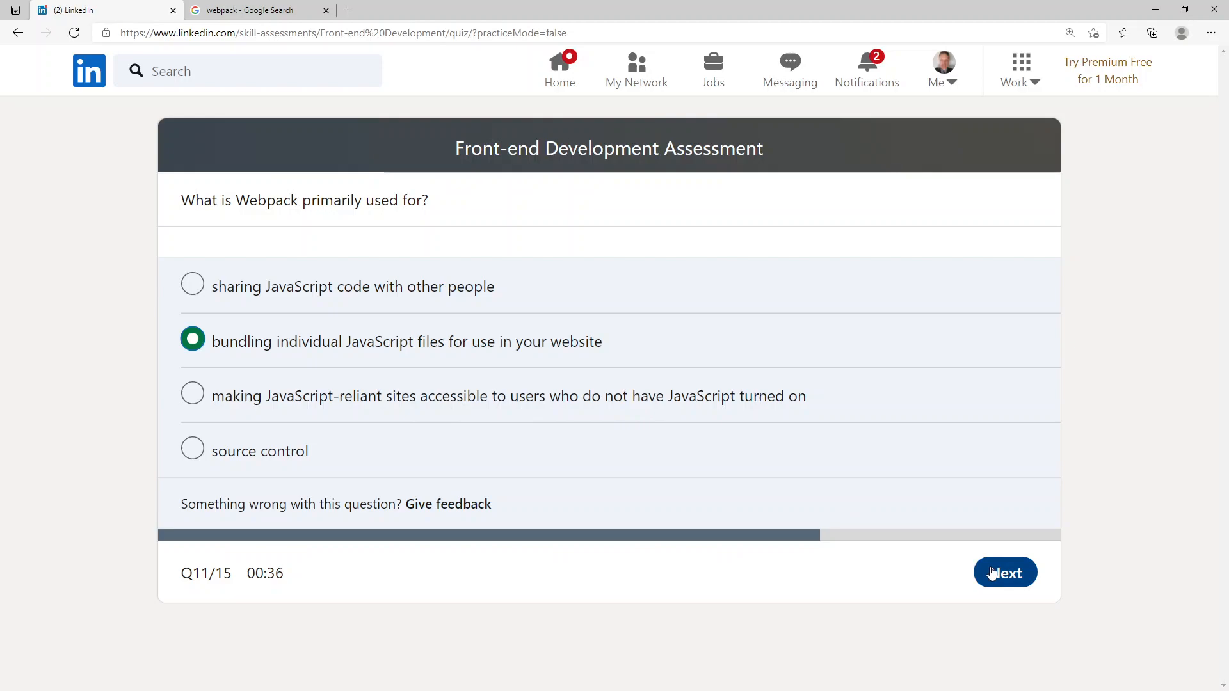
pyautogui.click(1004, 572)
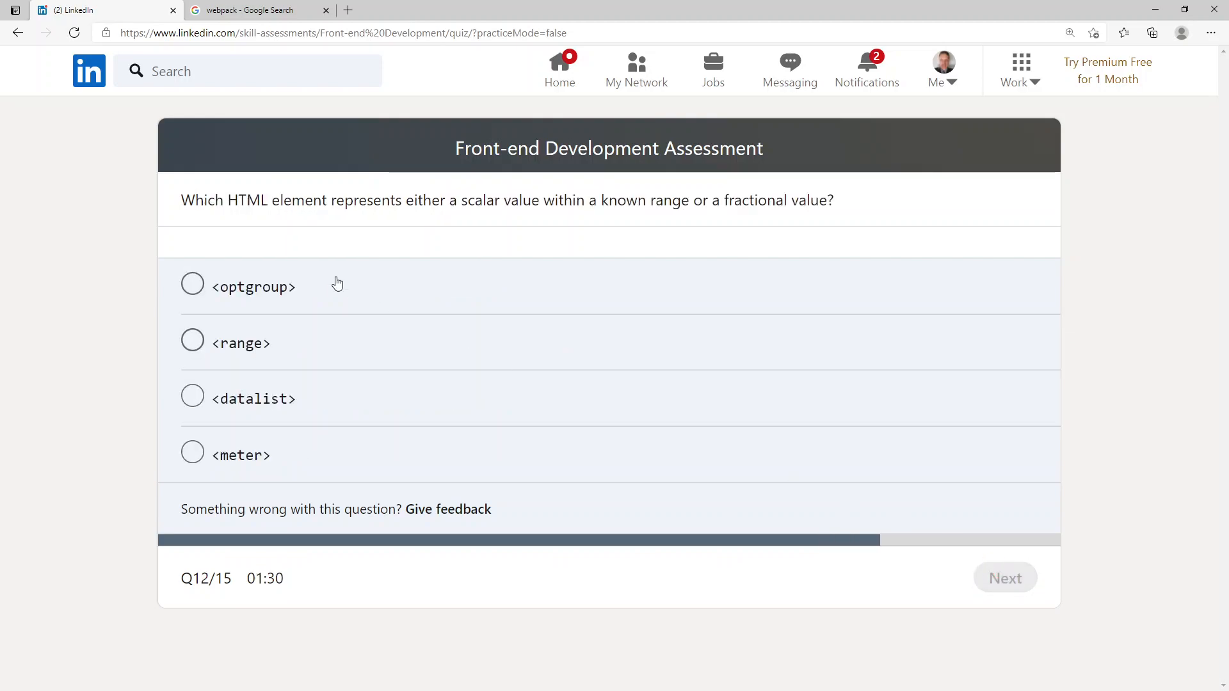
pyautogui.moveTo(276, 228)
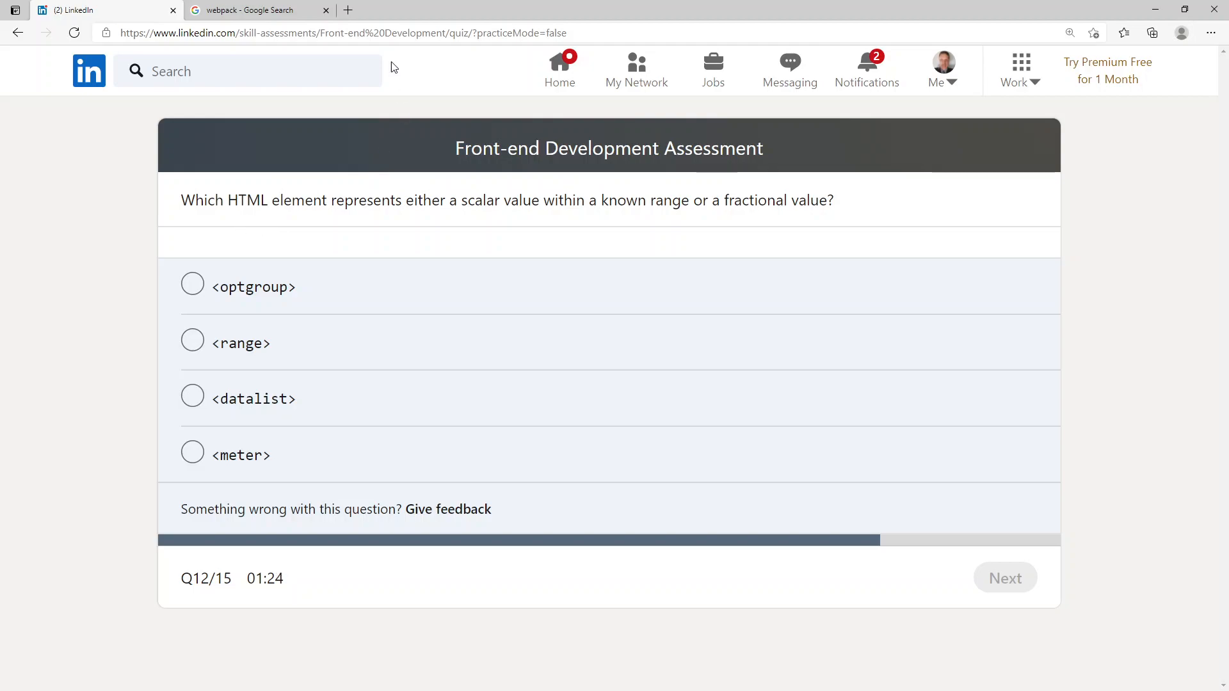
# Step: Close the Google tab, answer question 12 with <meter>, and submit
pyautogui.click(326, 10)
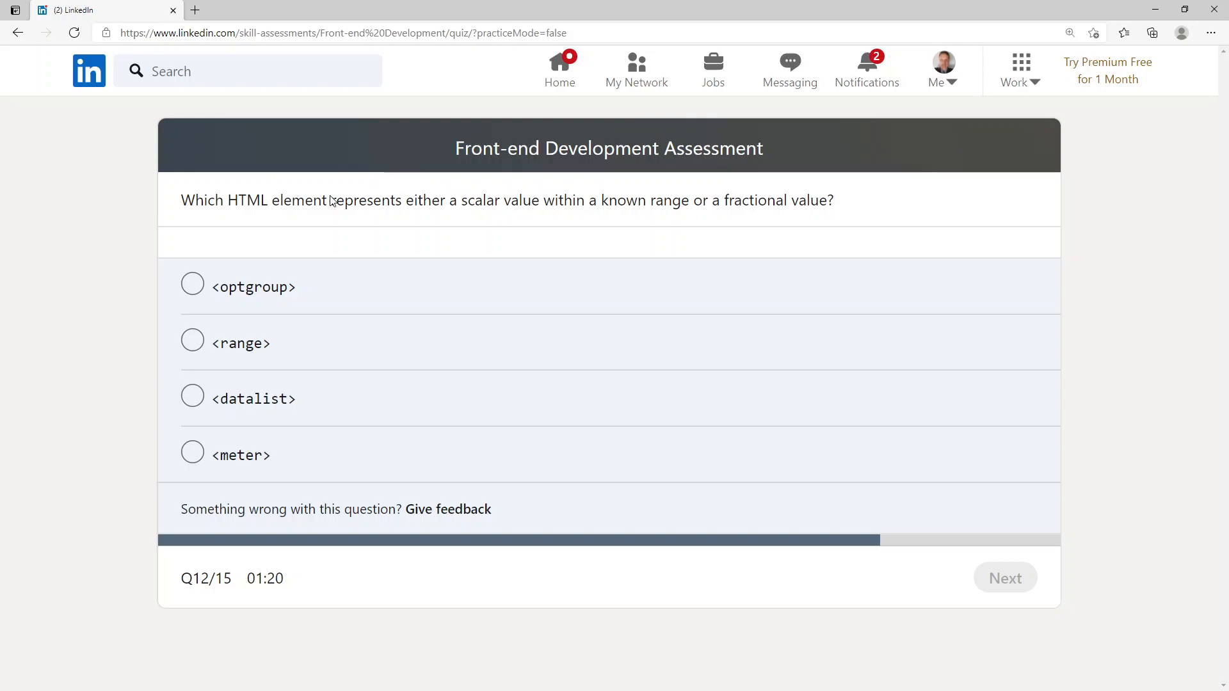
pyautogui.moveTo(486, 227)
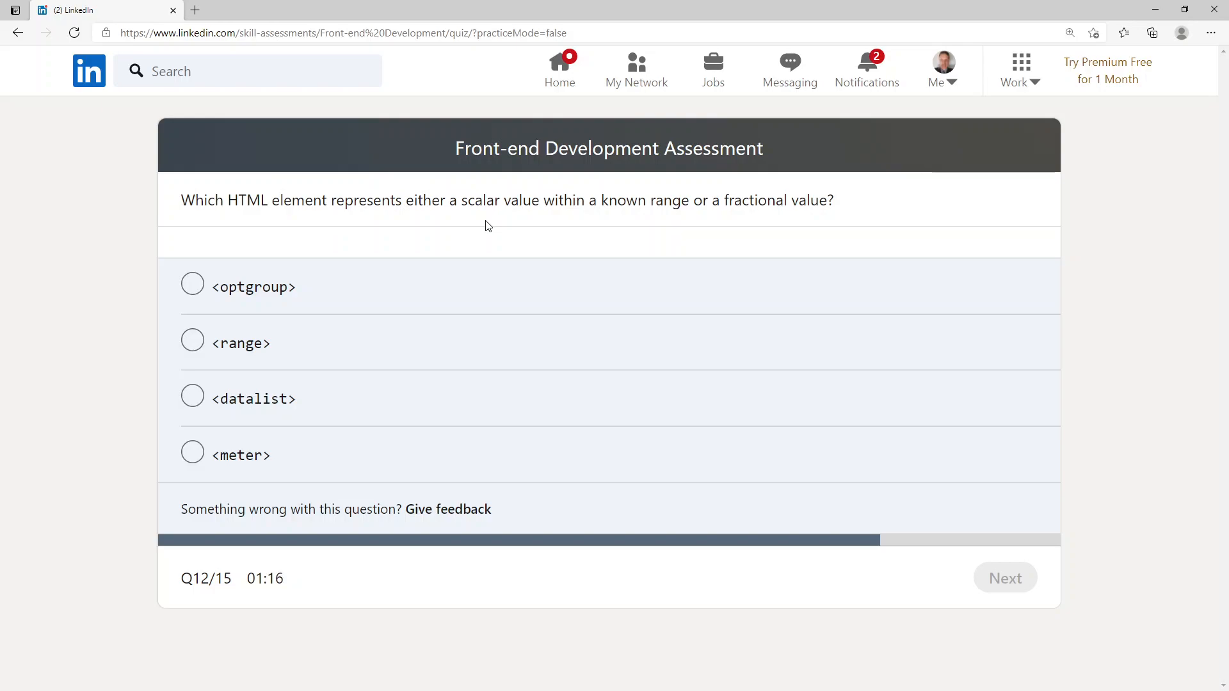
pyautogui.moveTo(245, 307)
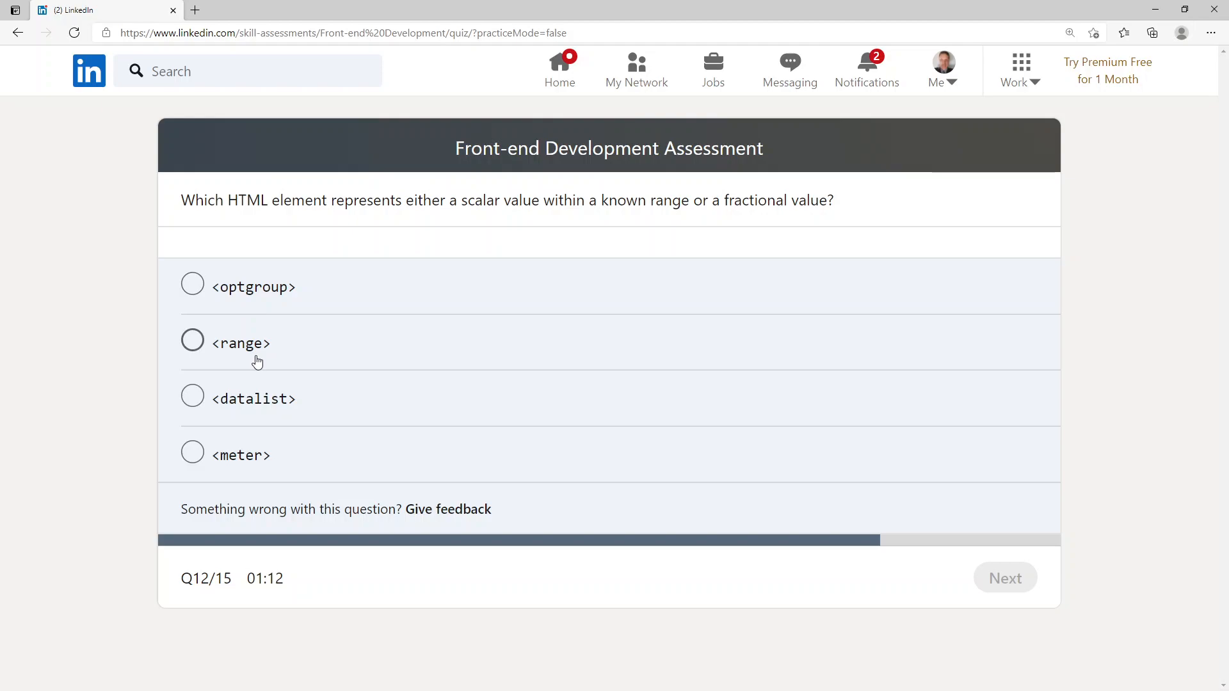
pyautogui.moveTo(240, 462)
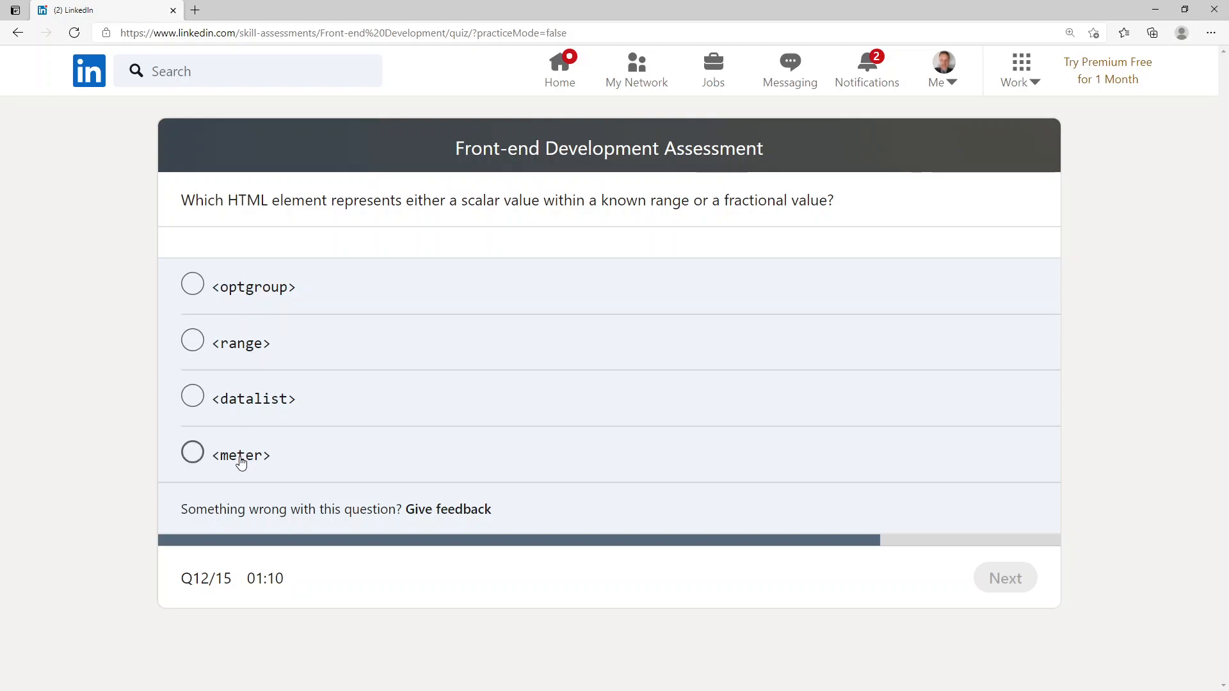
pyautogui.click(192, 455)
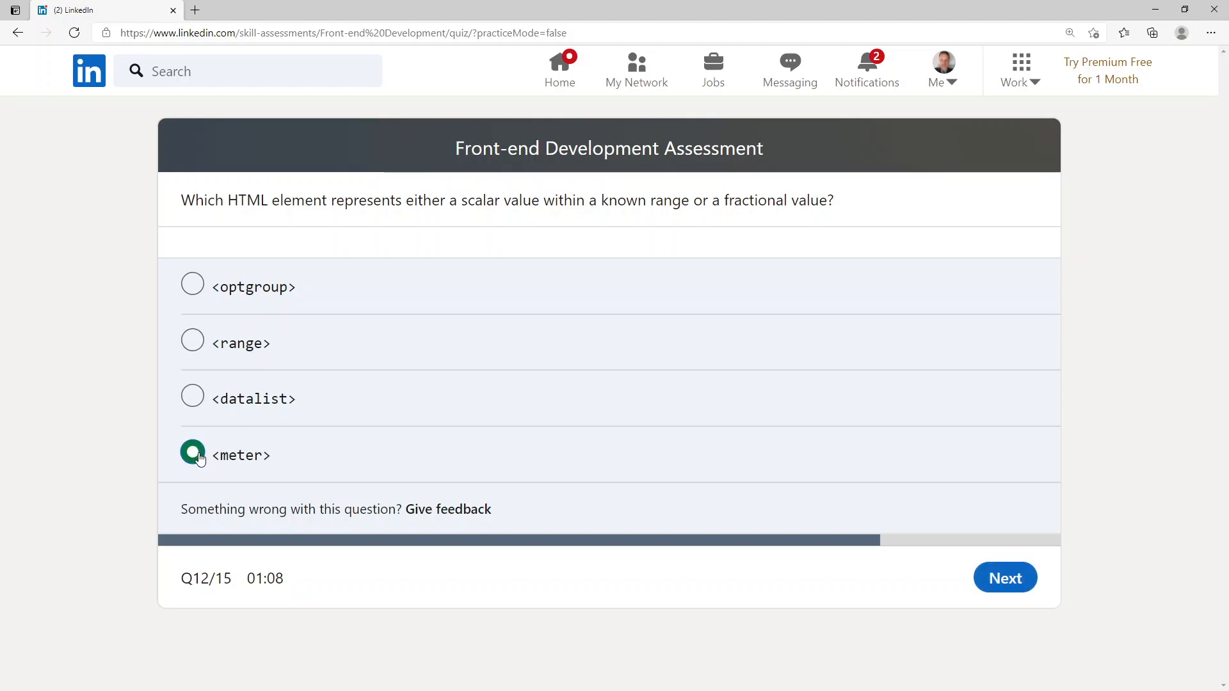
pyautogui.moveTo(1005, 577)
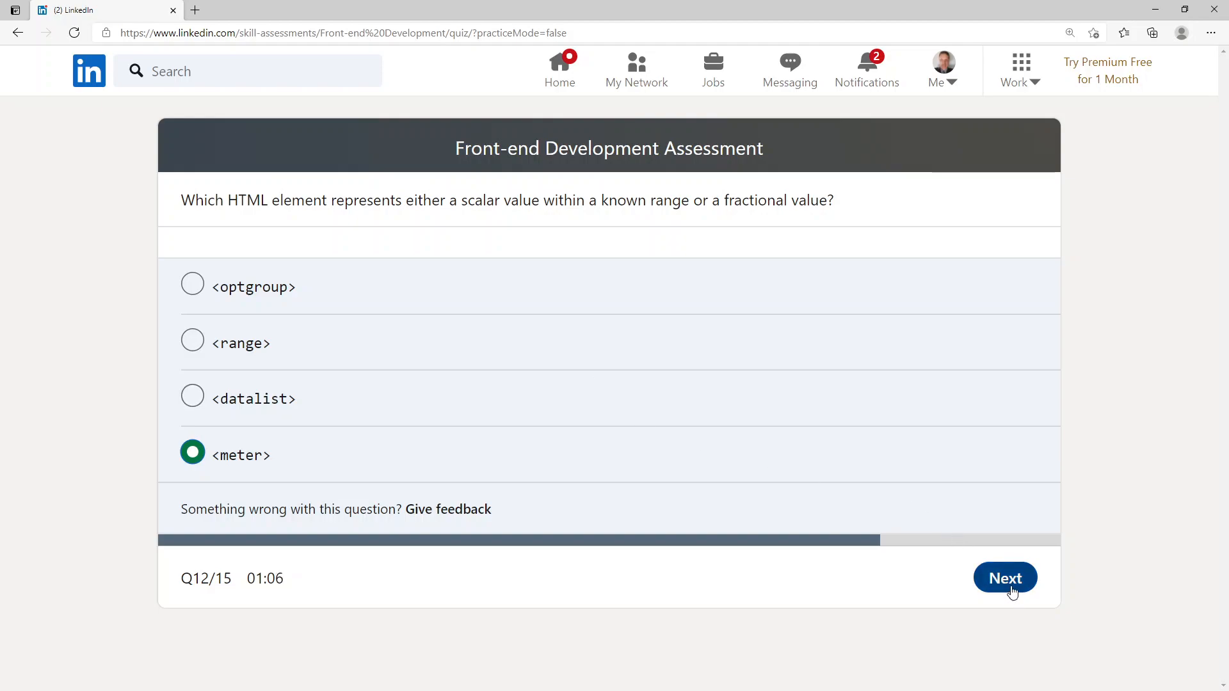
pyautogui.click(1004, 578)
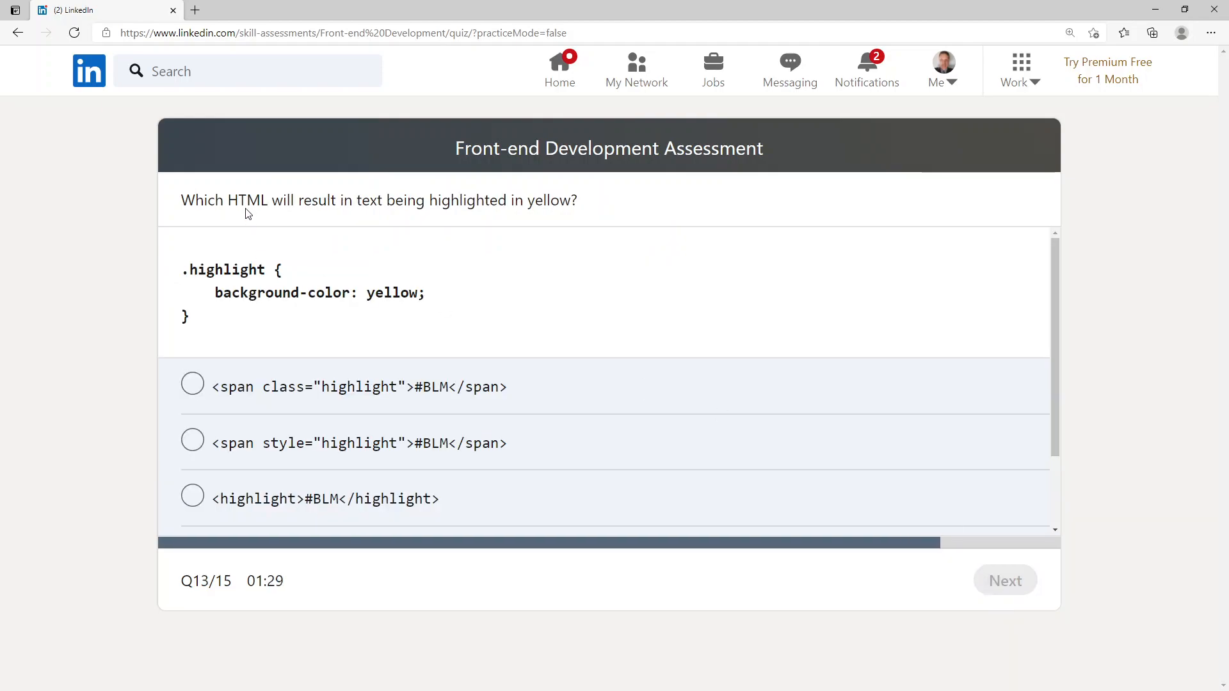
pyautogui.moveTo(290, 219)
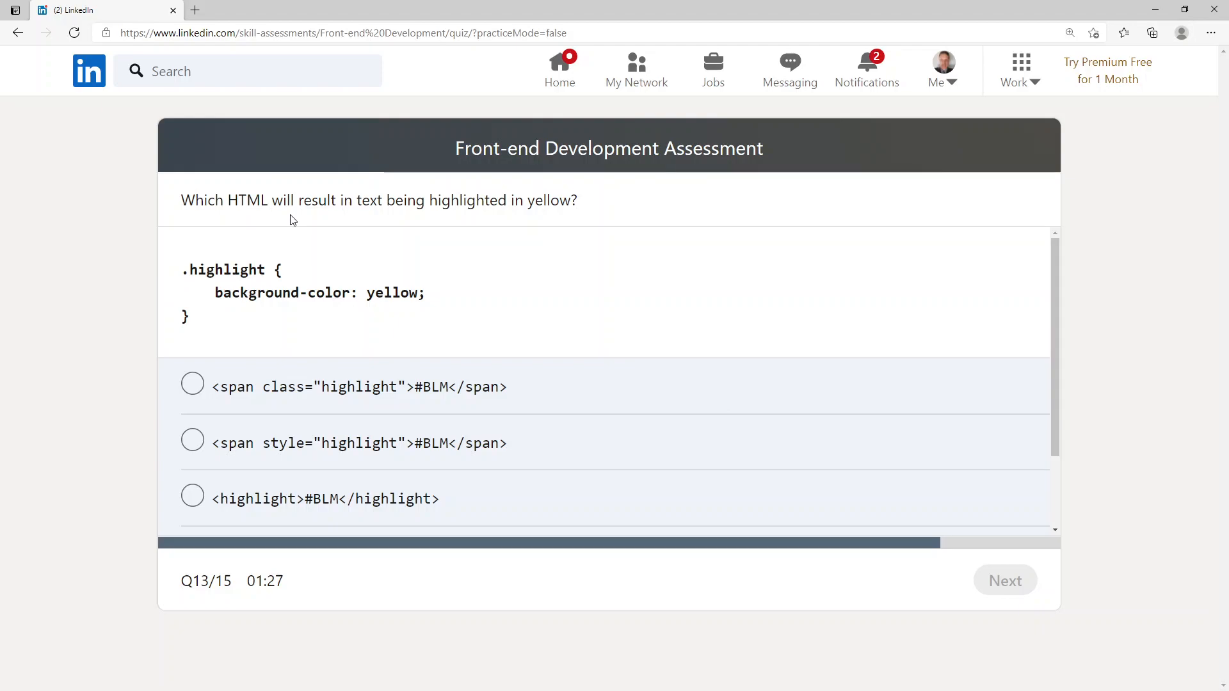
pyautogui.moveTo(494, 223)
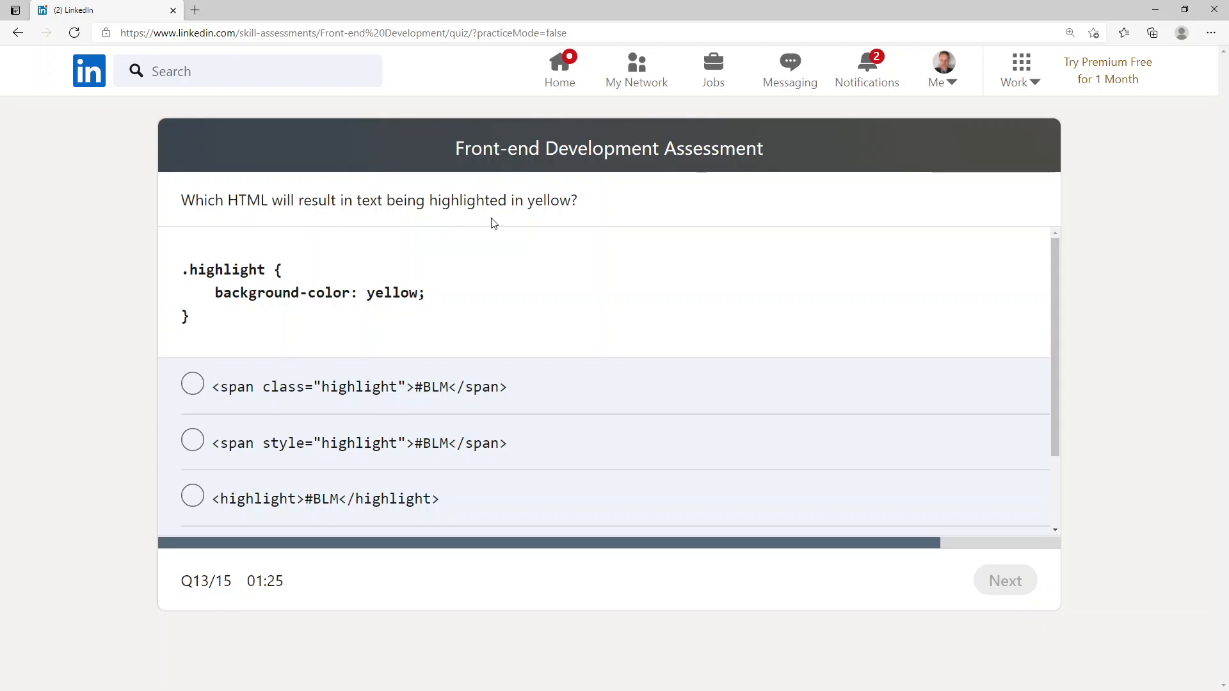
pyautogui.moveTo(202, 294)
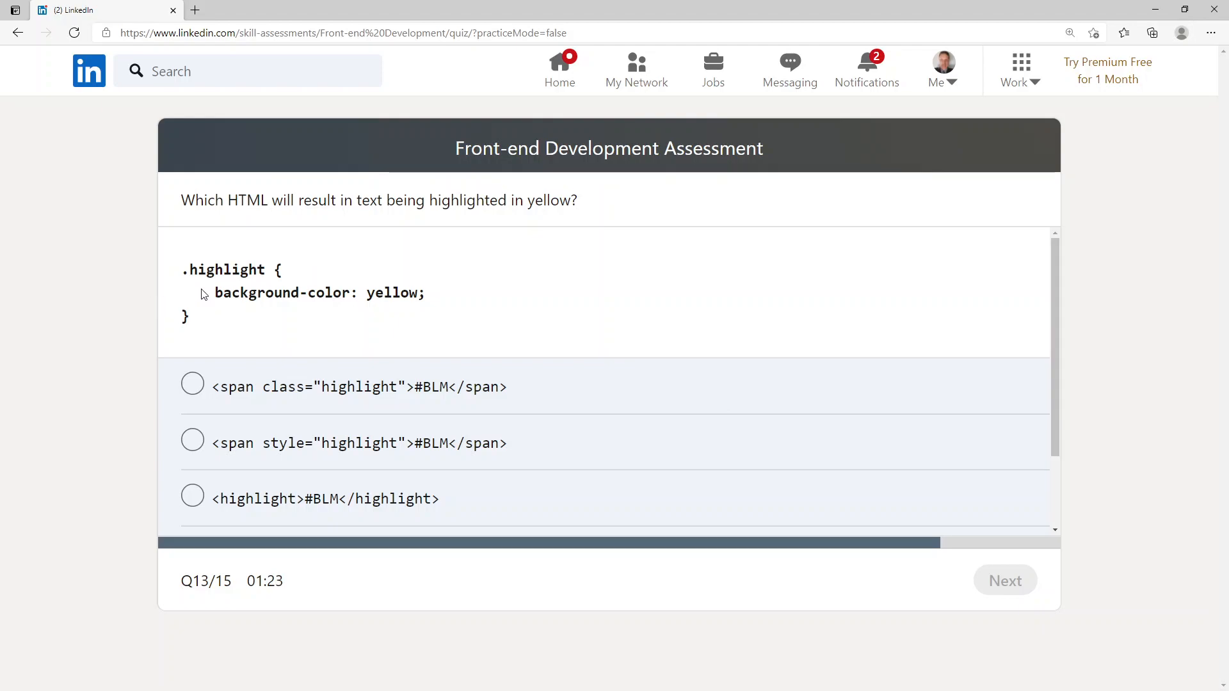
pyautogui.moveTo(358, 314)
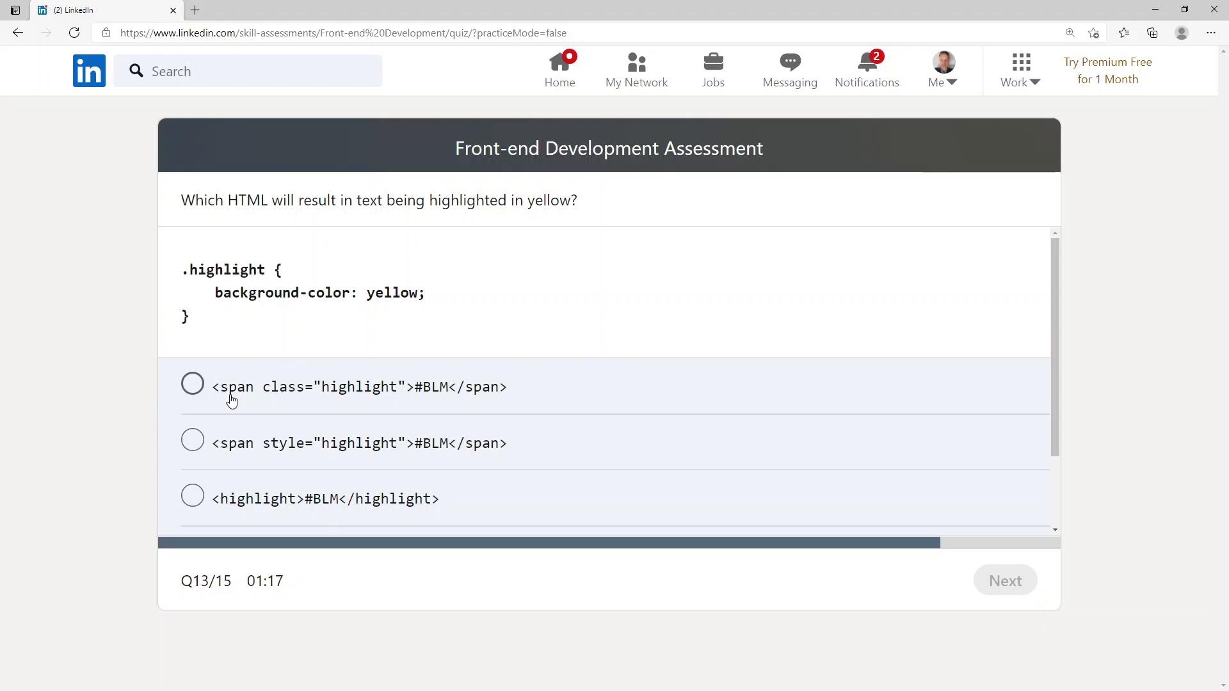
pyautogui.moveTo(325, 402)
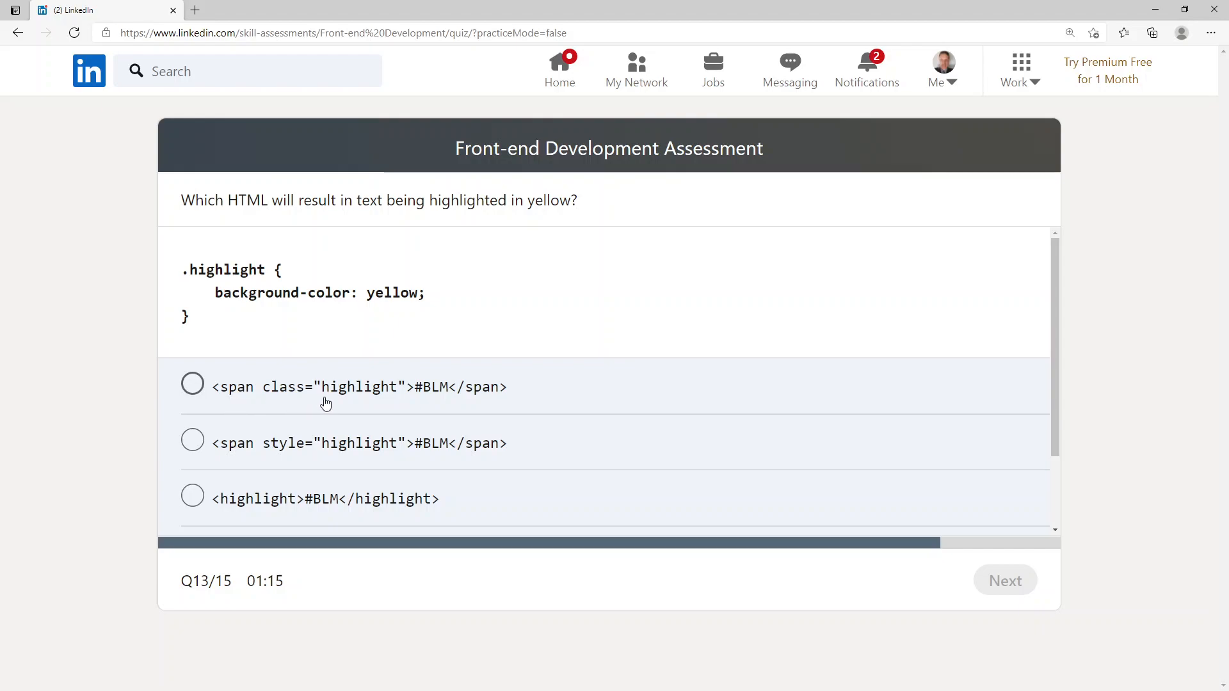
pyautogui.moveTo(429, 402)
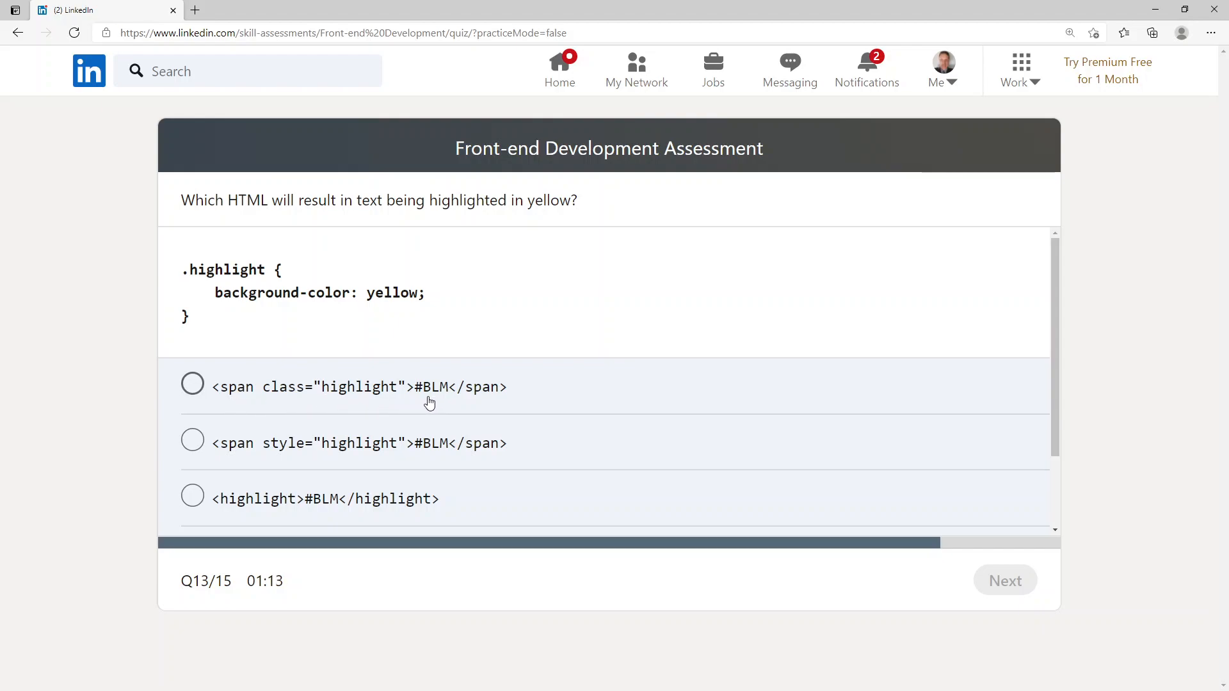
# Step: Select <span class="highlight">#BLM</span> as the answer to question 13
pyautogui.scroll(-3)
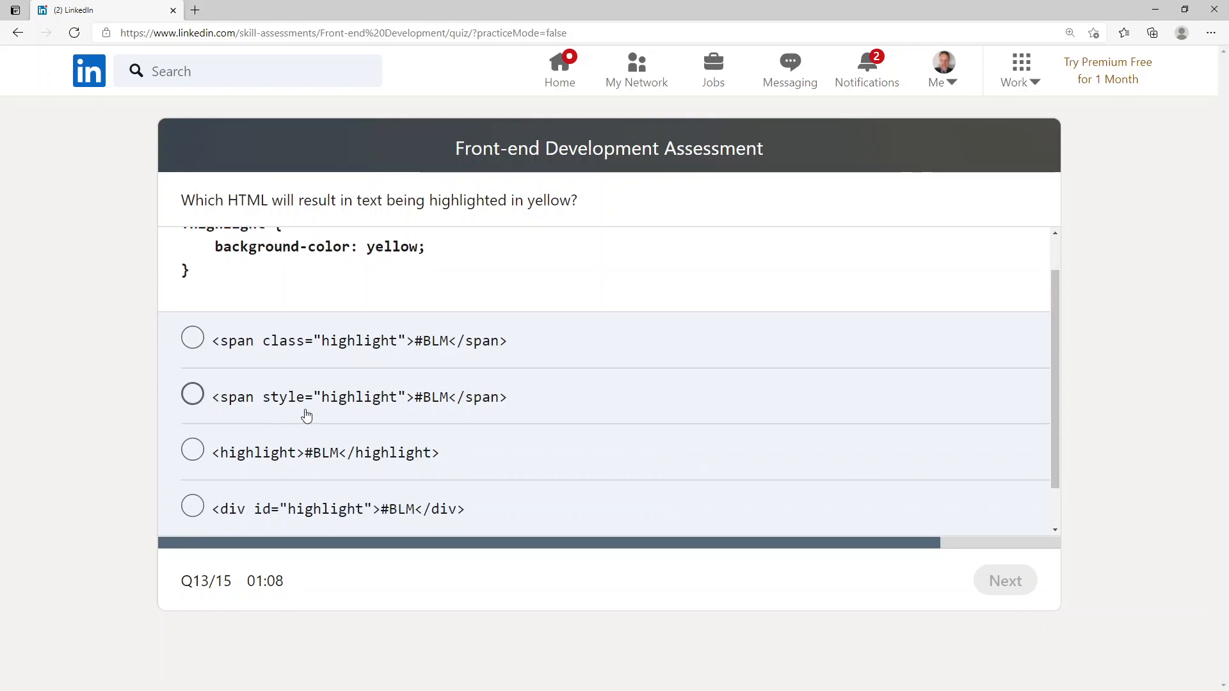
pyautogui.scroll(3)
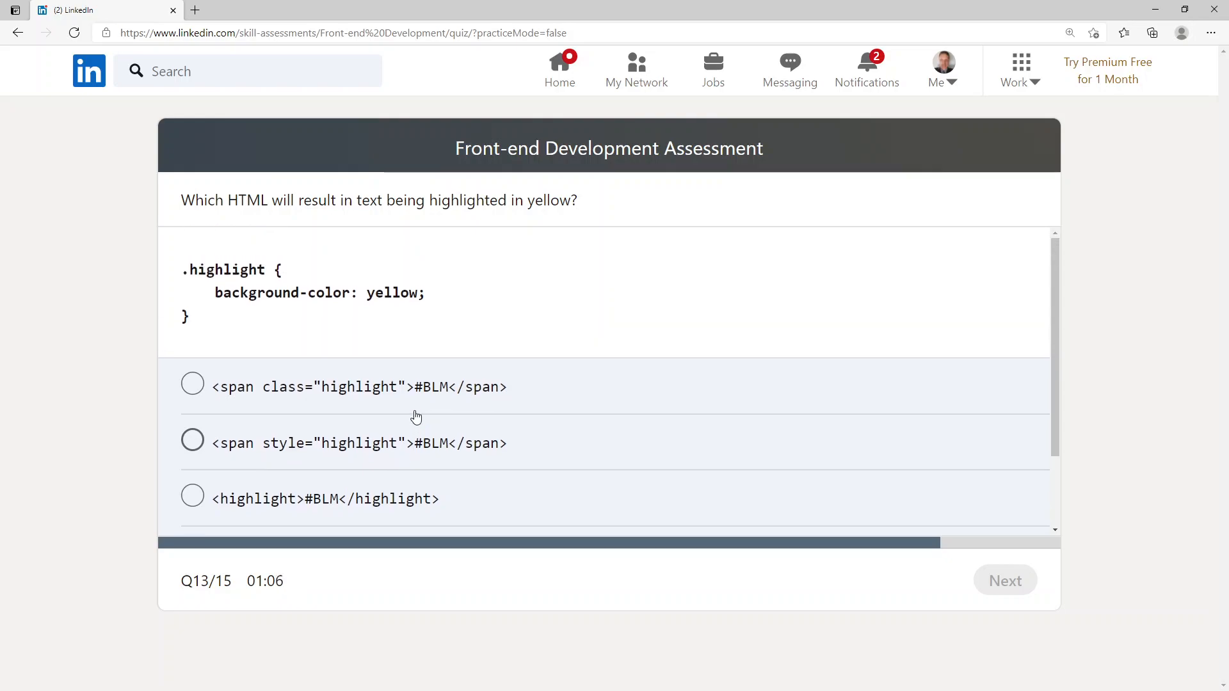
pyautogui.scroll(-3)
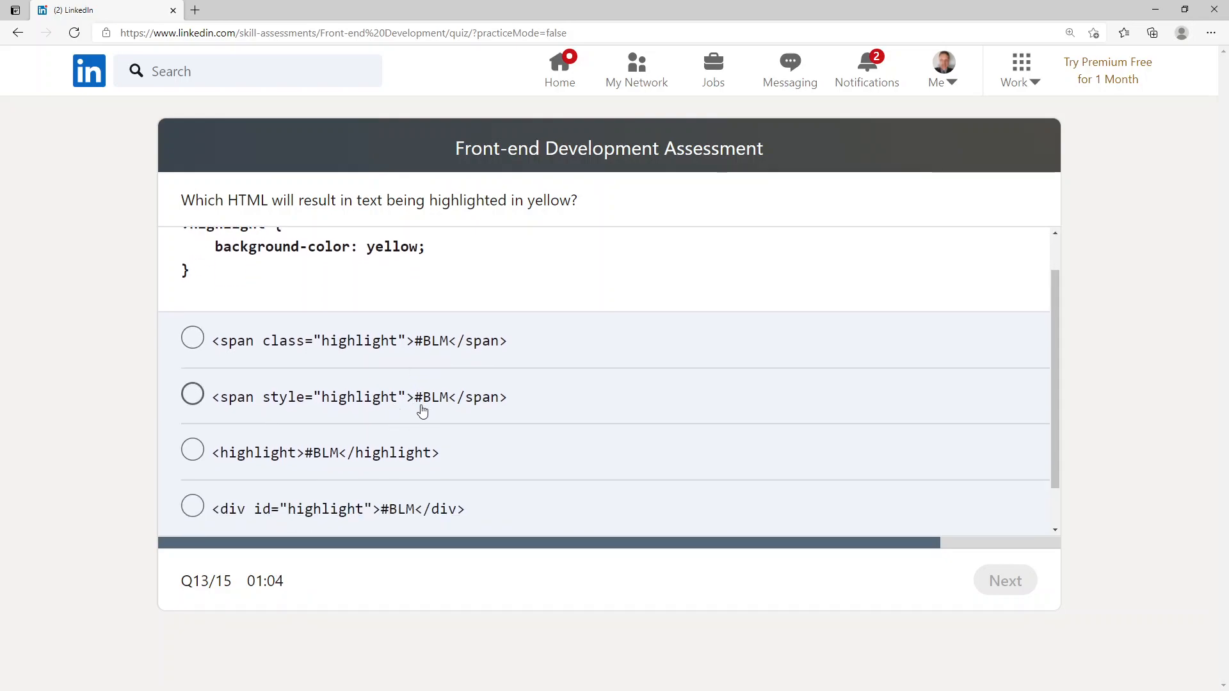
pyautogui.moveTo(223, 467)
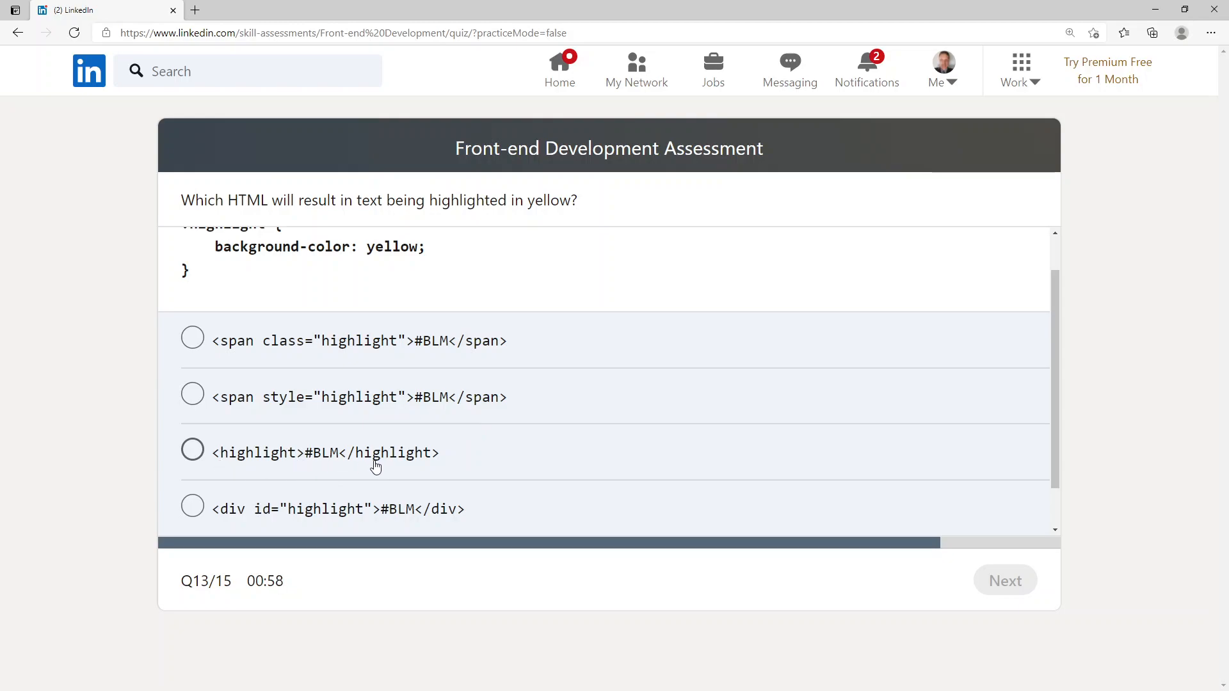
pyautogui.moveTo(300, 524)
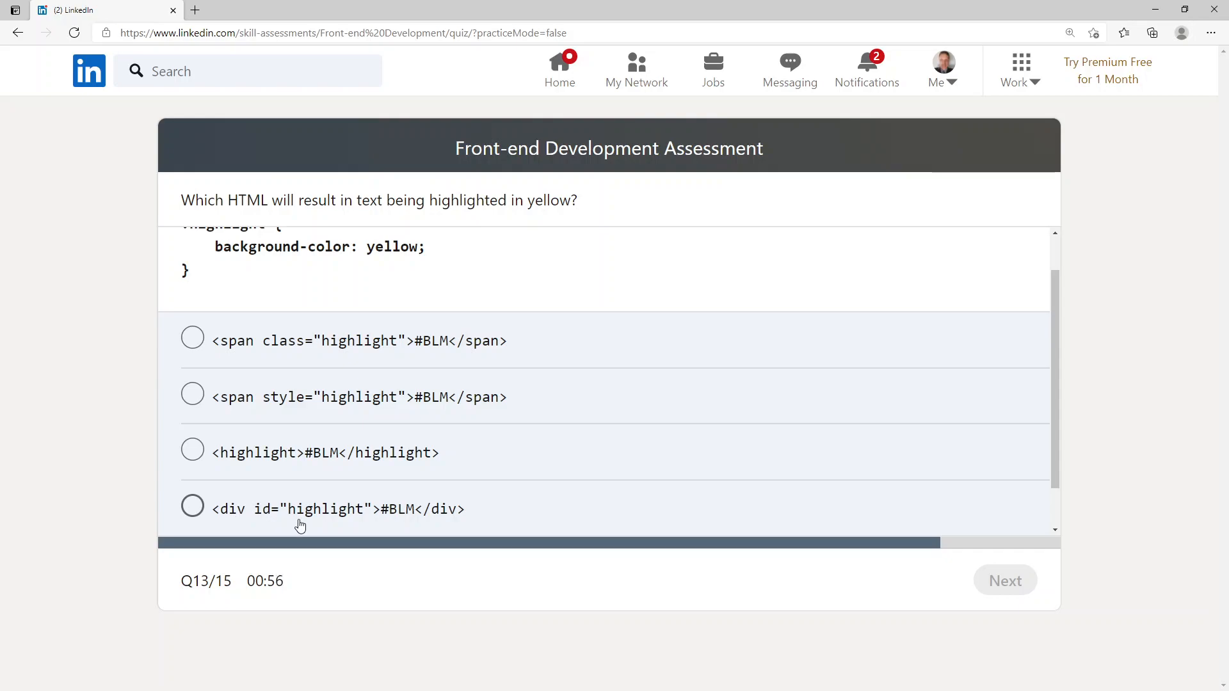
pyautogui.moveTo(412, 526)
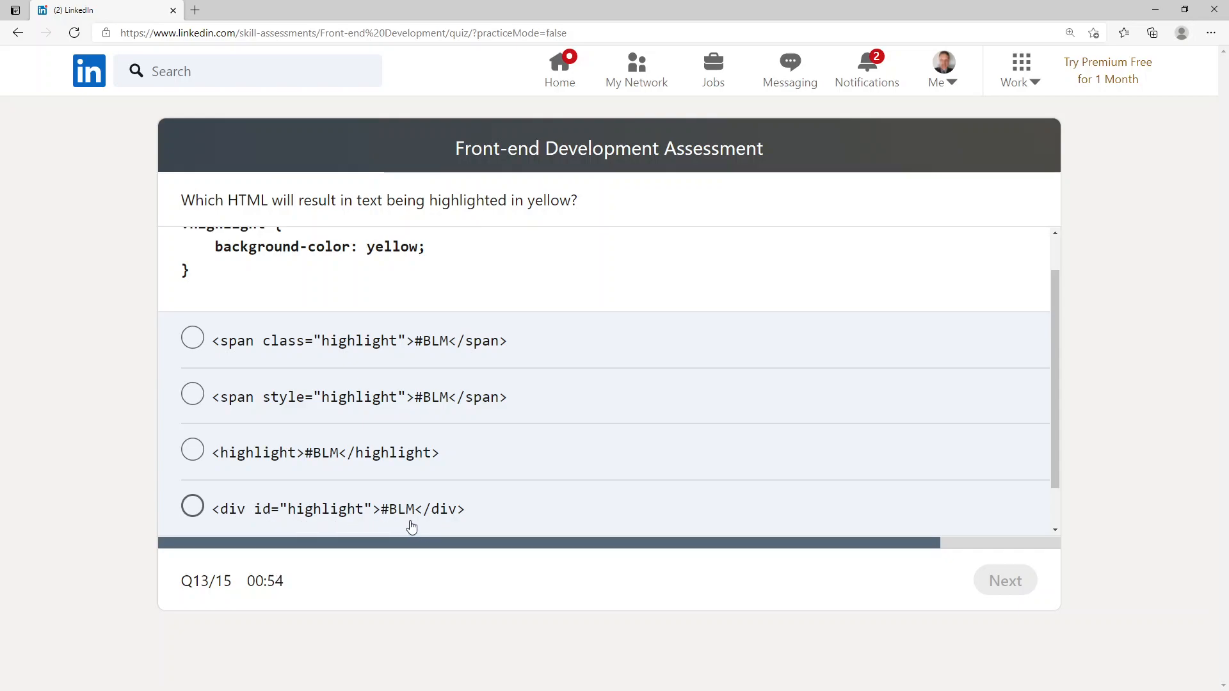
pyautogui.moveTo(391, 523)
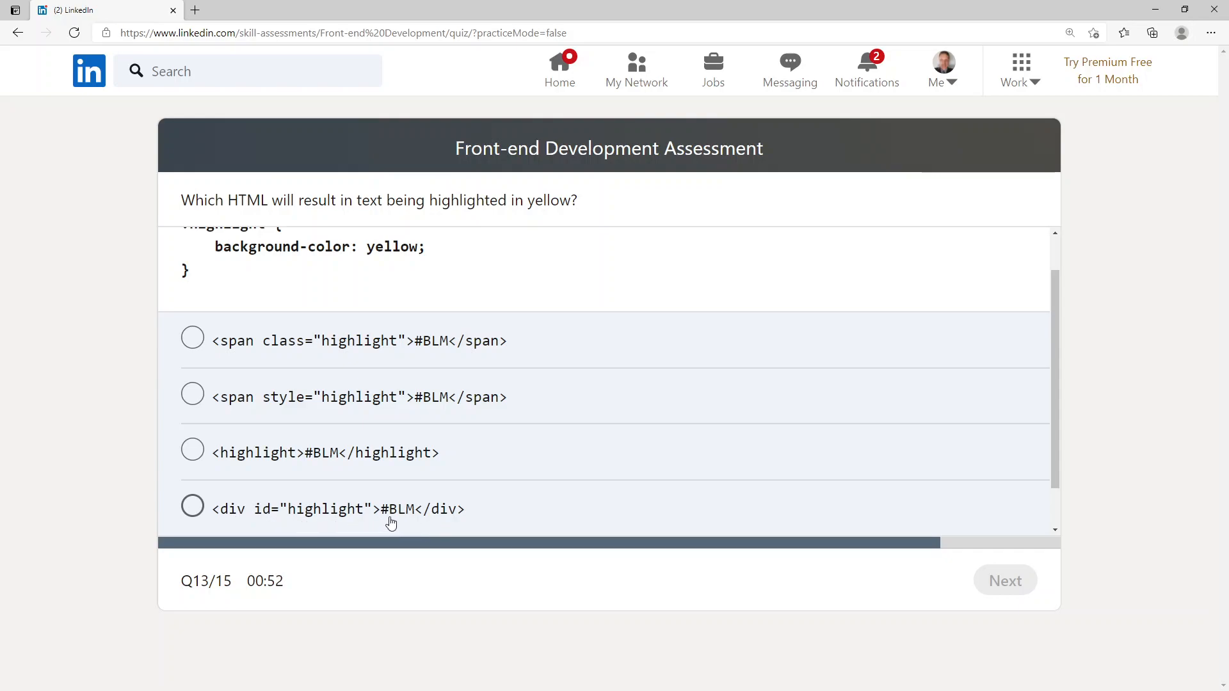
pyautogui.moveTo(493, 497)
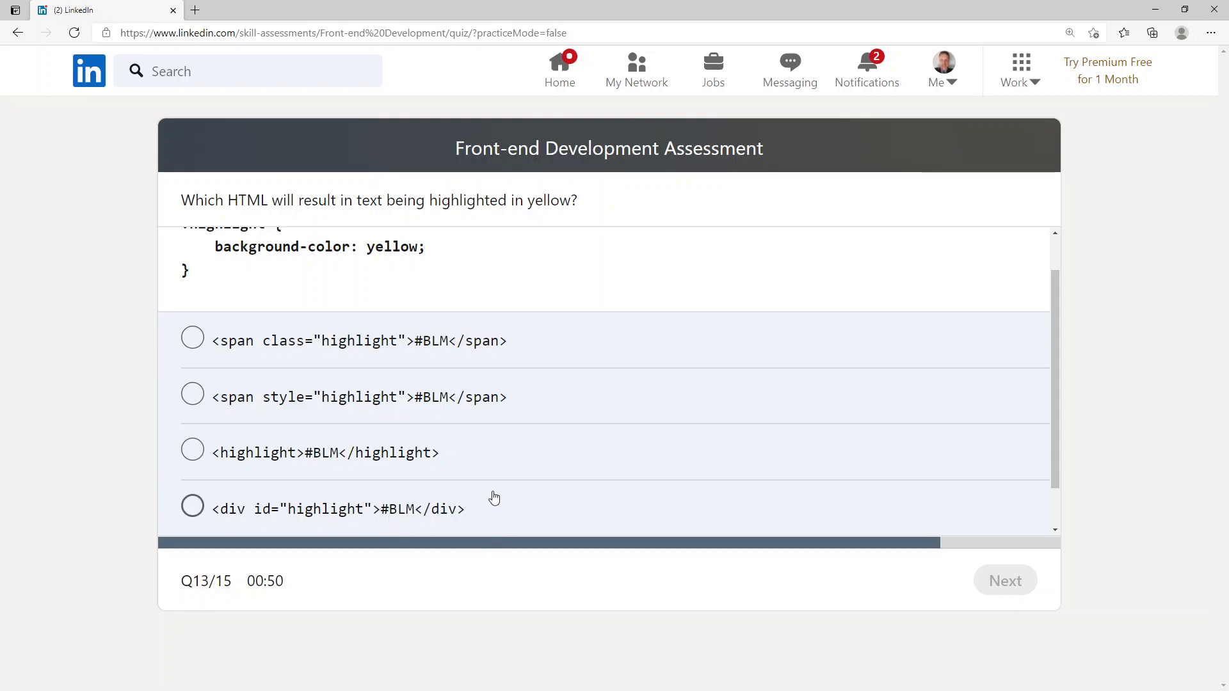
pyautogui.click(192, 338)
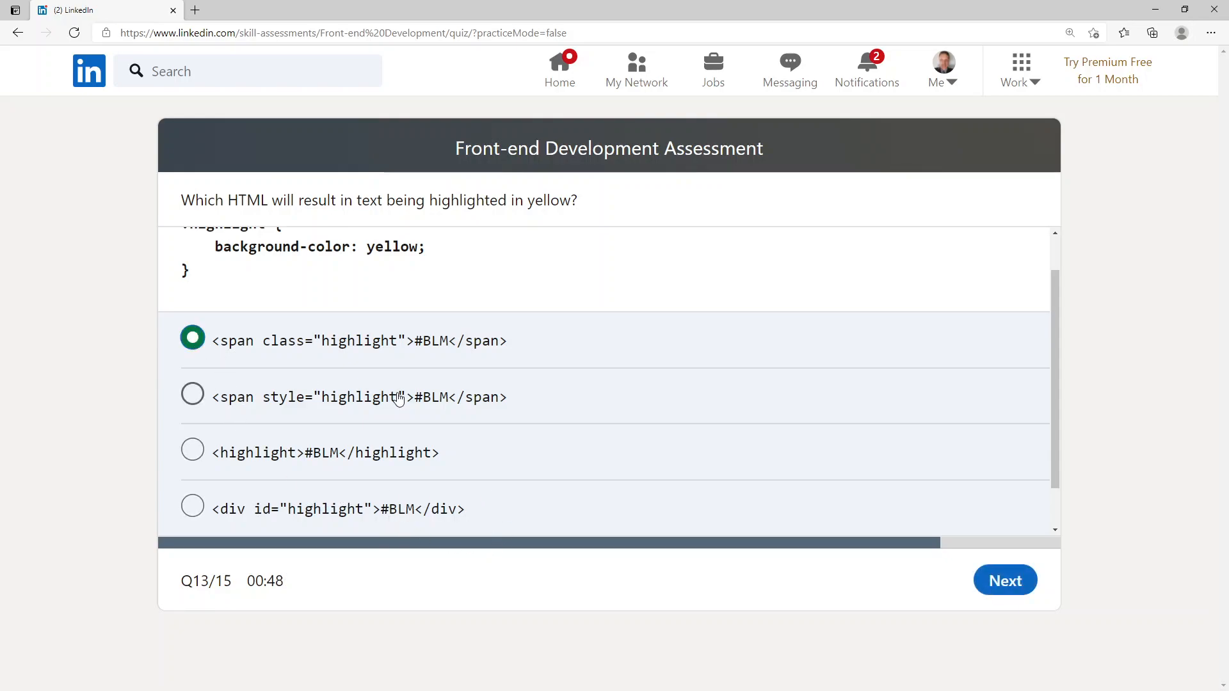
pyautogui.scroll(3)
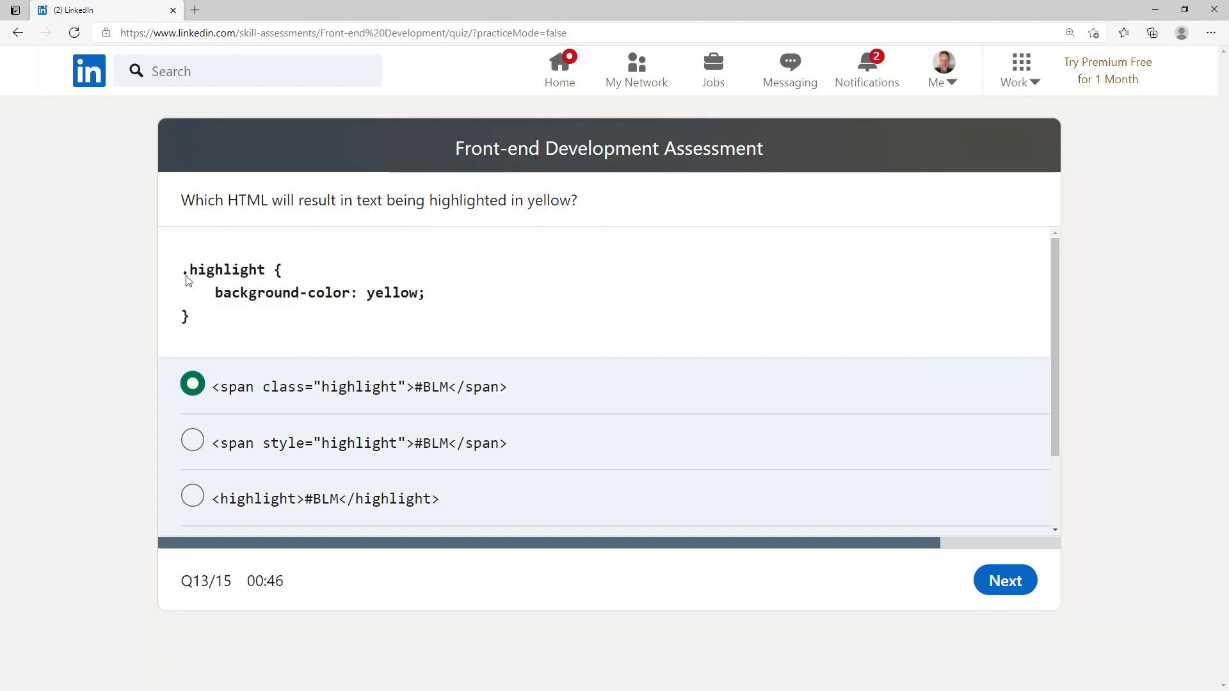
pyautogui.moveTo(274, 356)
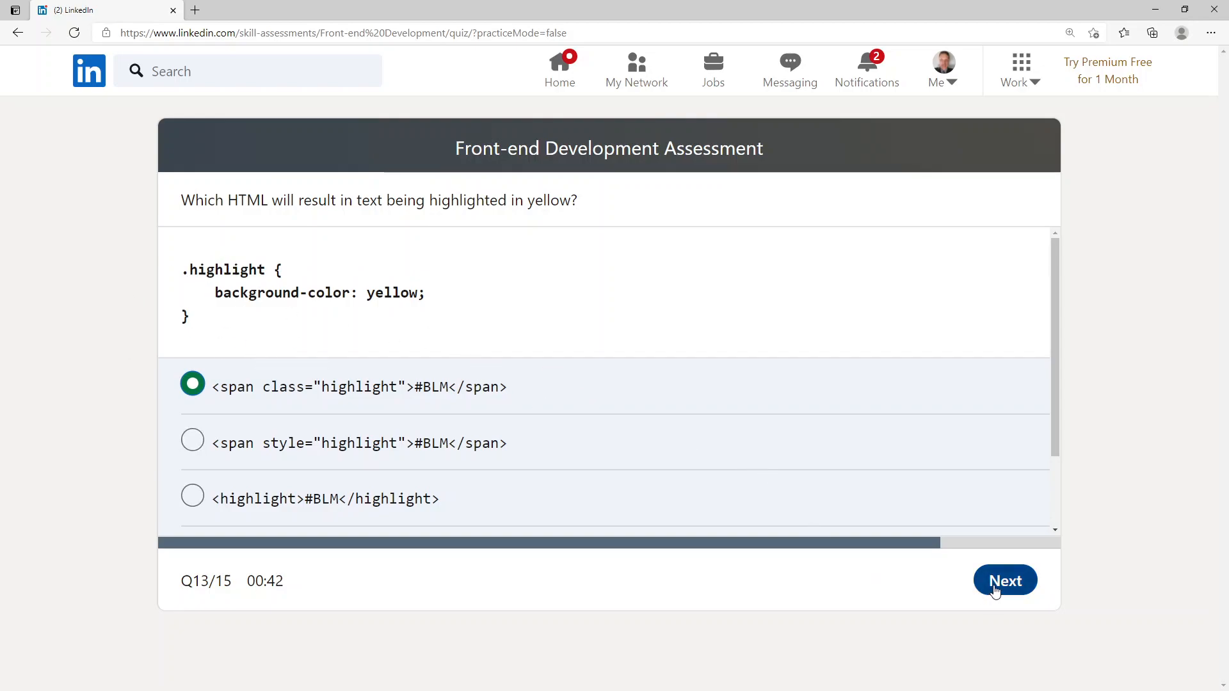
# Step: Submit question 13, then choose 'markup' for question 14 on the h1 term
pyautogui.click(1004, 580)
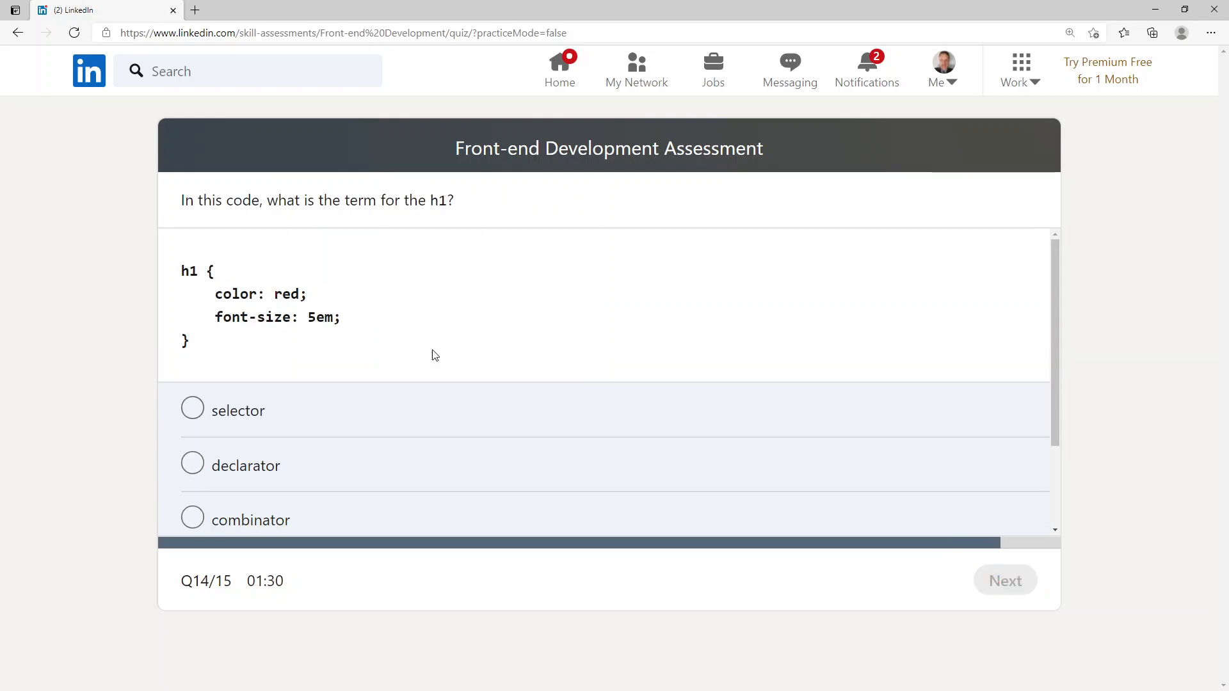
pyautogui.moveTo(240, 220)
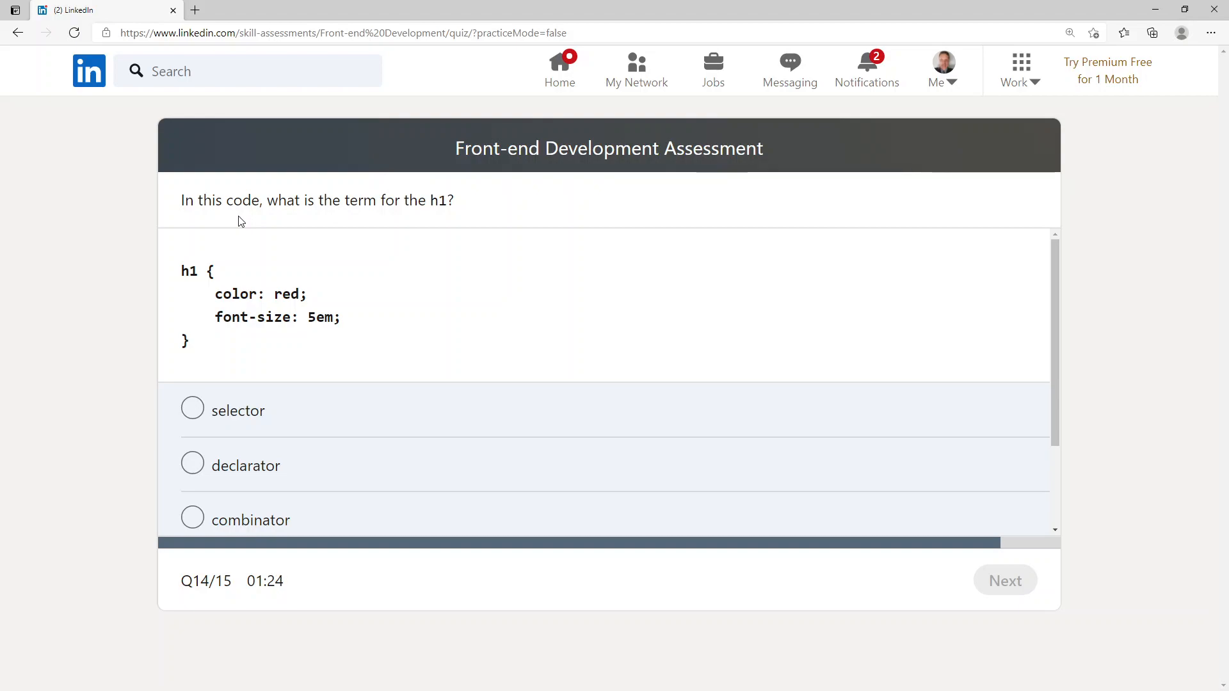
pyautogui.moveTo(275, 309)
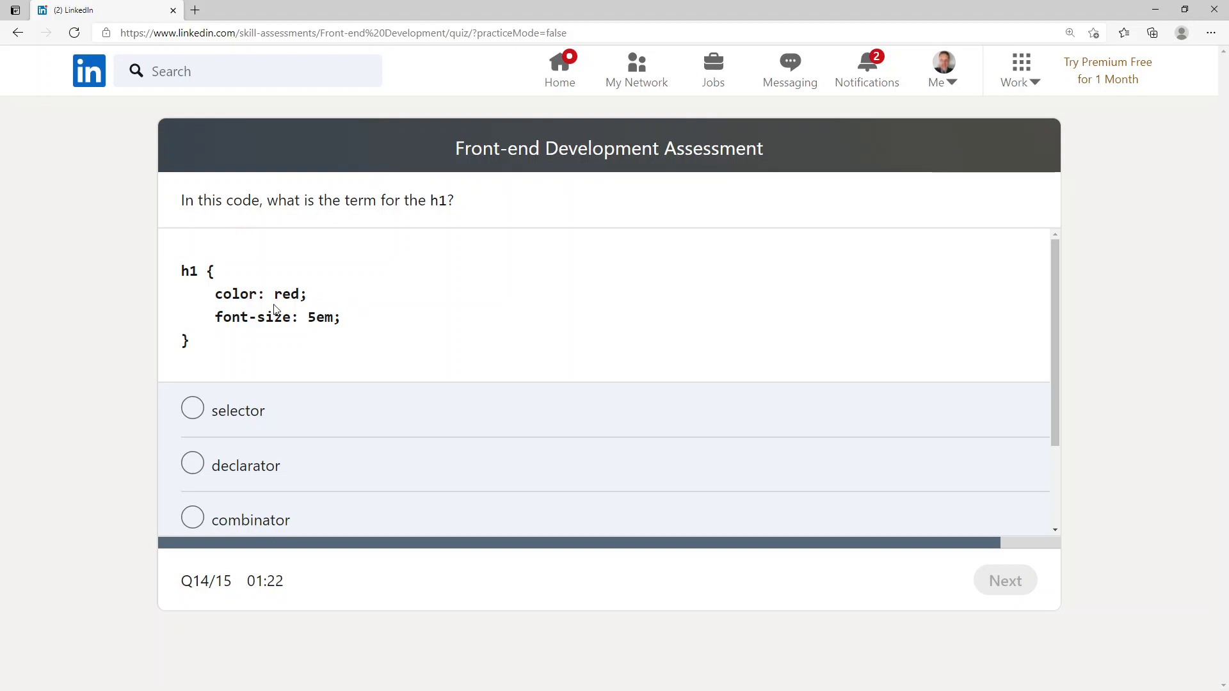
pyautogui.moveTo(358, 332)
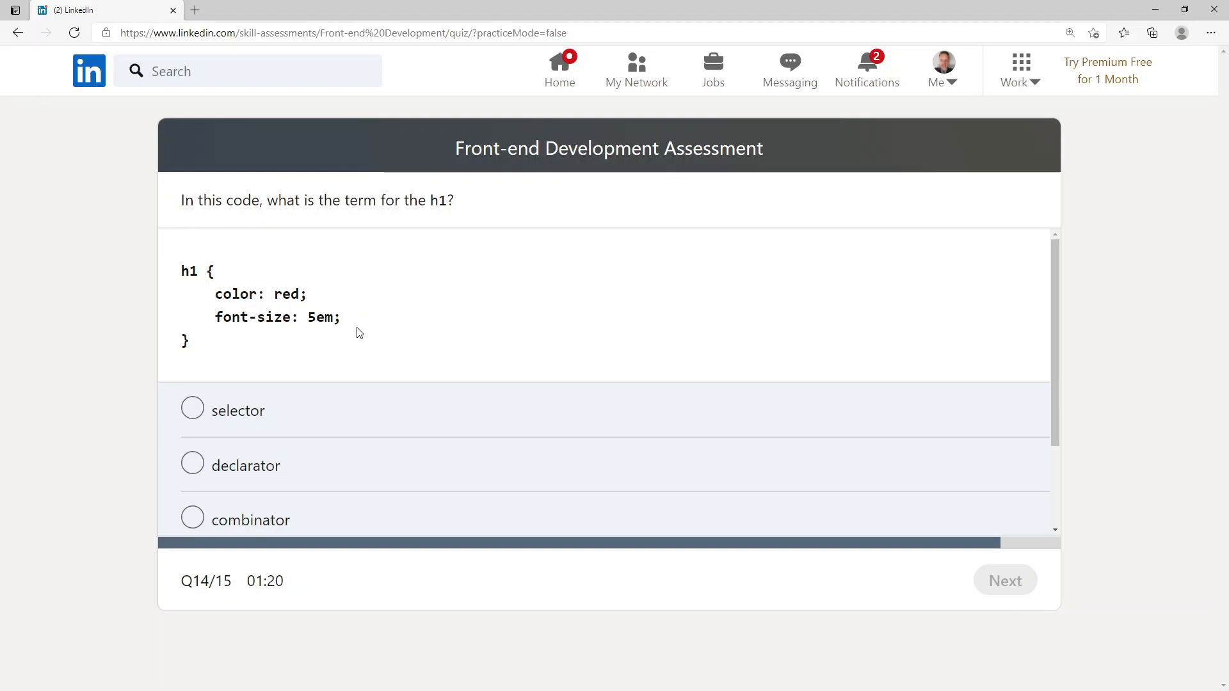
pyautogui.moveTo(501, 359)
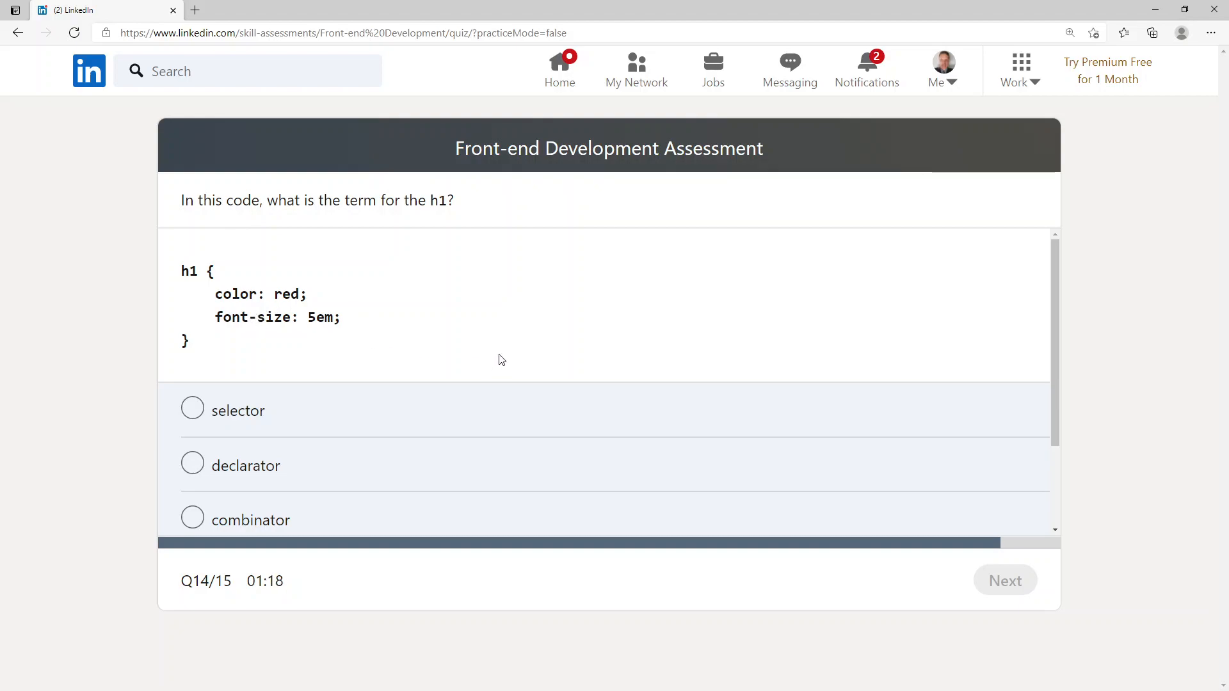
pyautogui.scroll(-3)
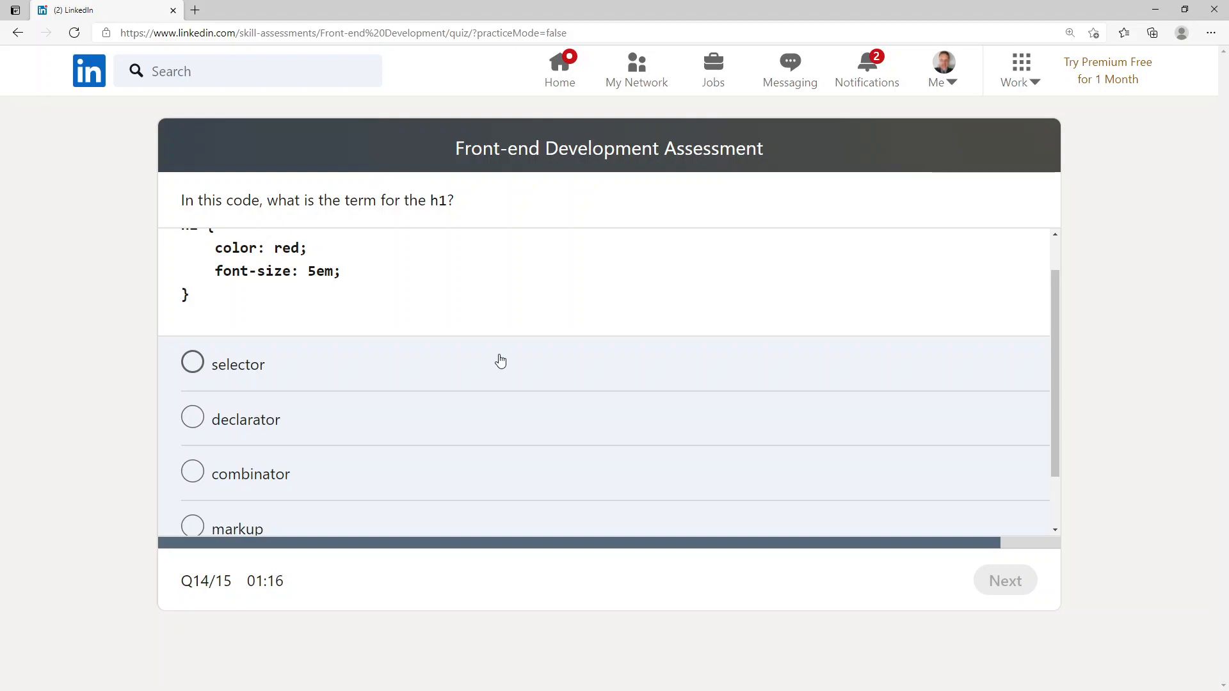
pyautogui.scroll(-3)
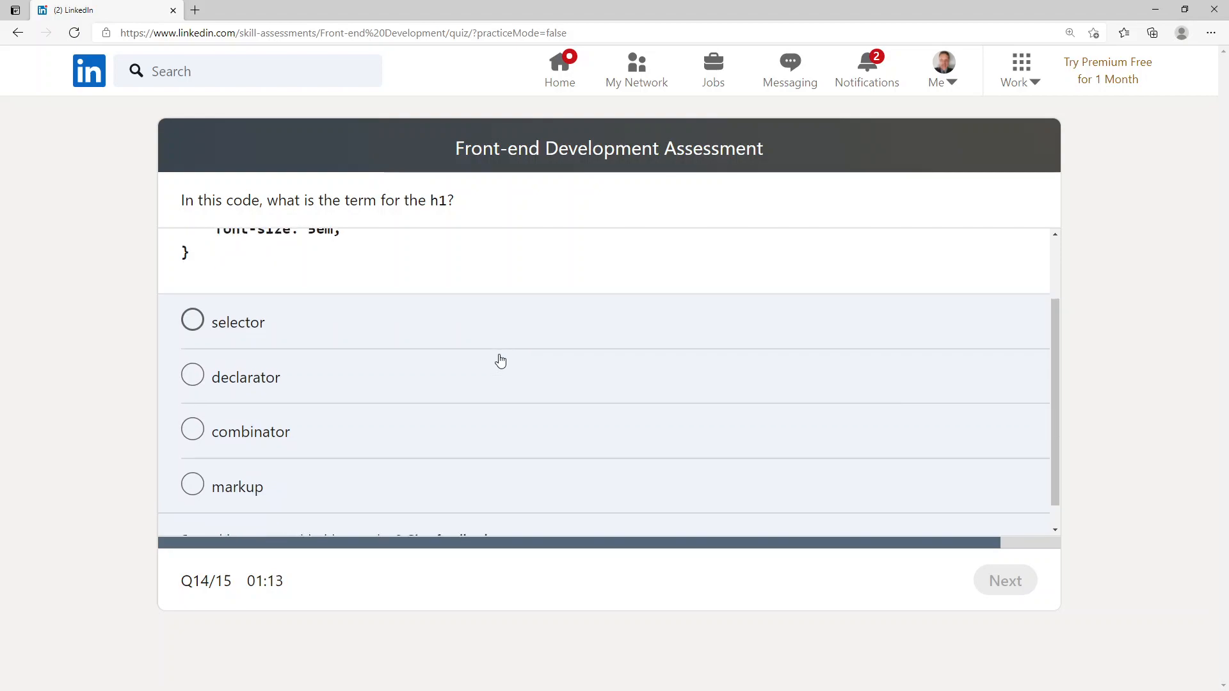
pyautogui.scroll(-3)
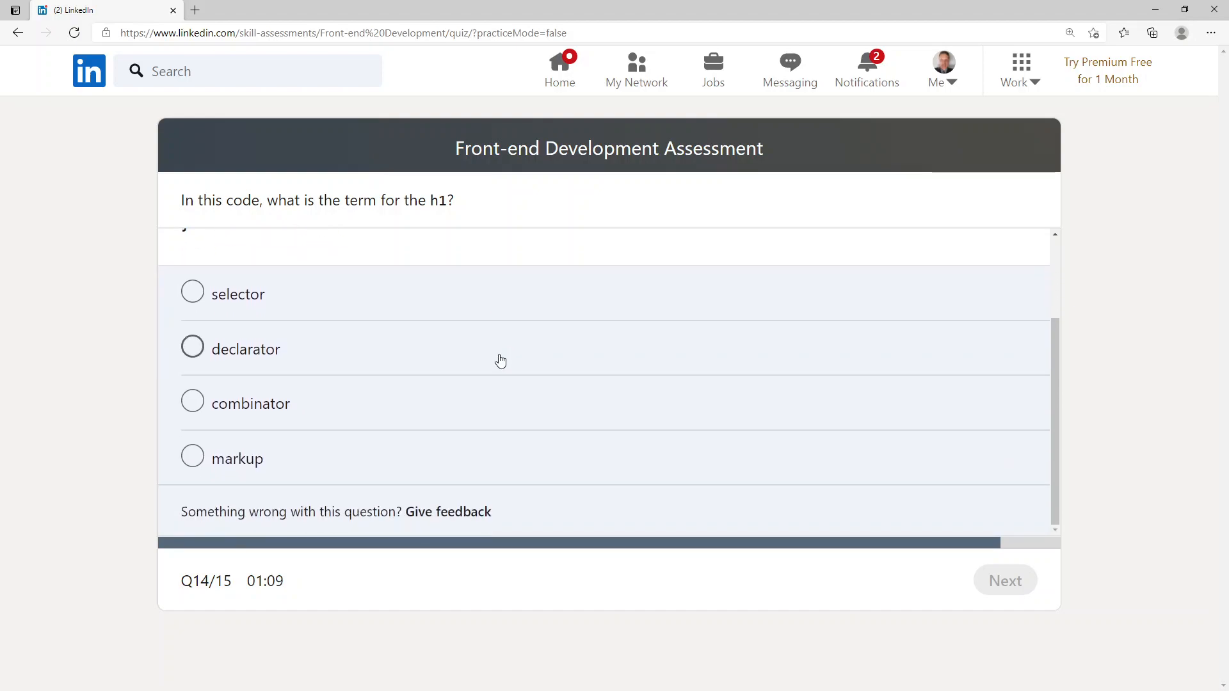
pyautogui.click(192, 458)
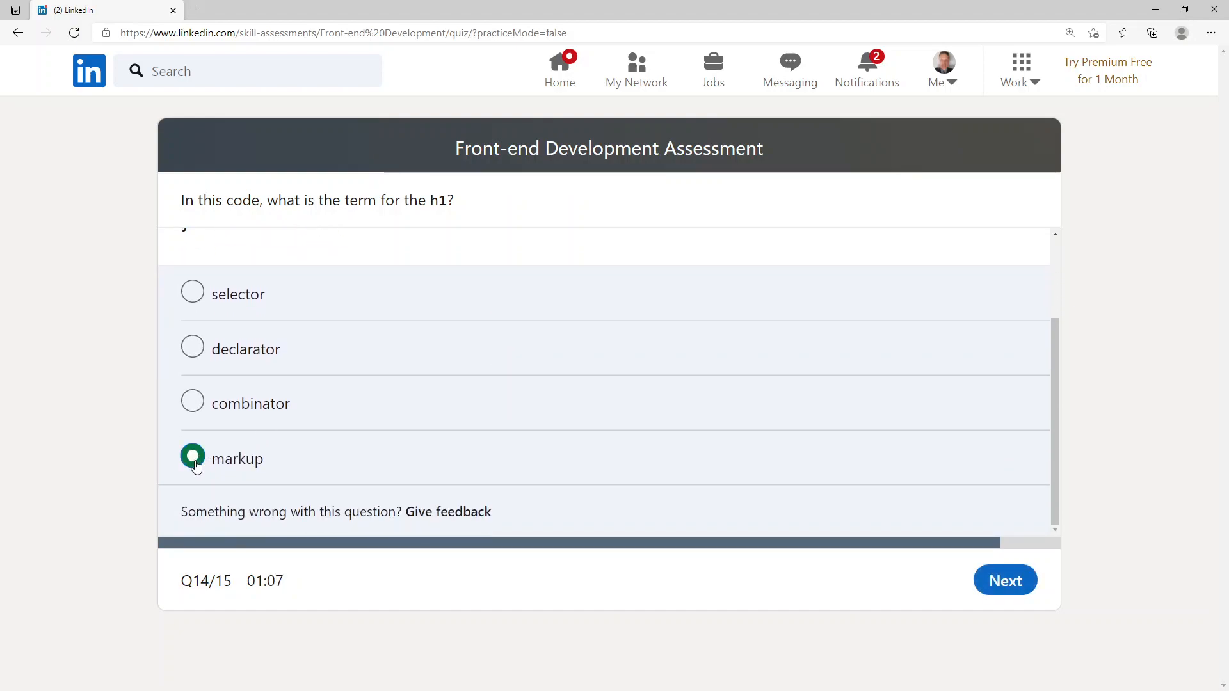
pyautogui.scroll(3)
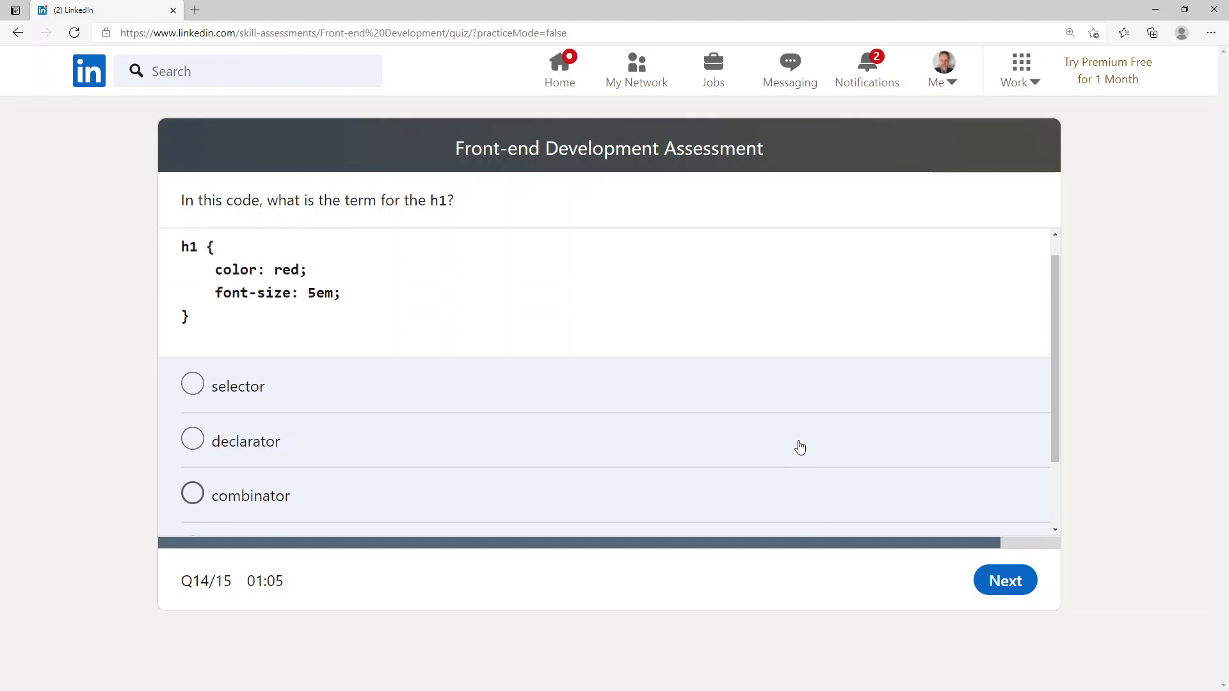
# Step: Advance to question 15, answer fruit = 'plum', and submit the assessment
pyautogui.click(1004, 580)
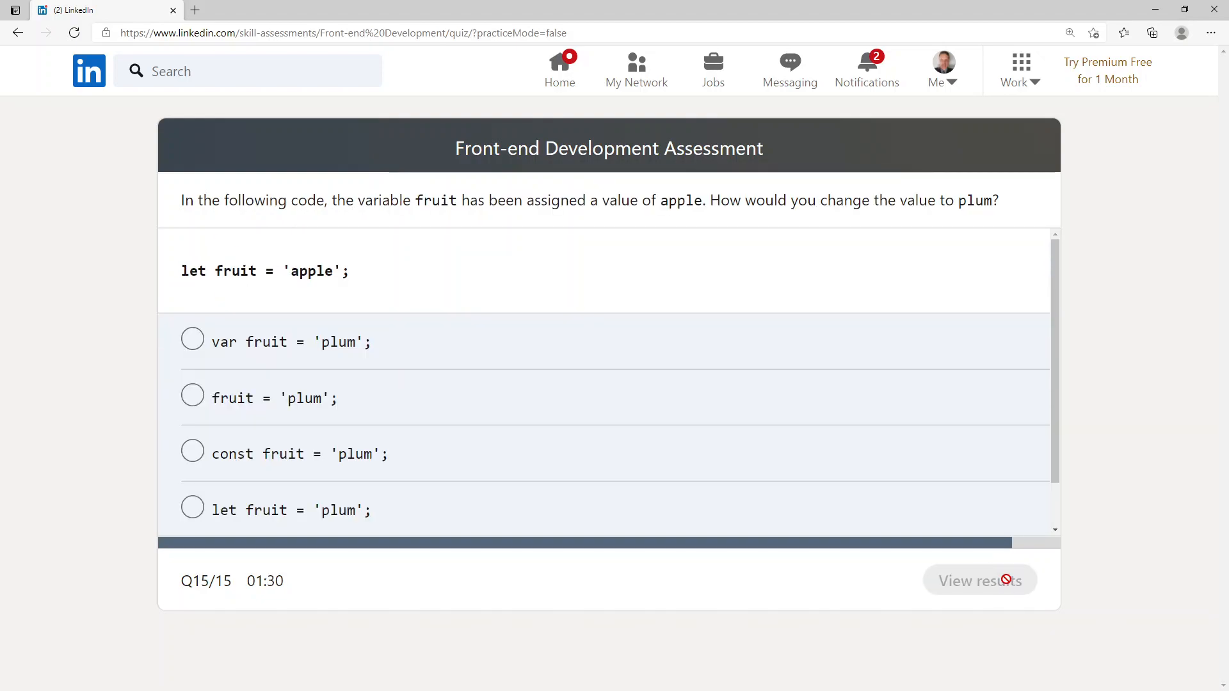
pyautogui.moveTo(320, 232)
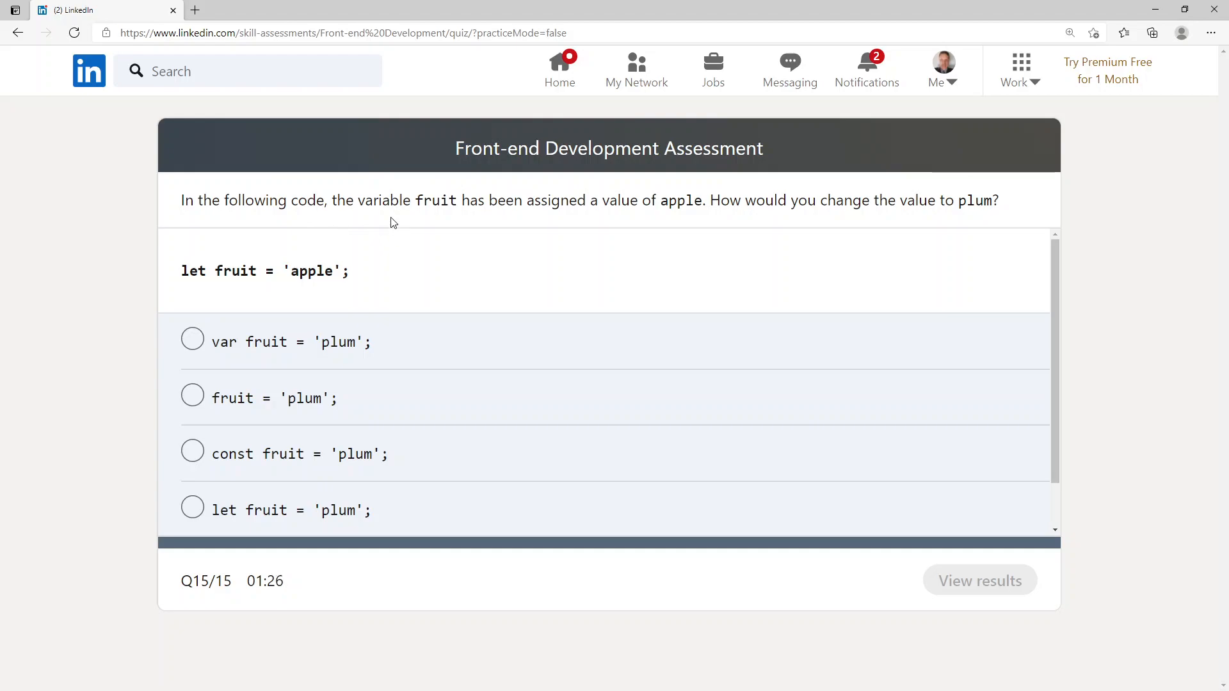
pyautogui.moveTo(551, 222)
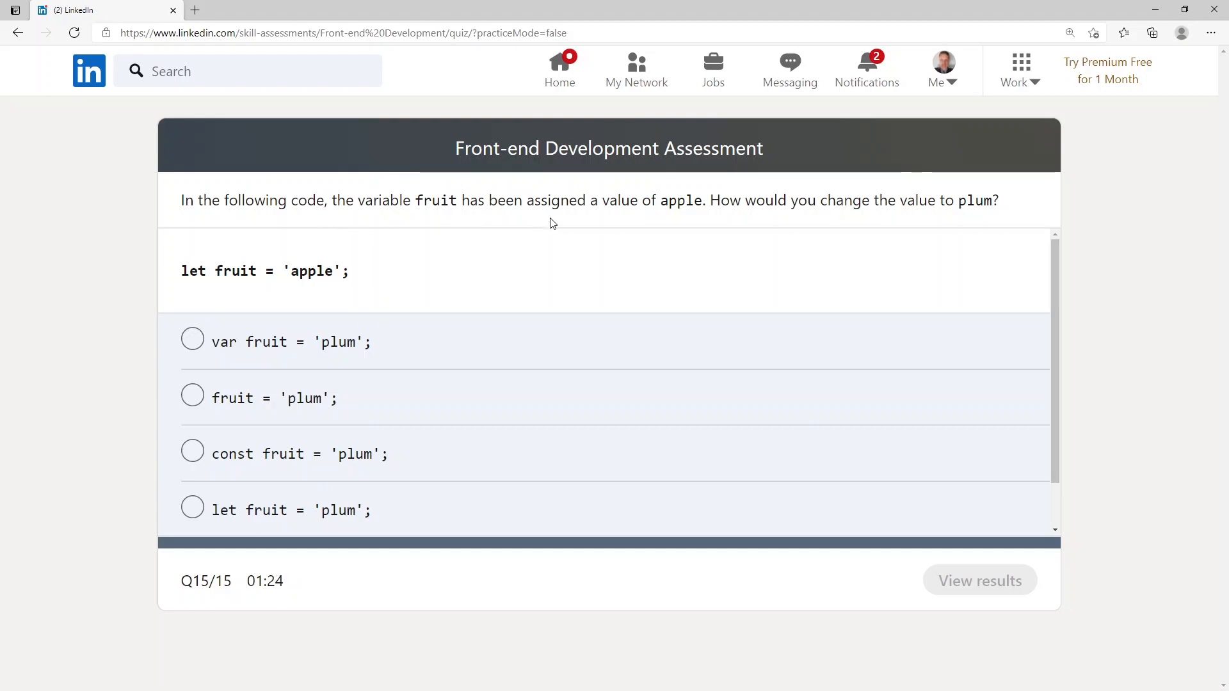
pyautogui.moveTo(652, 213)
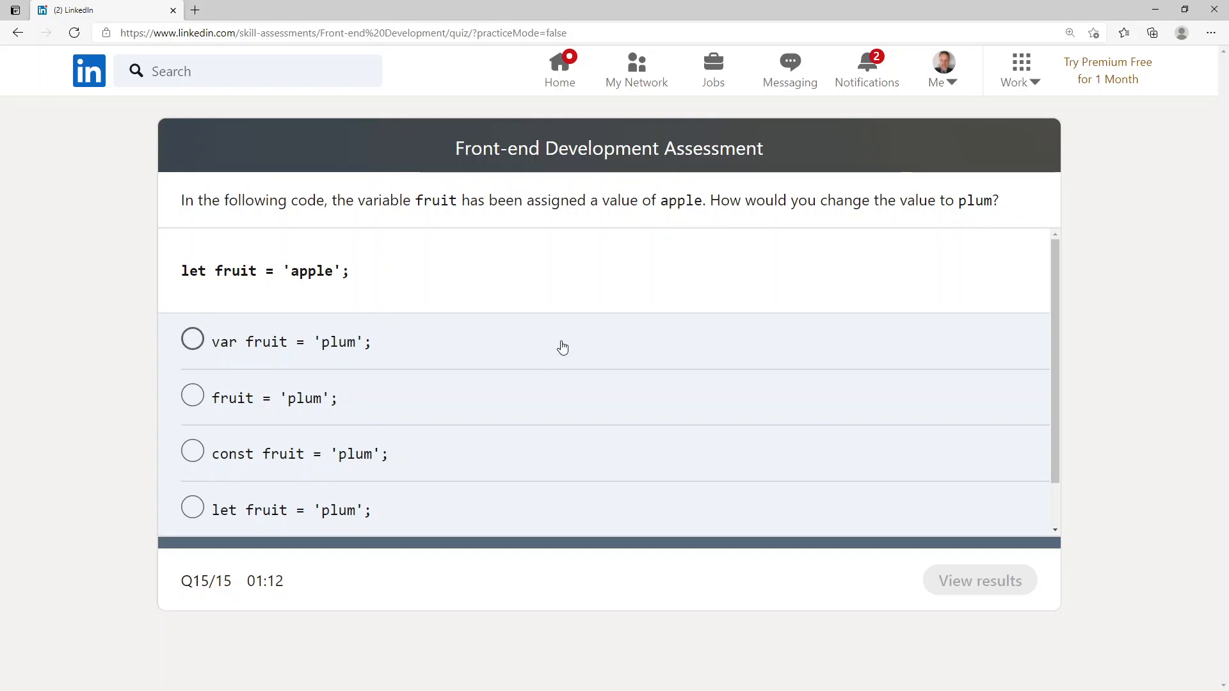
pyautogui.scroll(-3)
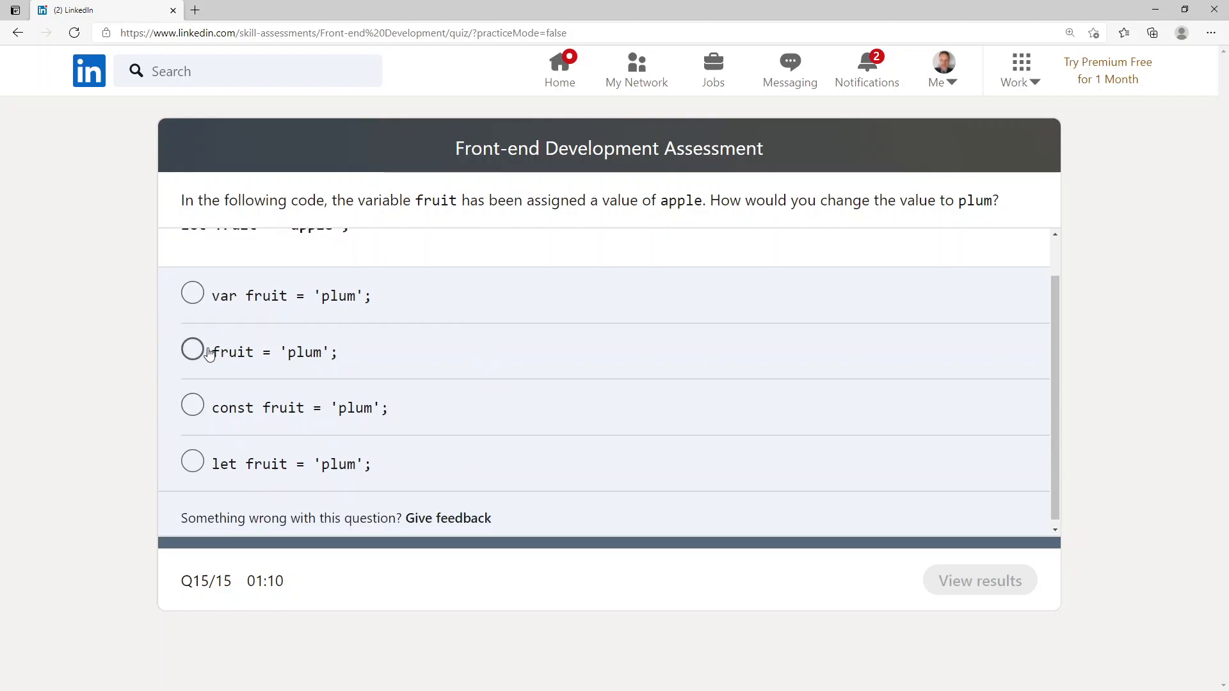
pyautogui.click(192, 351)
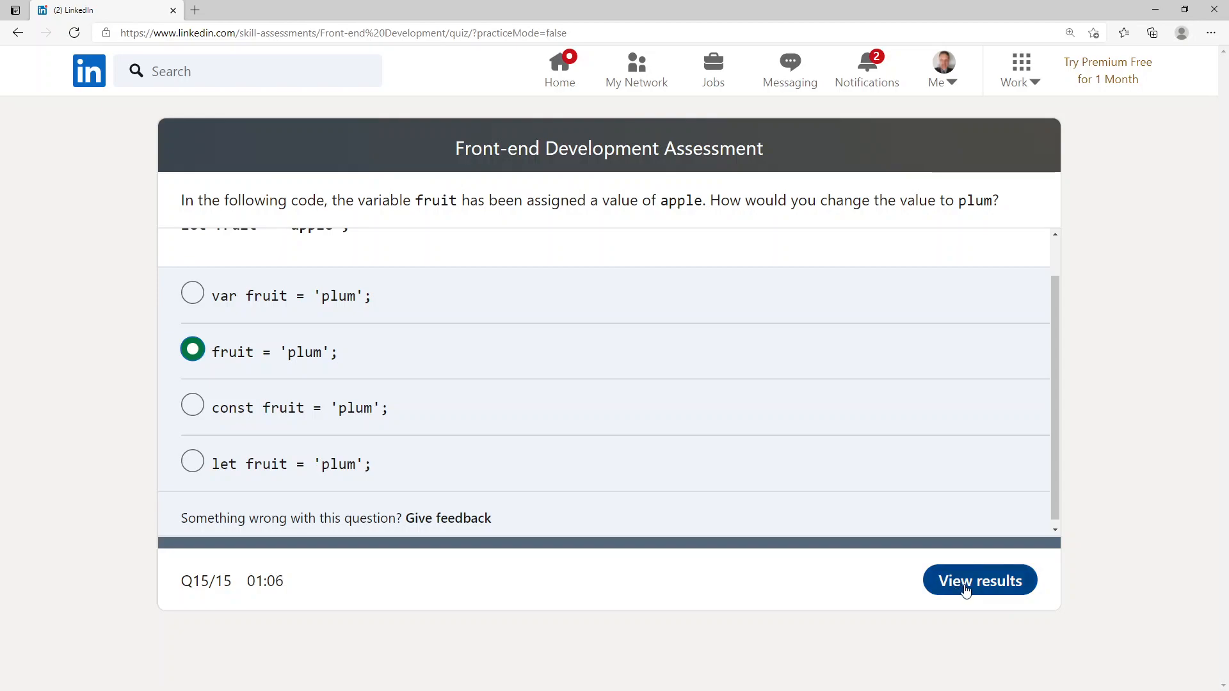
pyautogui.click(978, 579)
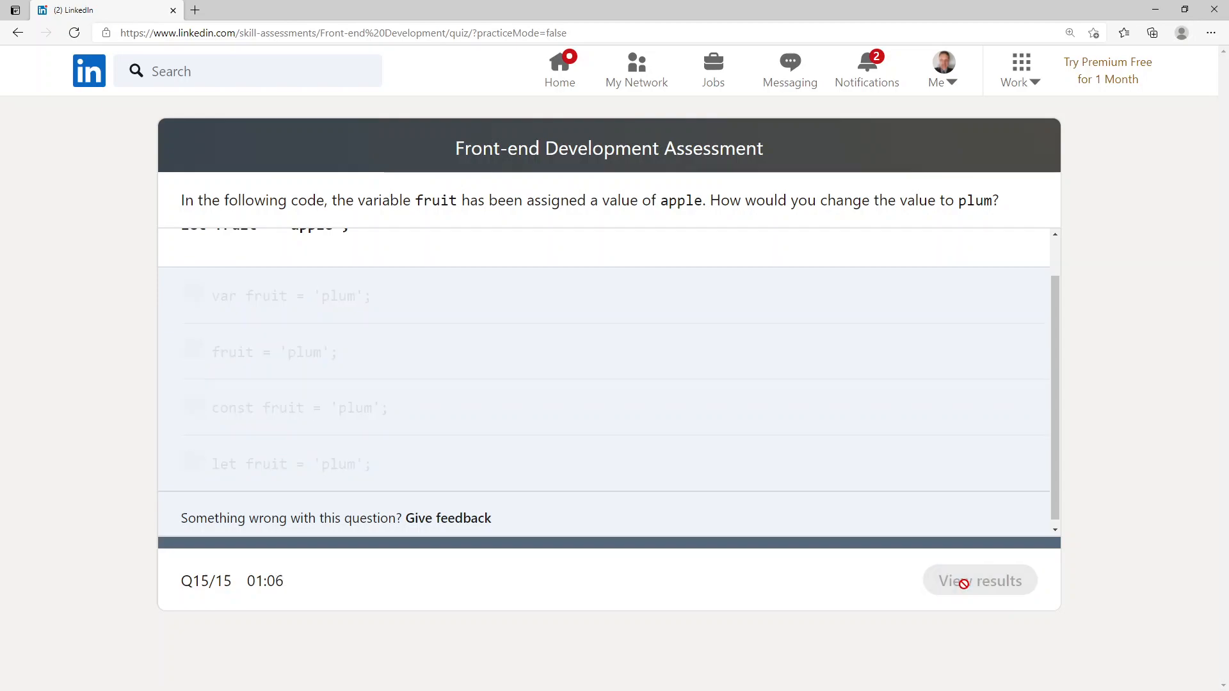
# Step: View results showing the Front-end Development badge earned, top 15% of 34k takers
pyautogui.click(980, 581)
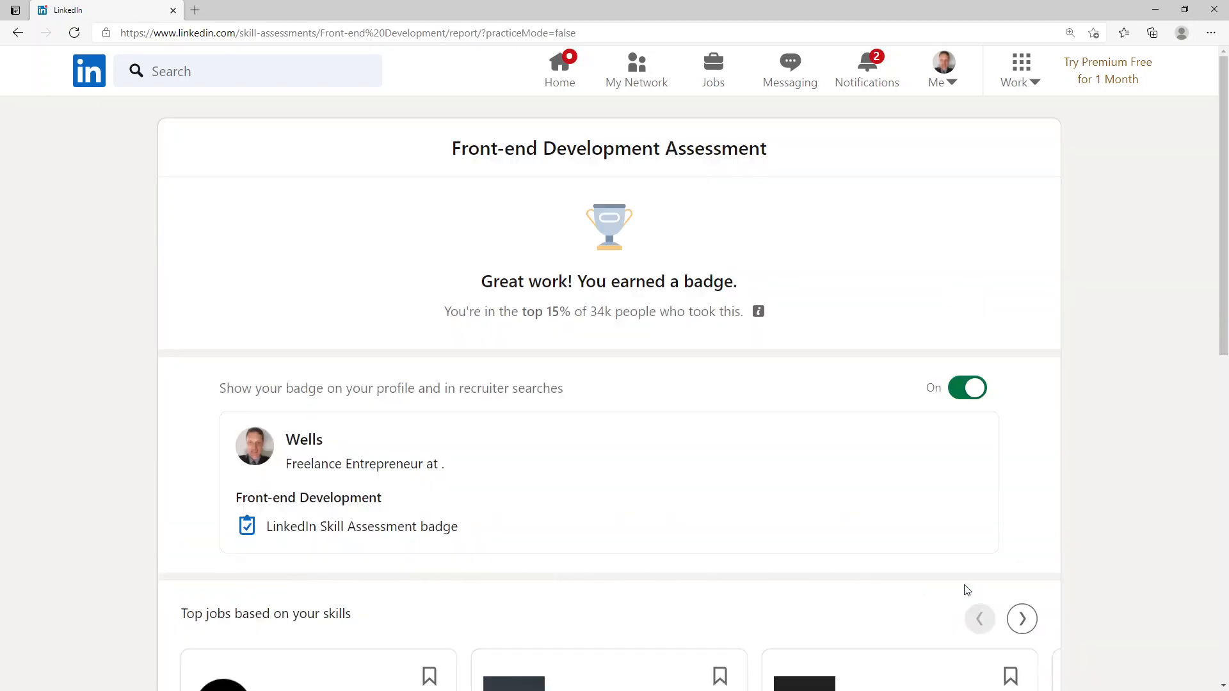
pyautogui.moveTo(842, 332)
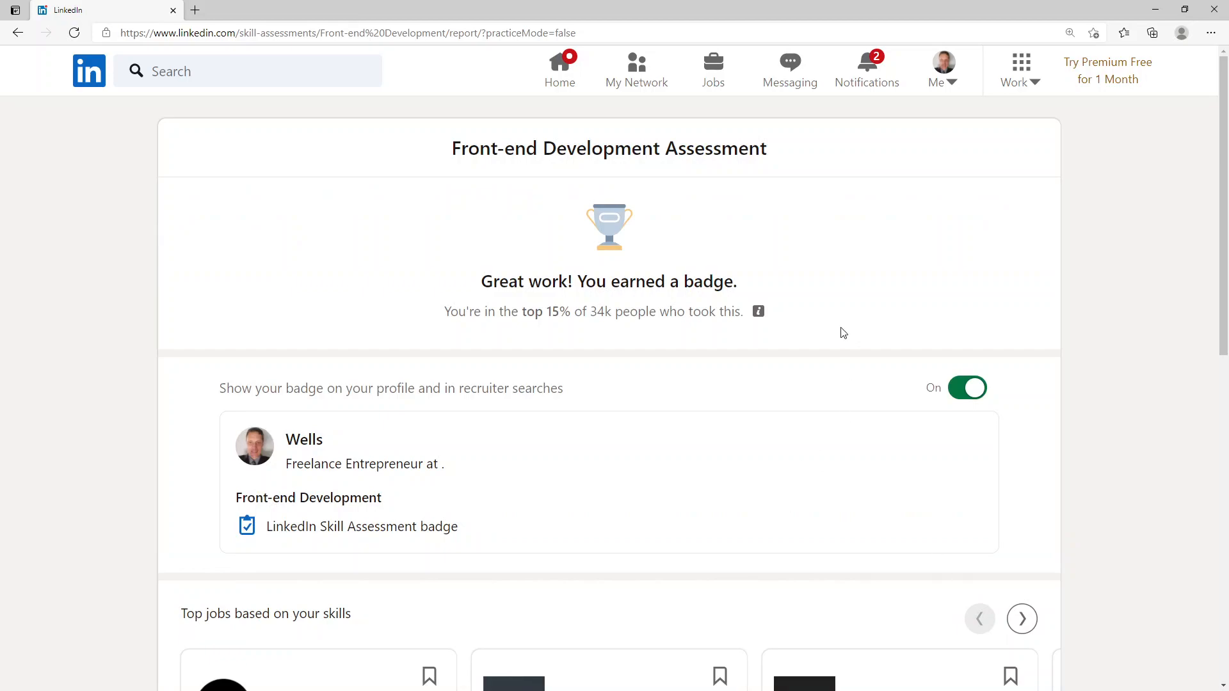
pyautogui.moveTo(457, 315)
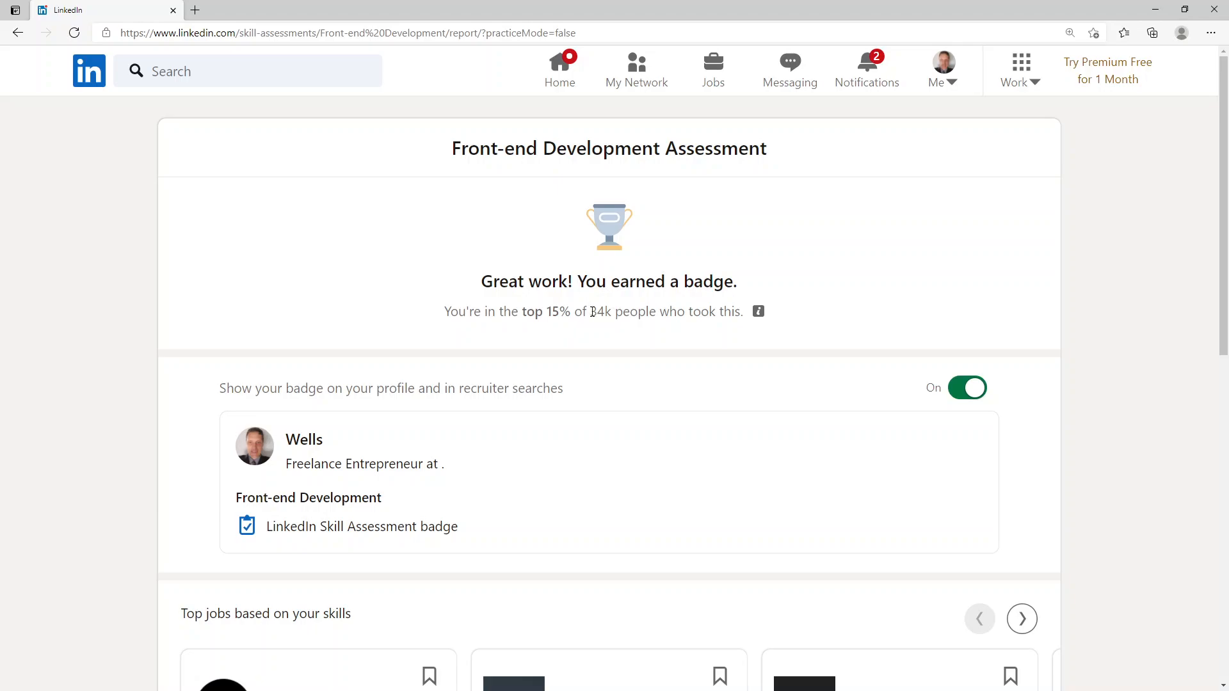
pyautogui.moveTo(886, 341)
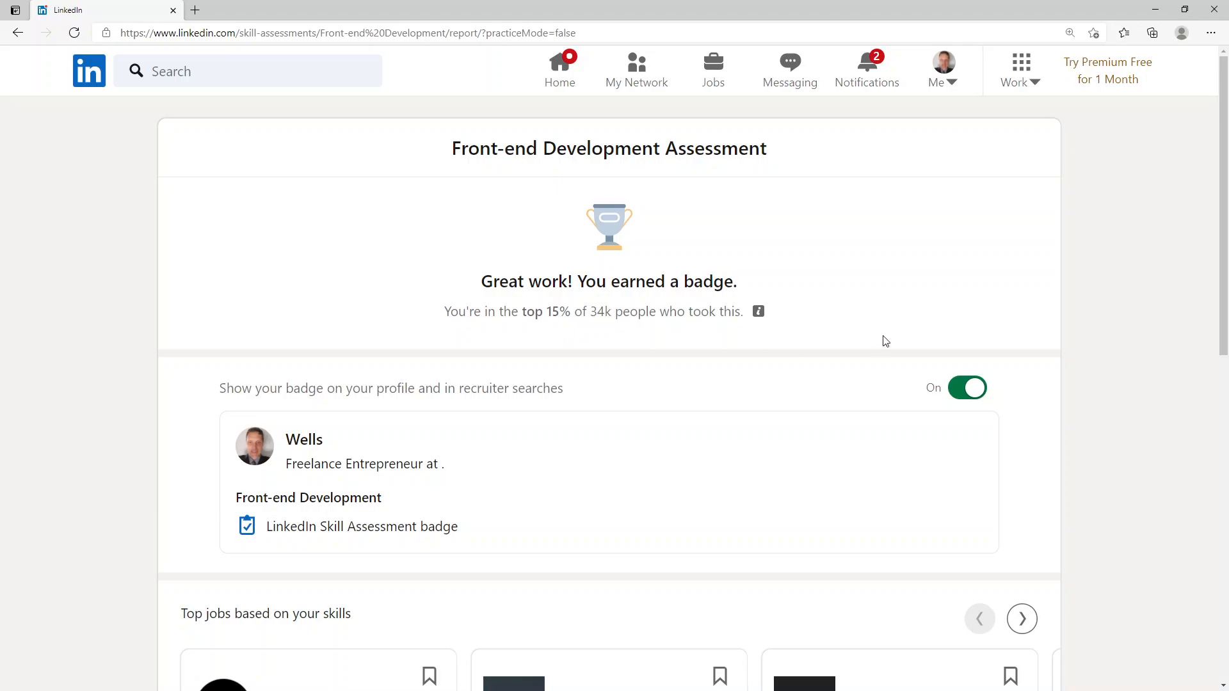
pyautogui.moveTo(848, 300)
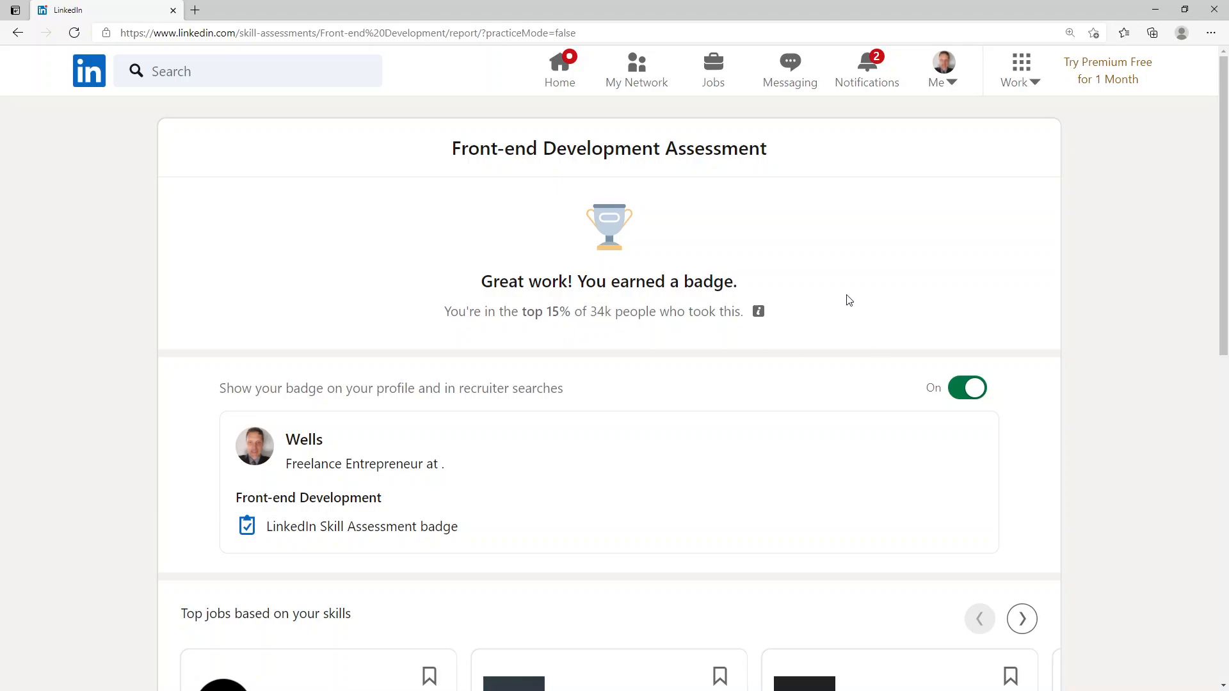
pyautogui.moveTo(1031, 70)
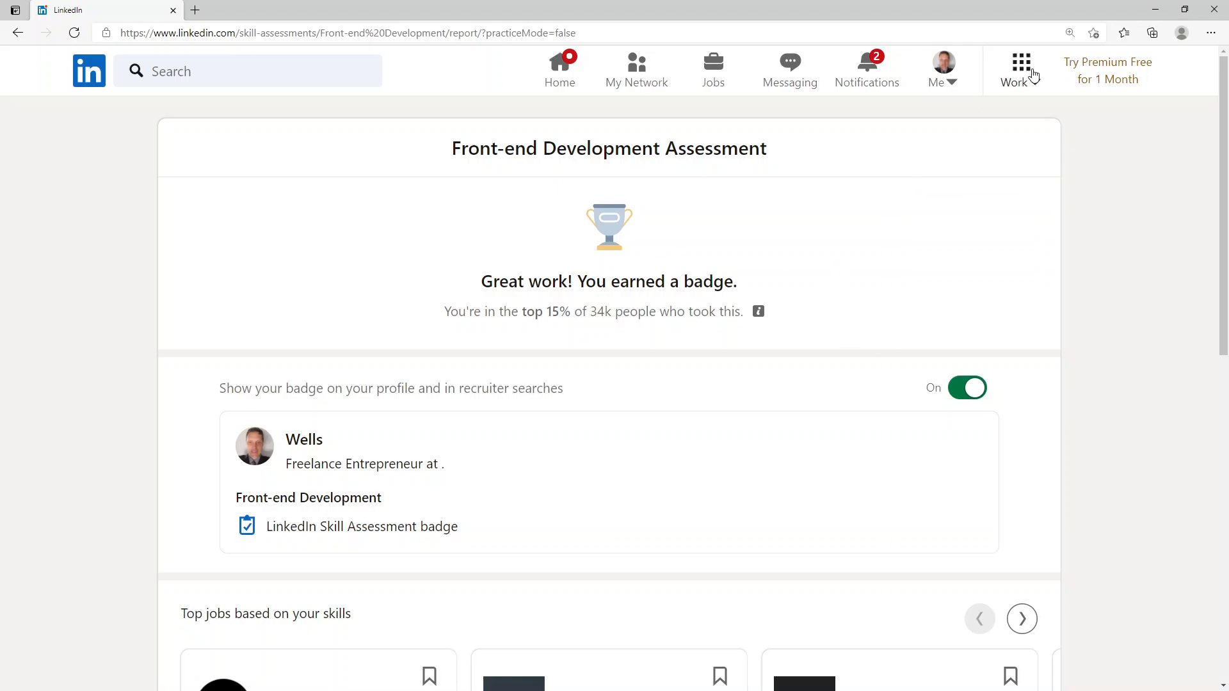